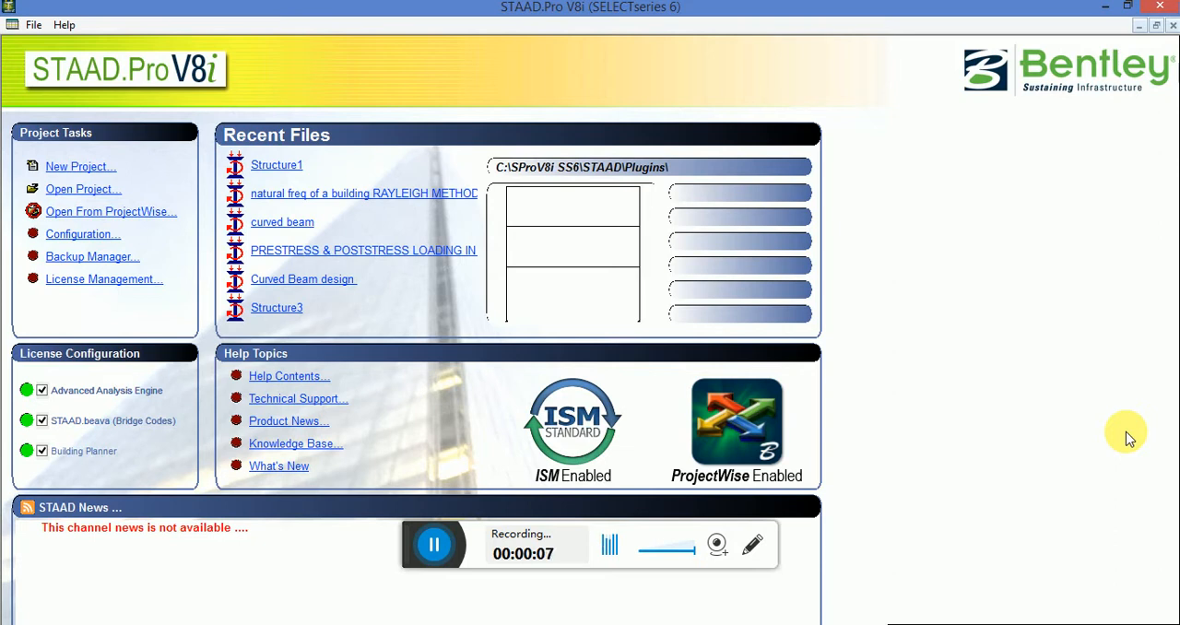
mouse_move(433, 544)
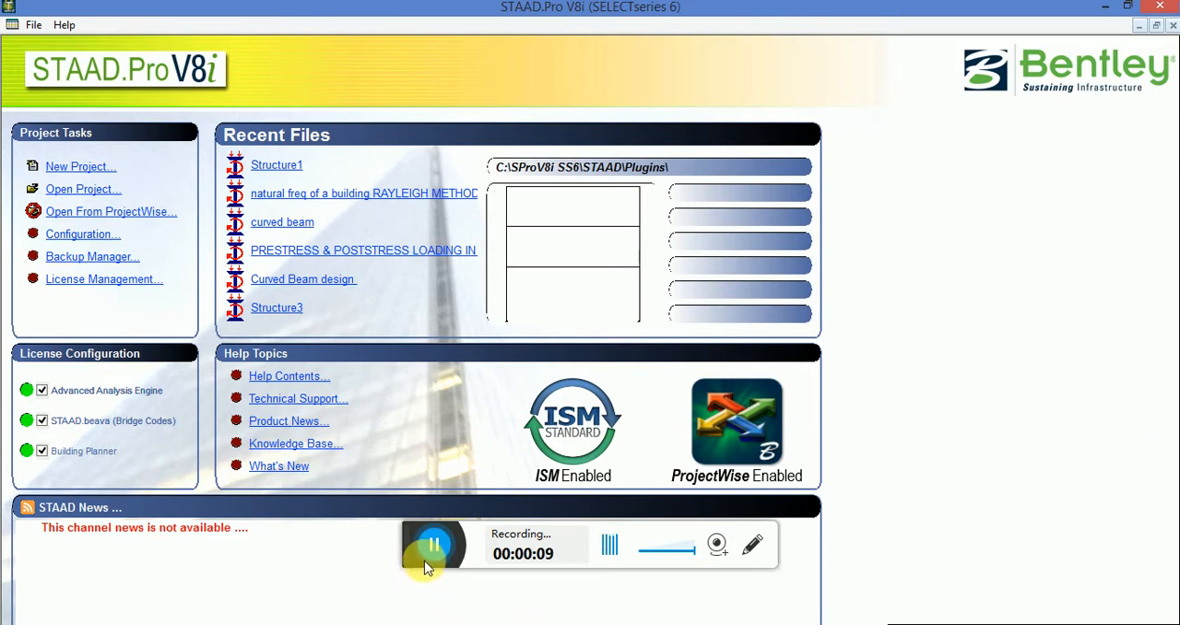
mouse_move(477, 267)
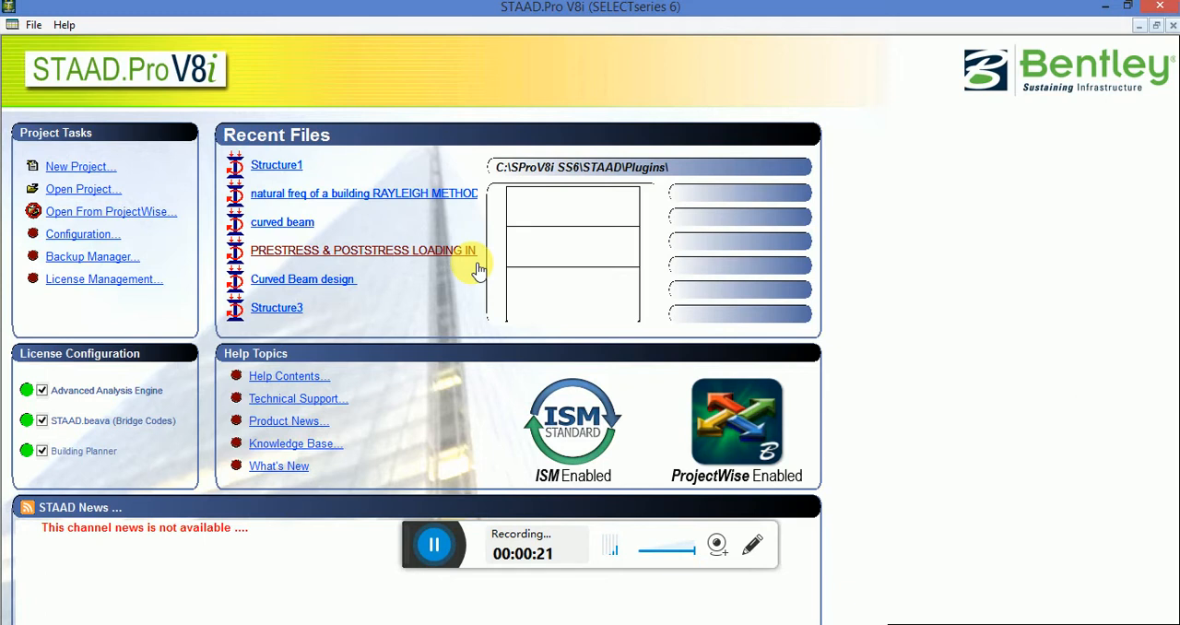
Start a new Space project in metres and kilonewtons named 'RESPONSE SPECTRUM ANALYSIS'.
left_click(81, 166)
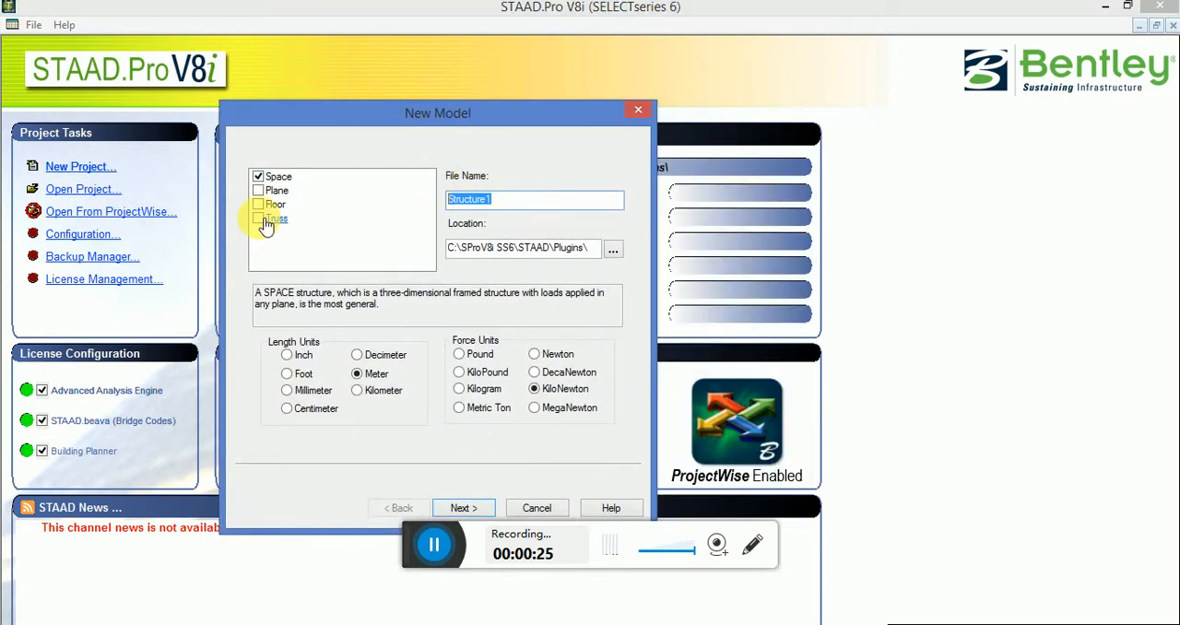
type("rE")
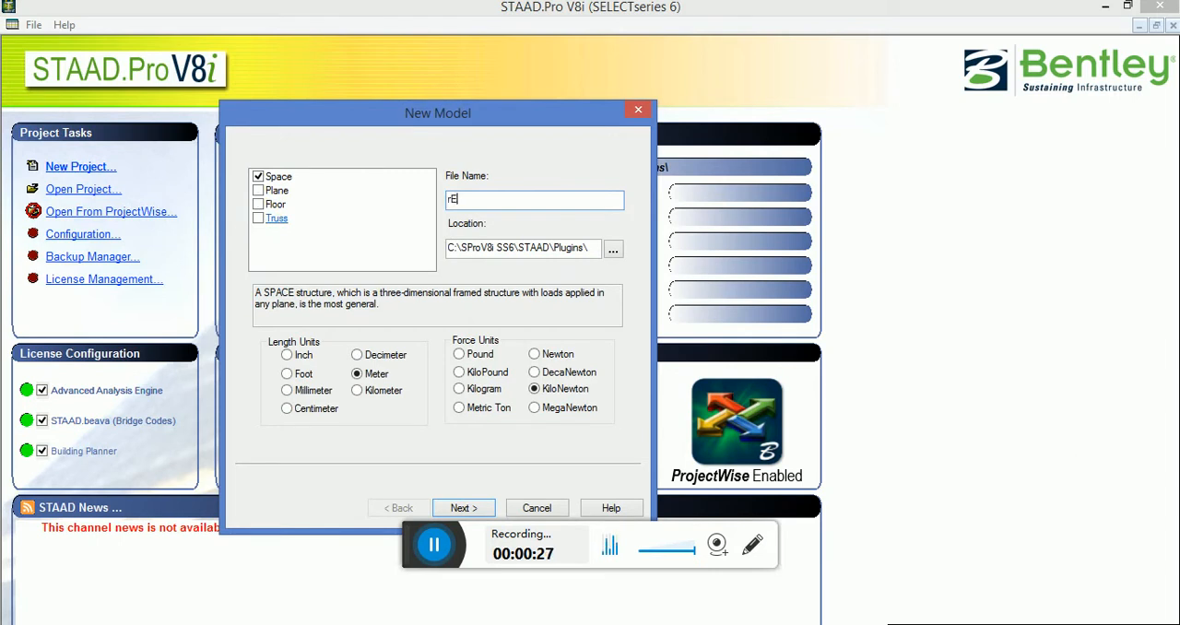
key("BackSpace")
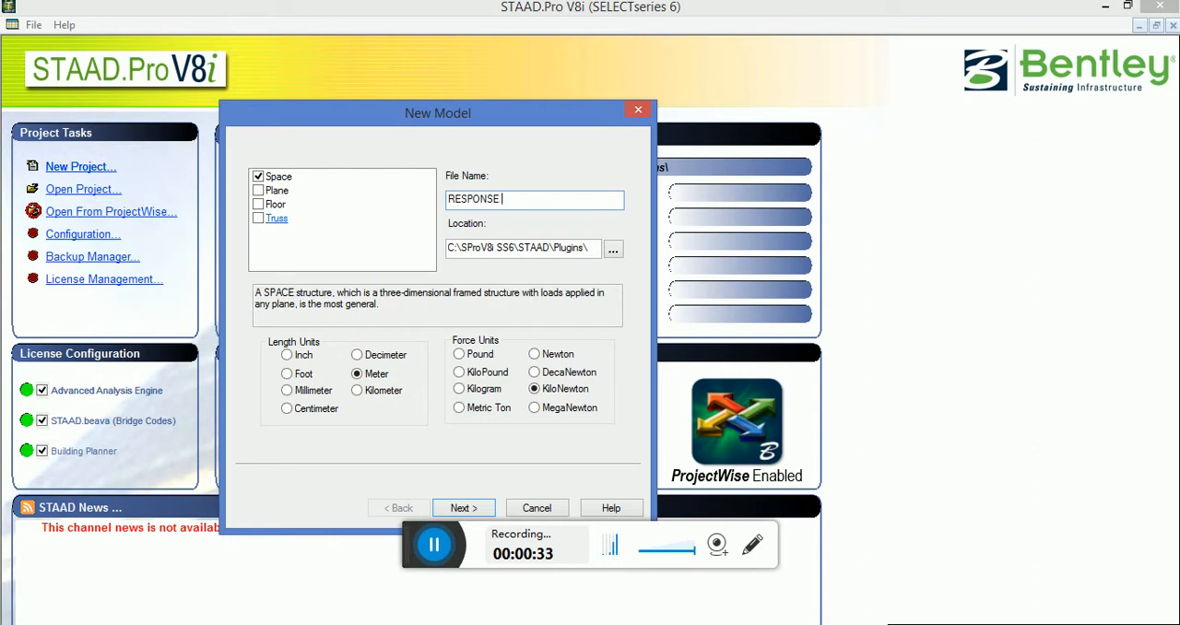
type("SPECTR")
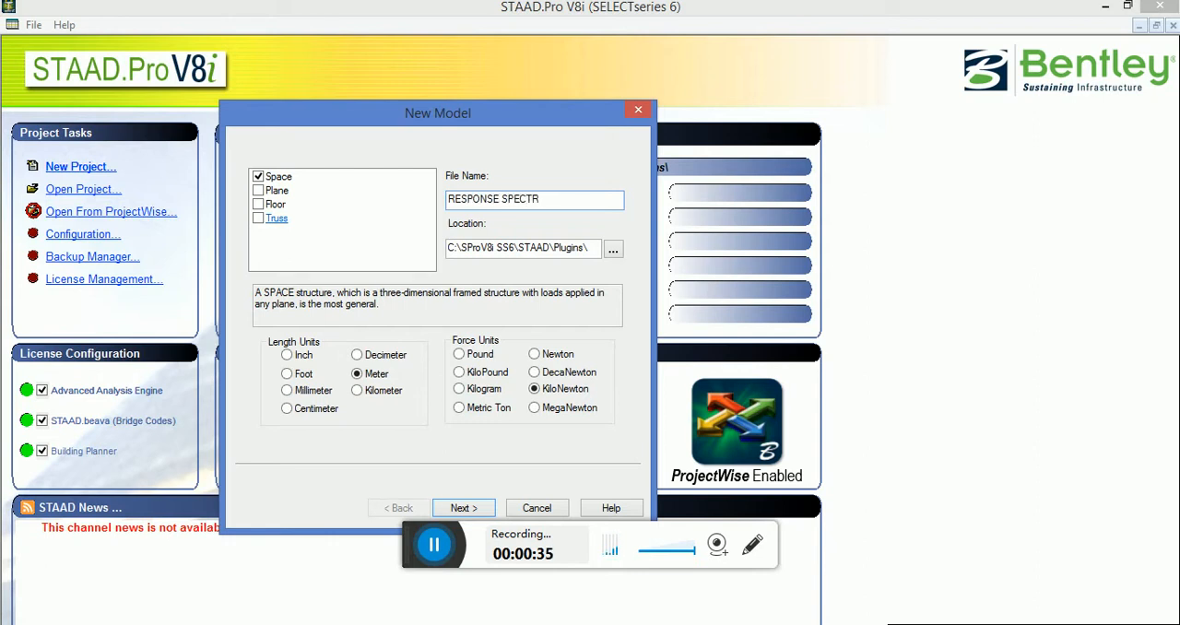
type("UM ANA")
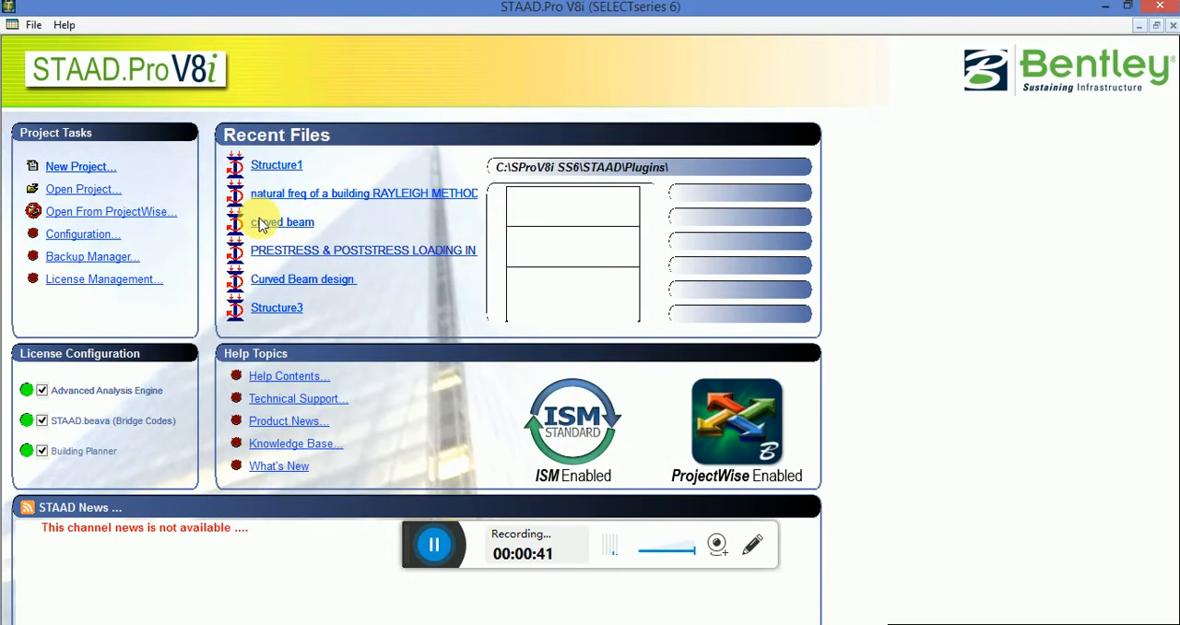
Create the RESPONSE SPECTRUM ANALYSIS model and bring up the Geometry menu.
left_click(282, 221)
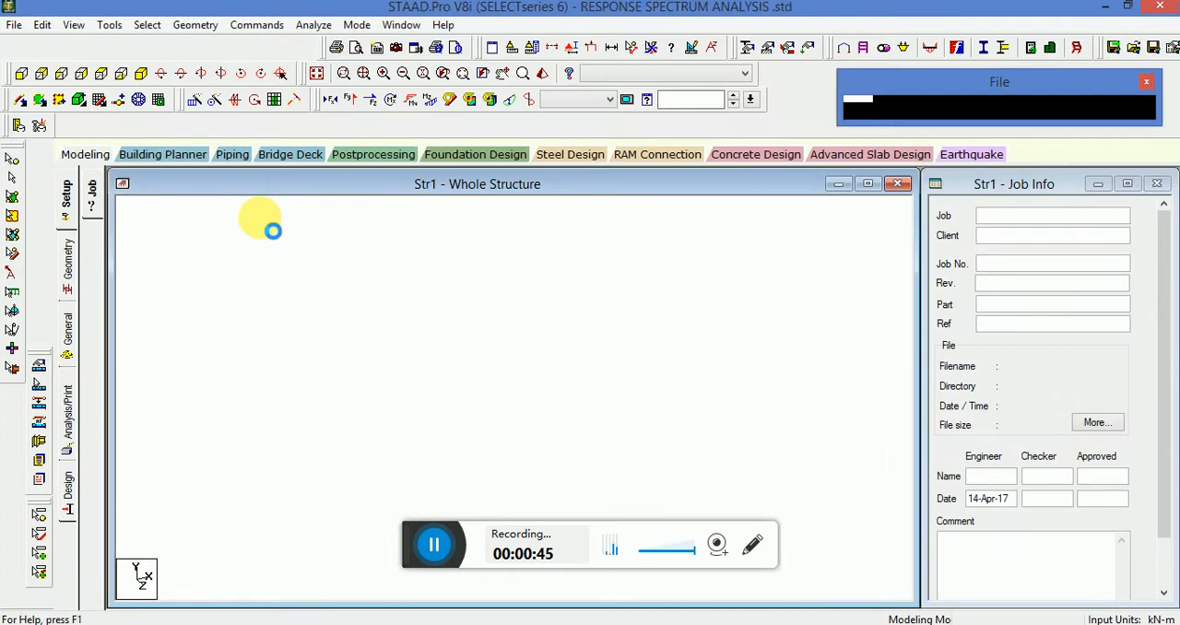
mouse_move(406, 373)
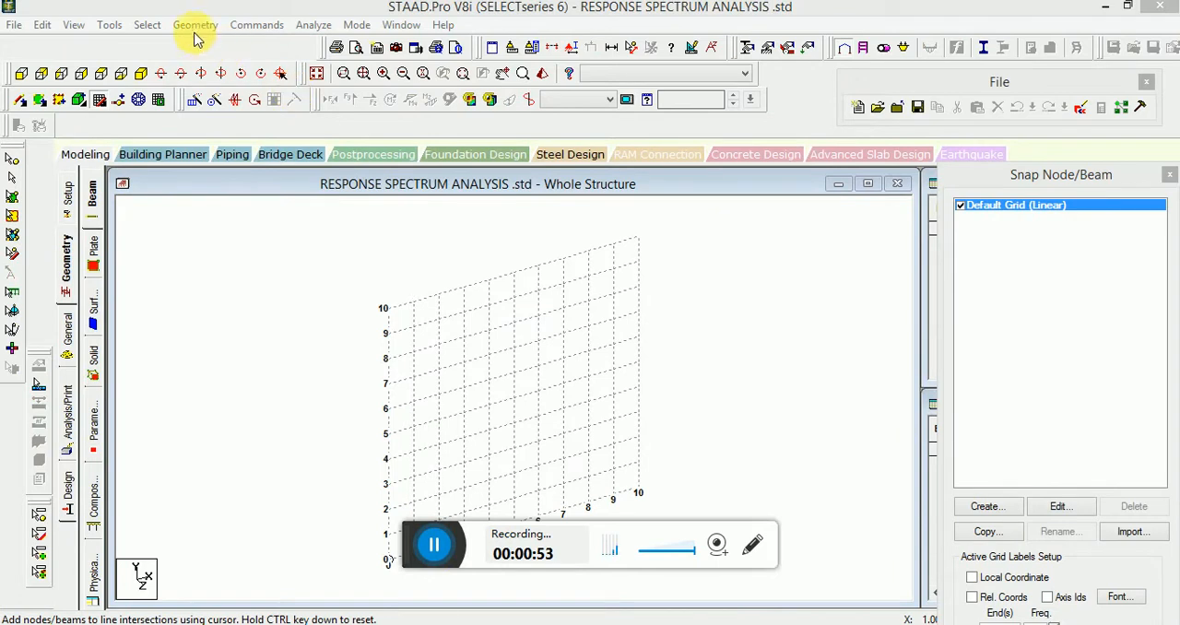
left_click(194, 25)
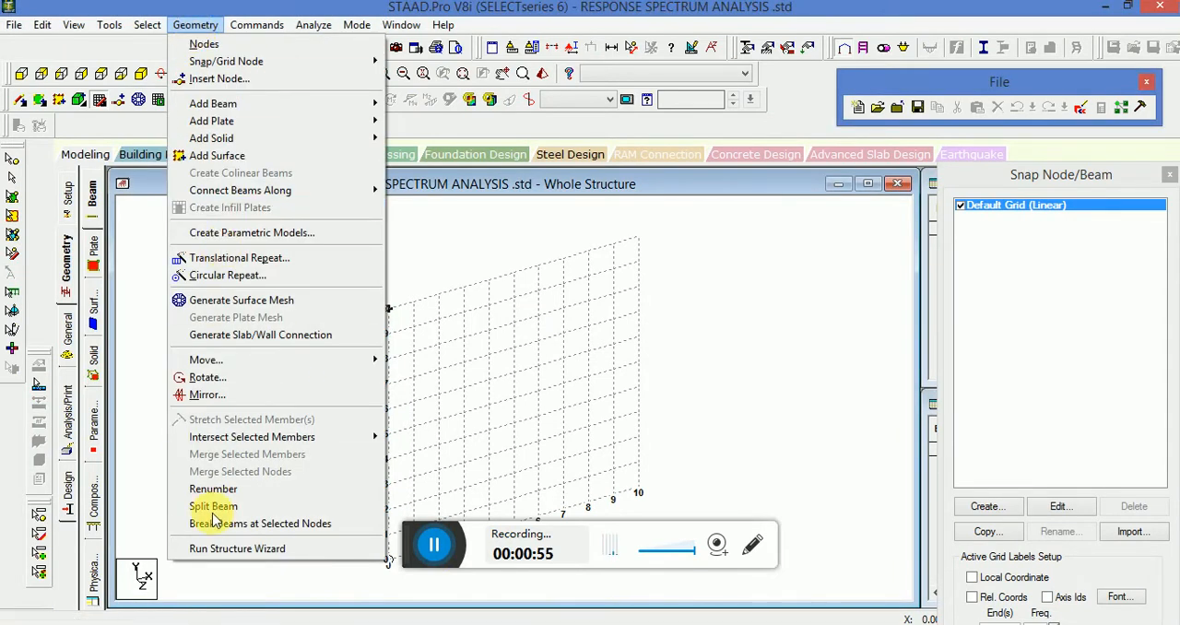
Generate a 15-storey 20 × 45 × 20 m bay frame in the Structure Wizard and merge it.
left_click(237, 547)
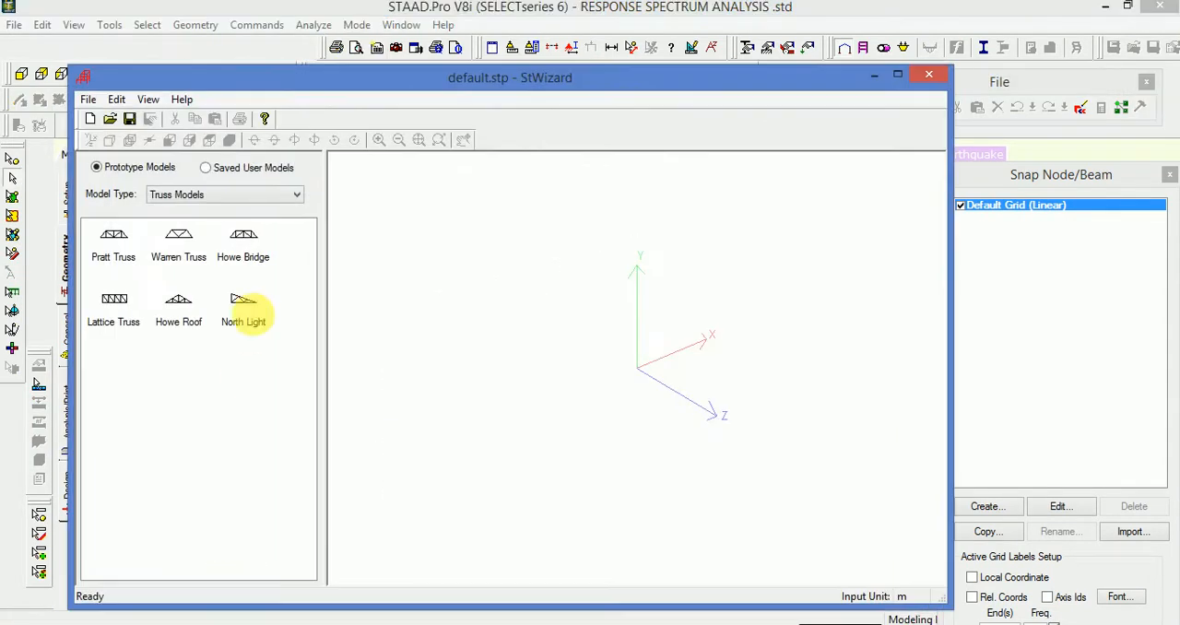
left_click(224, 193)
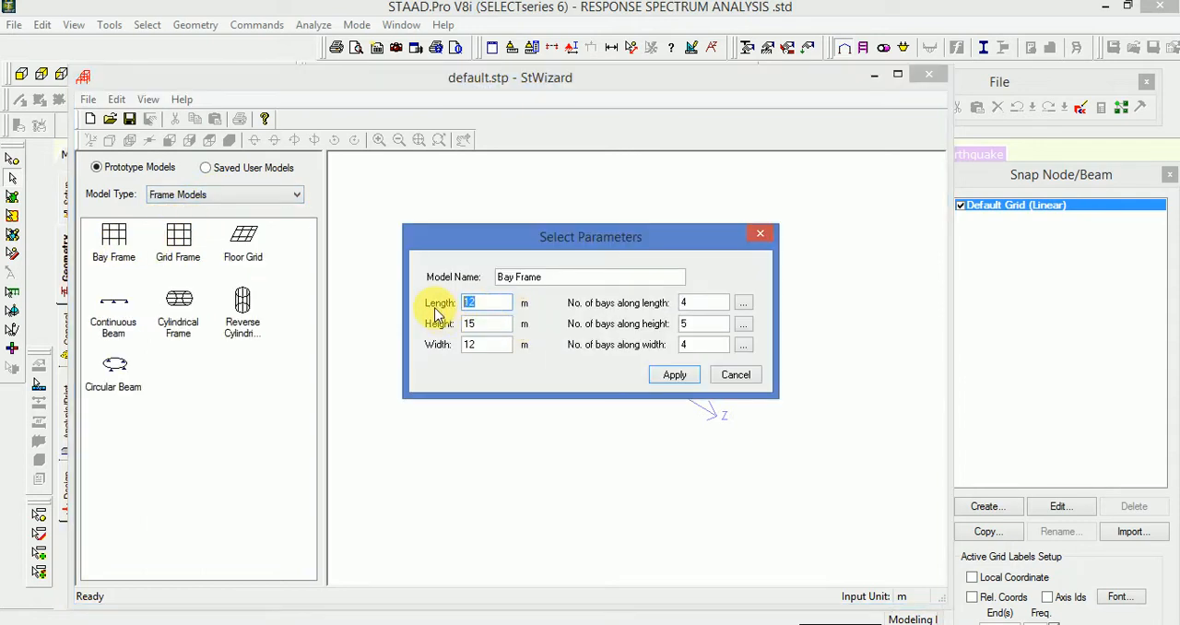
type("2")
left_click(486, 324)
type("45")
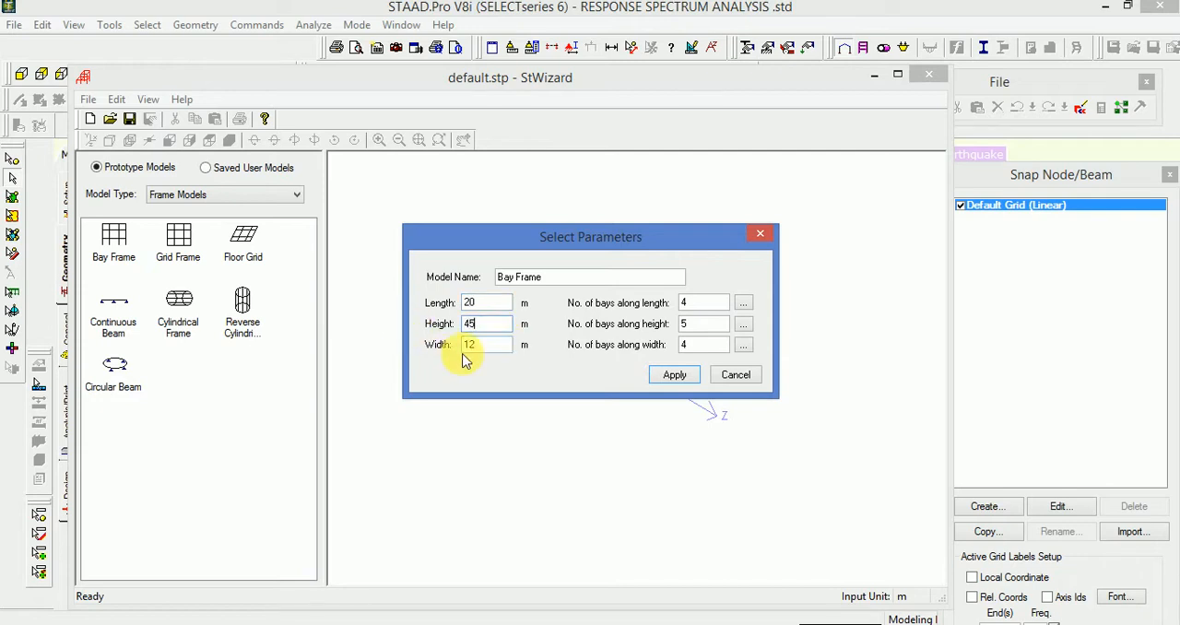
type("20")
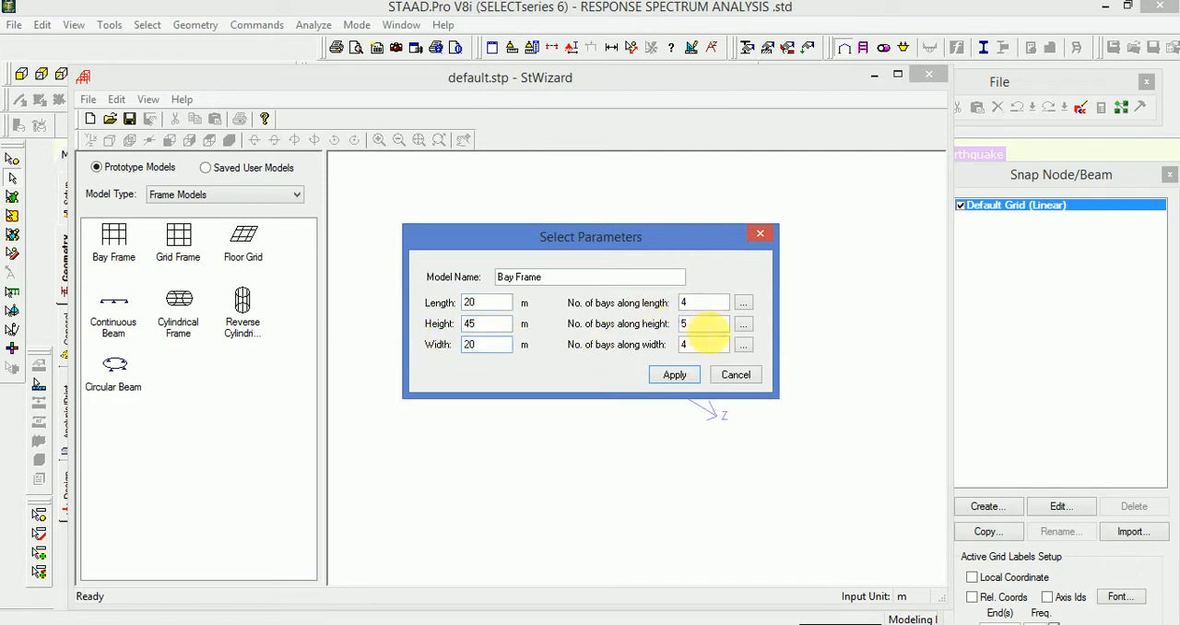
type("15")
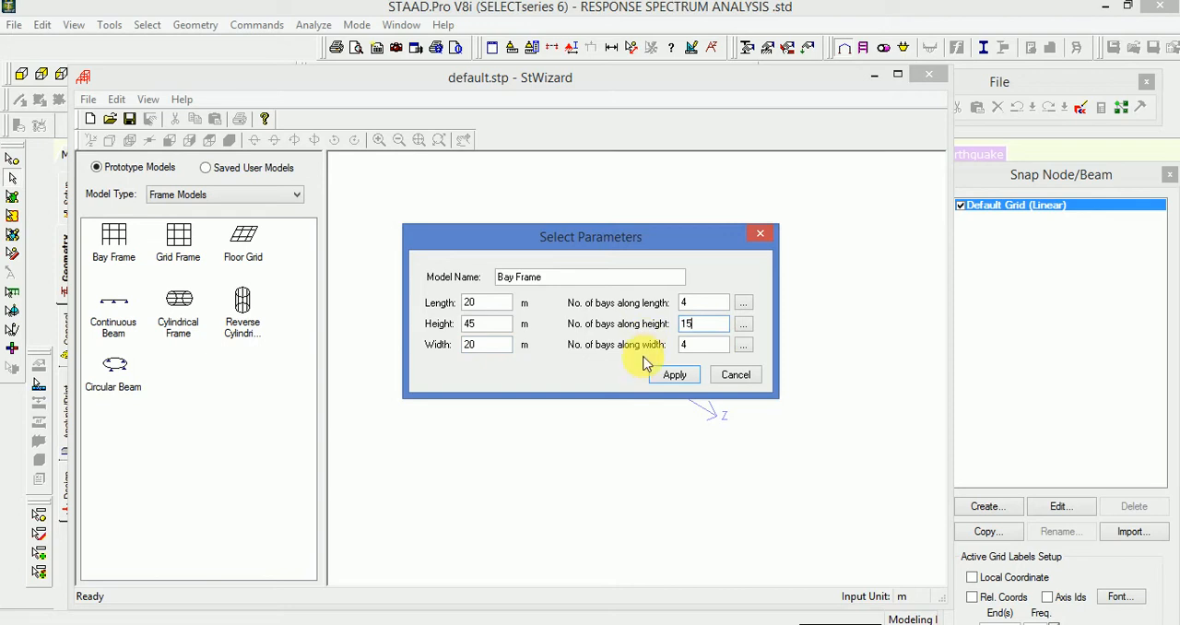
left_click(674, 375)
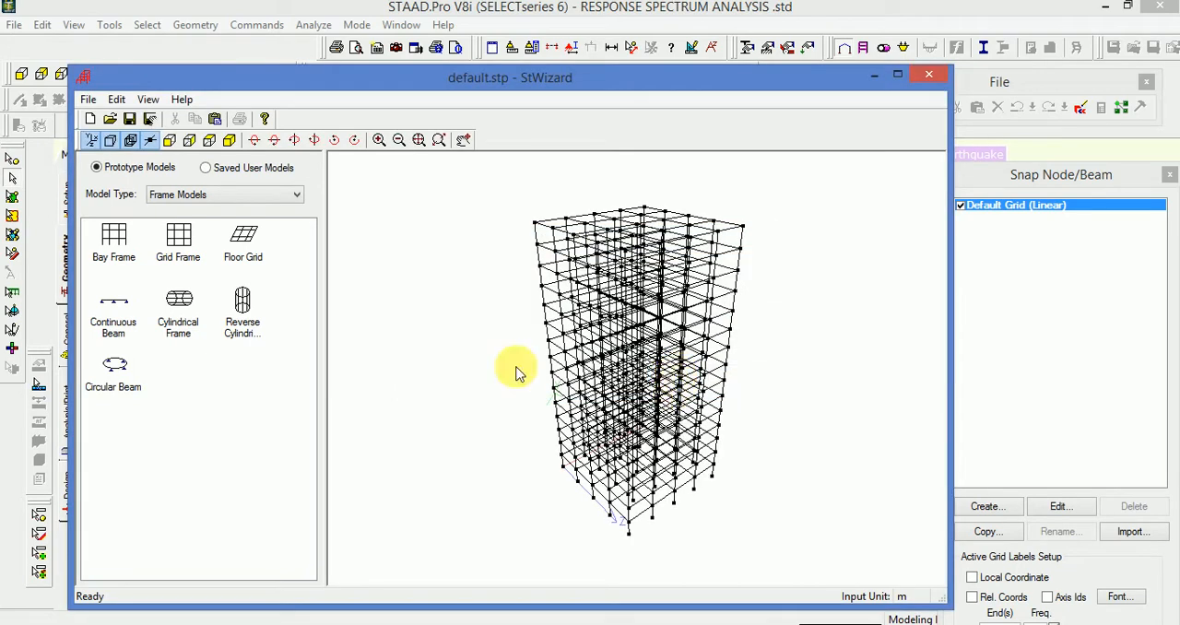
left_click(89, 98)
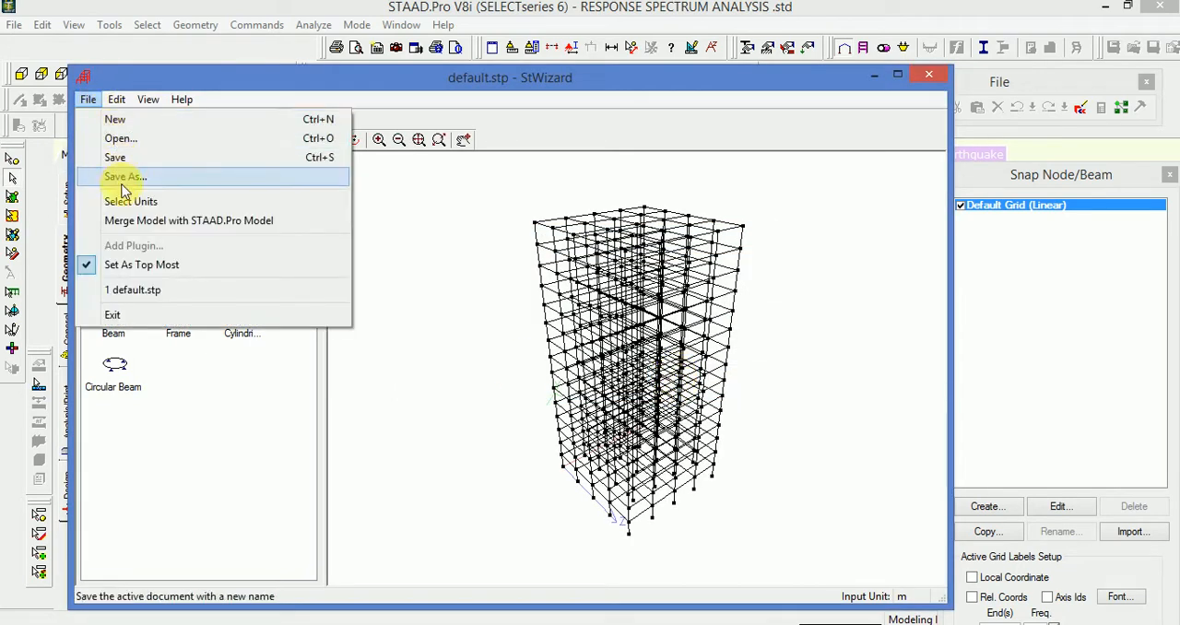
left_click(188, 220)
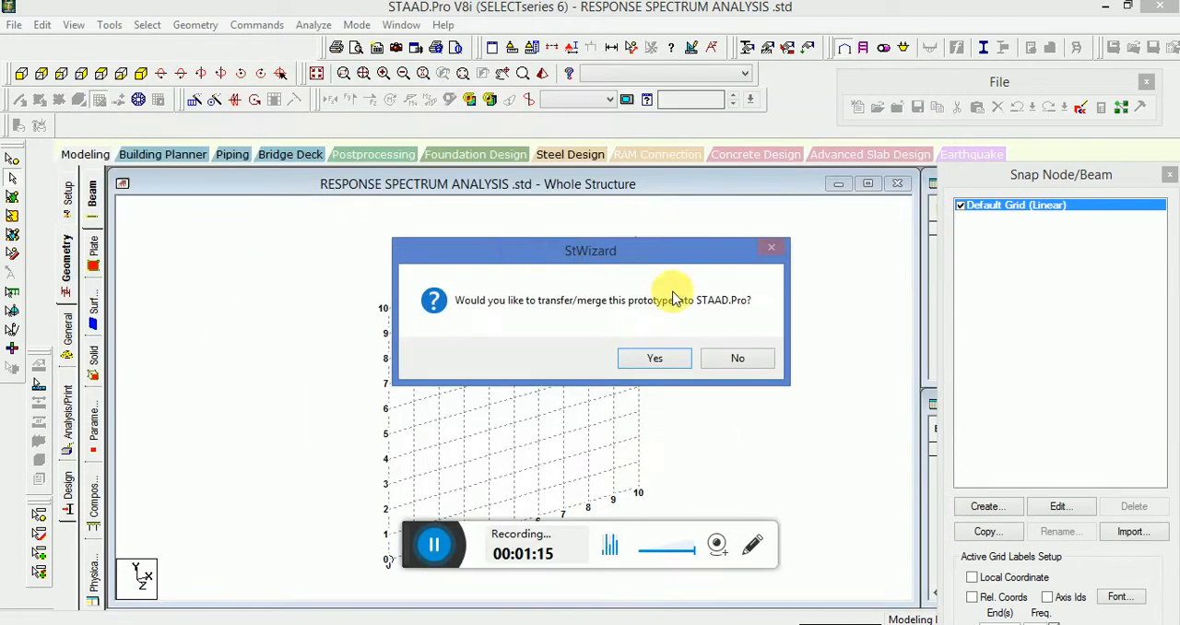
Confirm transferring the bay frame into the model and show it in isometric view.
left_click(654, 358)
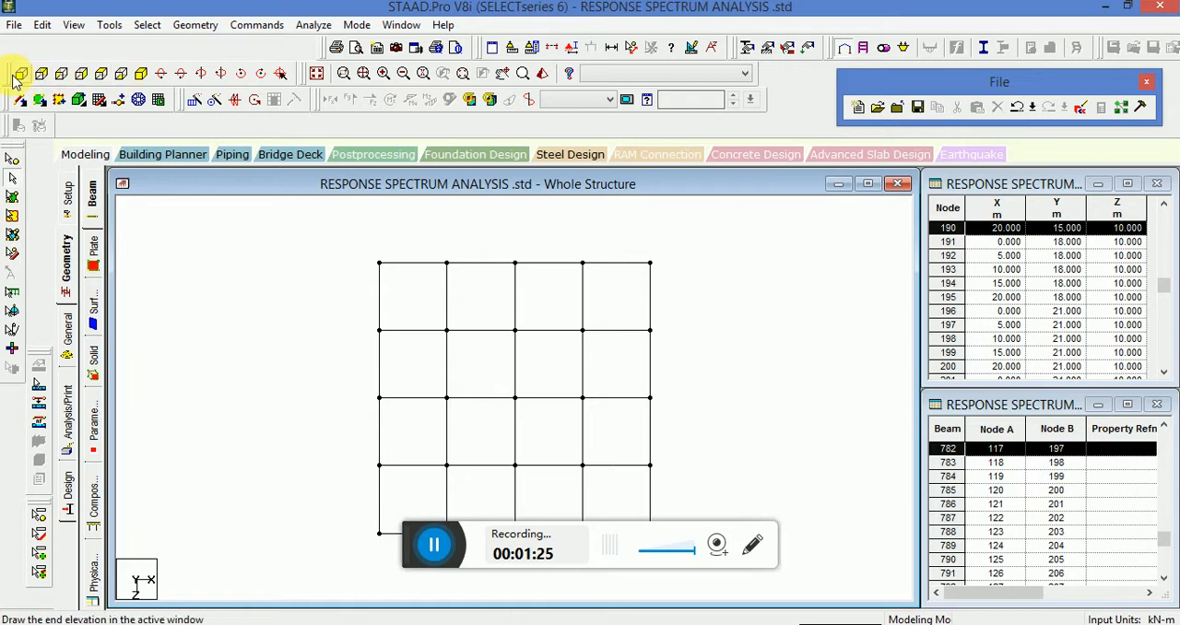
left_click(140, 74)
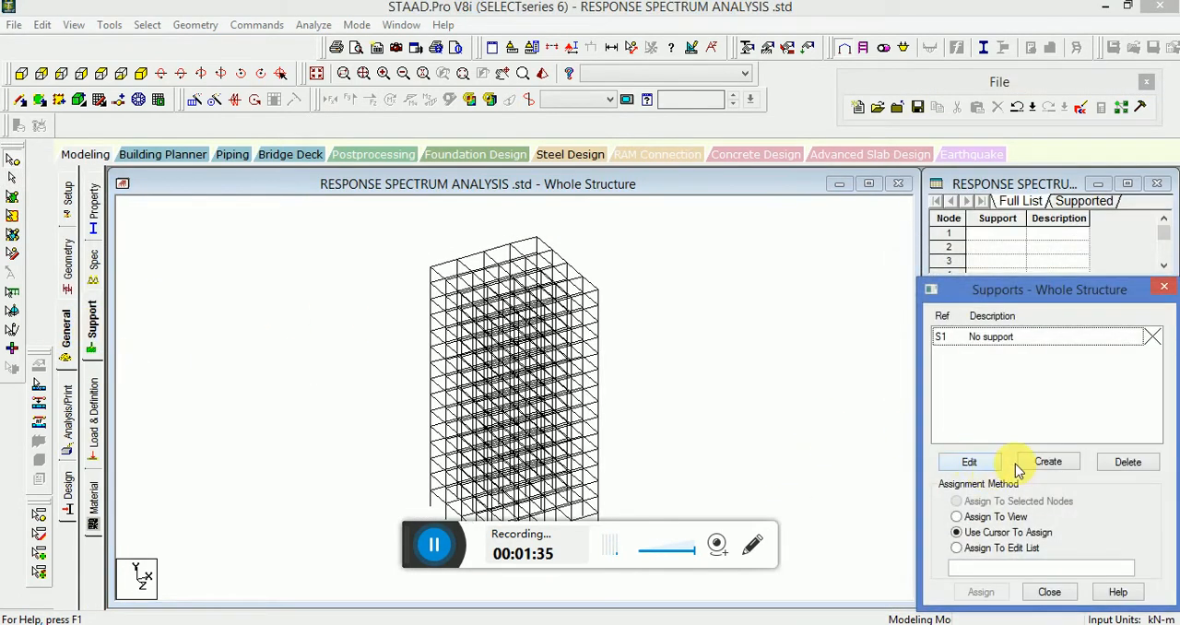
Create a fixed support and assign it to the frame's base nodes.
left_click(1047, 461)
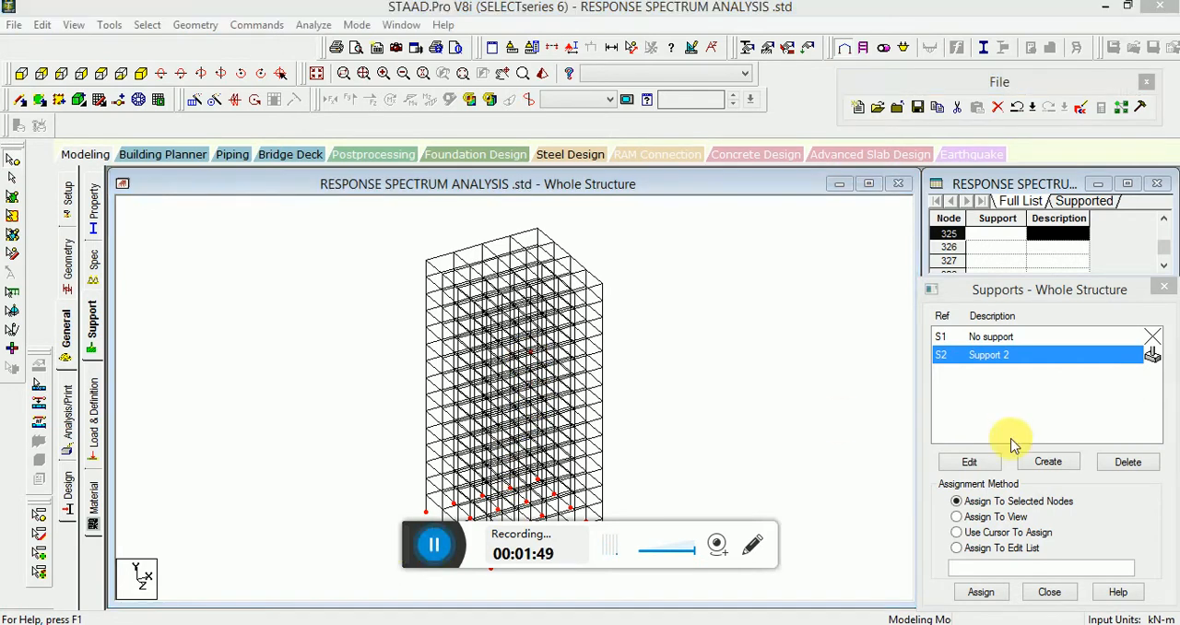
left_click(981, 591)
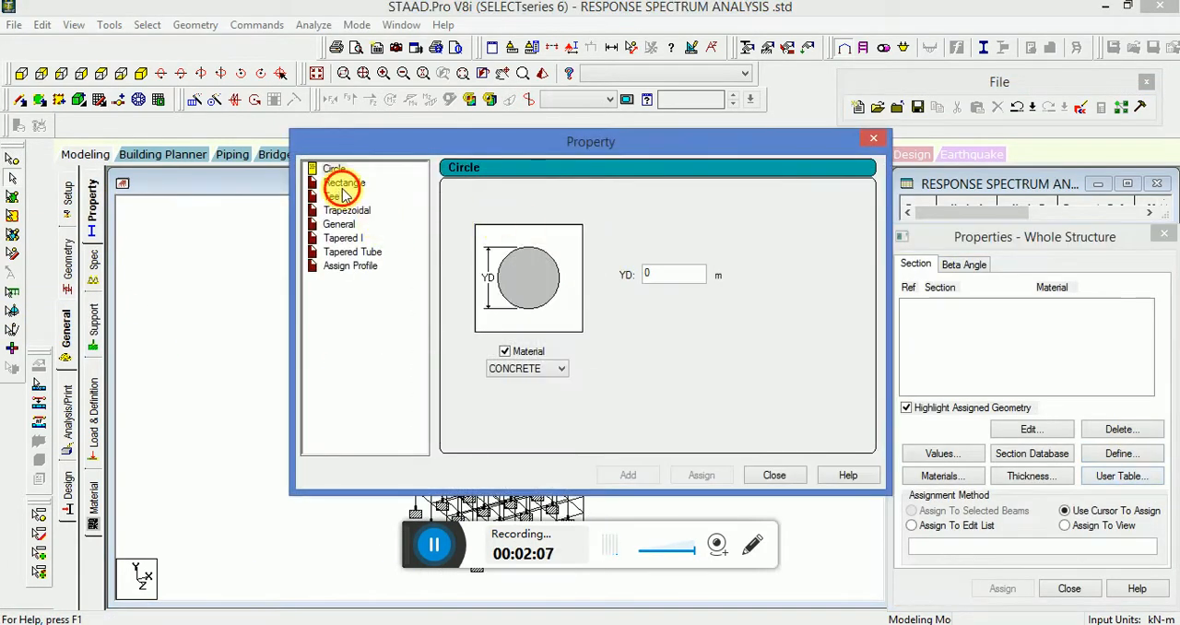
Assign a 0.3 × 0.3 m rectangular section to all members and check the rendered view.
left_click(343, 183)
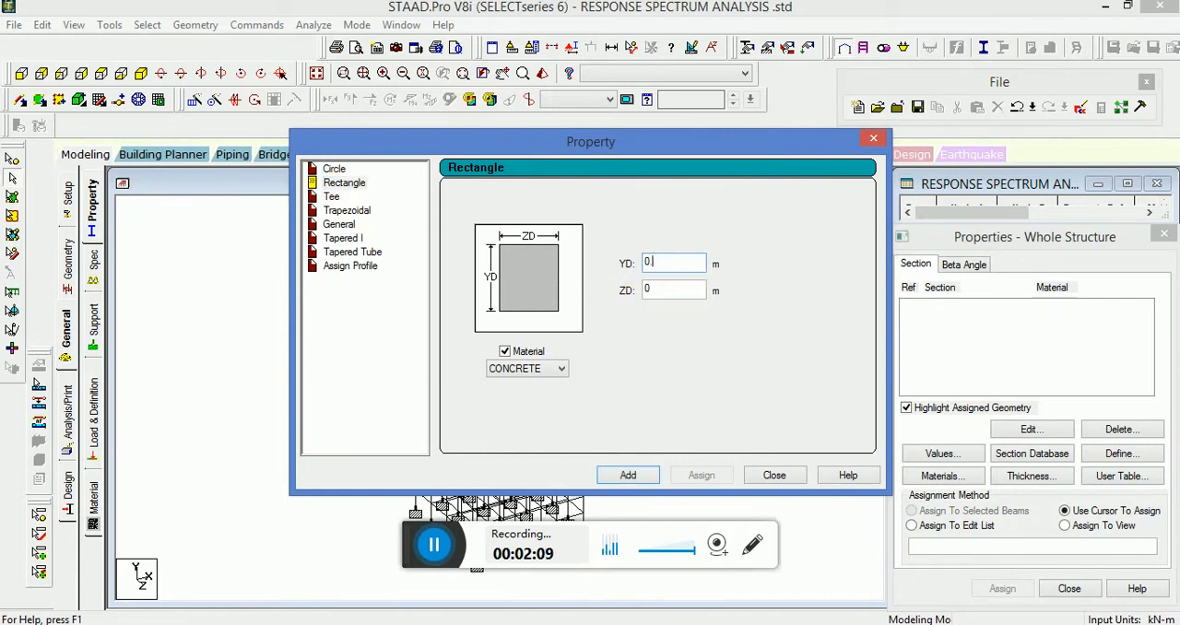
type("0.3")
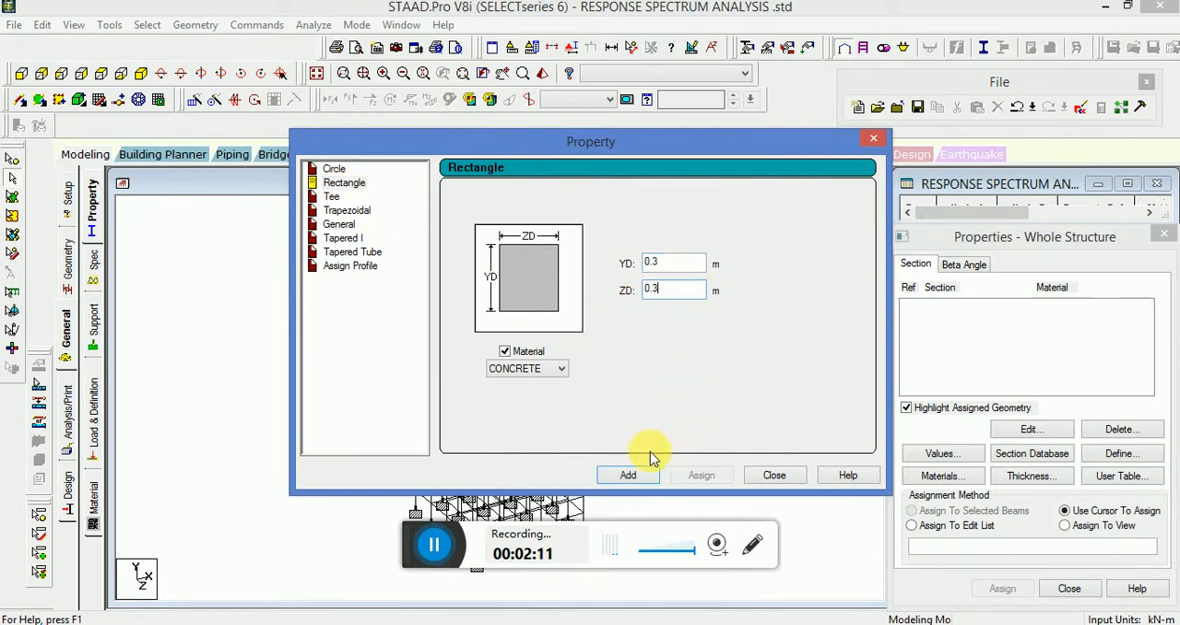
left_click(628, 475)
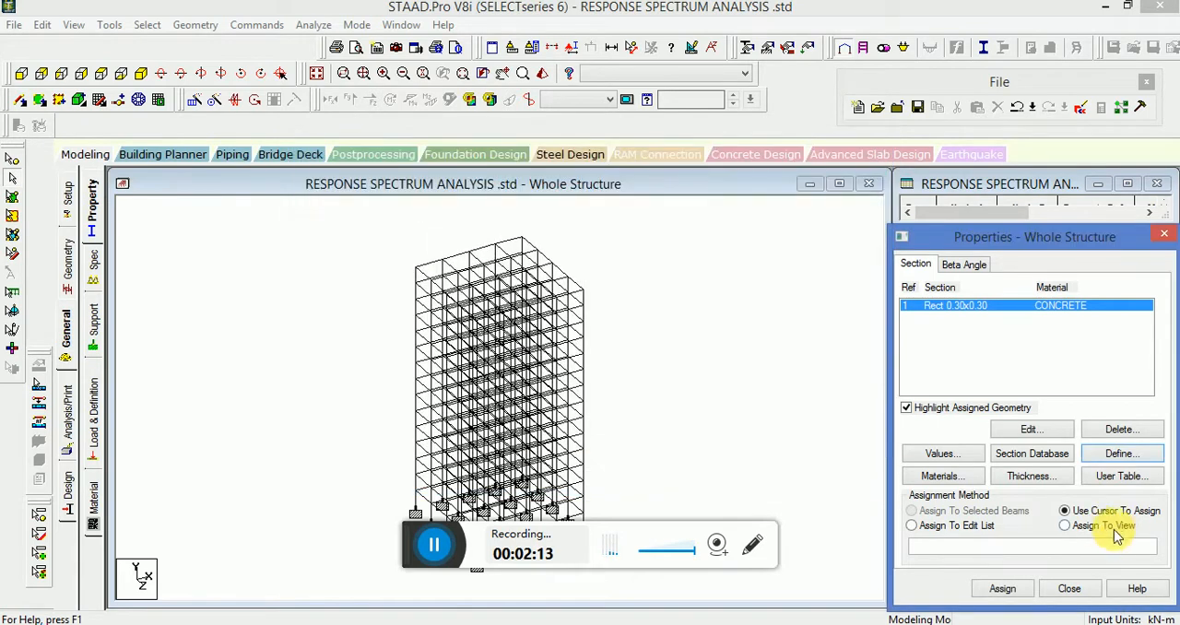
left_click(1064, 526)
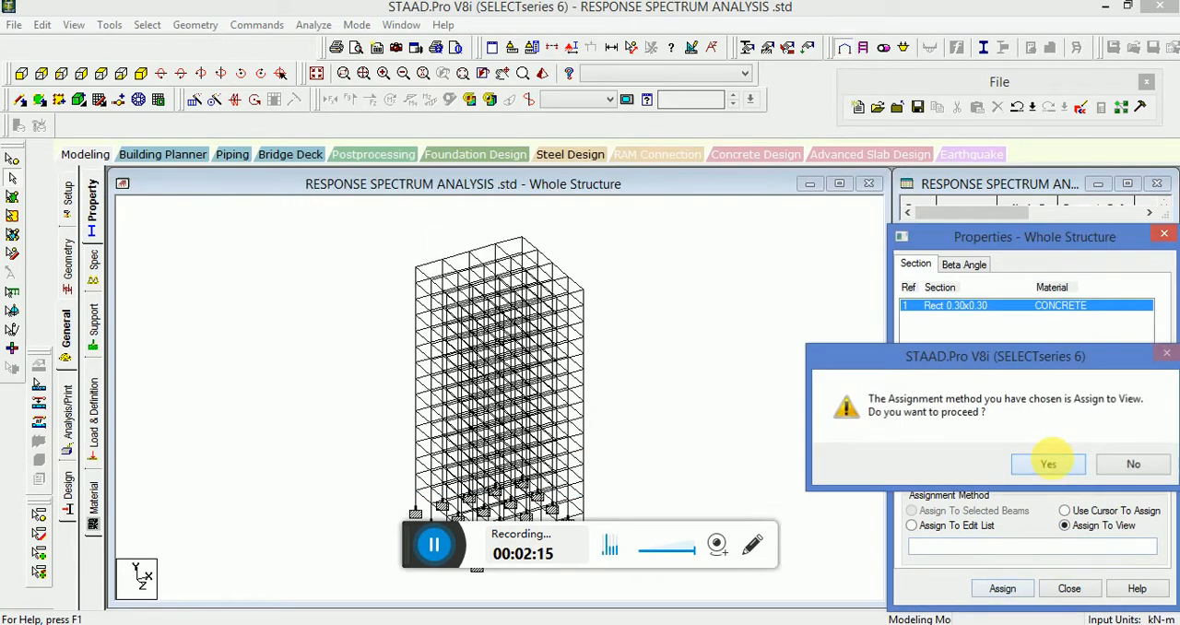
left_click(1048, 463)
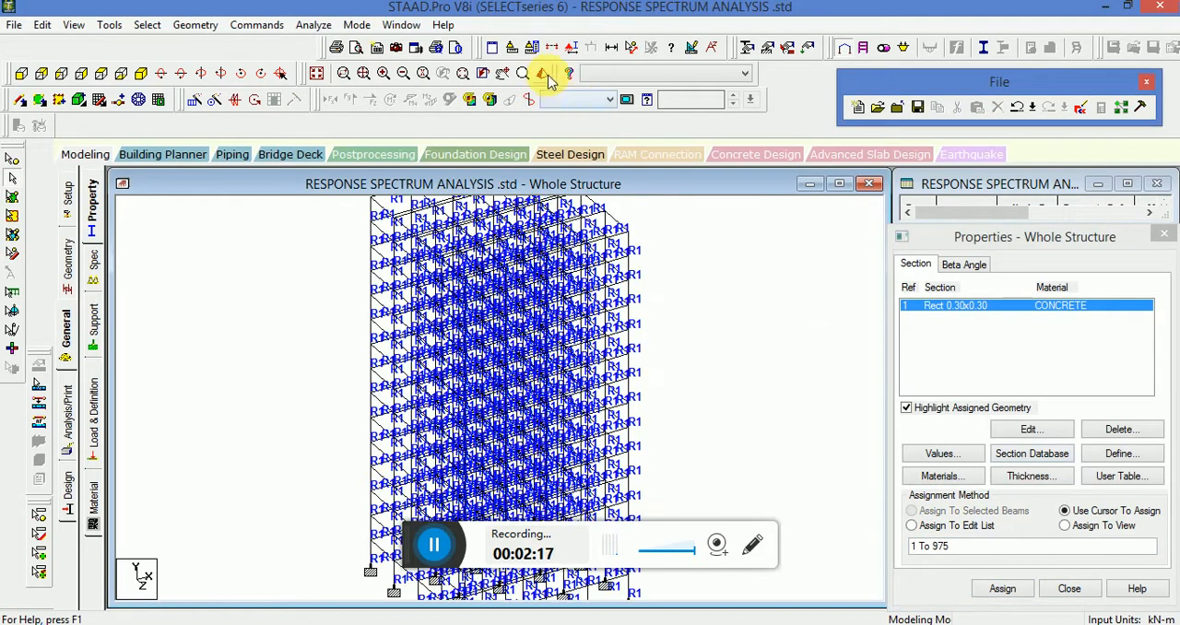
left_click(542, 74)
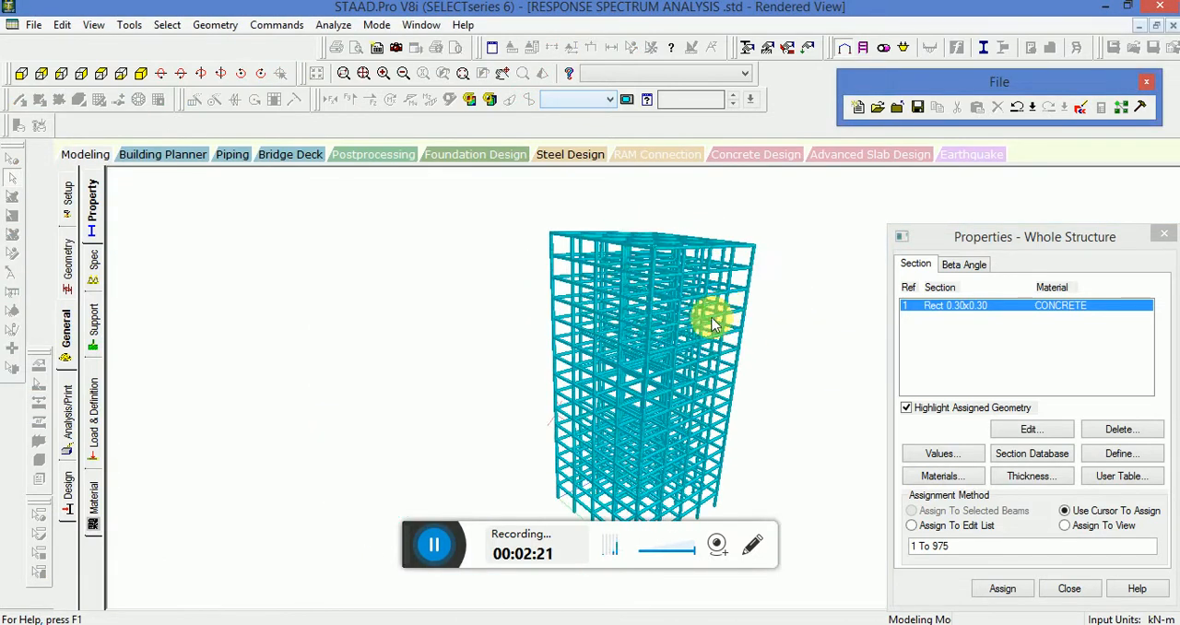
left_click(85, 154)
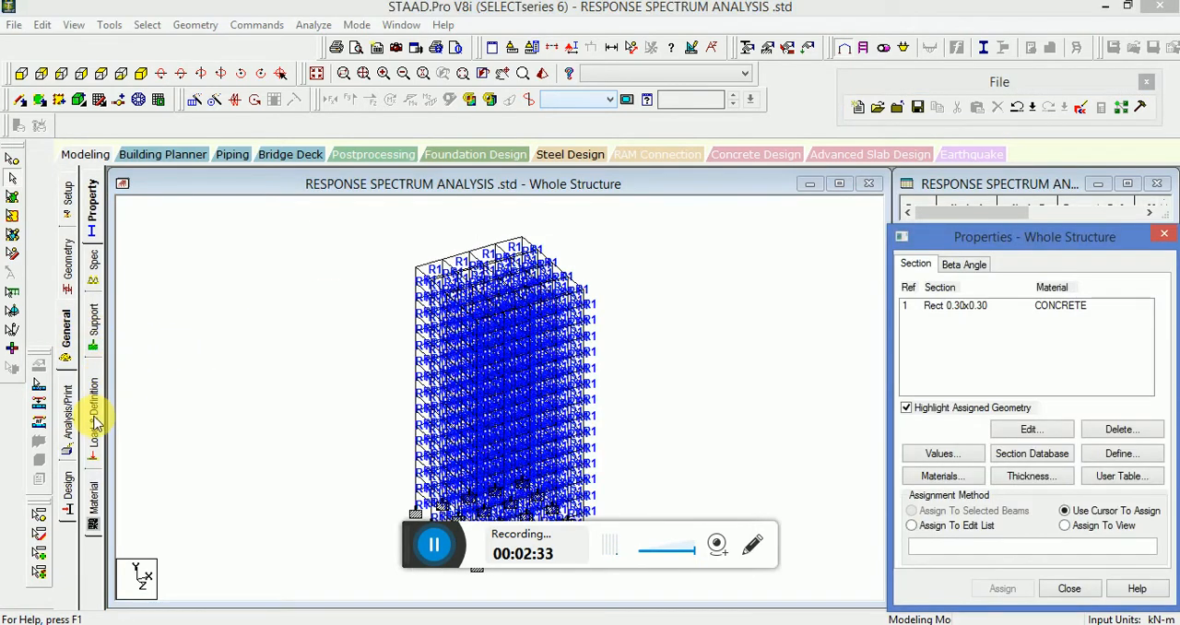
Open the Add New: Seismic Definitions dialog from the Load & Definition panel.
left_click(91, 405)
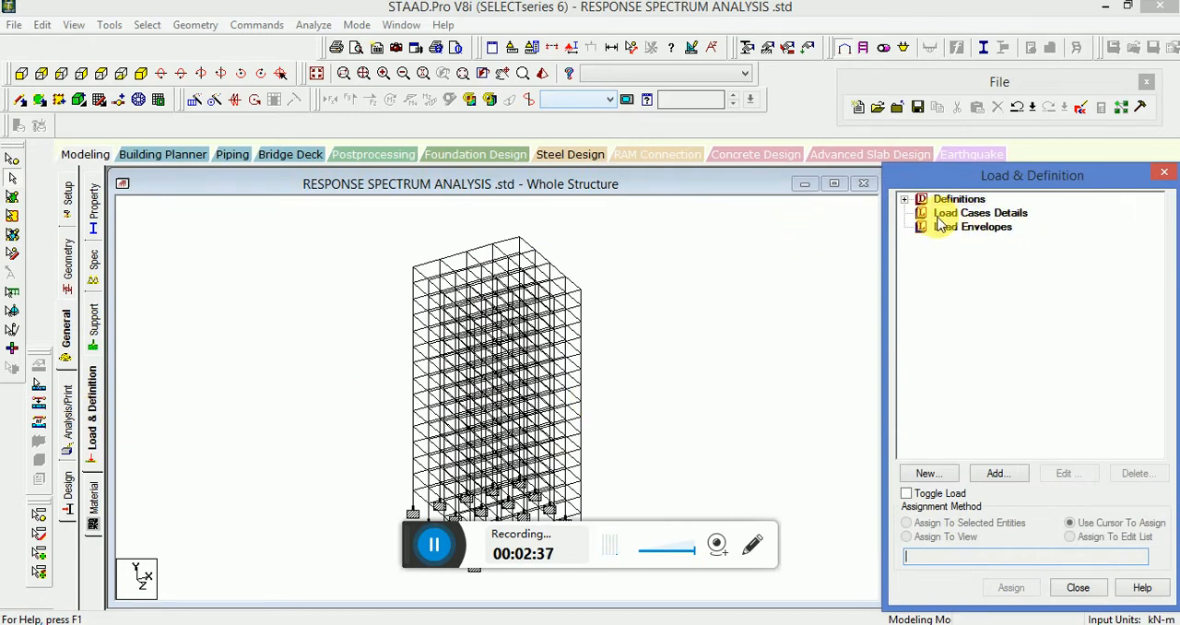
left_click(906, 199)
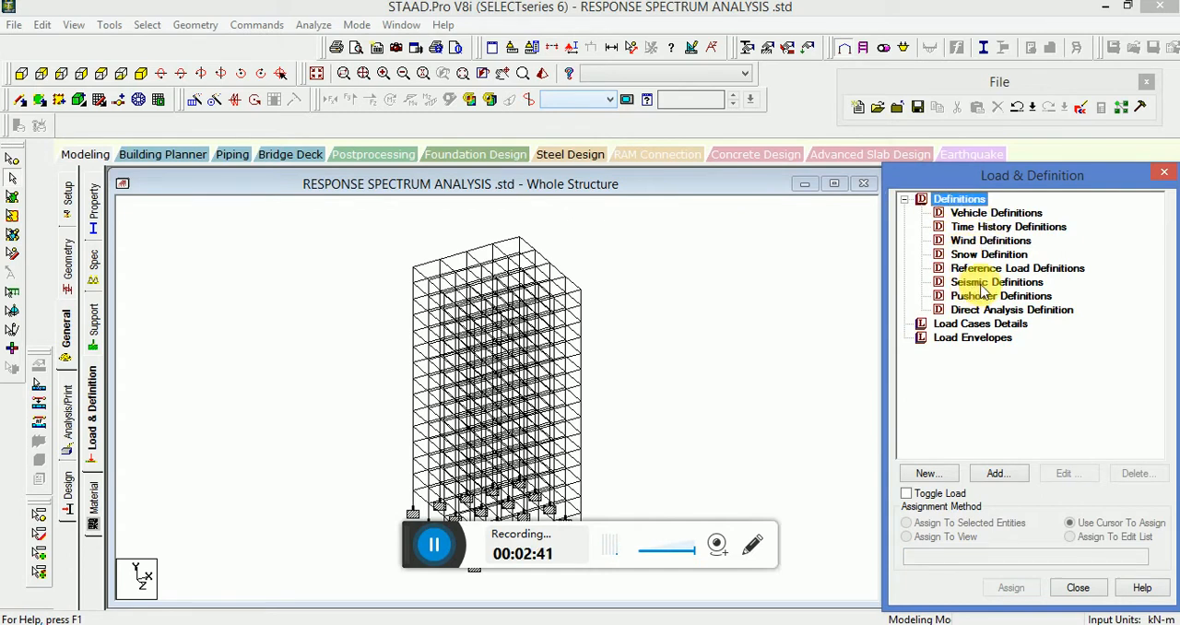
left_click(995, 282)
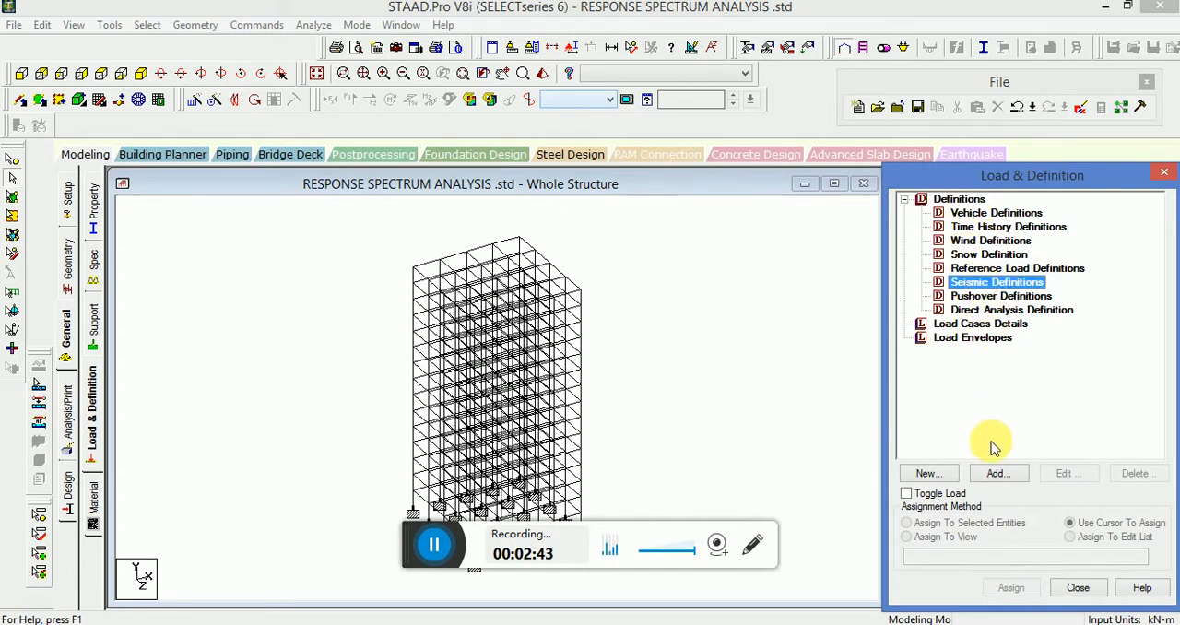
left_click(997, 473)
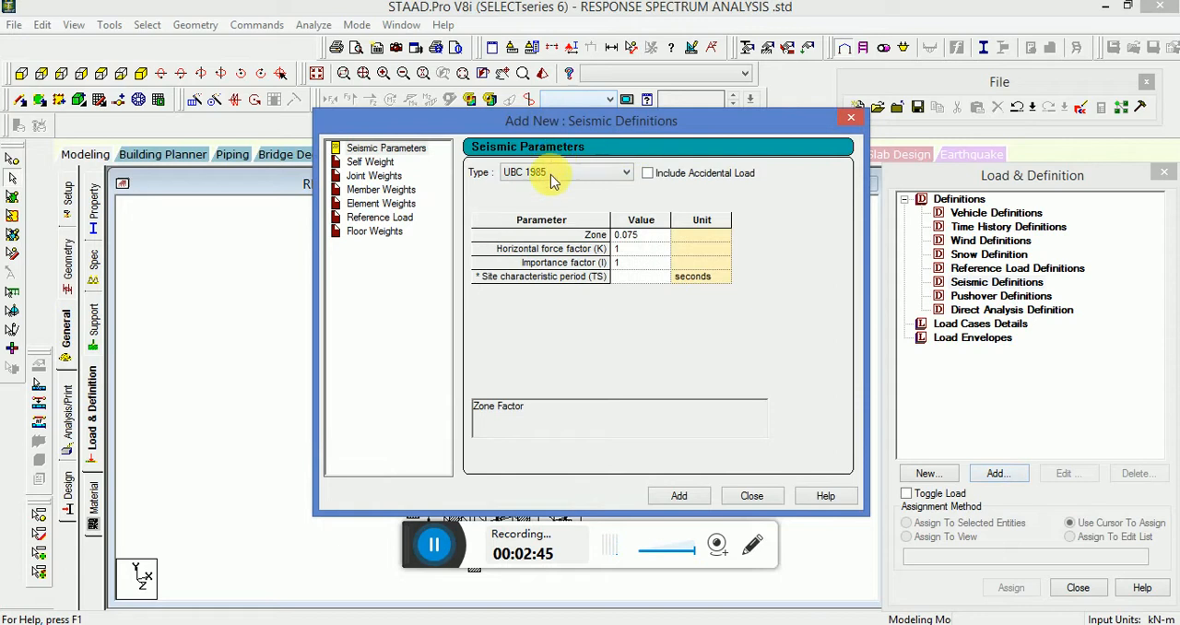
Add an IS 1893-2002/2005 seismic definition with soil type 2 and 0.28 s periods.
left_click(626, 172)
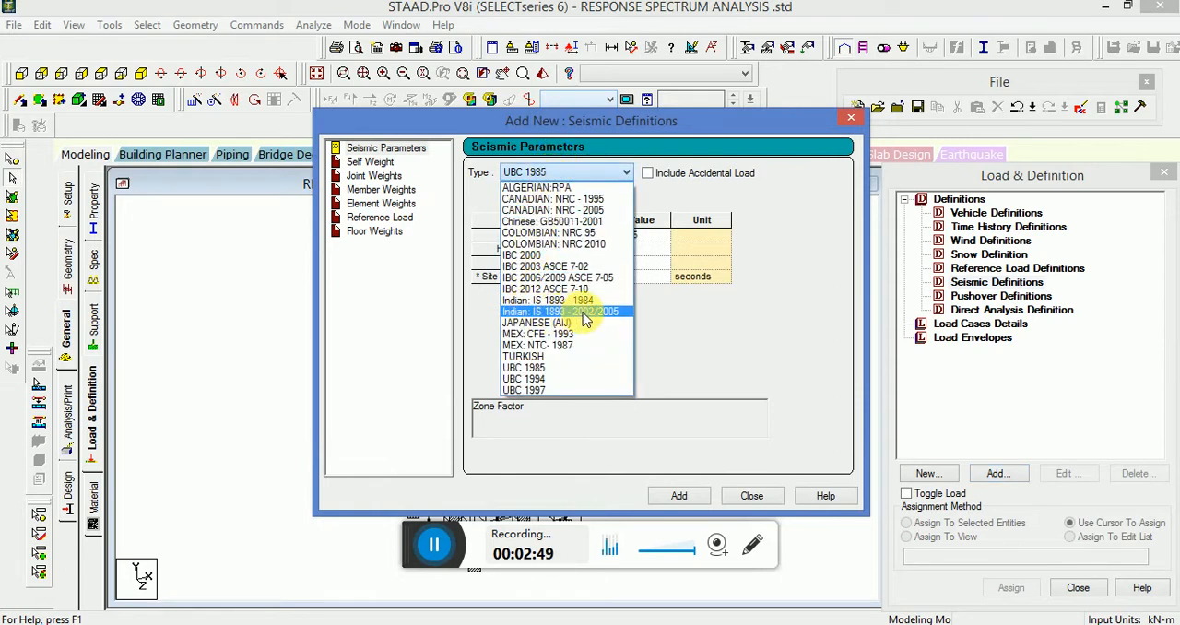
left_click(548, 311)
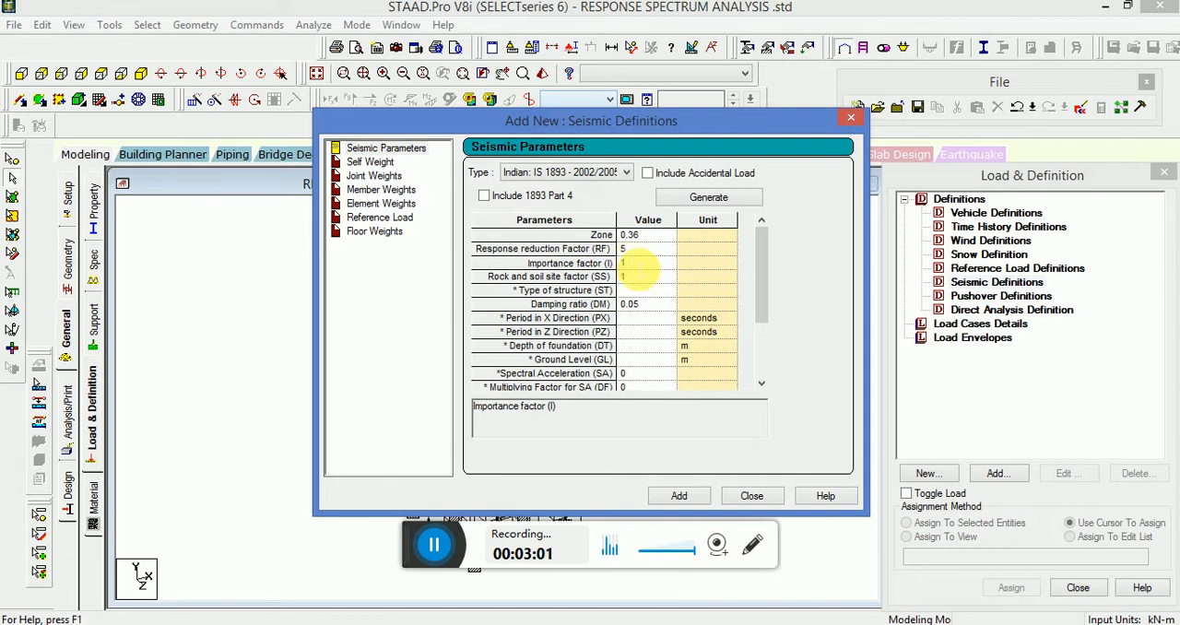
left_click(645, 276)
type("2")
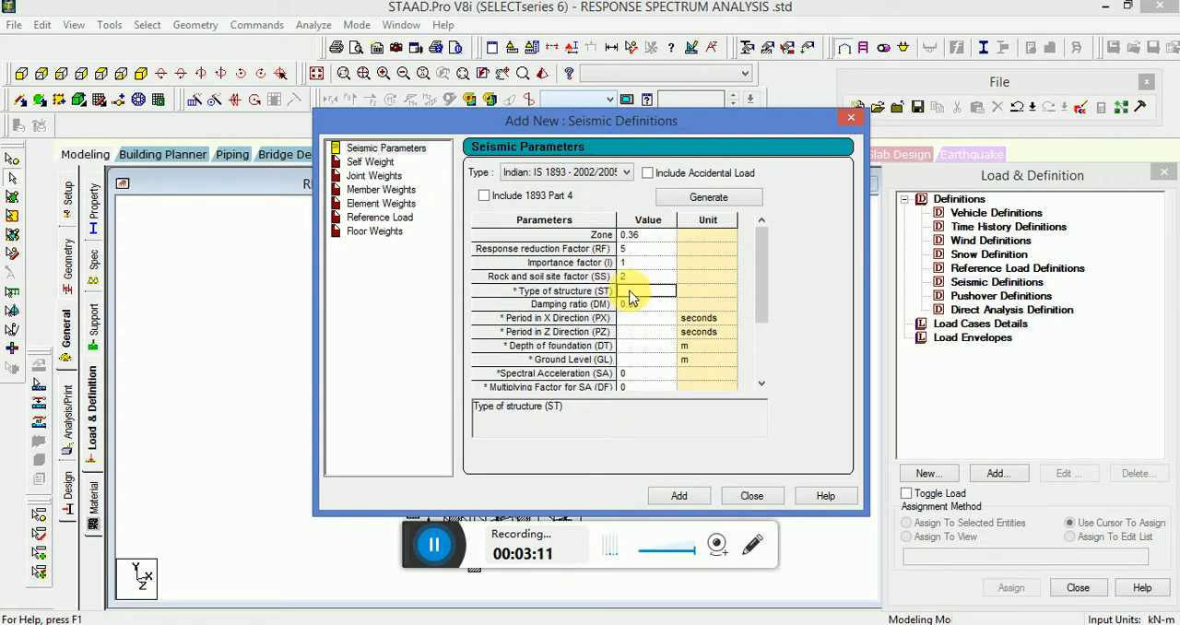
left_click(645, 304)
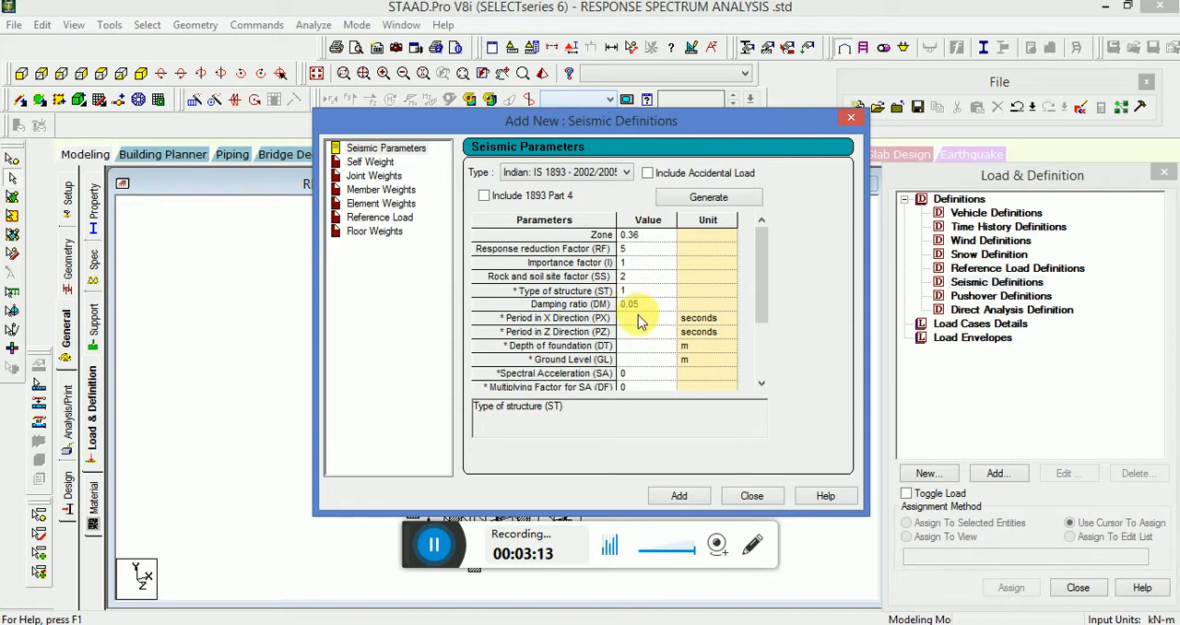
left_click(664, 318)
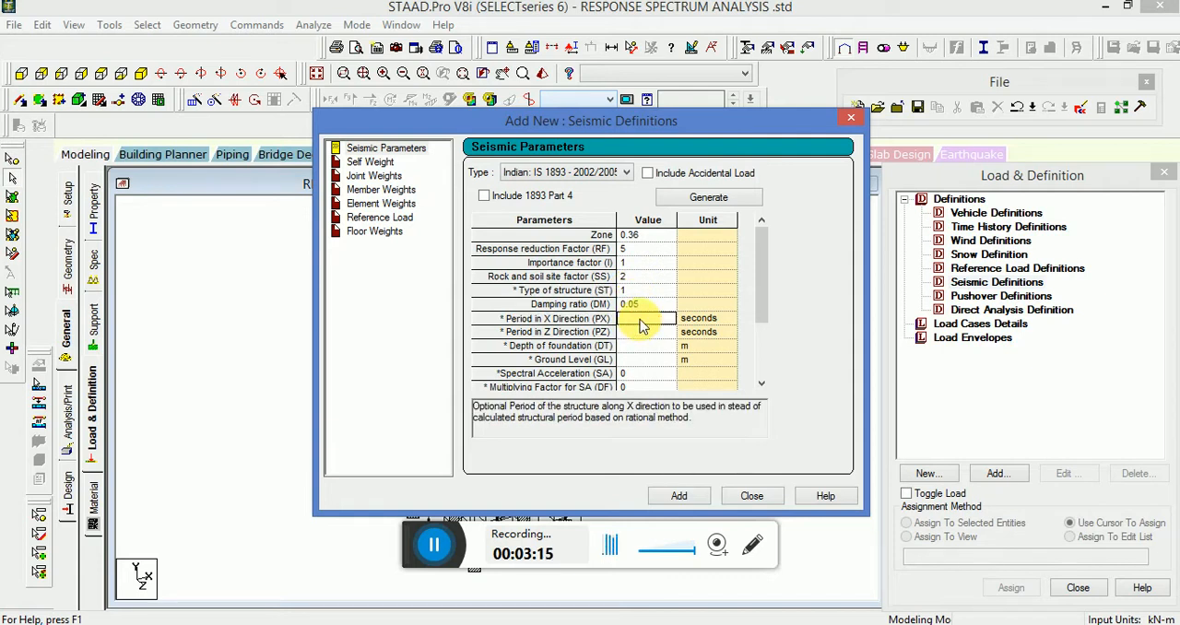
left_click(640, 318)
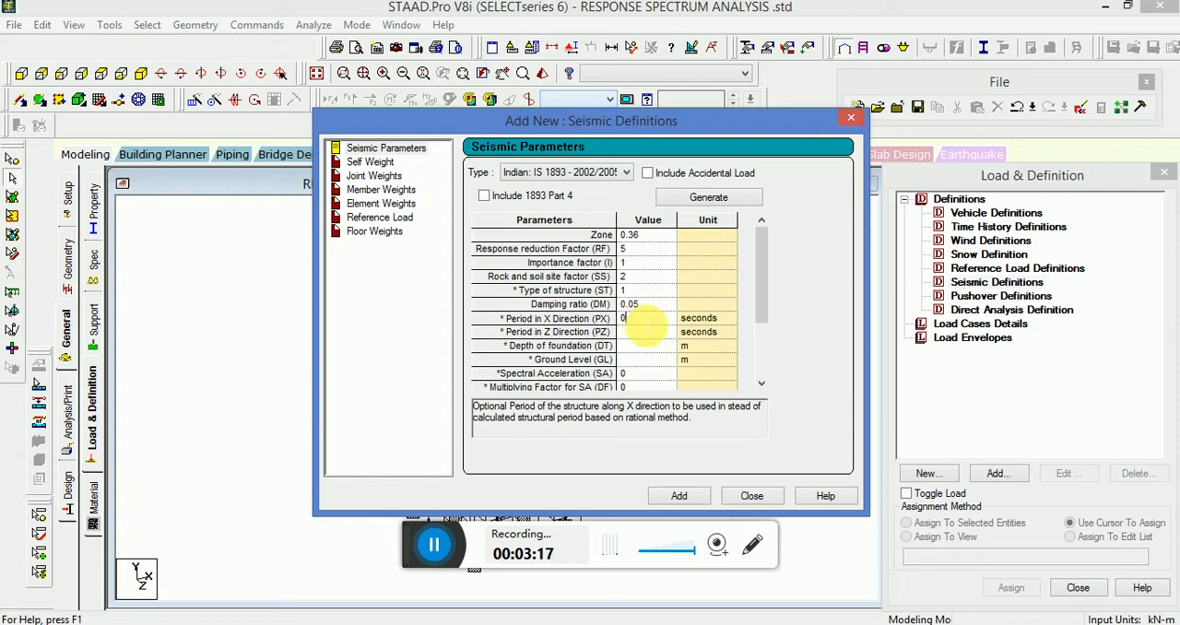
type("0.28")
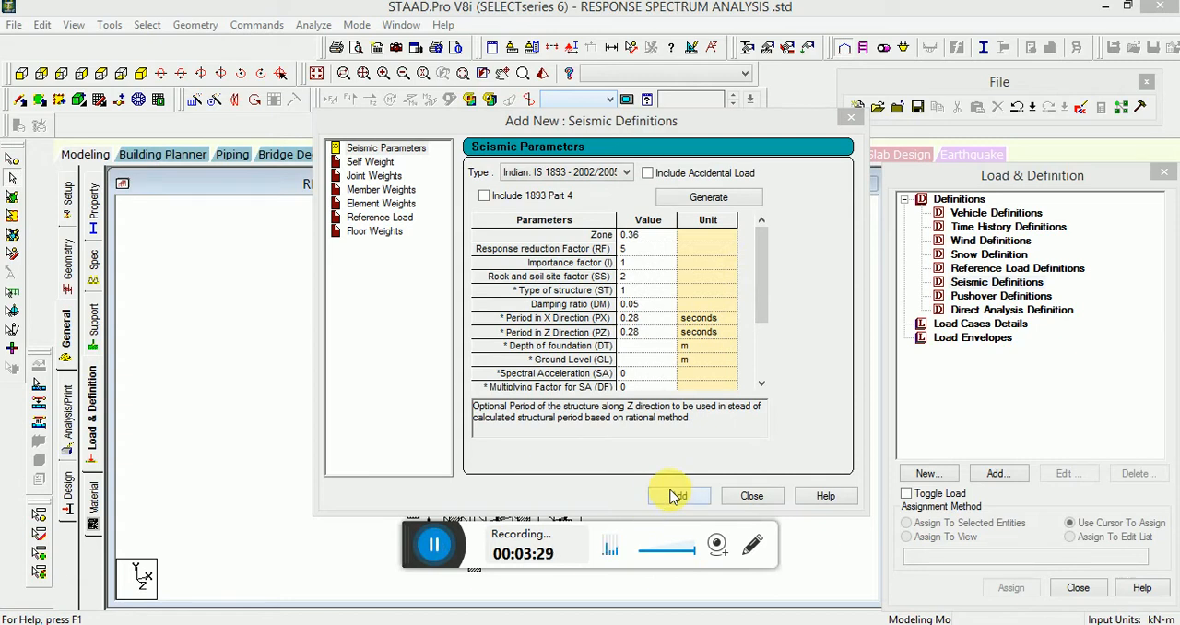
left_click(679, 494)
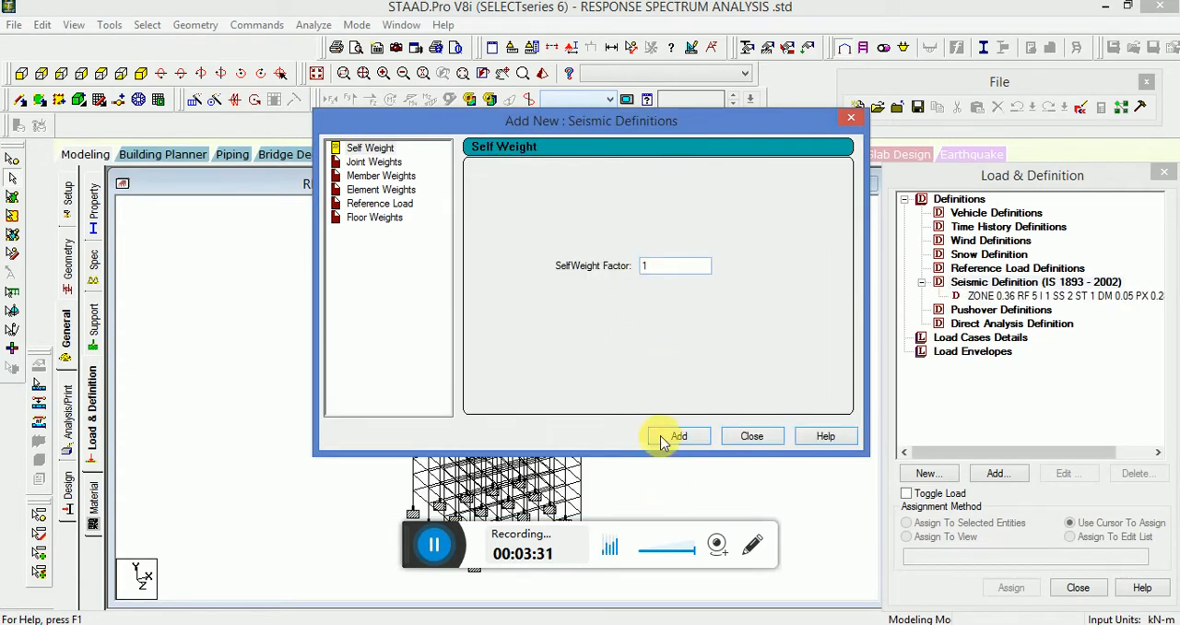
Add self weight factor 1 and the first 13 kN/m uniform member weight range.
left_click(679, 435)
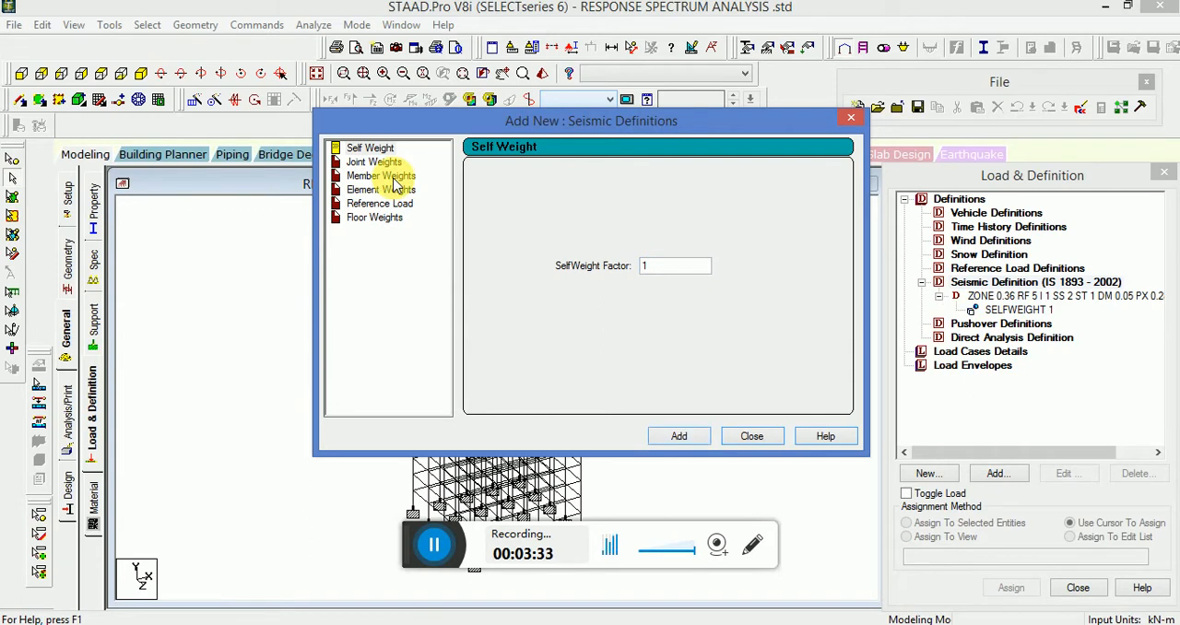
left_click(381, 175)
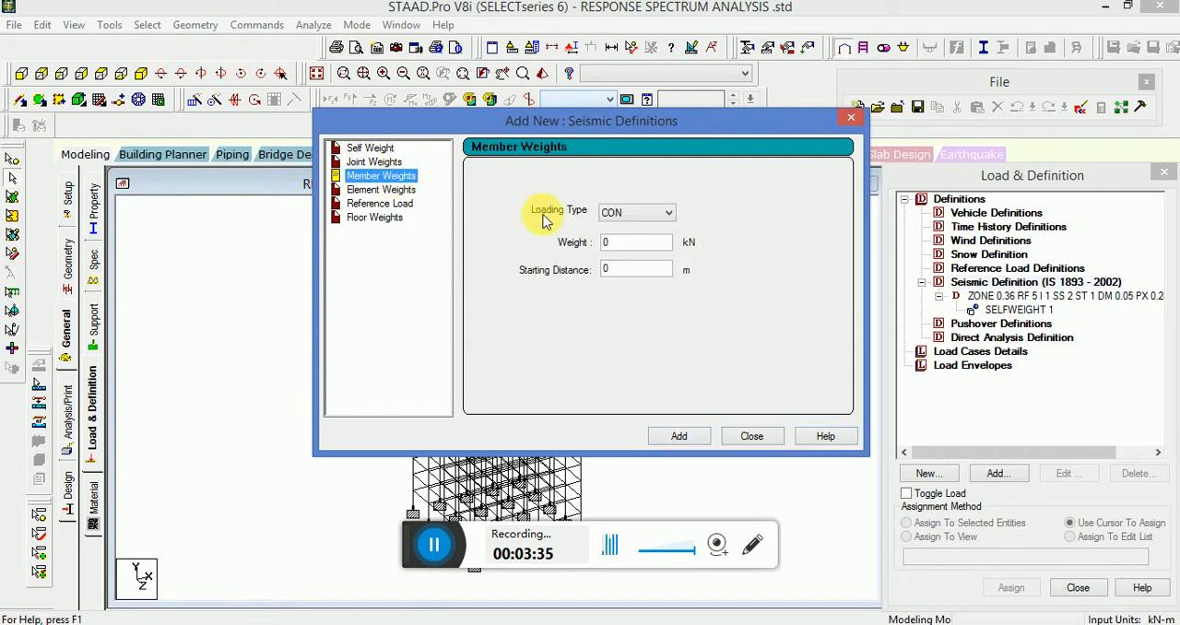
left_click(636, 212)
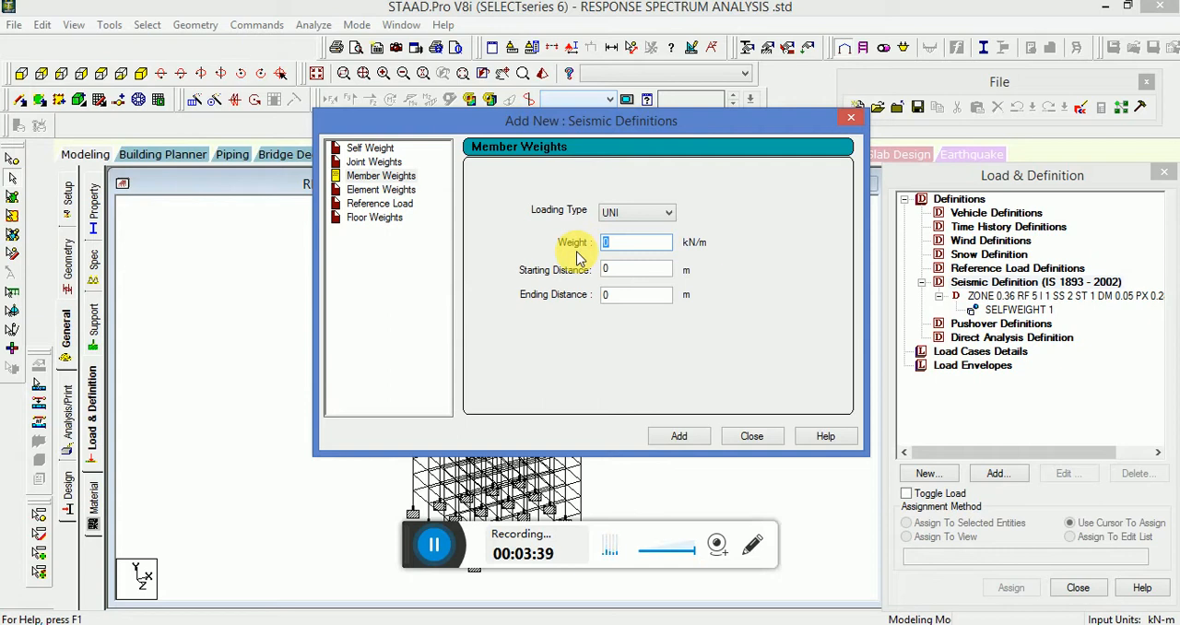
type("13")
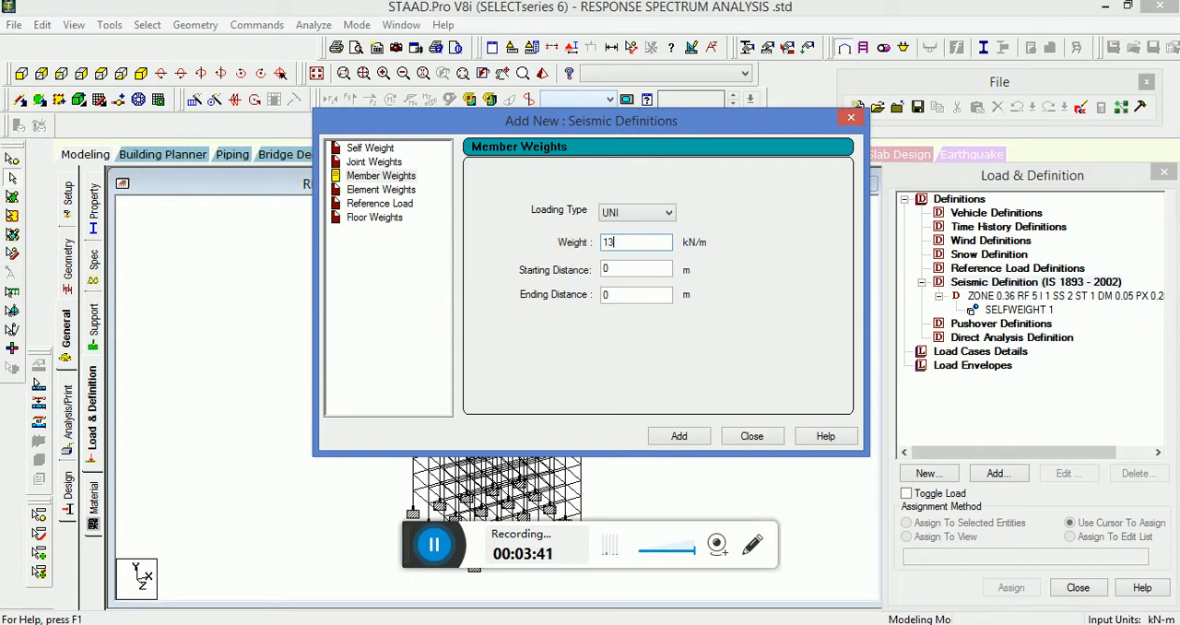
type("1")
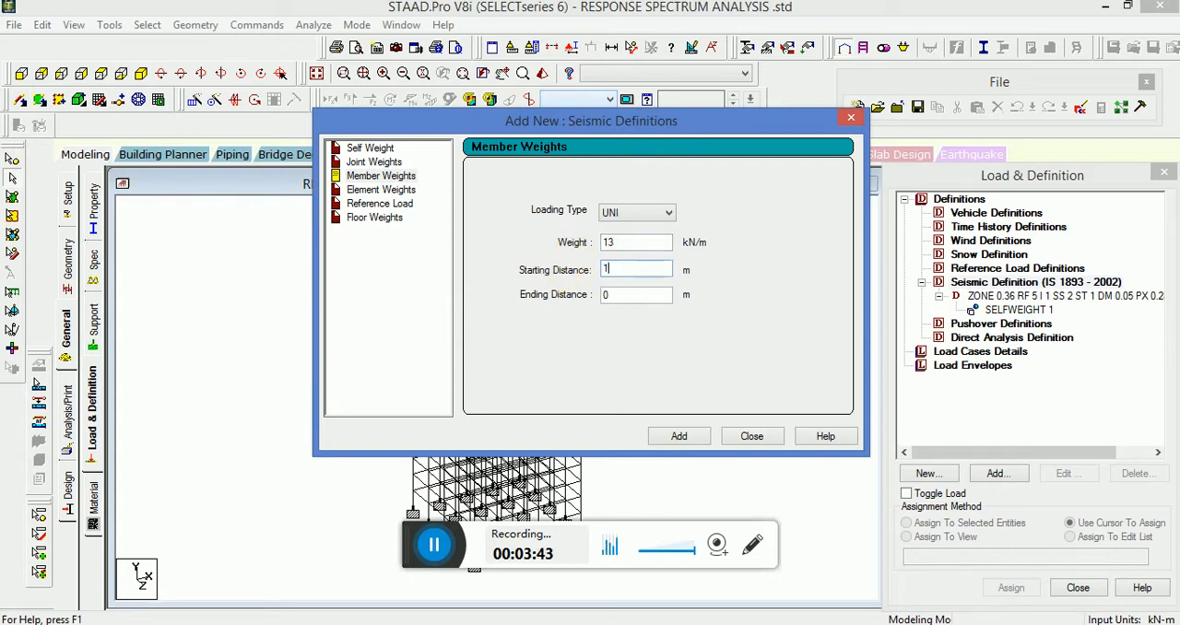
type("60")
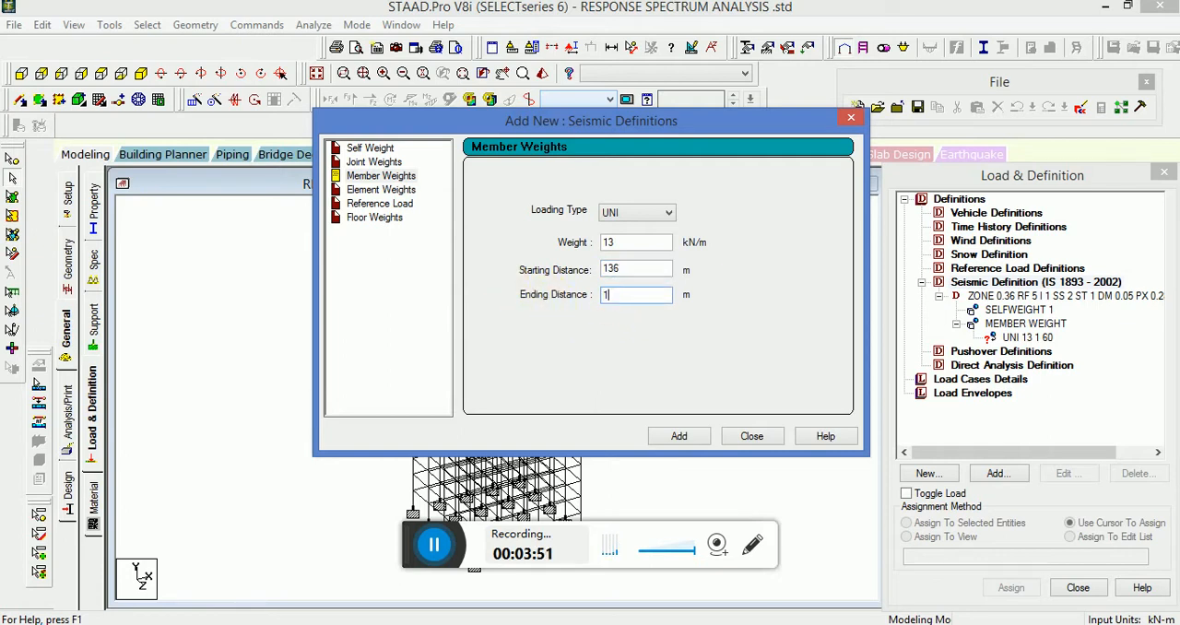
type("95")
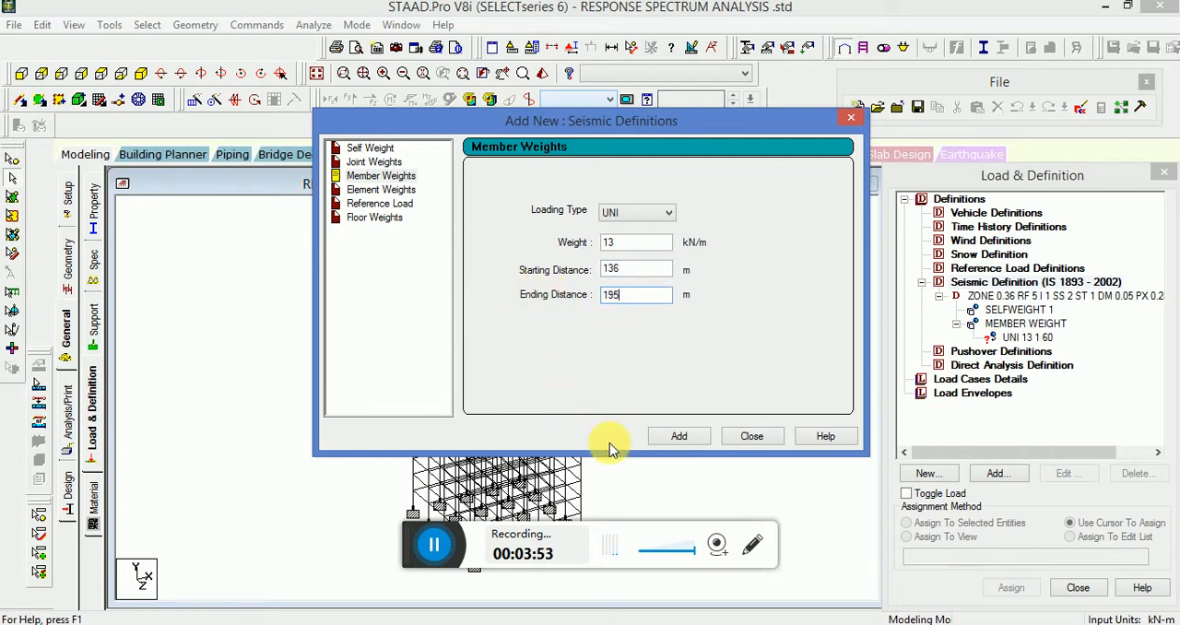
left_click(678, 435)
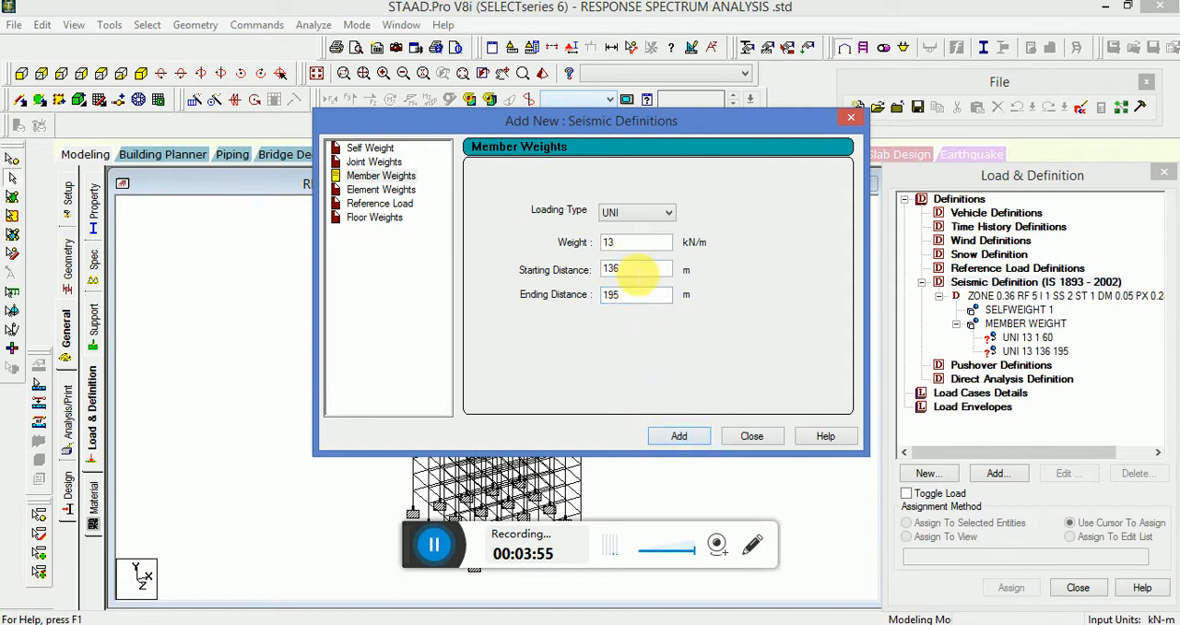
Add the remaining 13 kN/m uniform member weight ranges, the last from 676 to 975.
type("271")
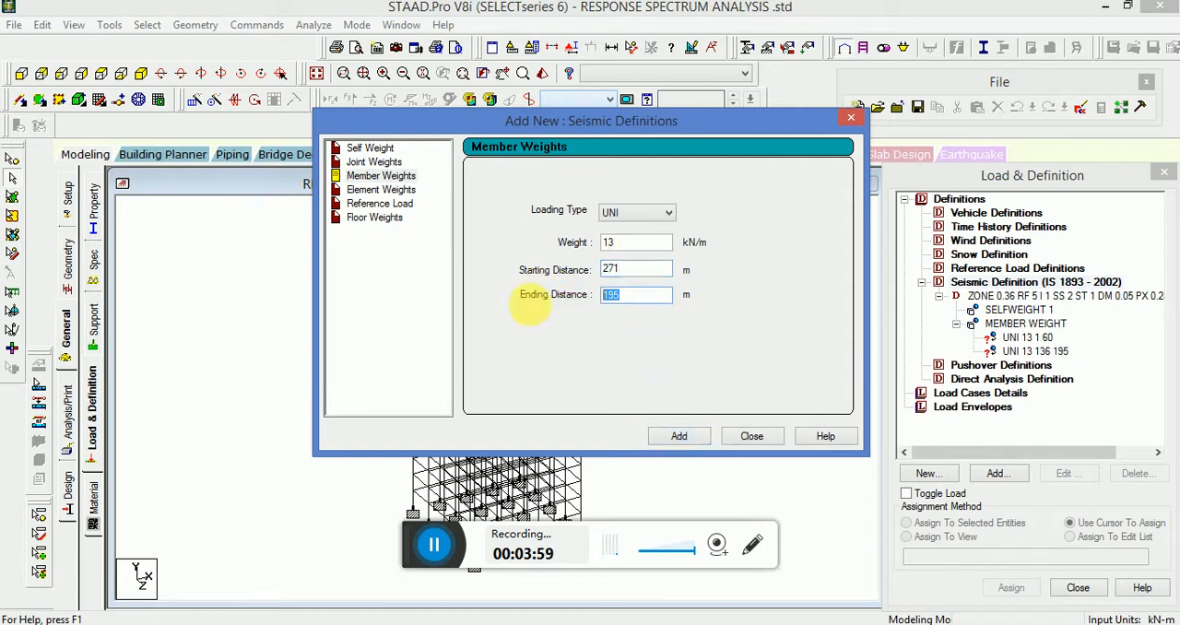
left_click(679, 435)
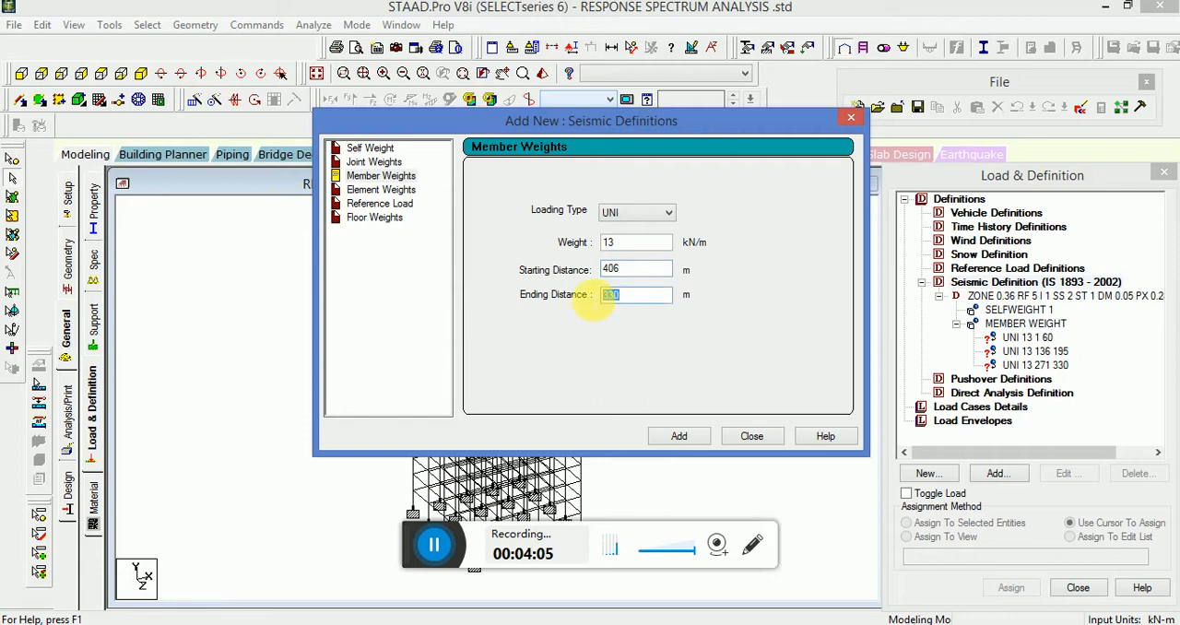
type("4")
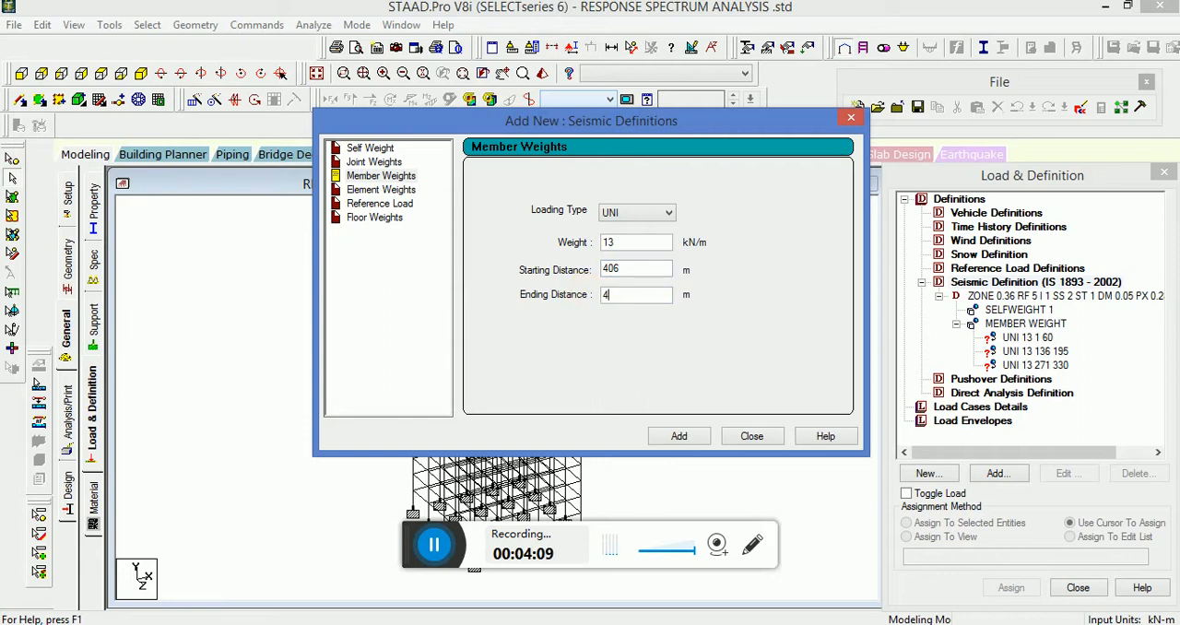
left_click(679, 435)
type("600")
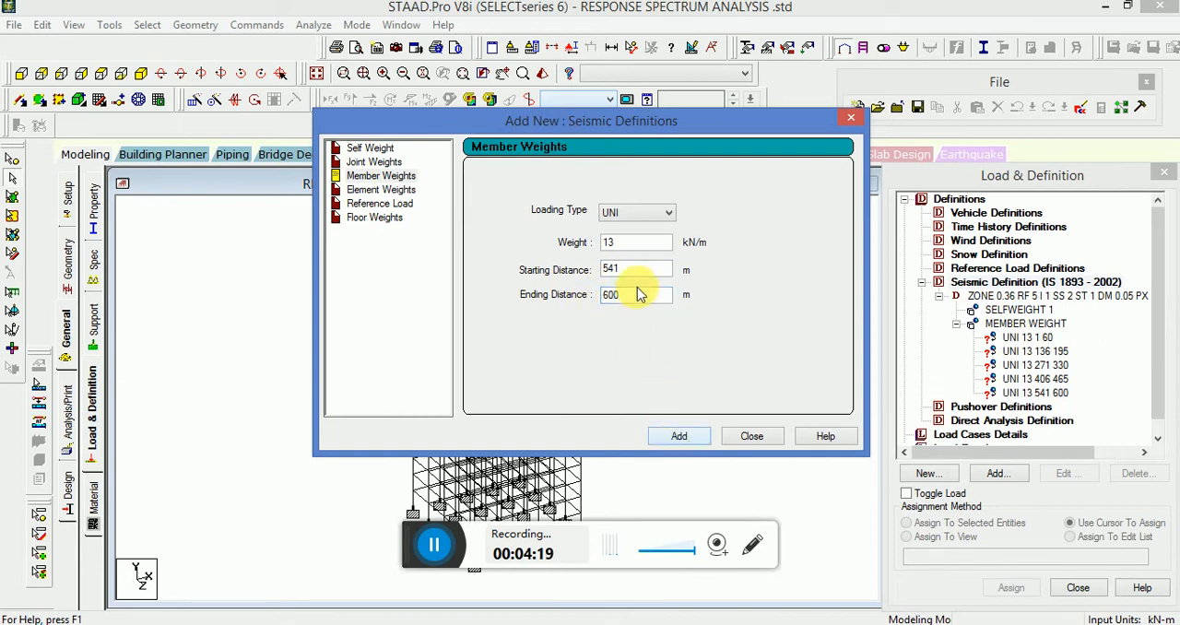
left_click(636, 269)
type("676")
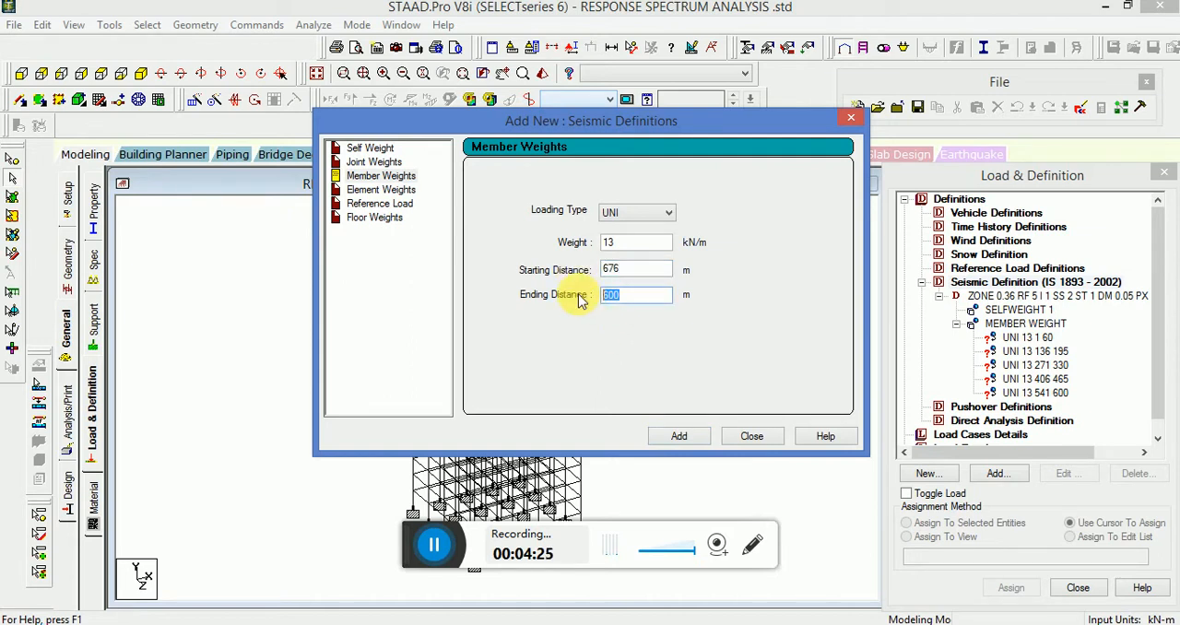
type("975")
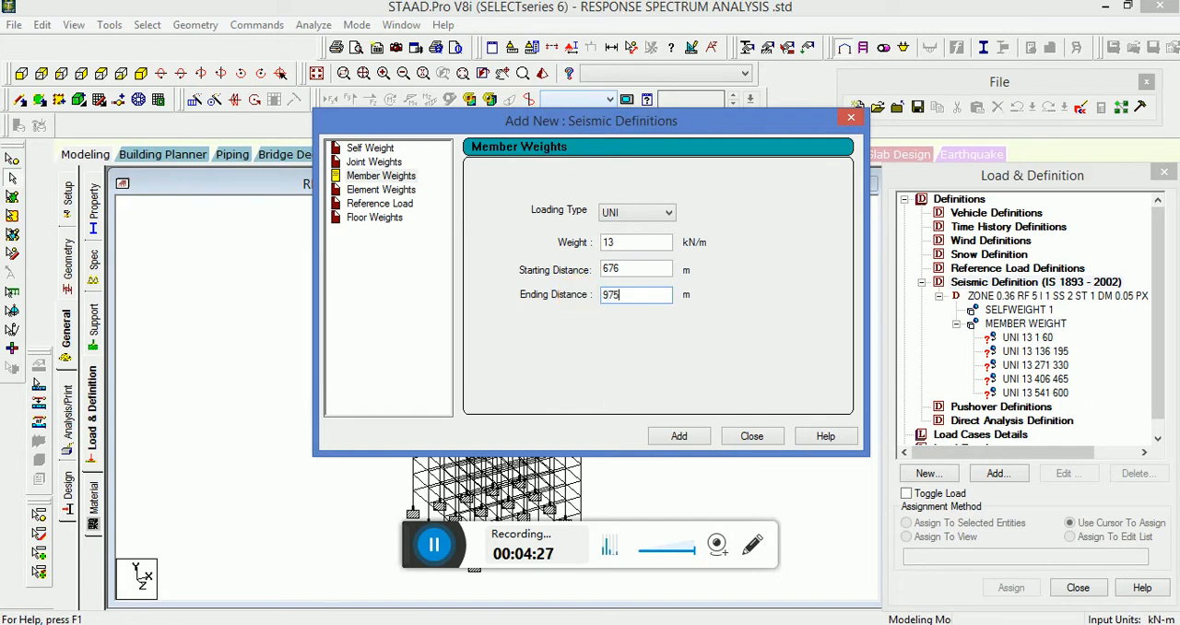
left_click(678, 435)
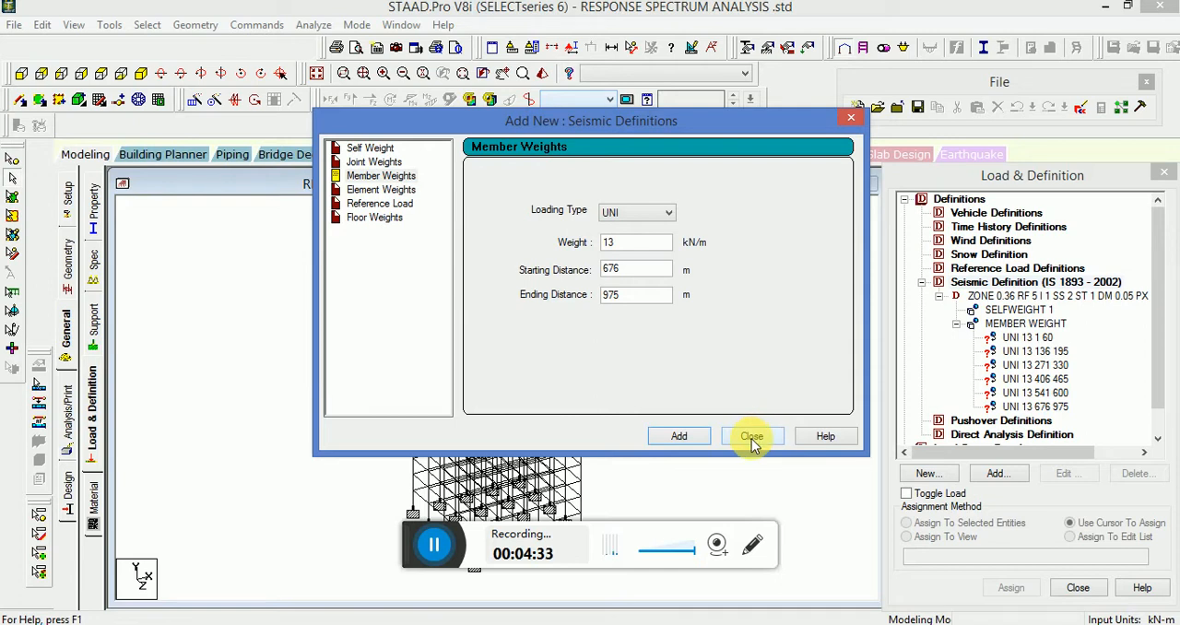
left_click(374, 217)
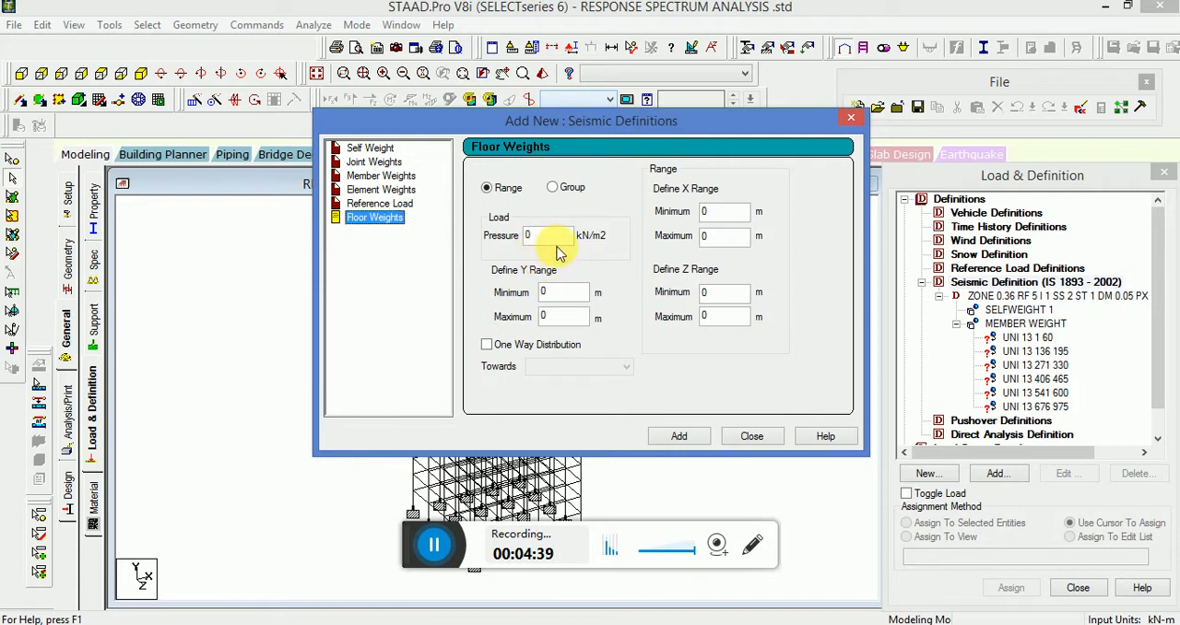
Add a 3.5 kN/m² floor weight for heights 0–42 m, accepting the auto save.
type("3.5")
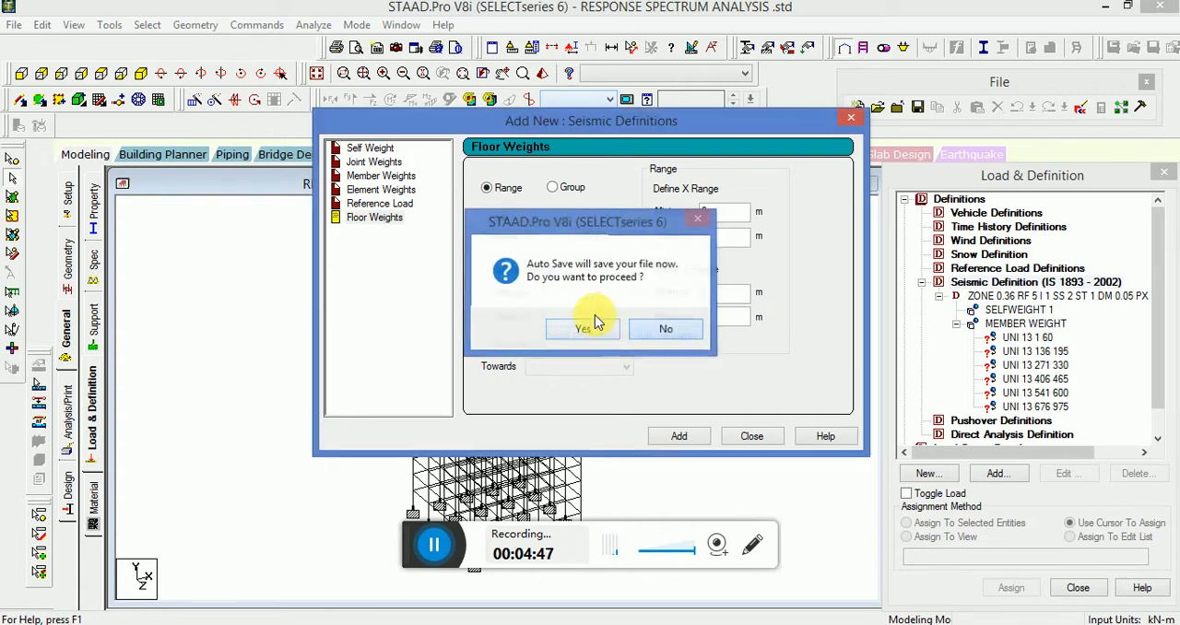
left_click(582, 328)
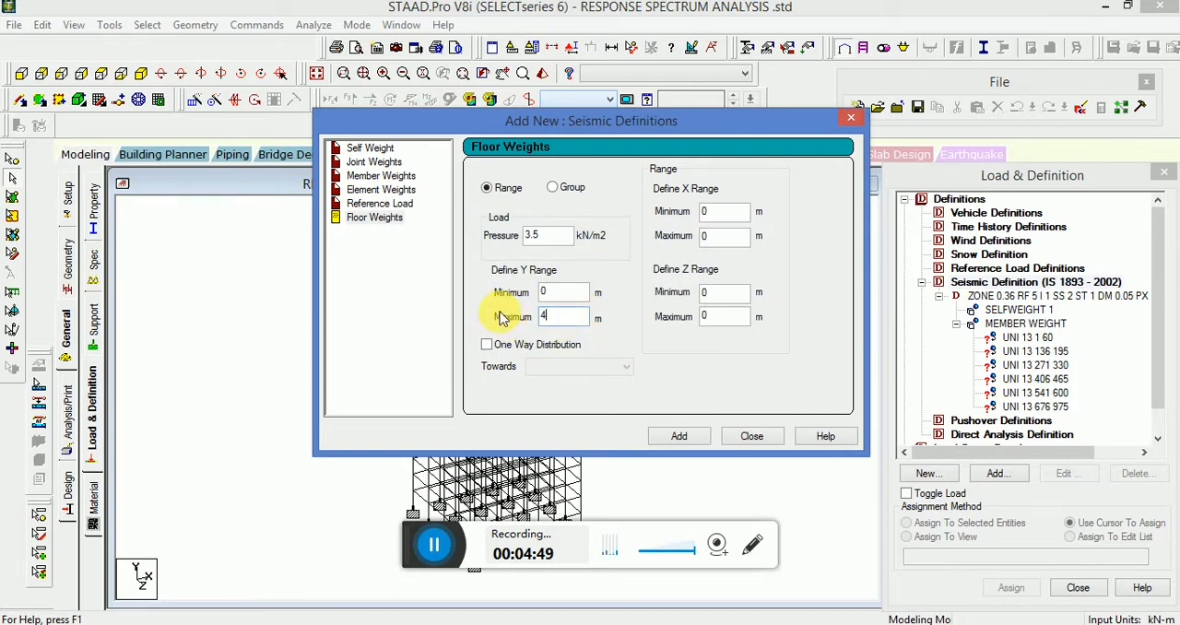
left_click(678, 436)
type("2")
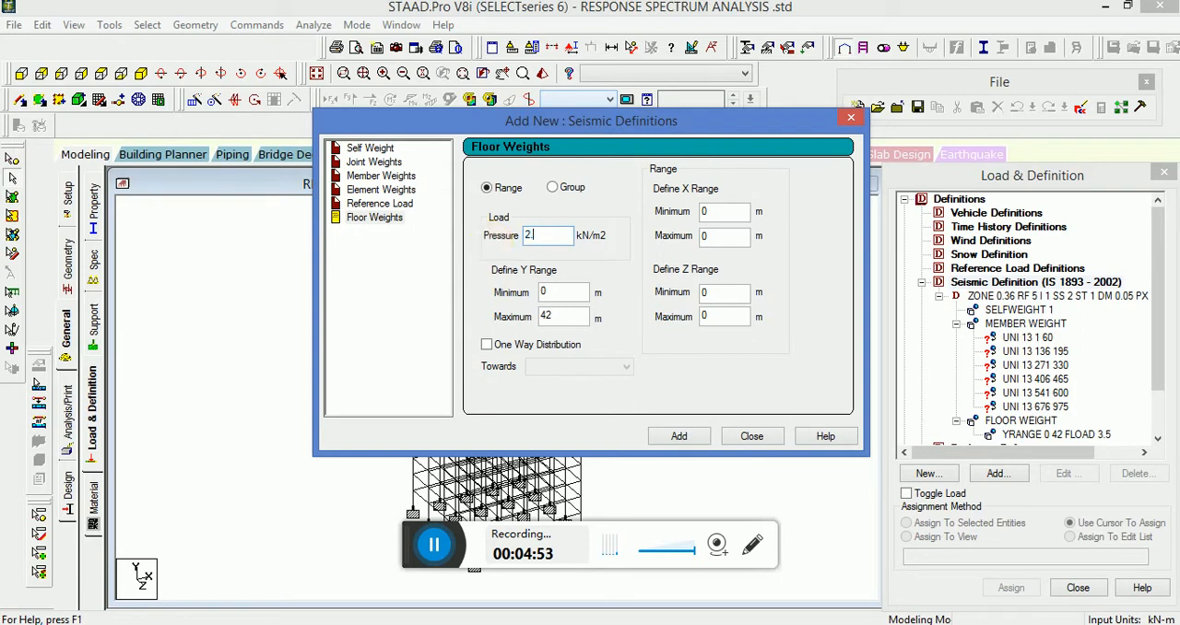
Add a 2.5 kN/m² floor weight for heights 42–45 m.
type(".5")
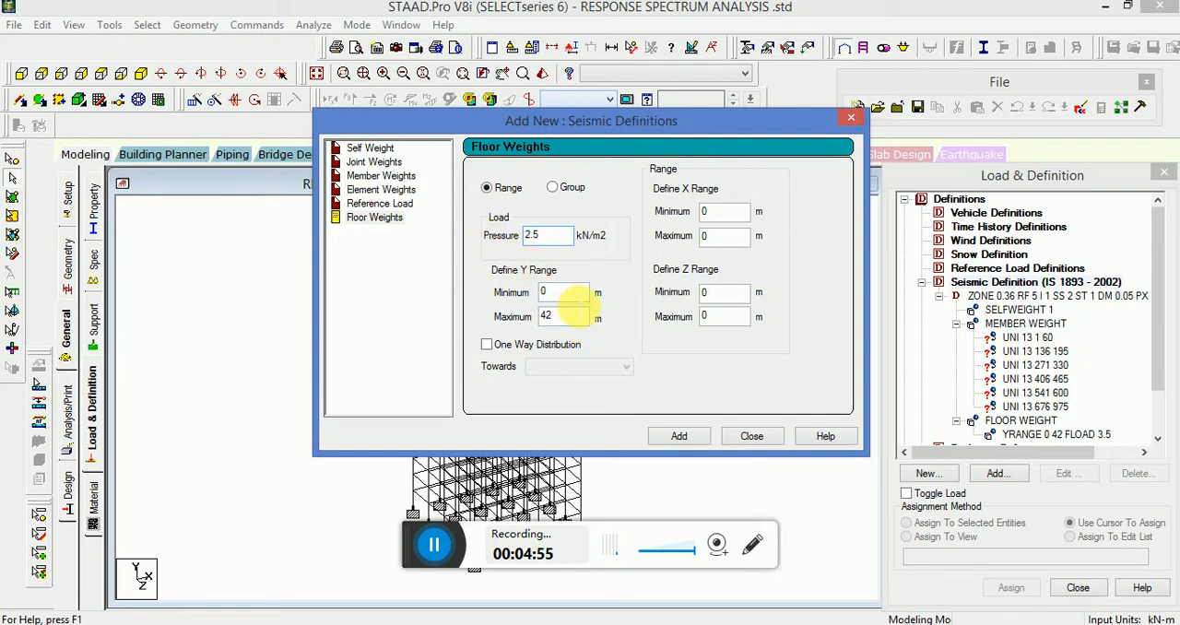
left_click(562, 291)
type("42")
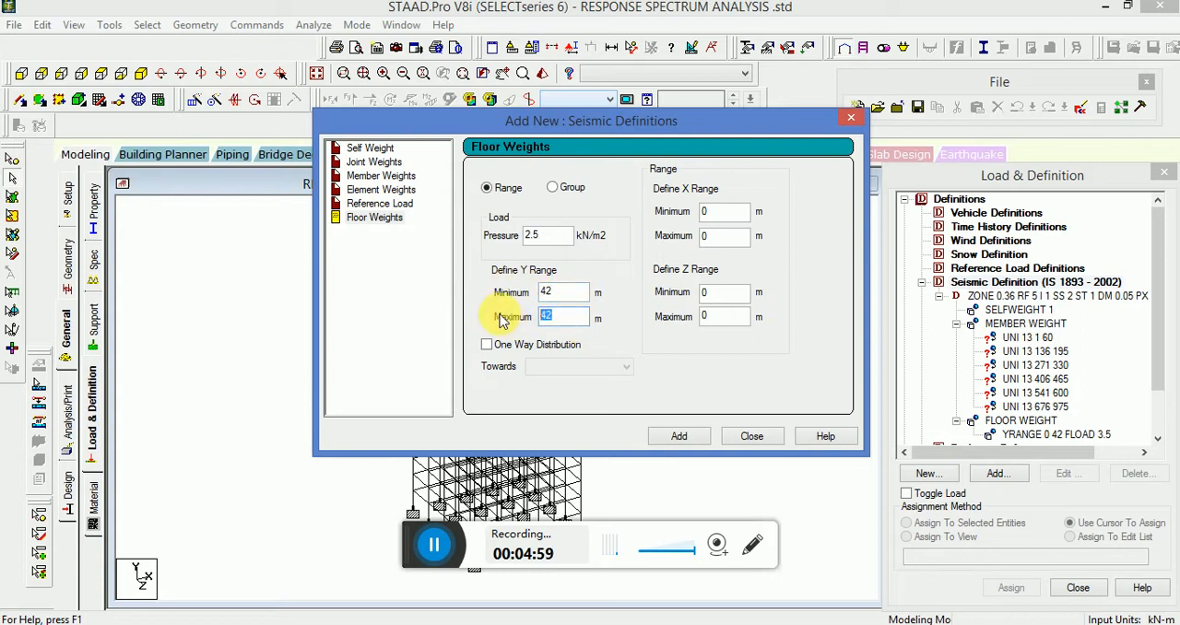
type("45")
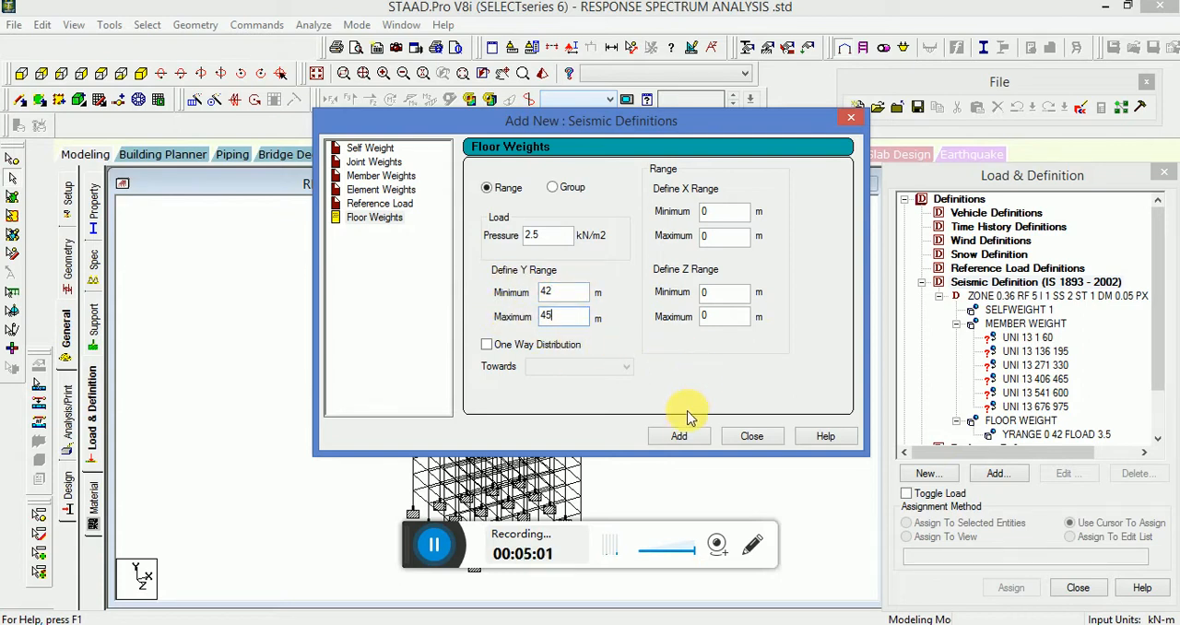
left_click(678, 435)
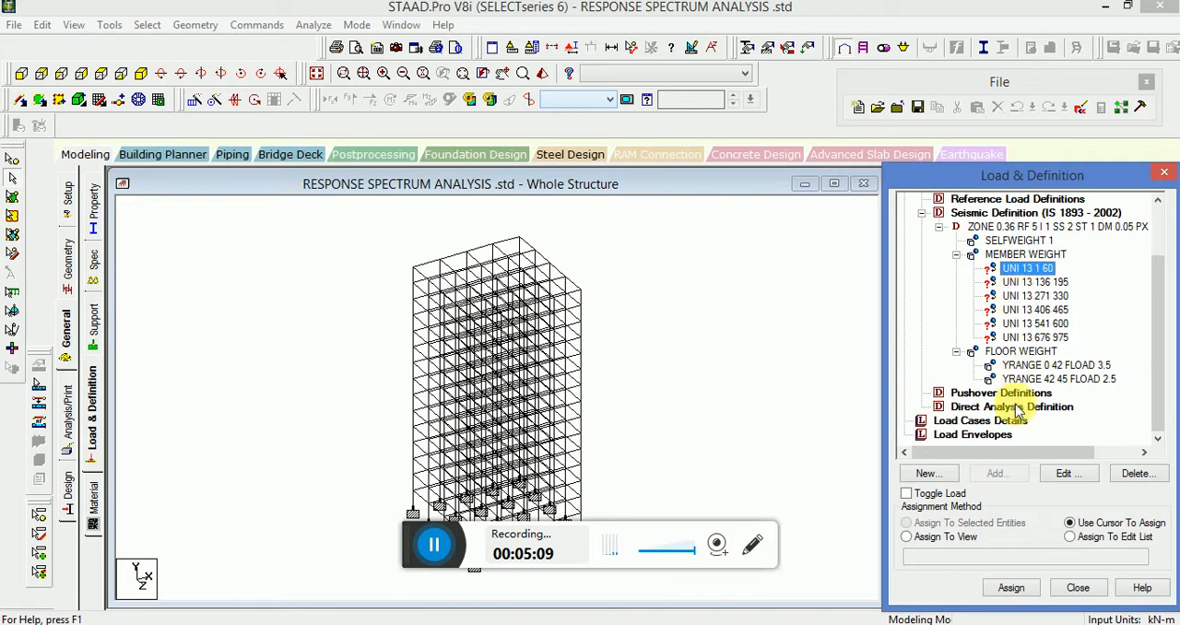
Assign the UNI 13 1 60 member weight to every member in view.
left_click(906, 537)
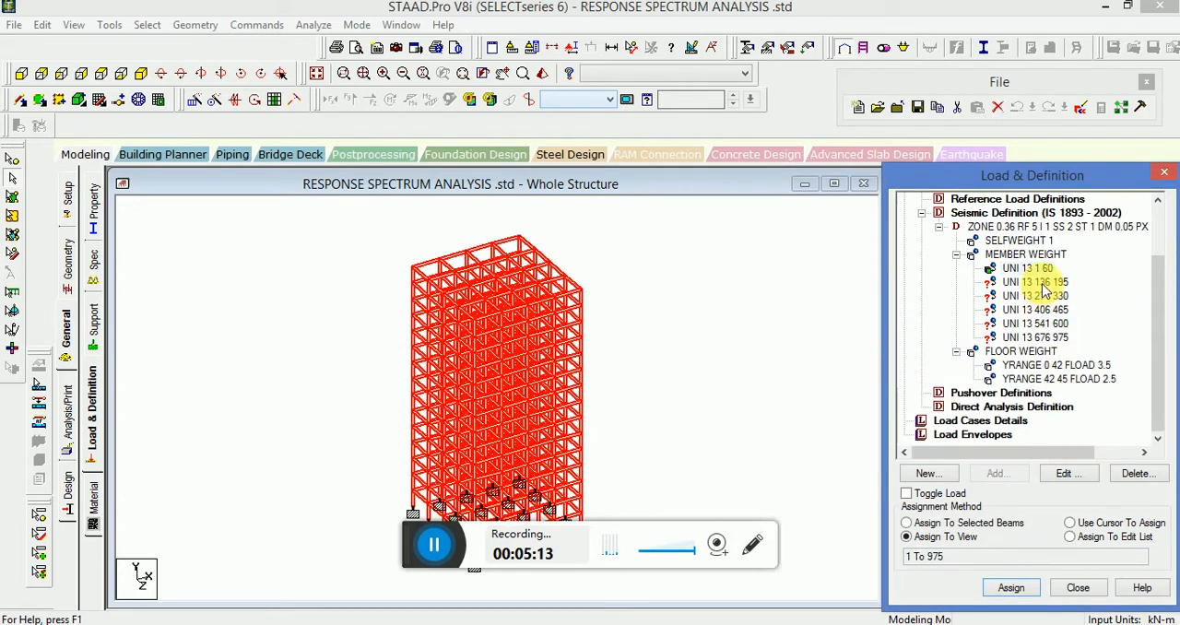
left_click(1010, 587)
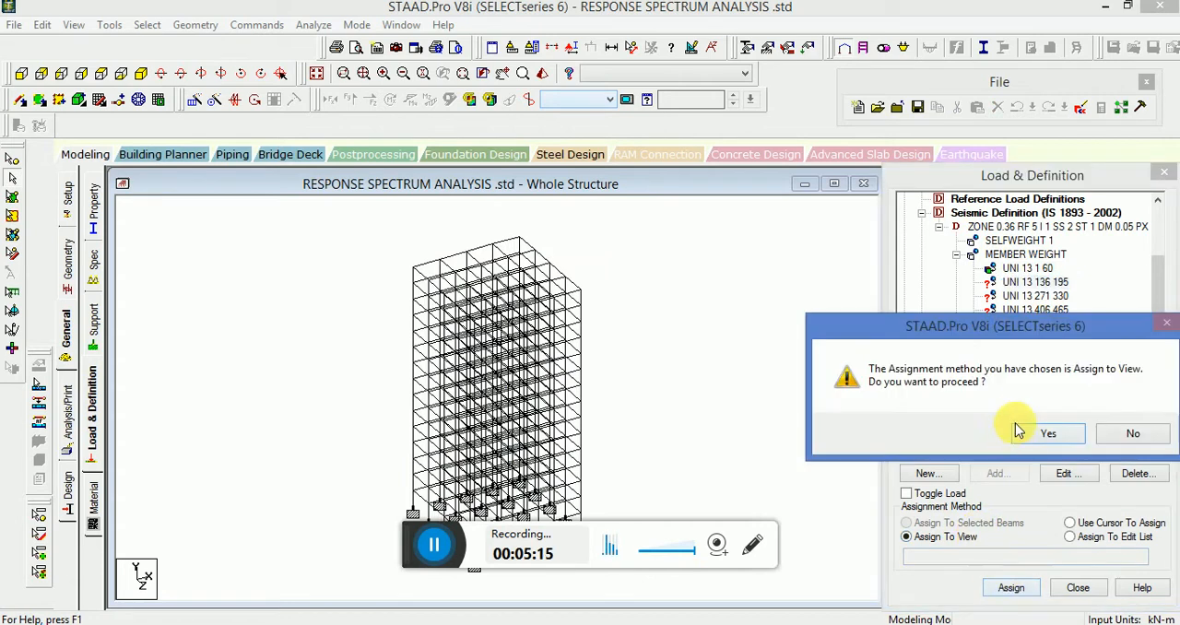
left_click(1048, 433)
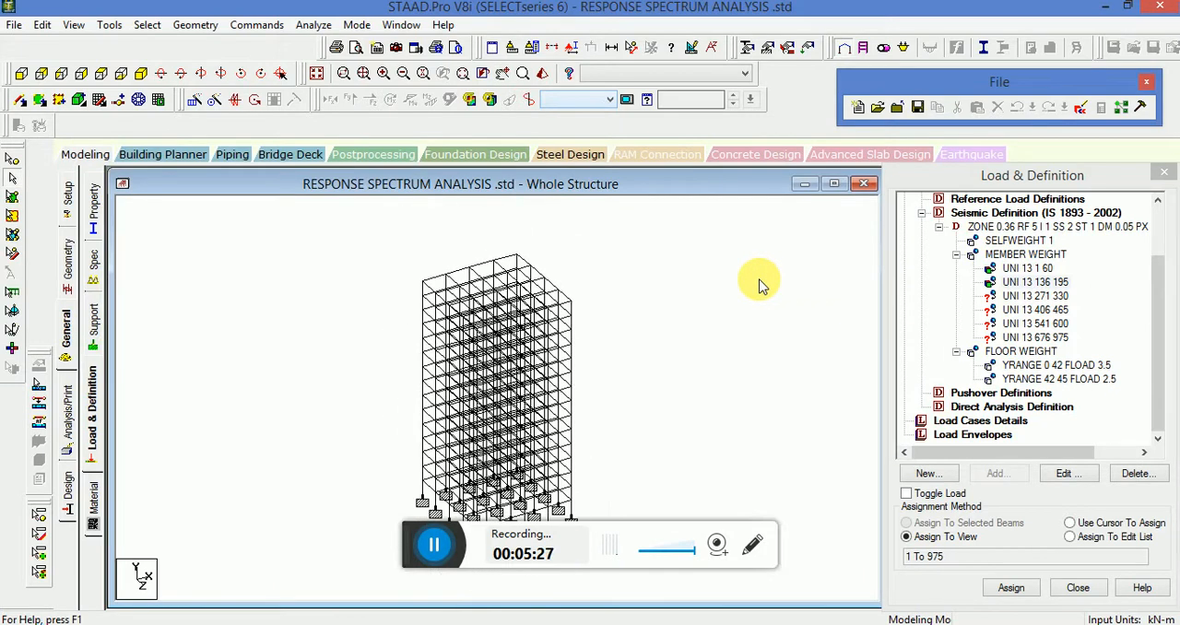
Assign the UNI 13 136 195 member weight to the view with Toggle Load enabled.
left_click(1026, 268)
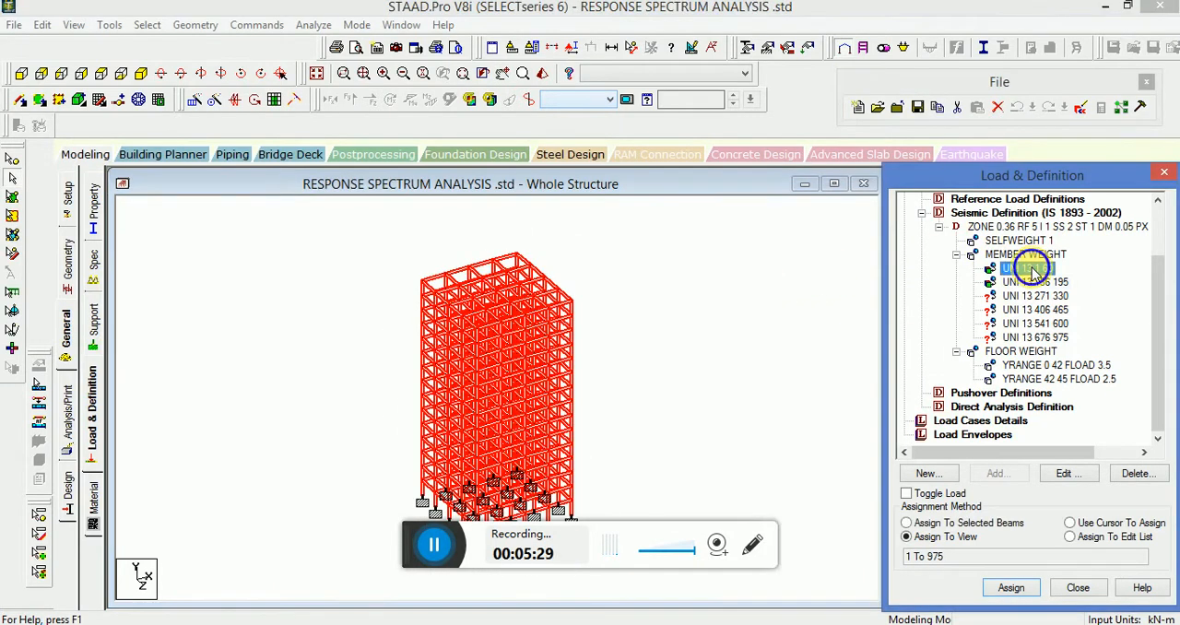
left_click(907, 493)
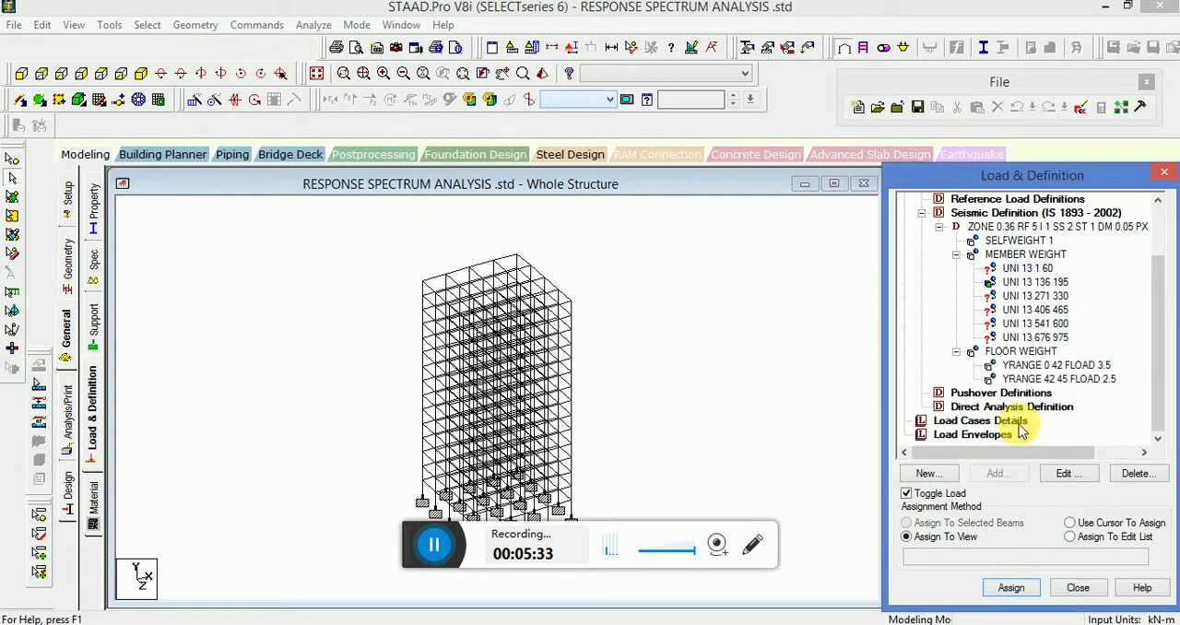
left_click(1034, 281)
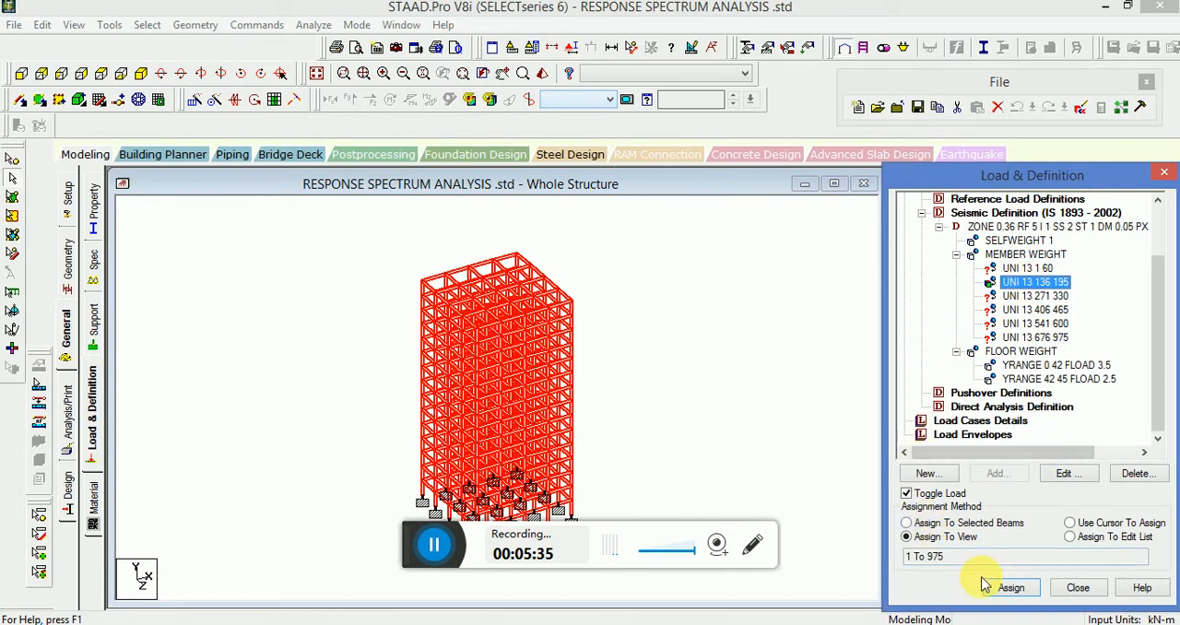
left_click(1010, 587)
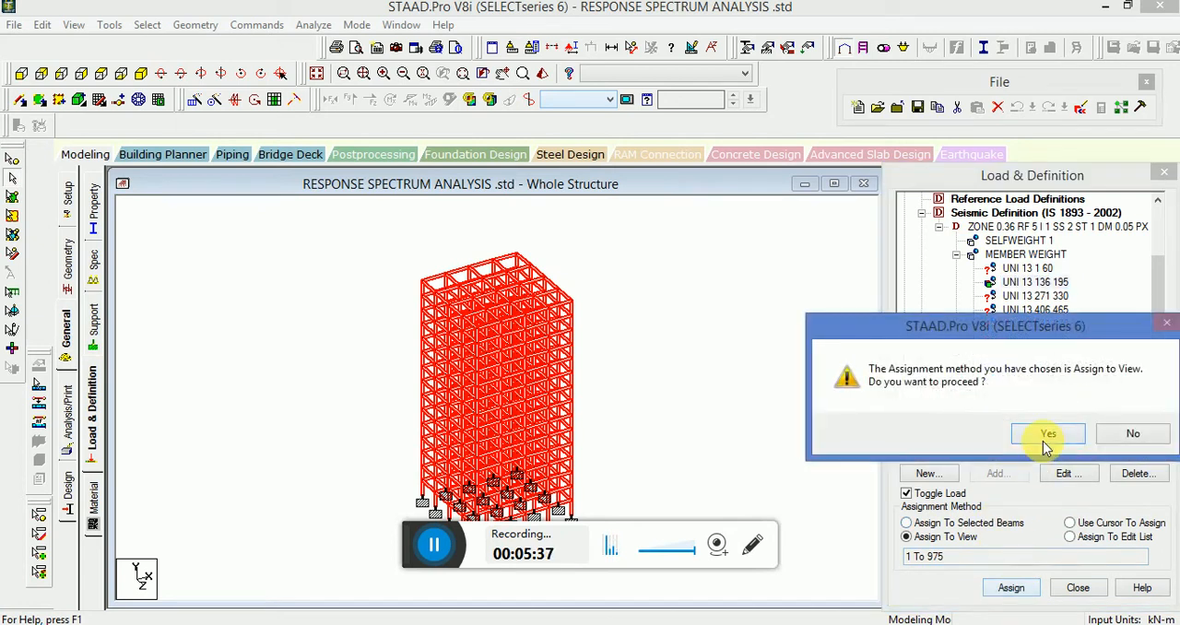
left_click(1047, 433)
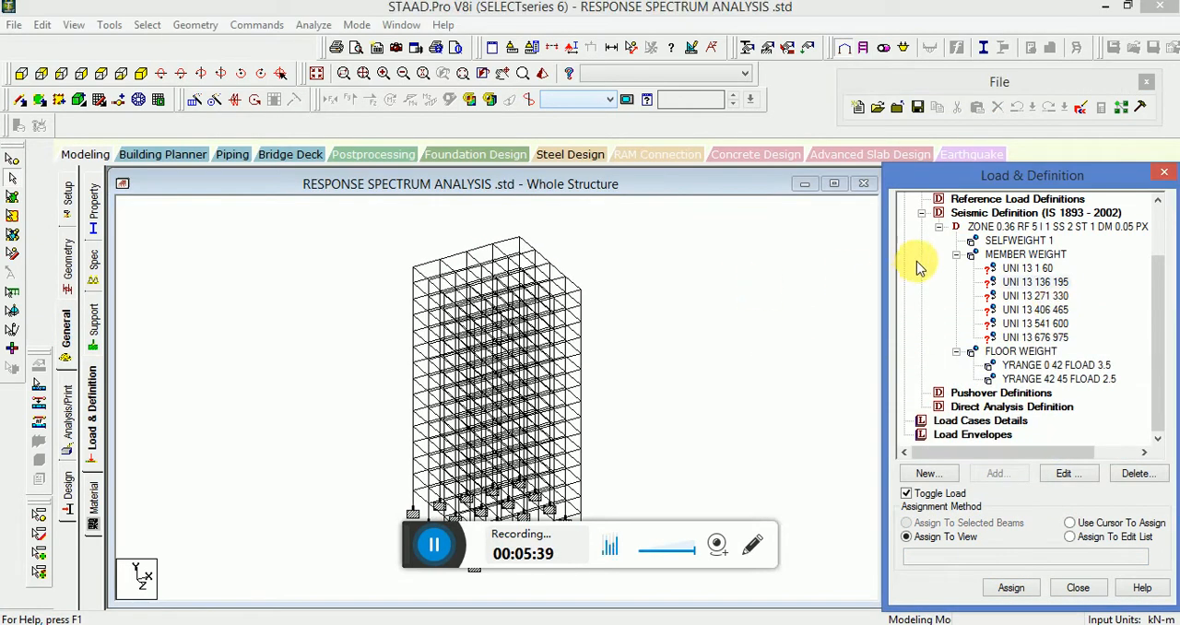
left_click(147, 25)
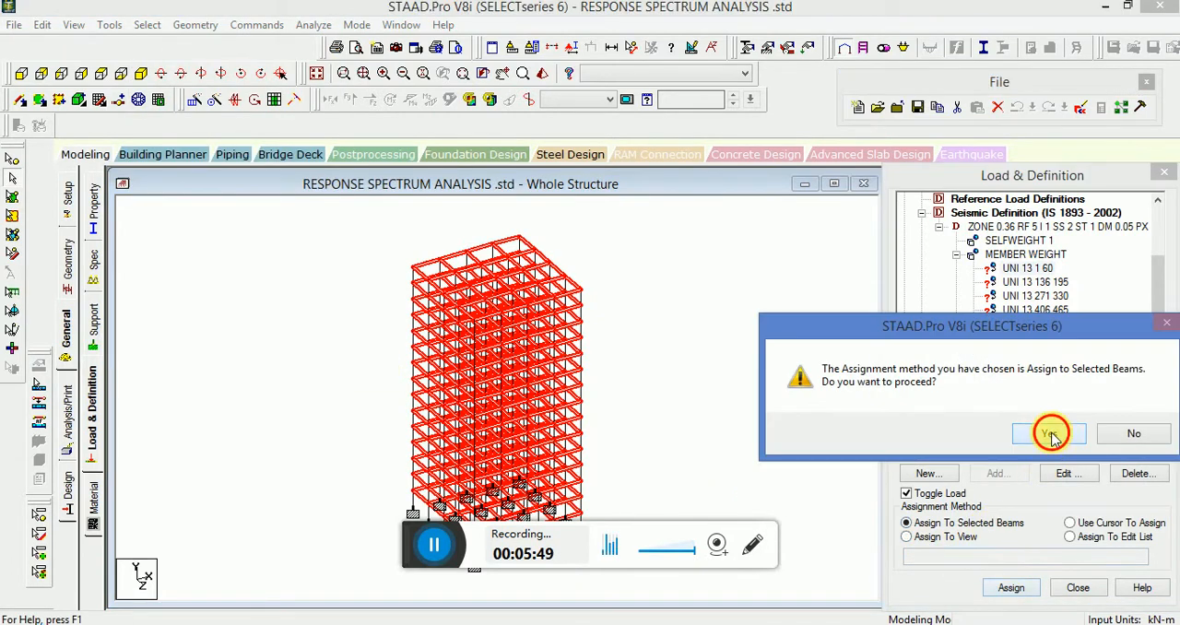
Confirm the pending member-weight assignment and select all beams parallel to Z.
left_click(1048, 433)
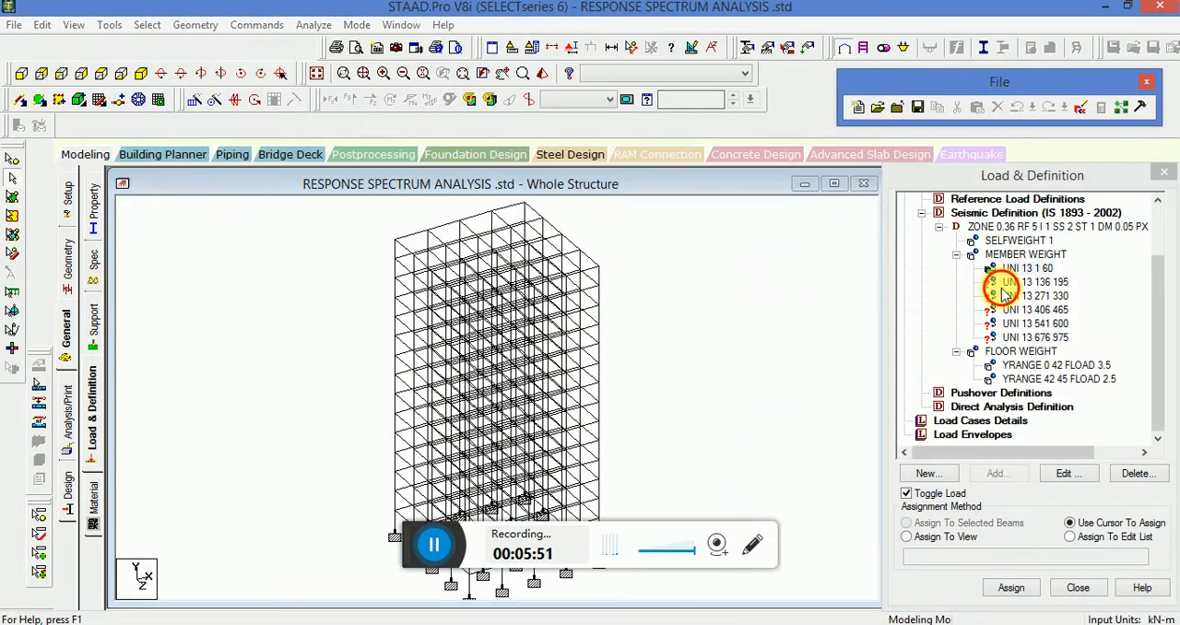
left_click(146, 24)
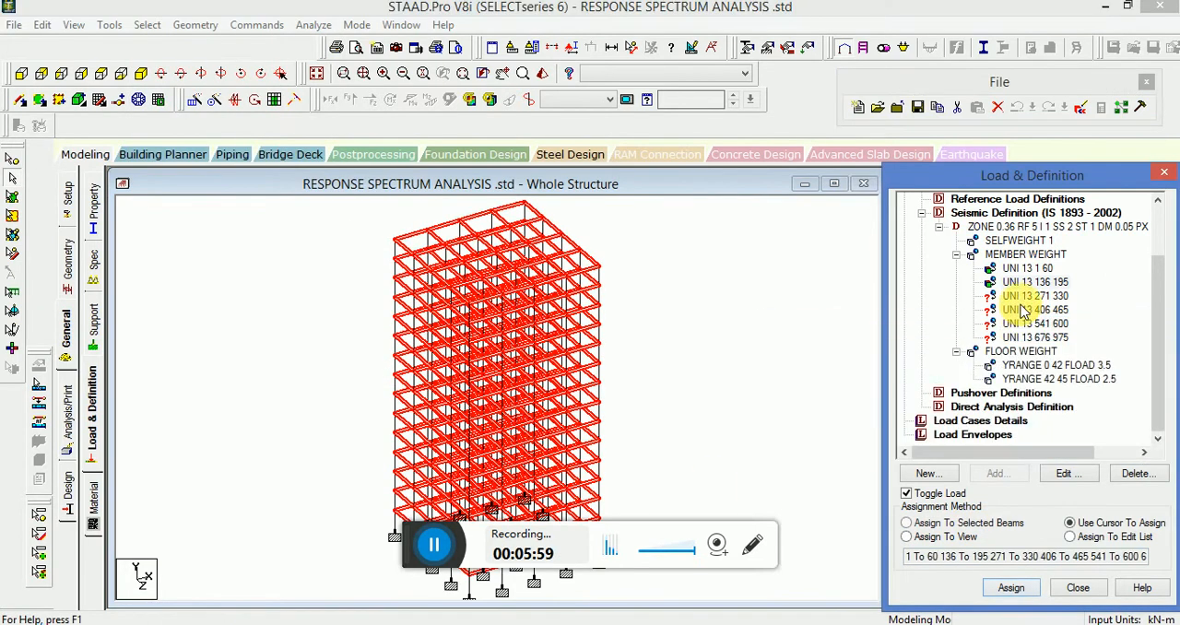
left_click(147, 25)
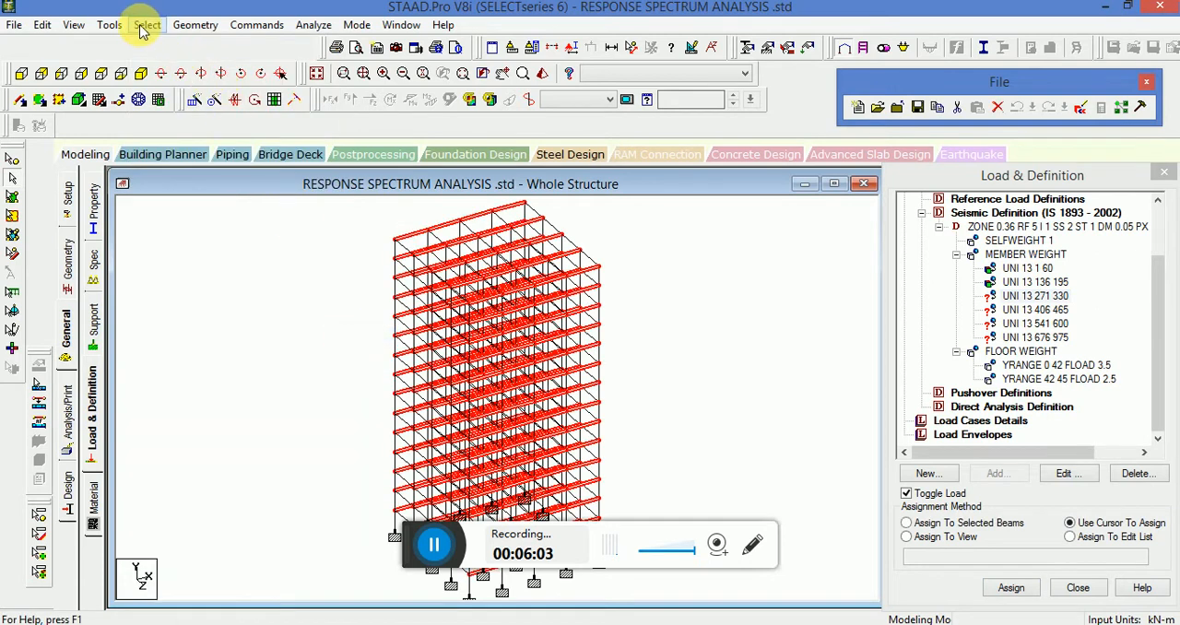
left_click(147, 25)
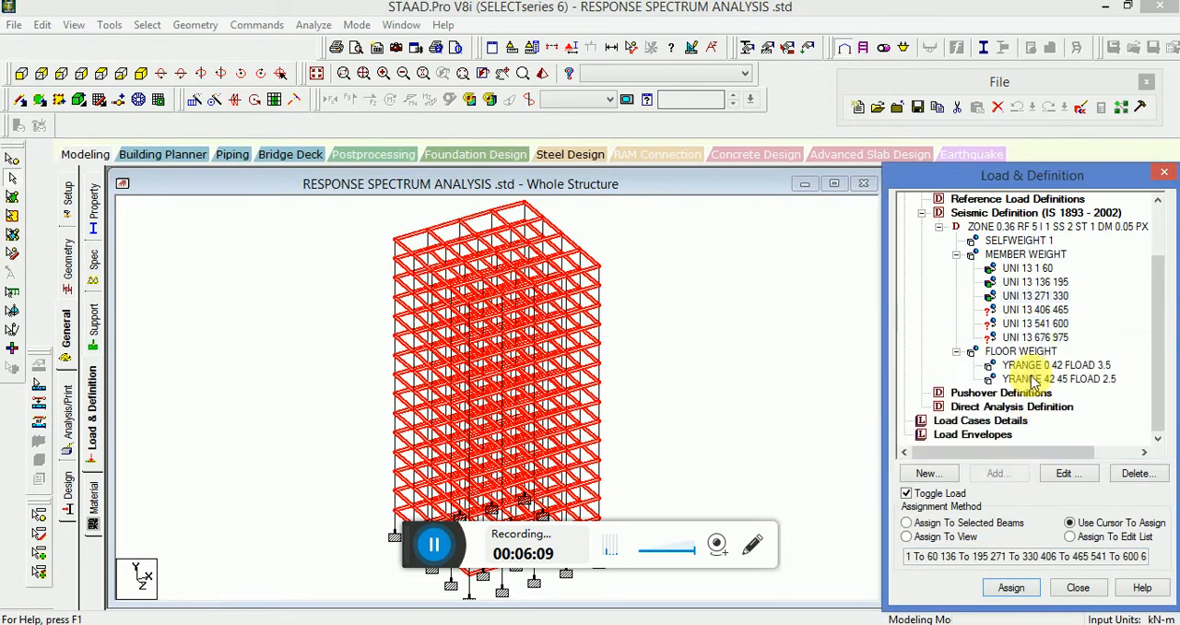
left_click(146, 25)
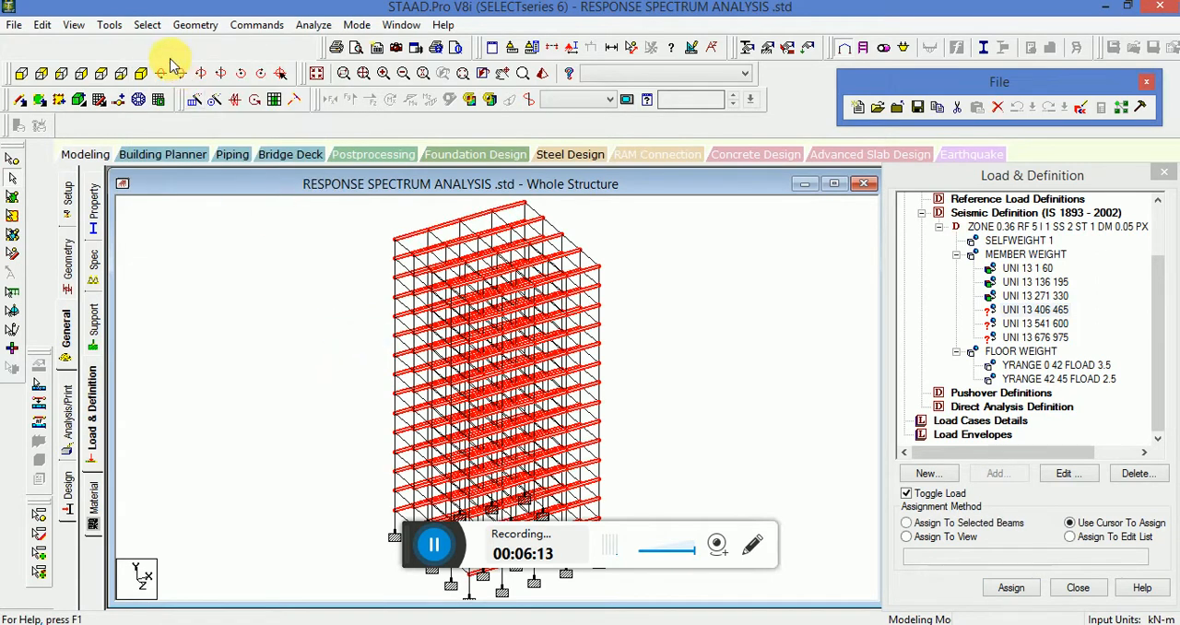
left_click(146, 25)
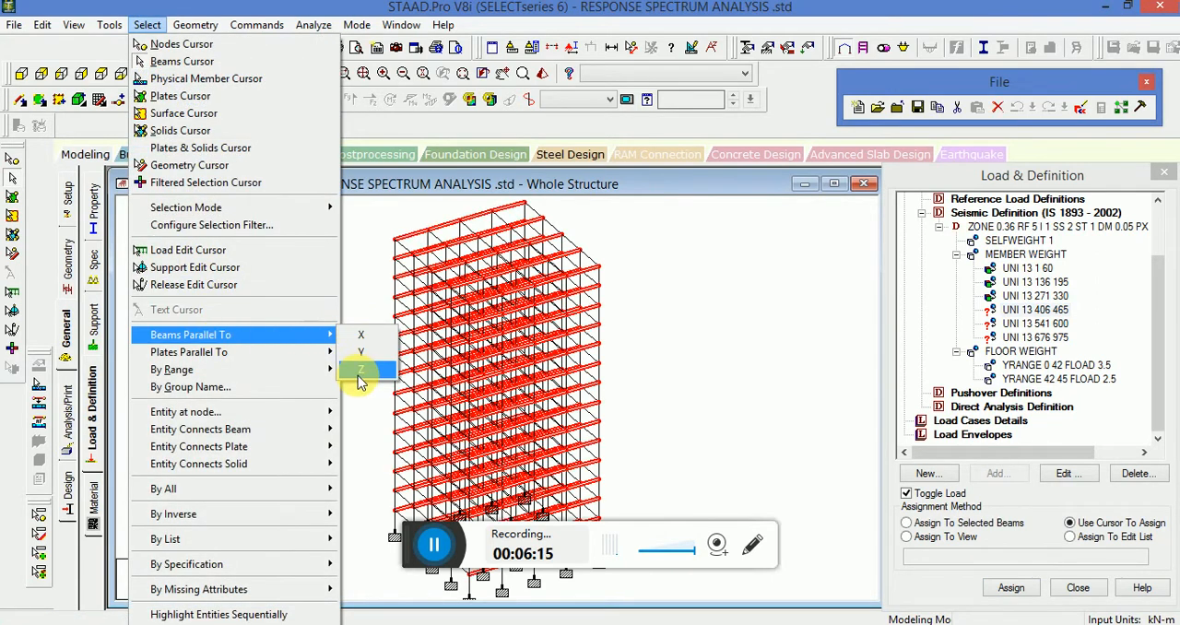
left_click(360, 369)
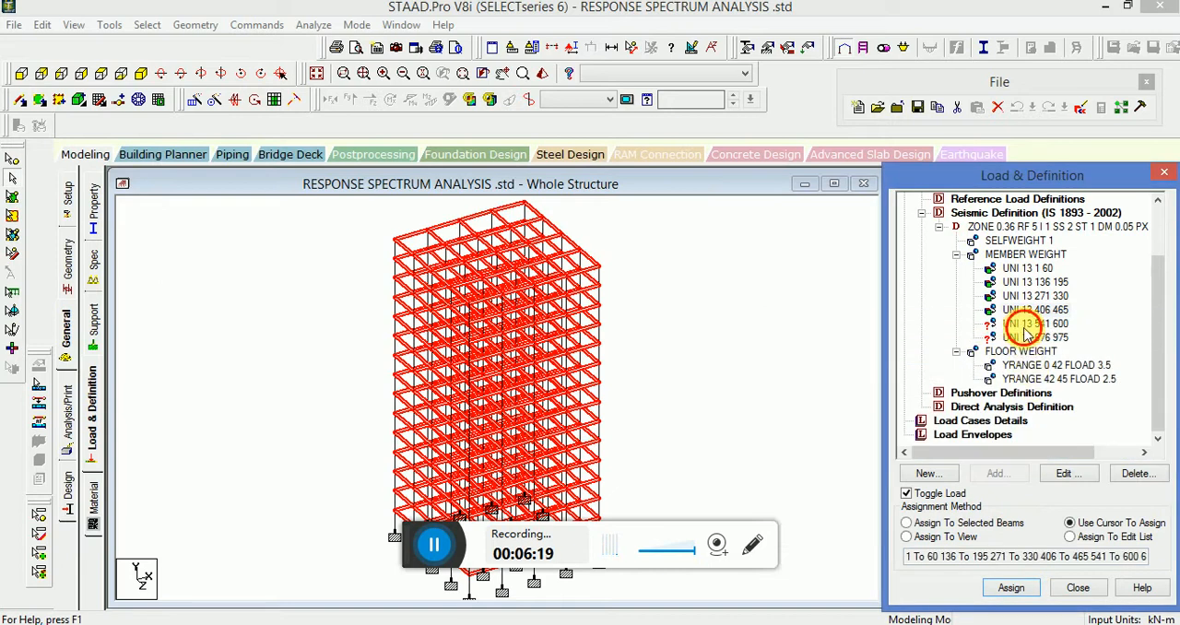
Assign the UNI 13 541 600 member weight to the selected Z-parallel beams.
left_click(146, 24)
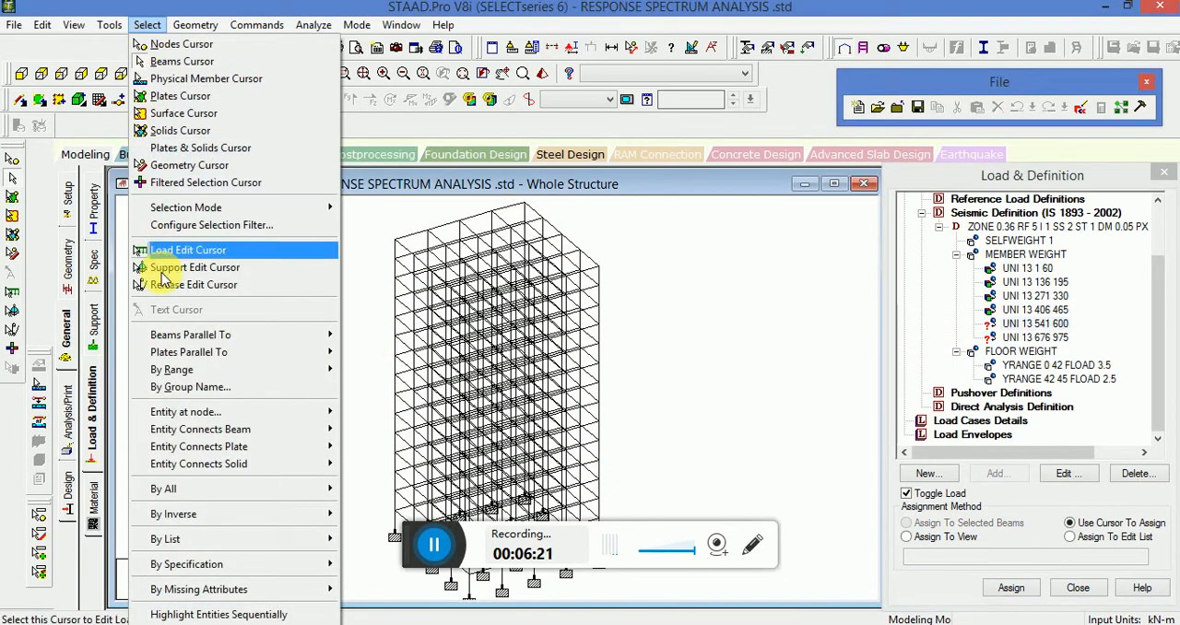
left_click(188, 250)
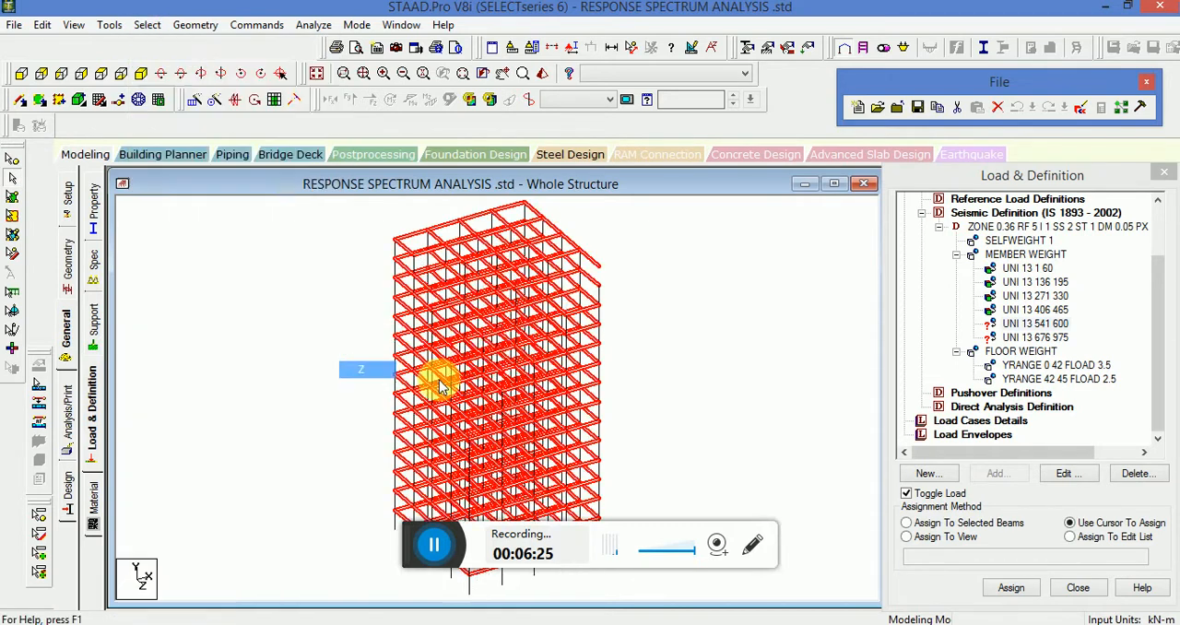
left_click(1010, 587)
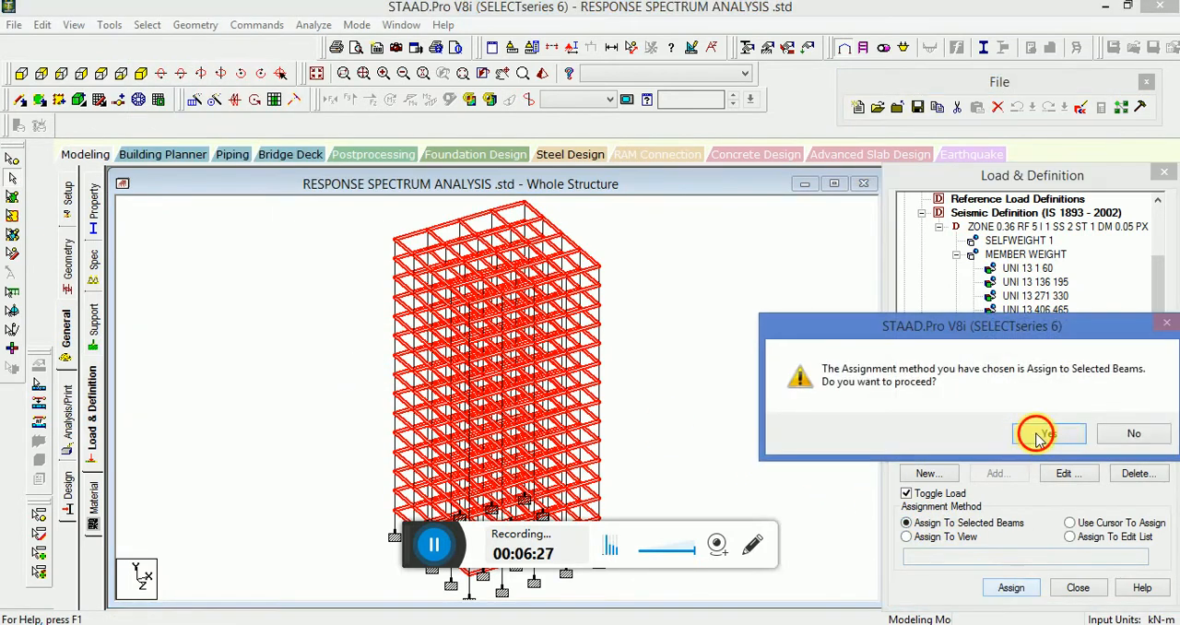
left_click(1042, 433)
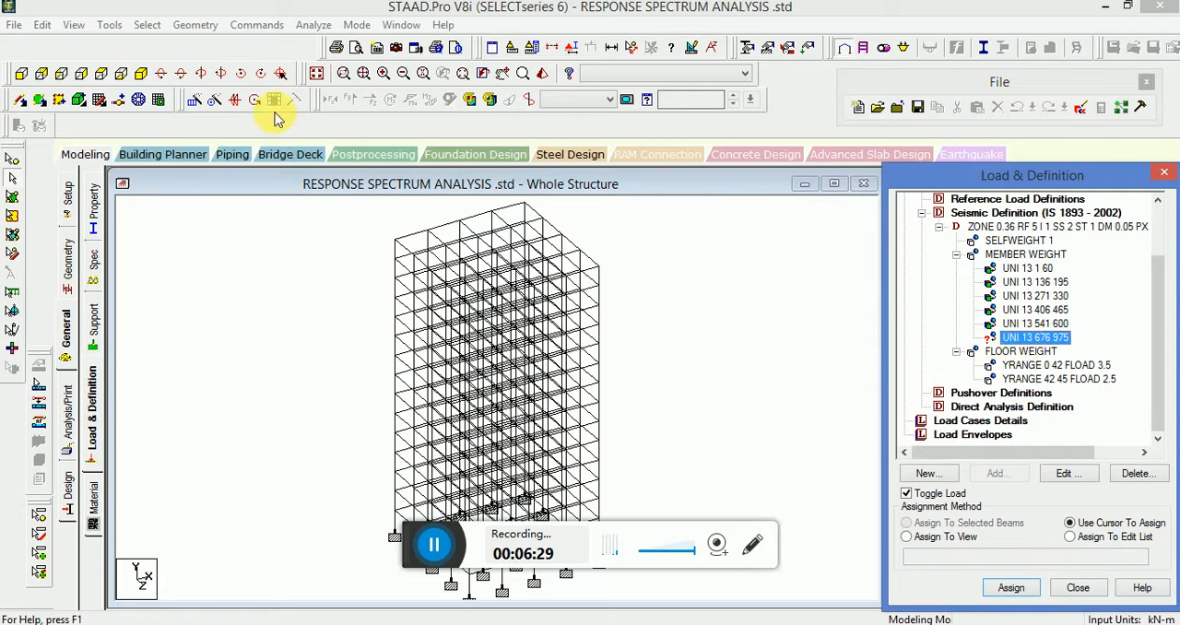
left_click(146, 25)
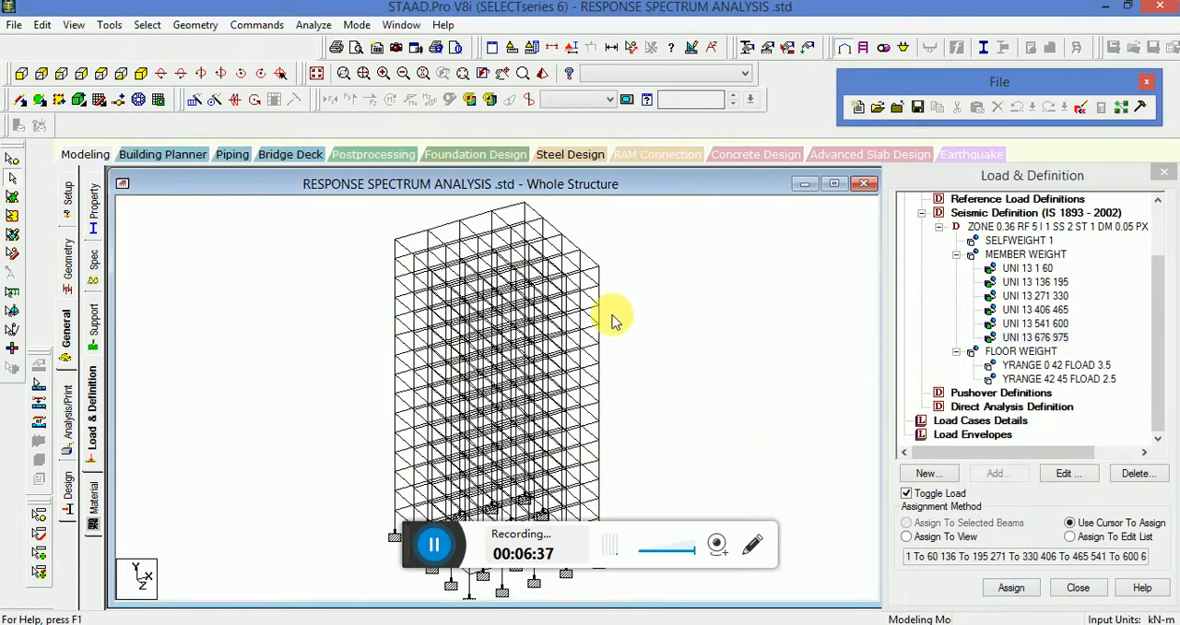
left_click(1055, 365)
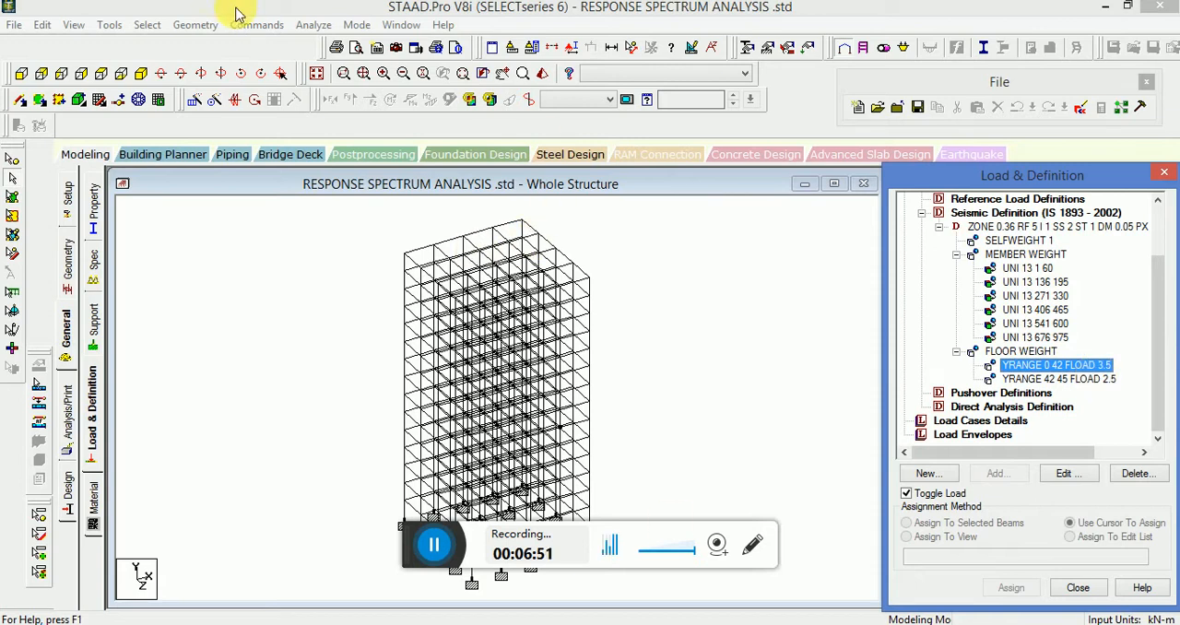
Set Cut Off Mode Shape to a maximum of 10 mode shapes.
left_click(256, 24)
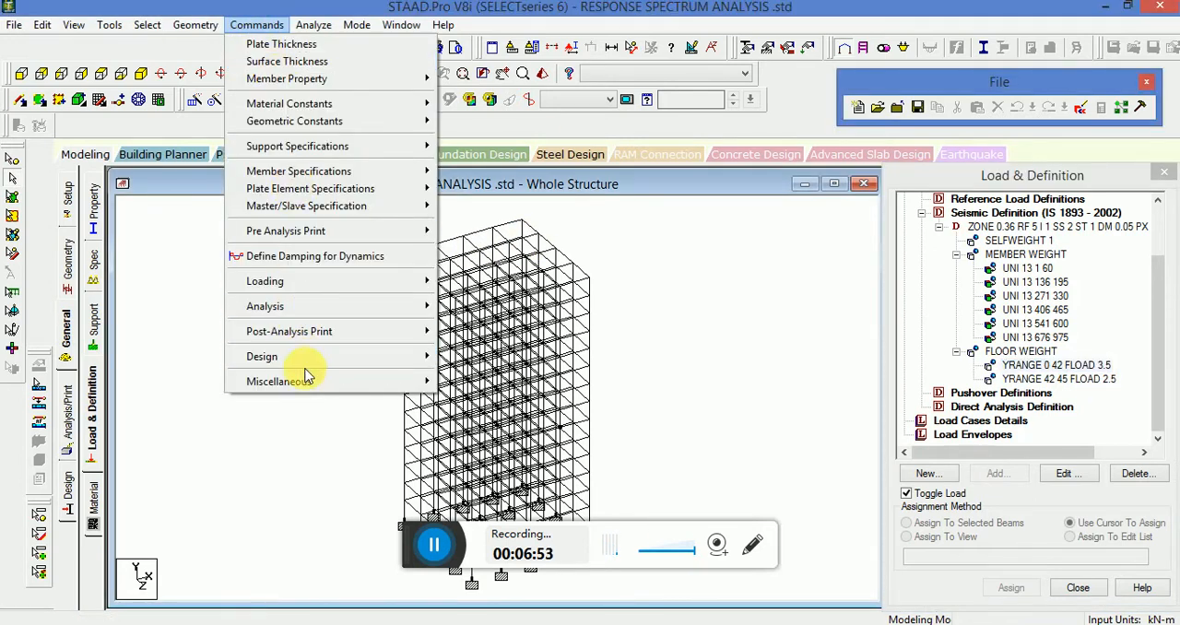
left_click(276, 380)
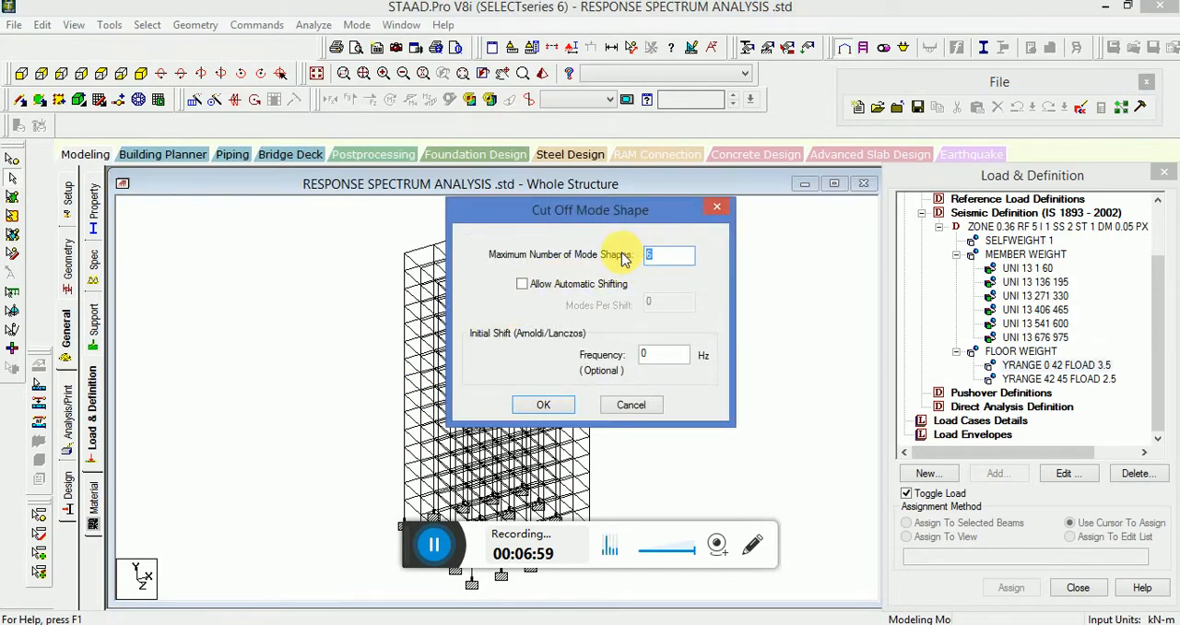
type("10")
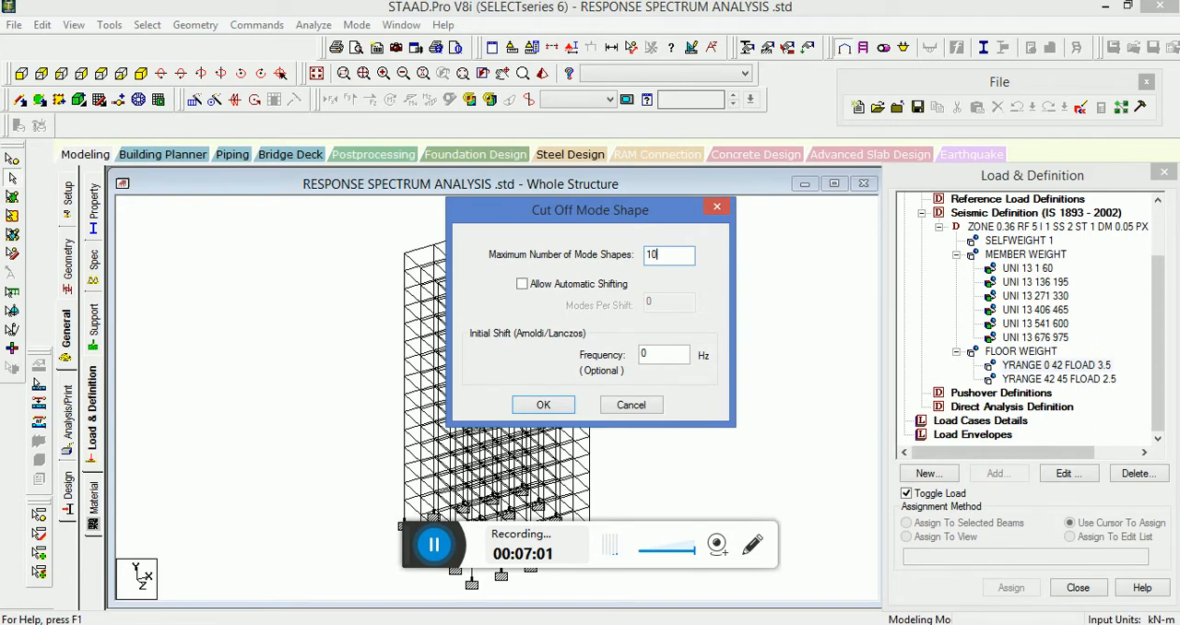
left_click(543, 404)
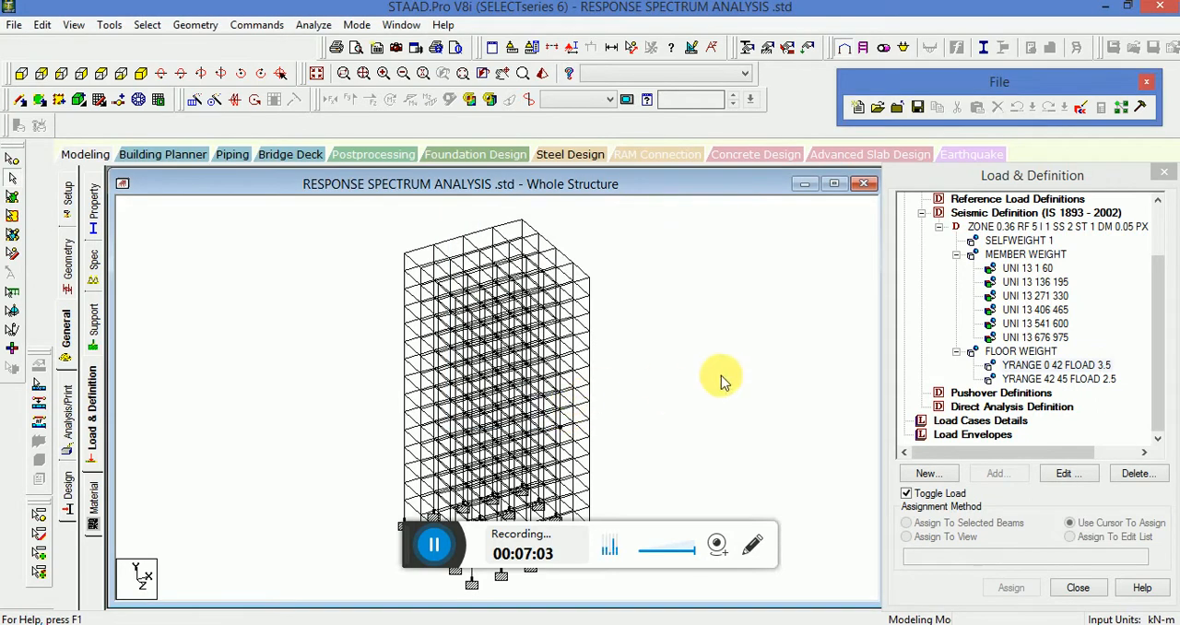
mouse_move(723, 381)
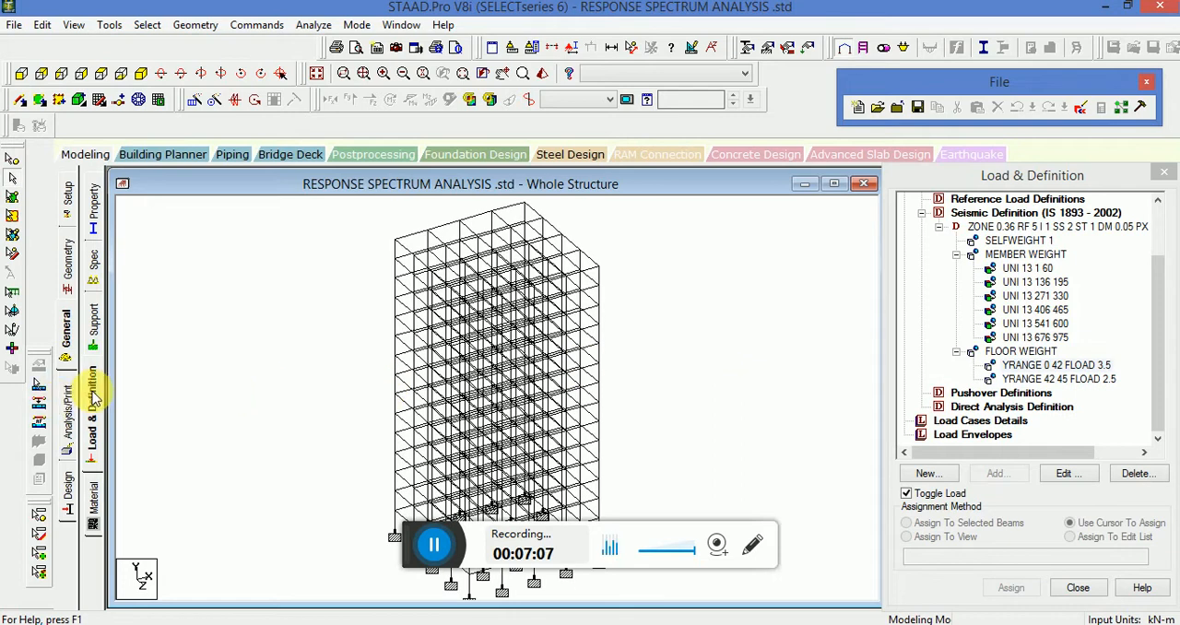
Expand Definitions in the Load & Definition panel and select Load Cases Details.
left_click(921, 199)
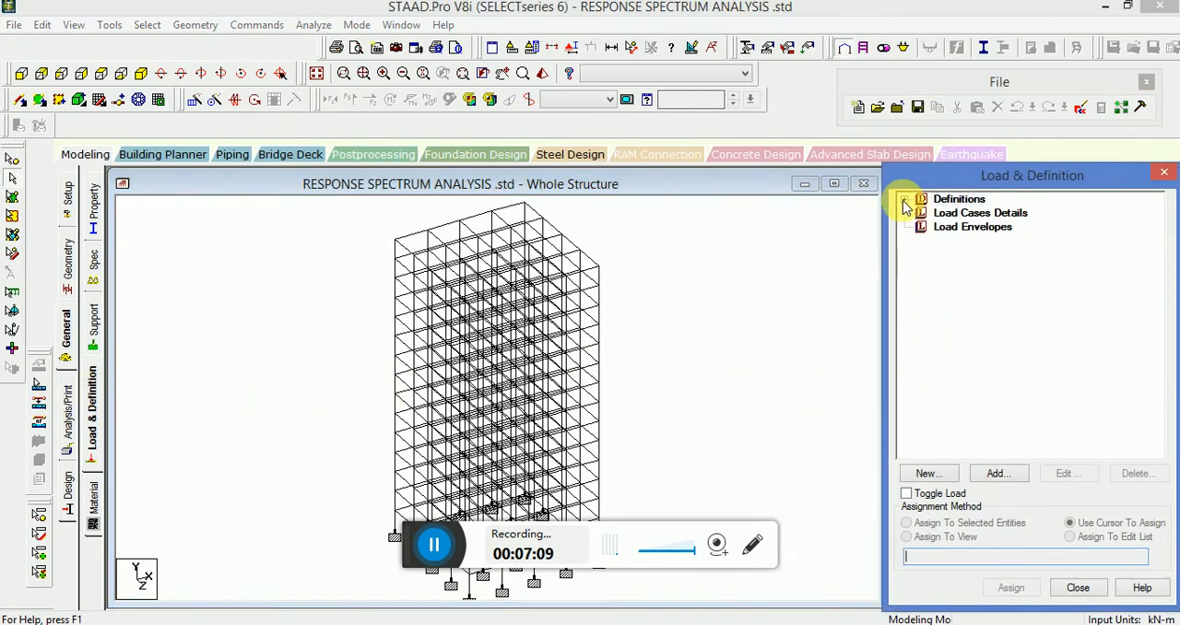
left_click(906, 199)
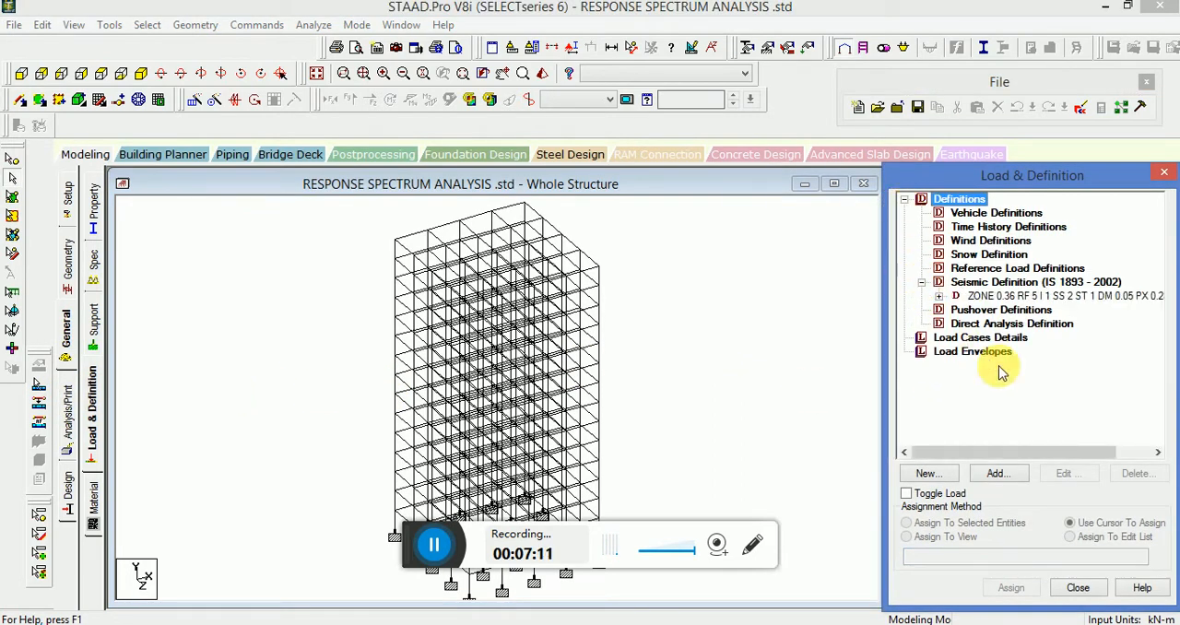
left_click(921, 281)
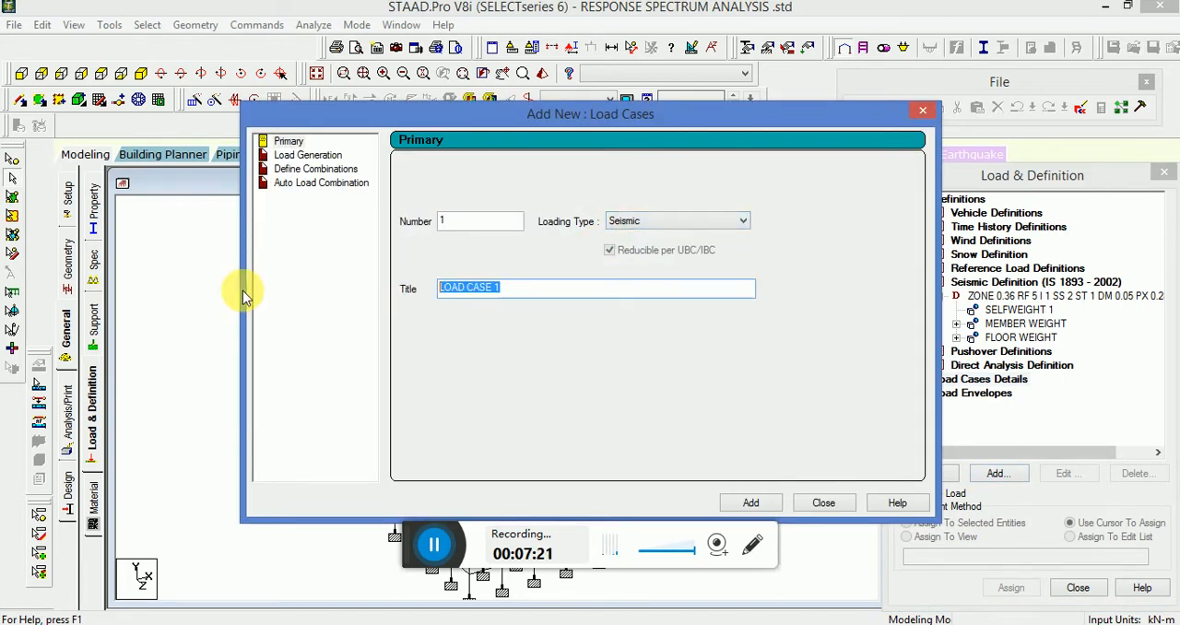
Add primary load case 1, Seismic type, titled SEISMIC LOAD.
type("sE")
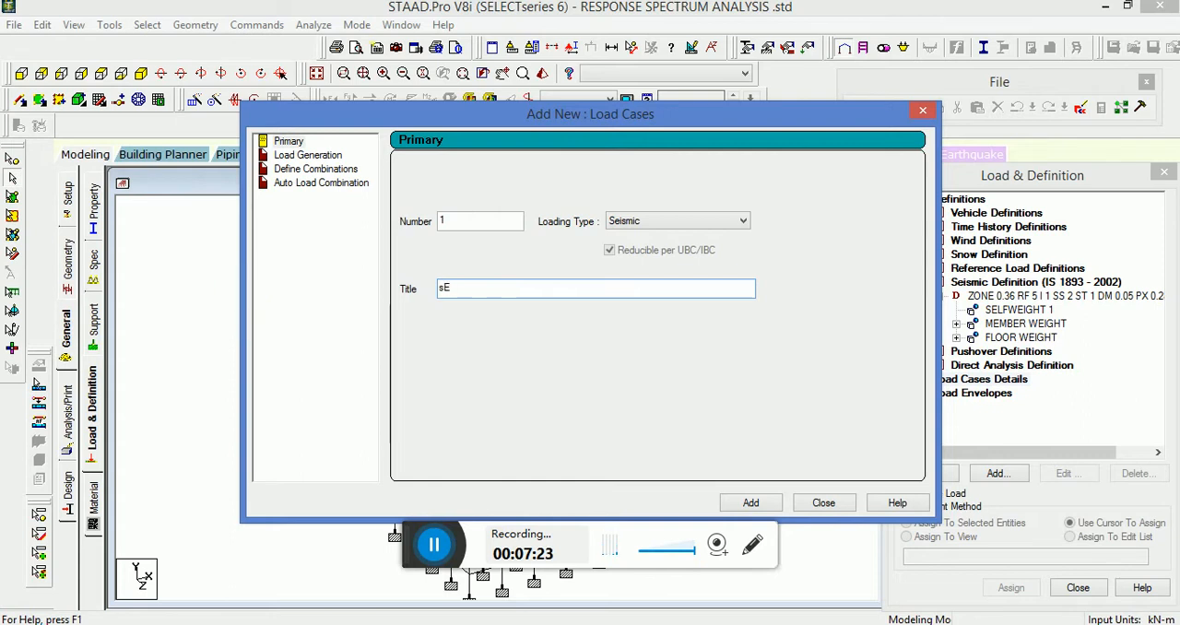
key("Backspace")
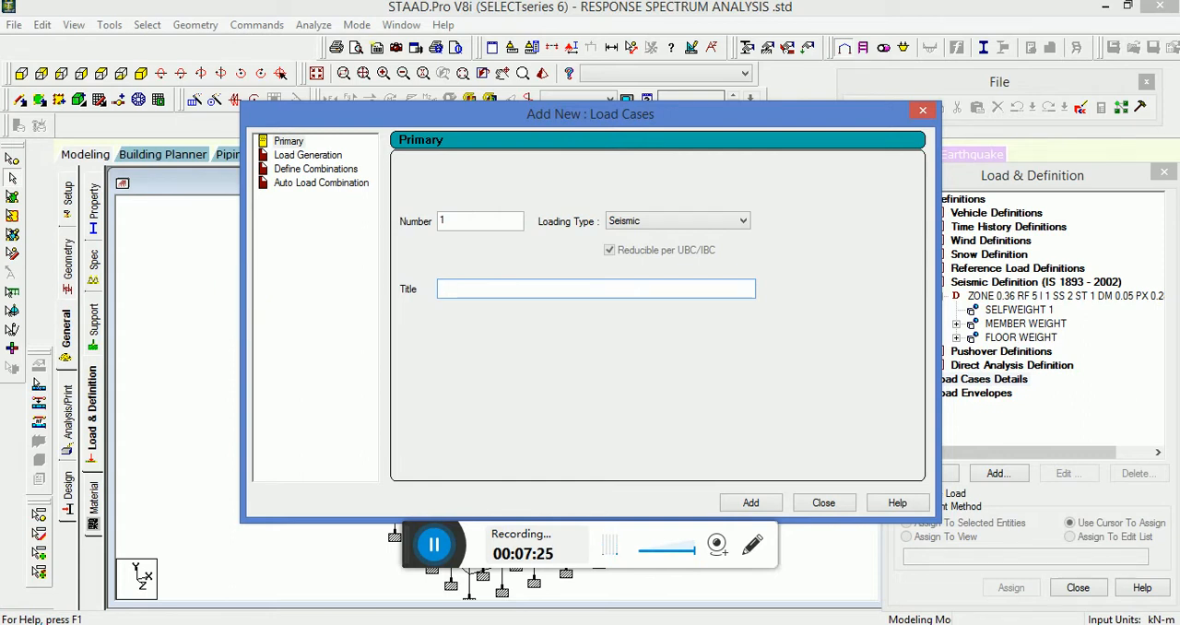
type("SEISMIC")
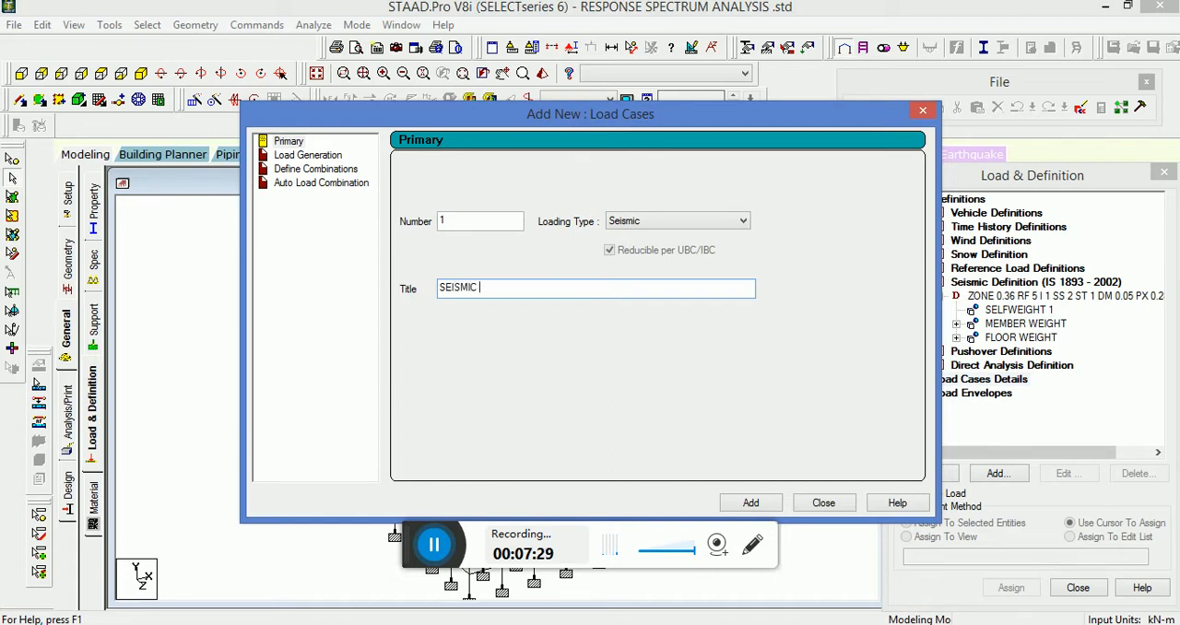
type("LOAD")
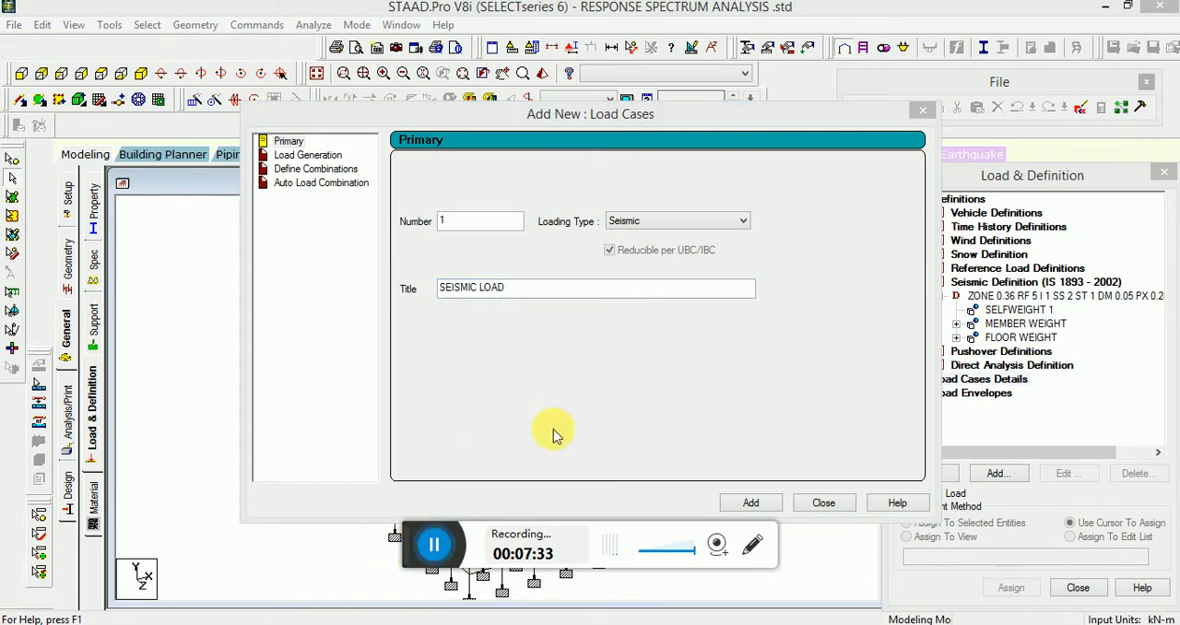
left_click(750, 502)
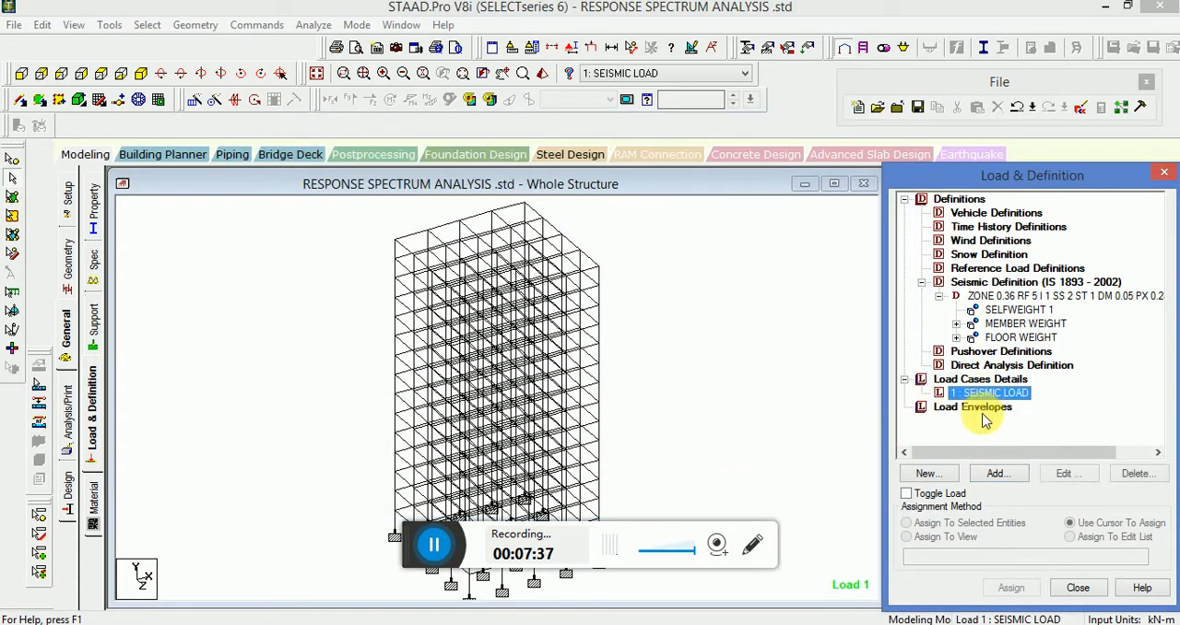
Add selfweight items with factor 1 in X, Y and Z to SEISMIC LOAD.
left_click(998, 473)
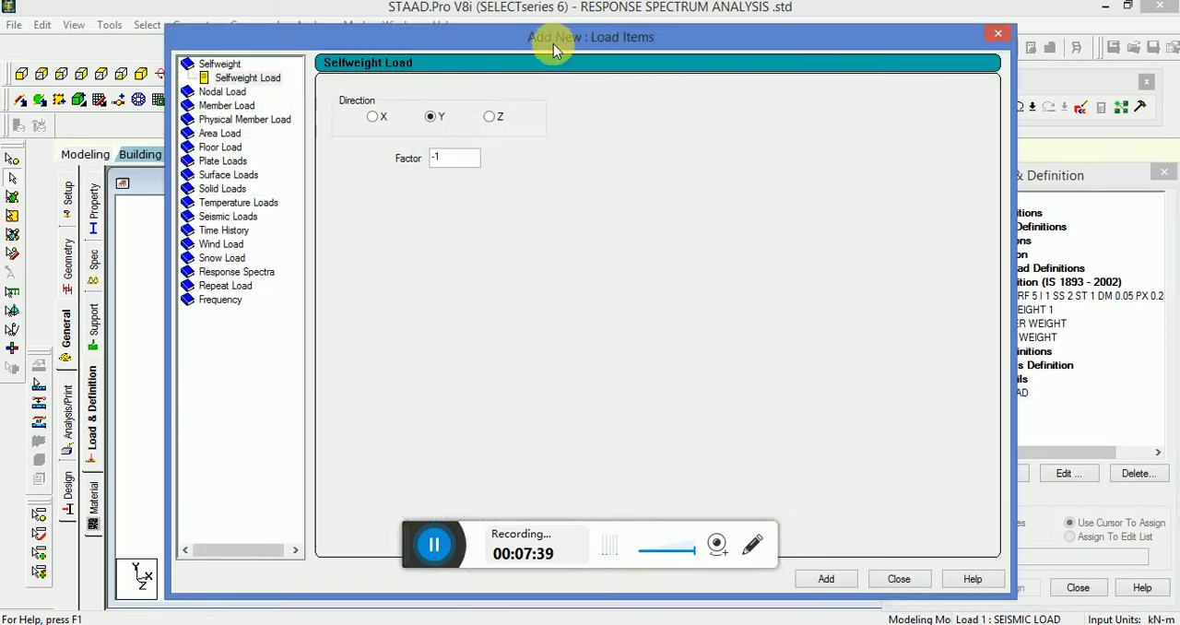
left_click(373, 116)
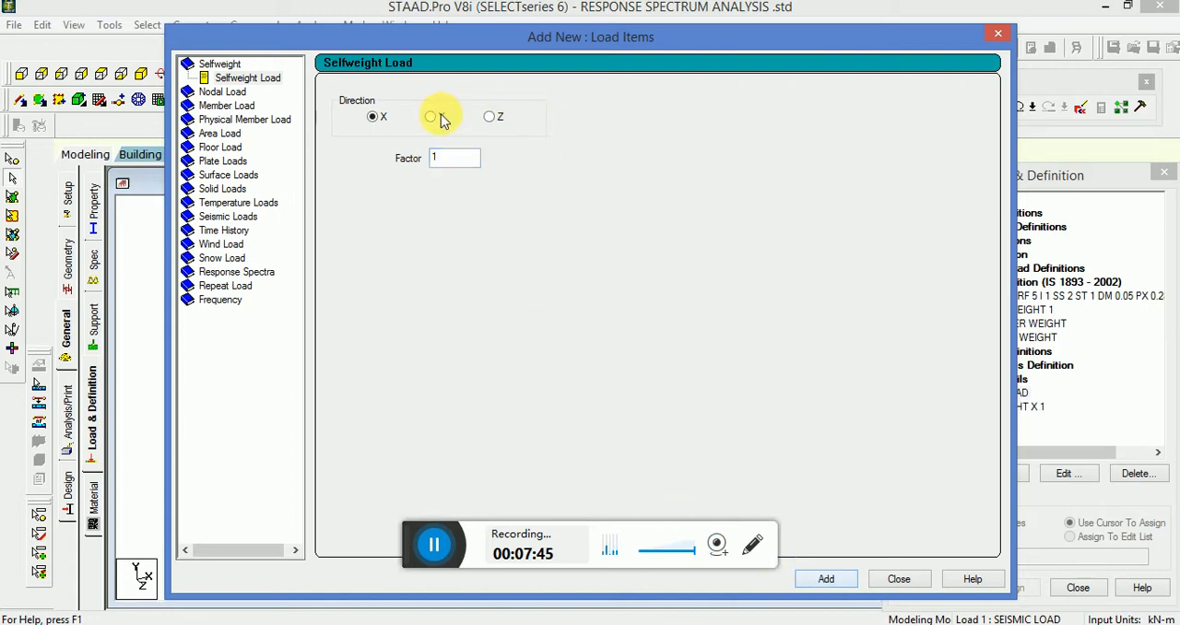
left_click(429, 116)
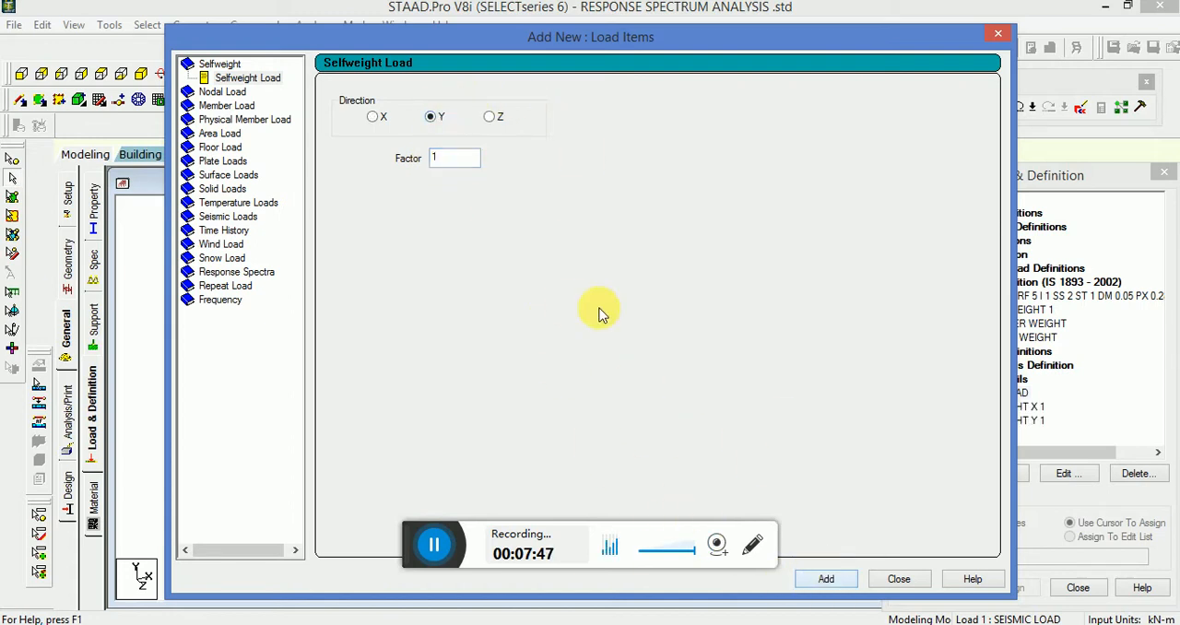
mouse_move(793, 570)
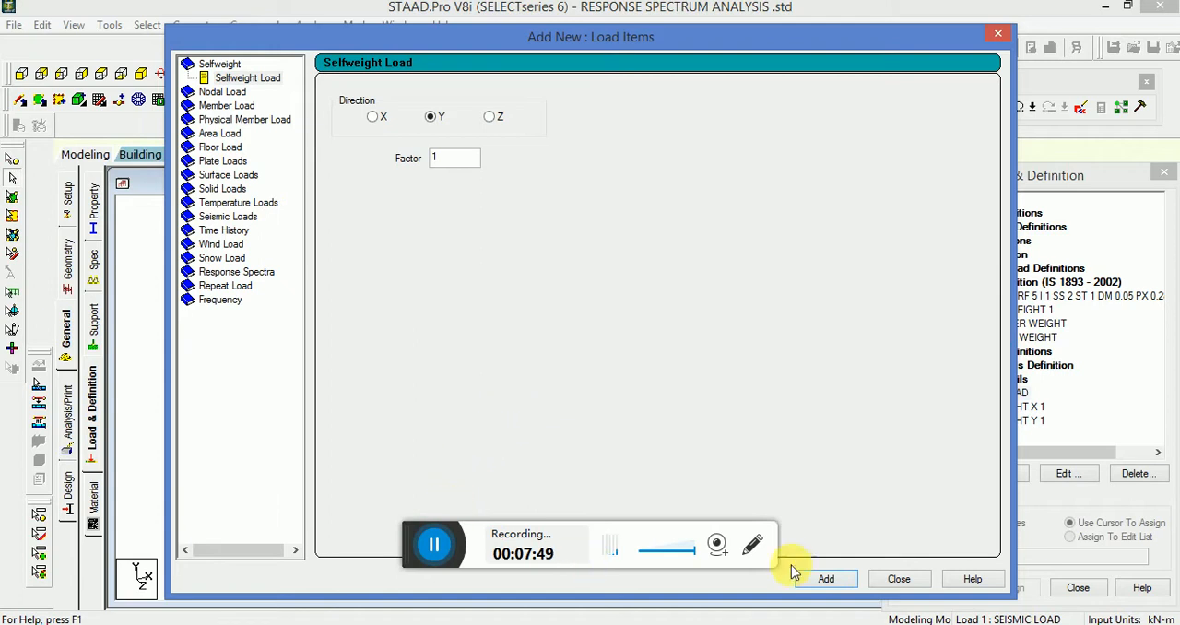
left_click(489, 116)
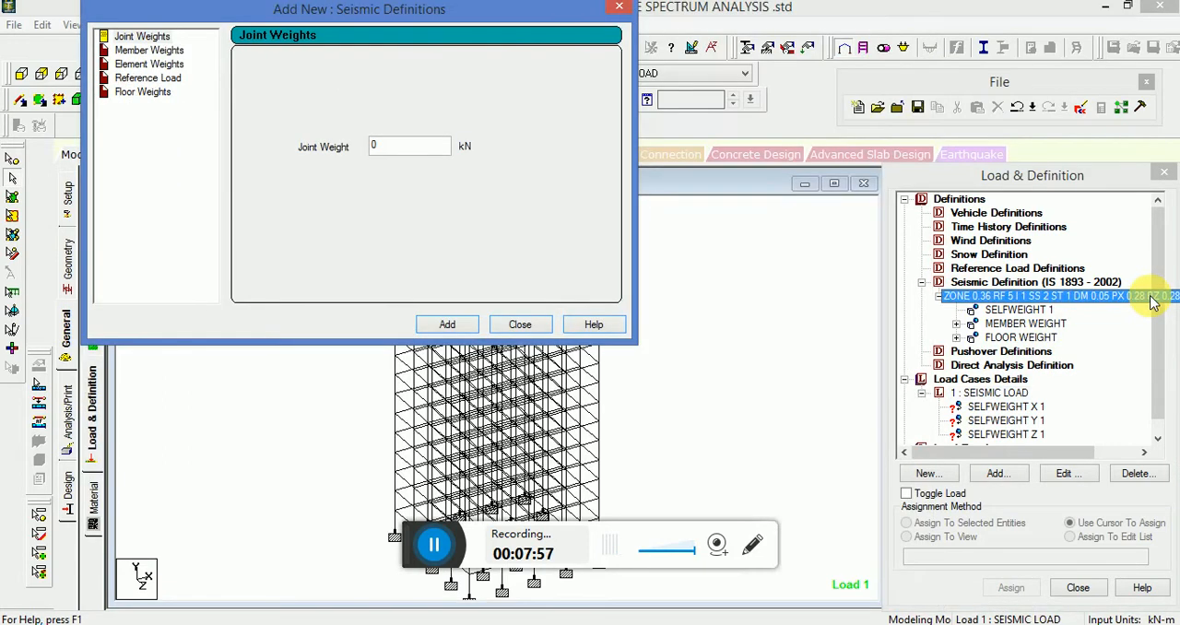
left_click(519, 323)
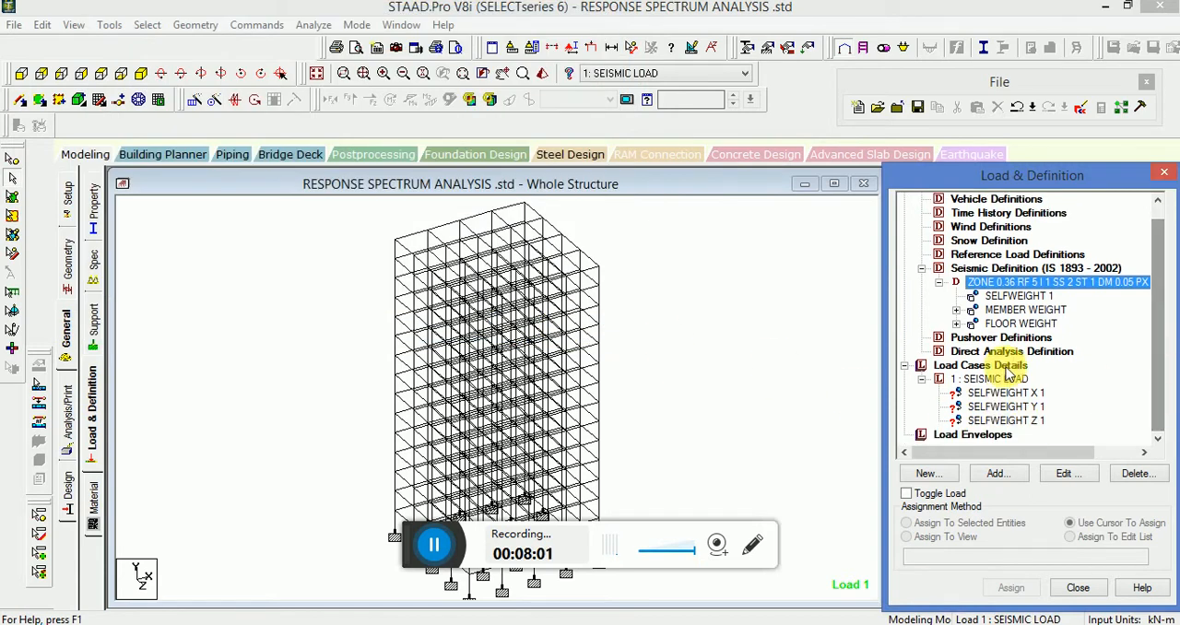
left_click(997, 473)
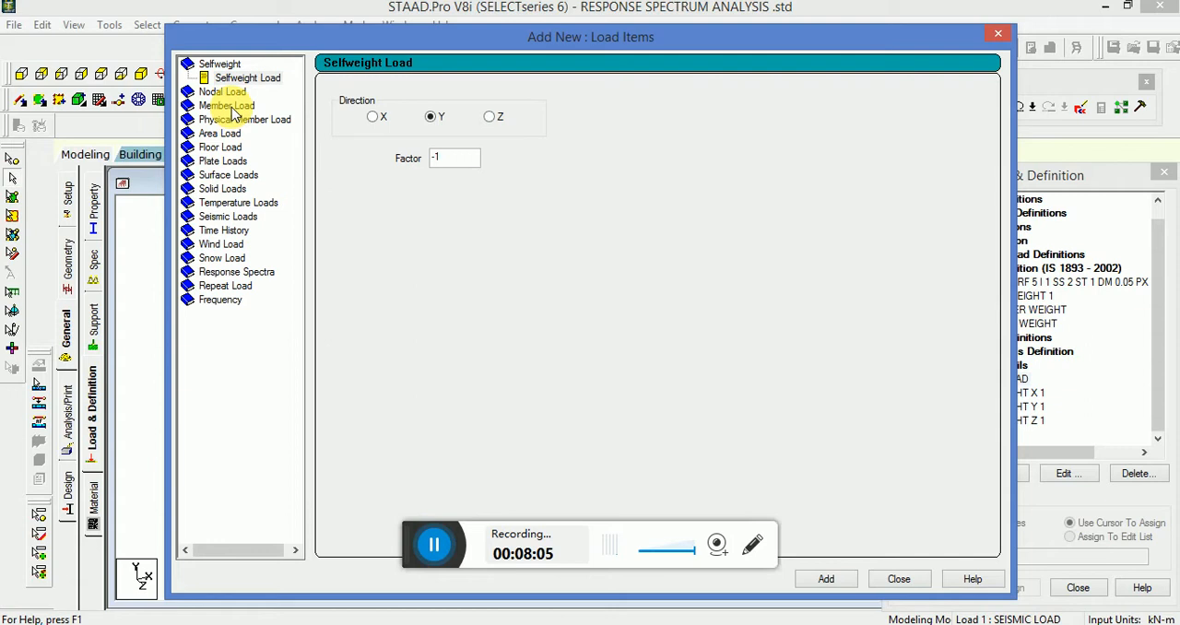
Add uniform member force items W1 = 13 kN/m in GX, GY and GZ.
left_click(243, 105)
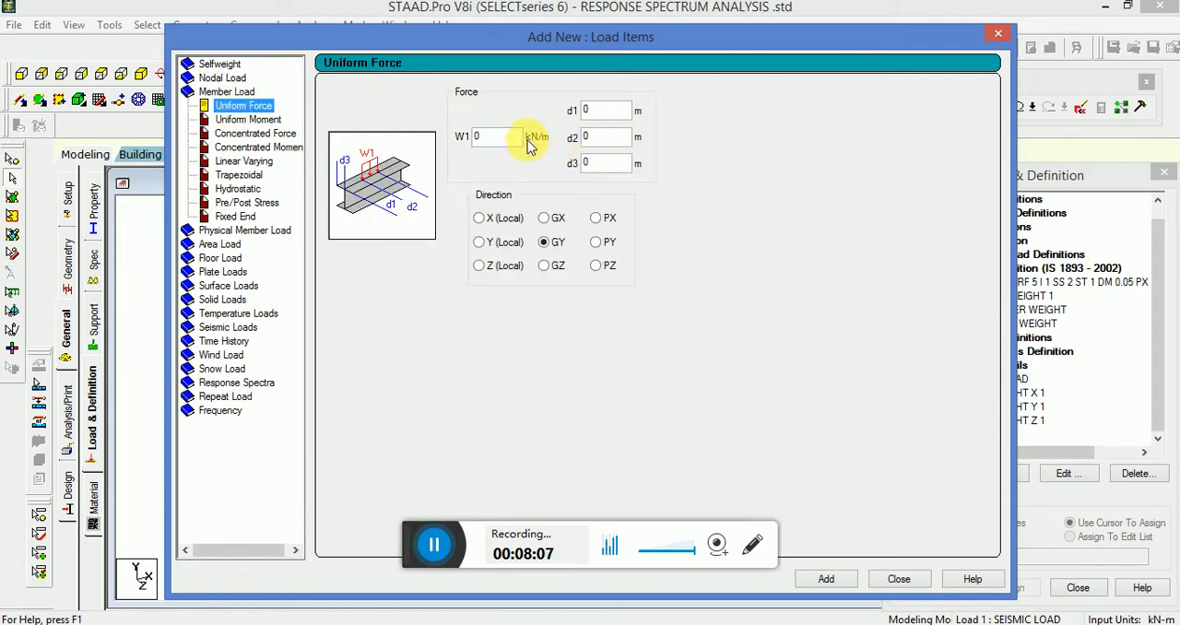
type("13")
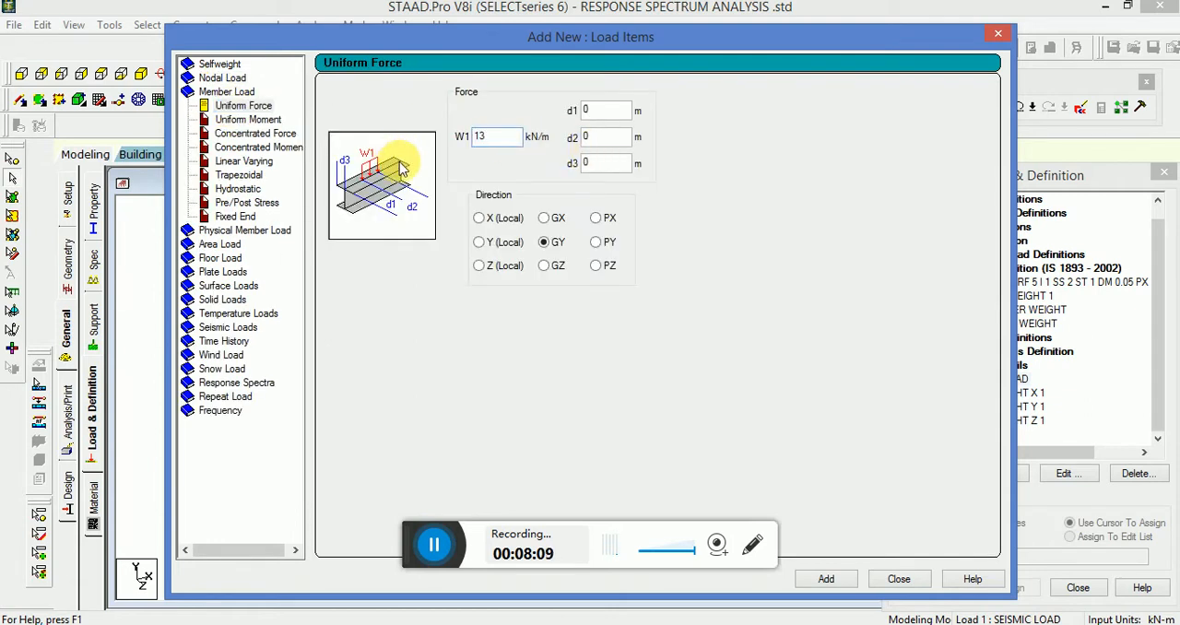
left_click(544, 218)
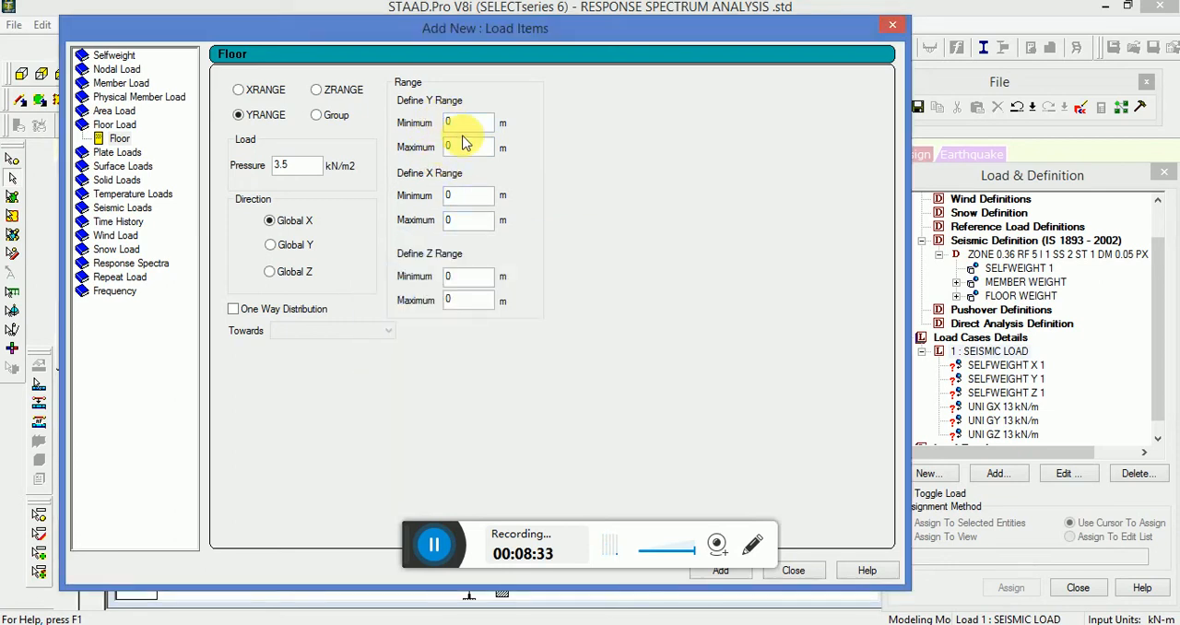
Add 3.5 kN/m² floor loads for Y range 0–42 m in global X, Y and Z.
type("42")
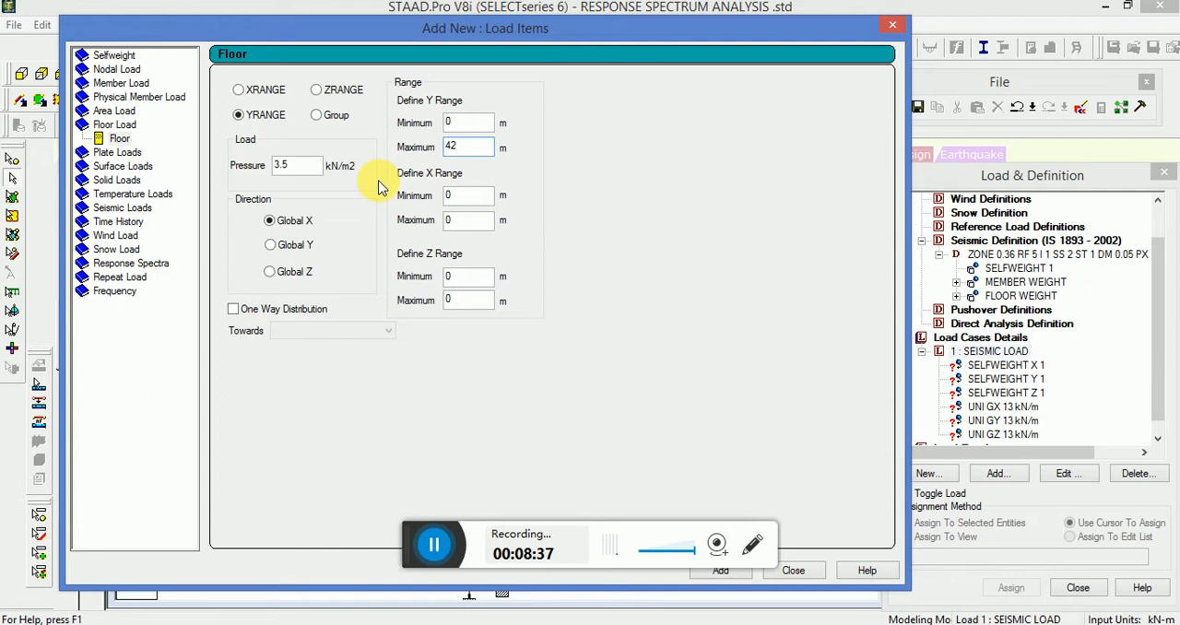
mouse_move(386, 182)
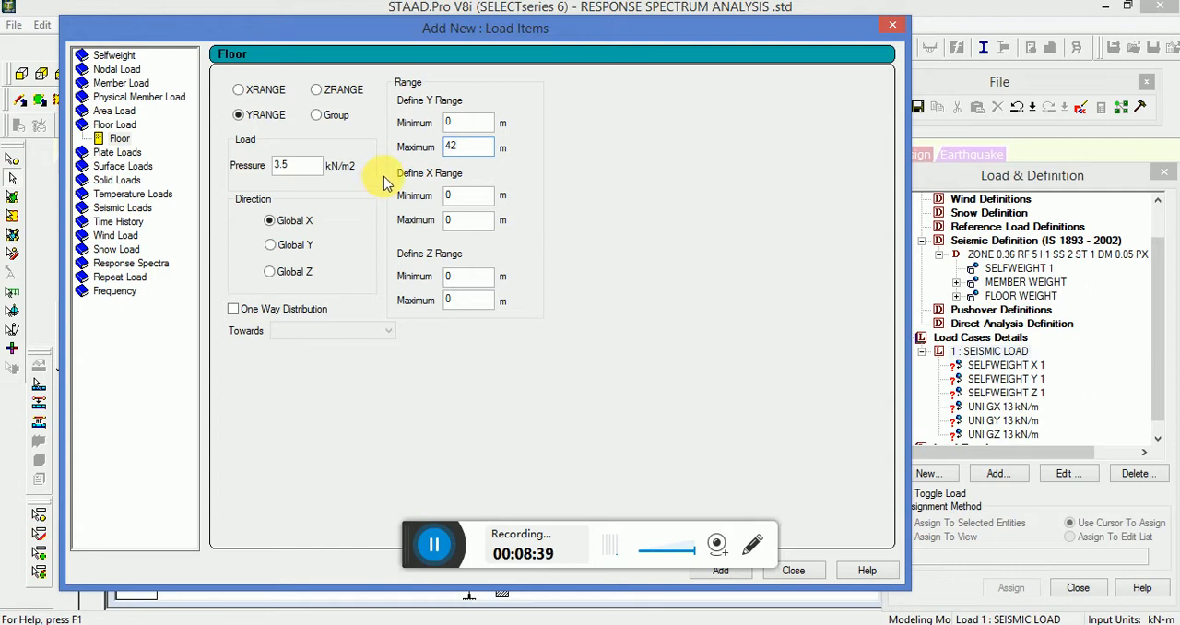
left_click(720, 570)
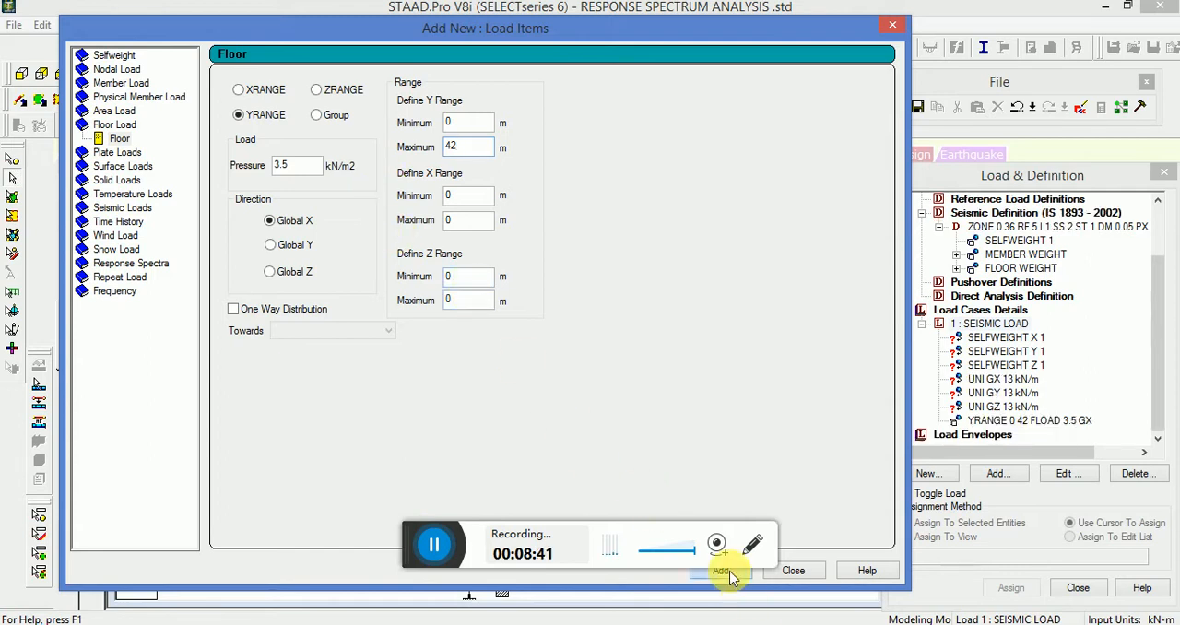
left_click(270, 244)
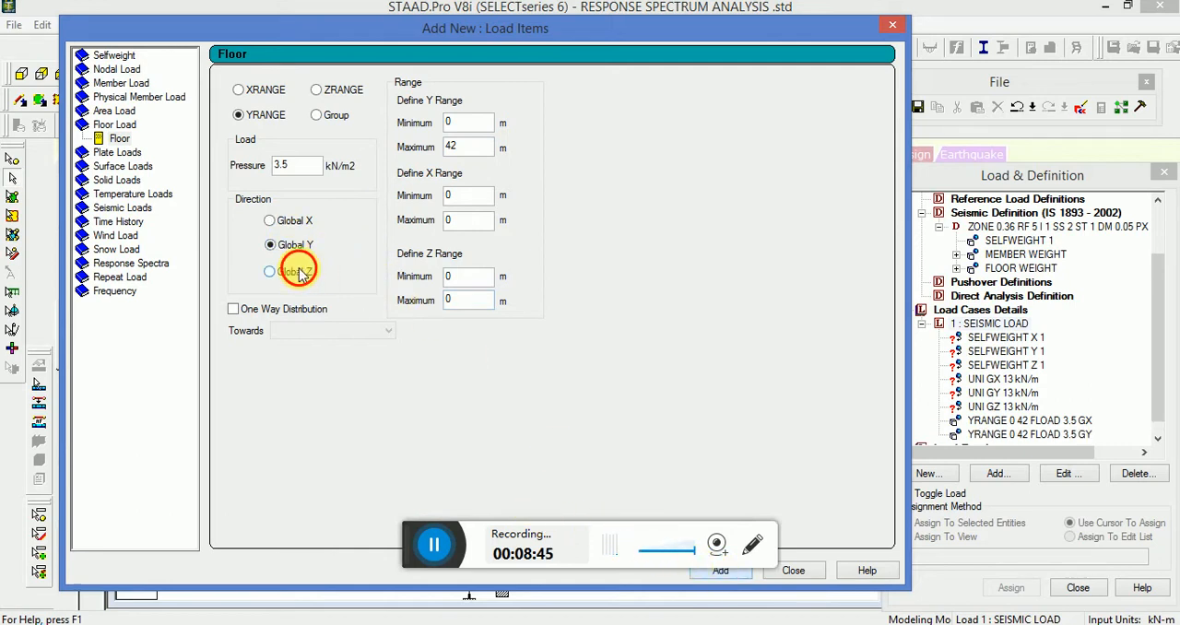
left_click(269, 271)
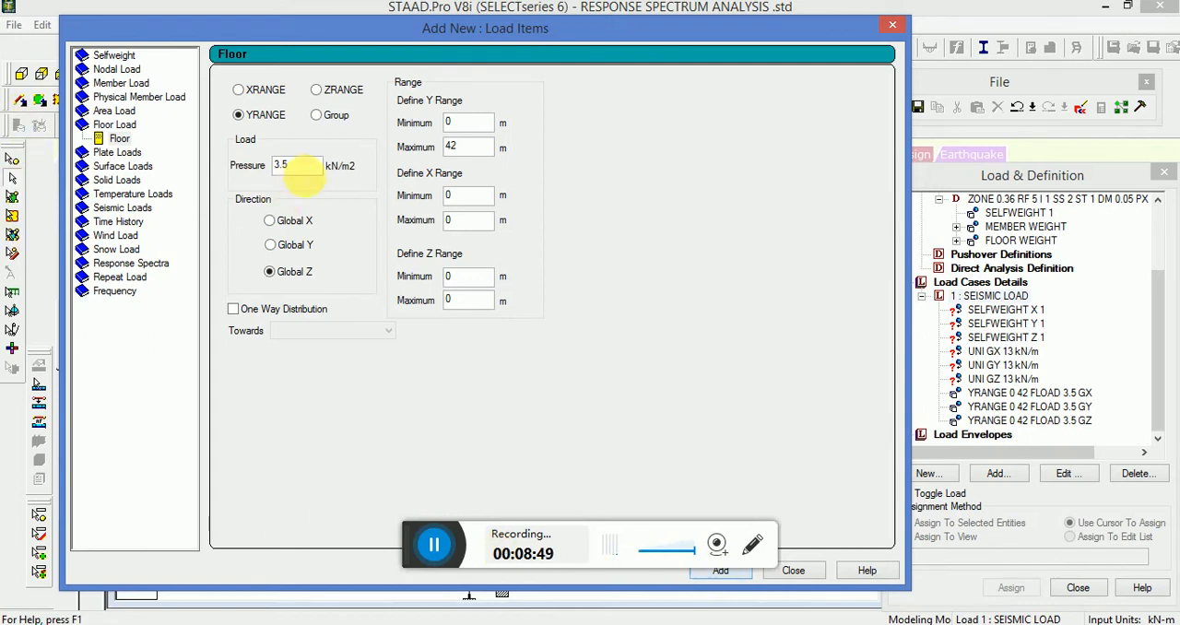
Add 2.5 kN/m² floor loads for Y range 43–45 m in global X, Y and Z.
type("2.5")
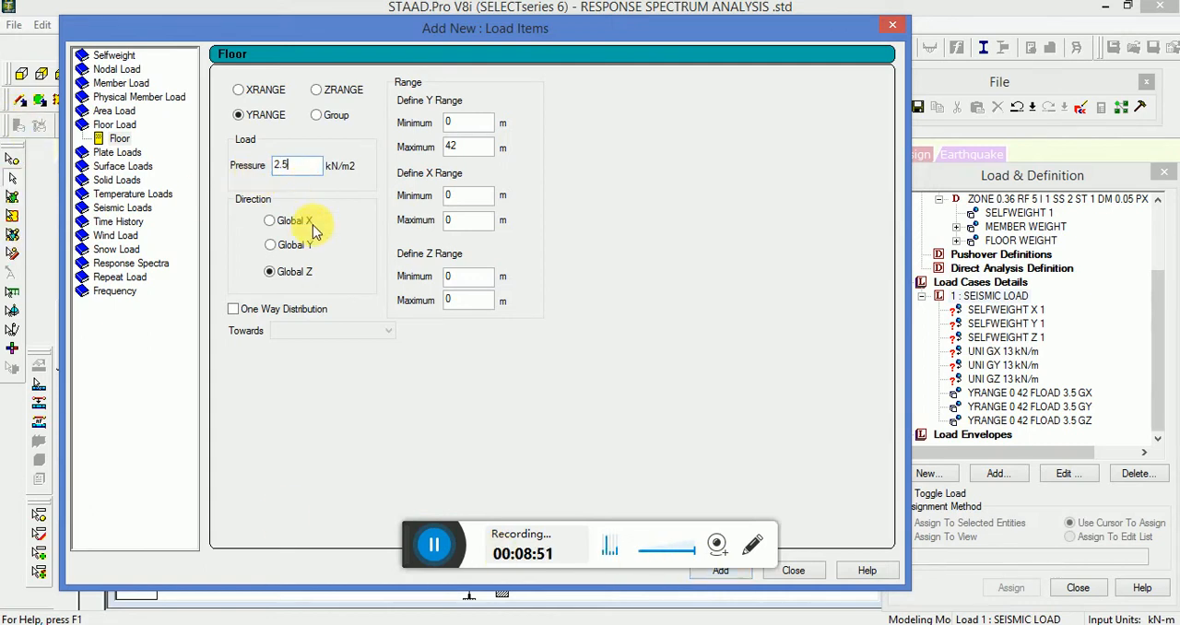
left_click(269, 219)
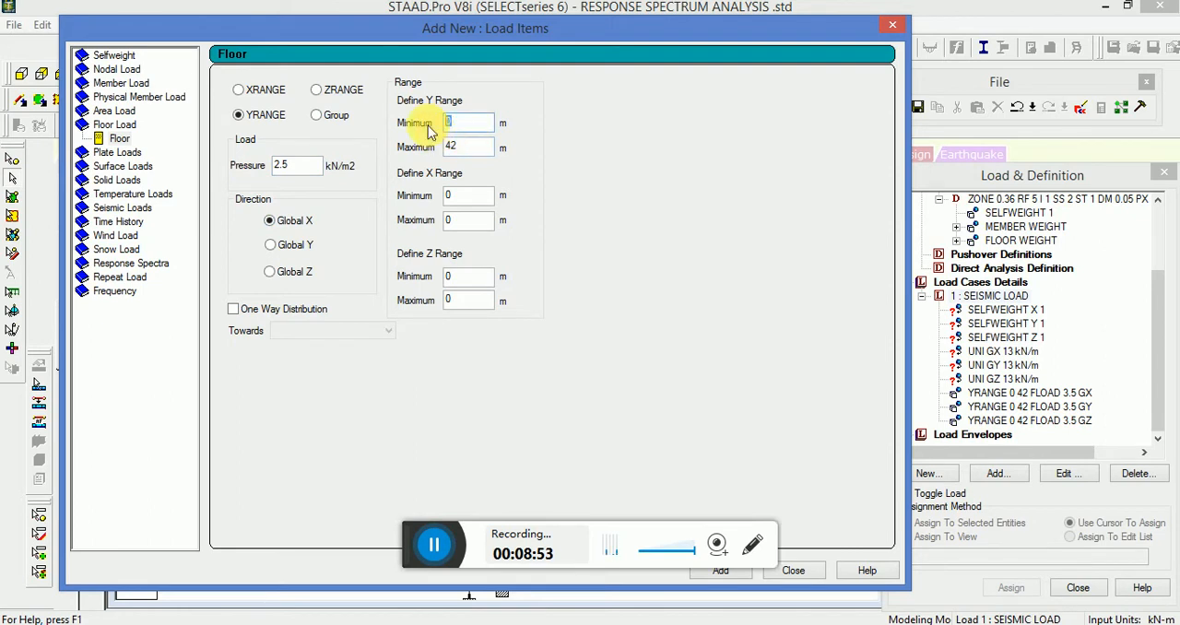
type("42")
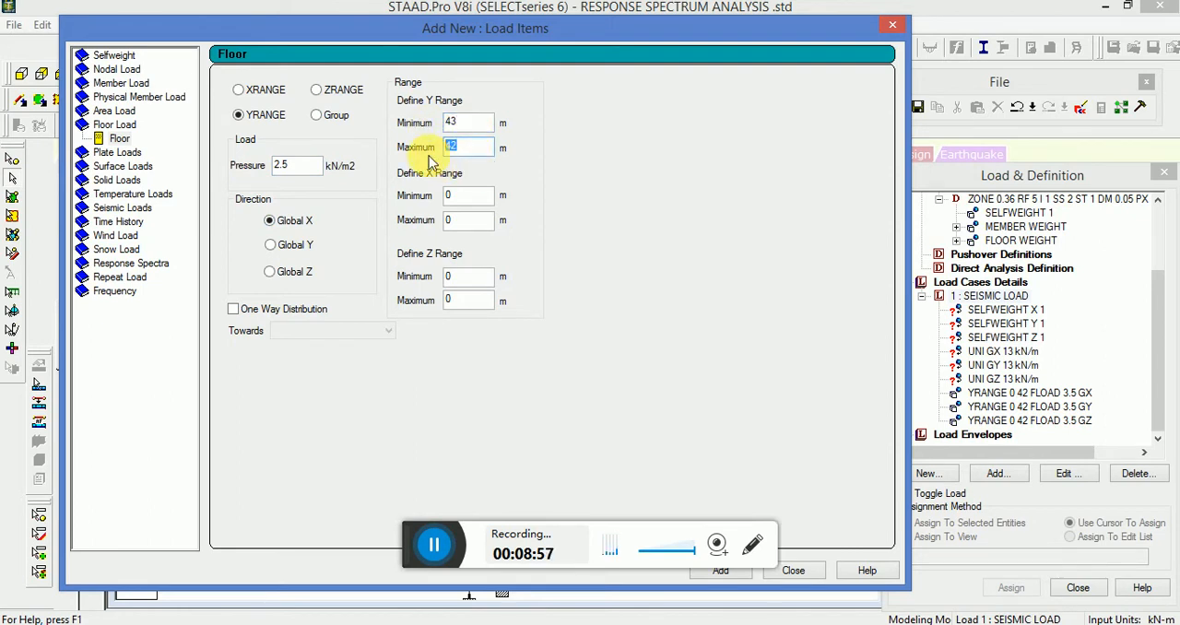
type("45")
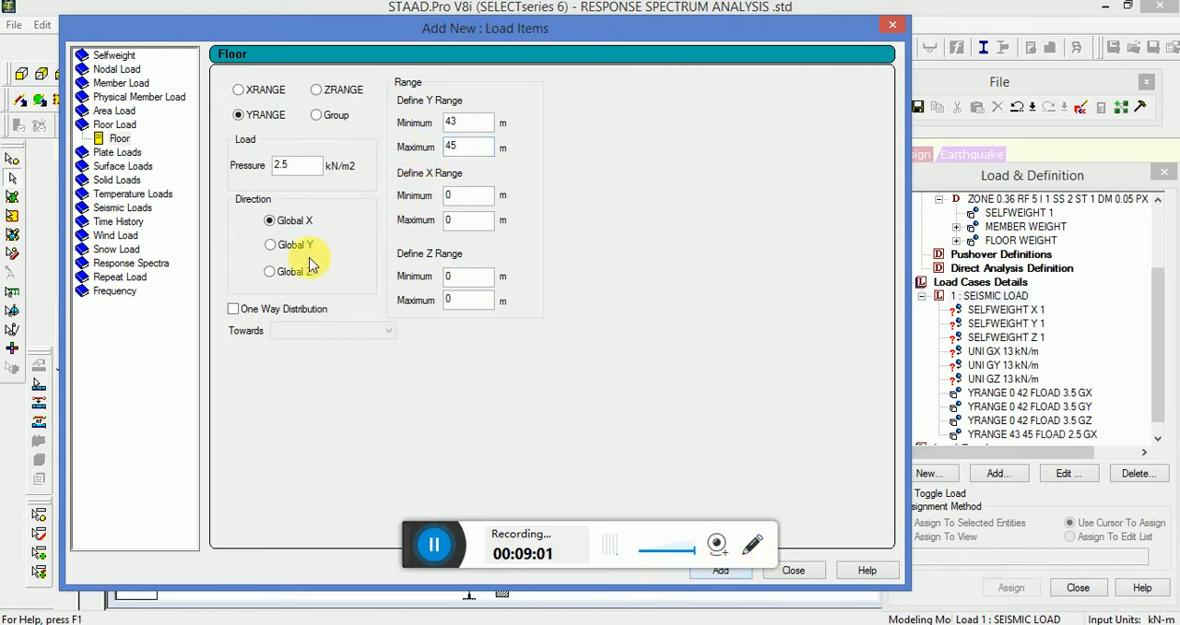
left_click(270, 244)
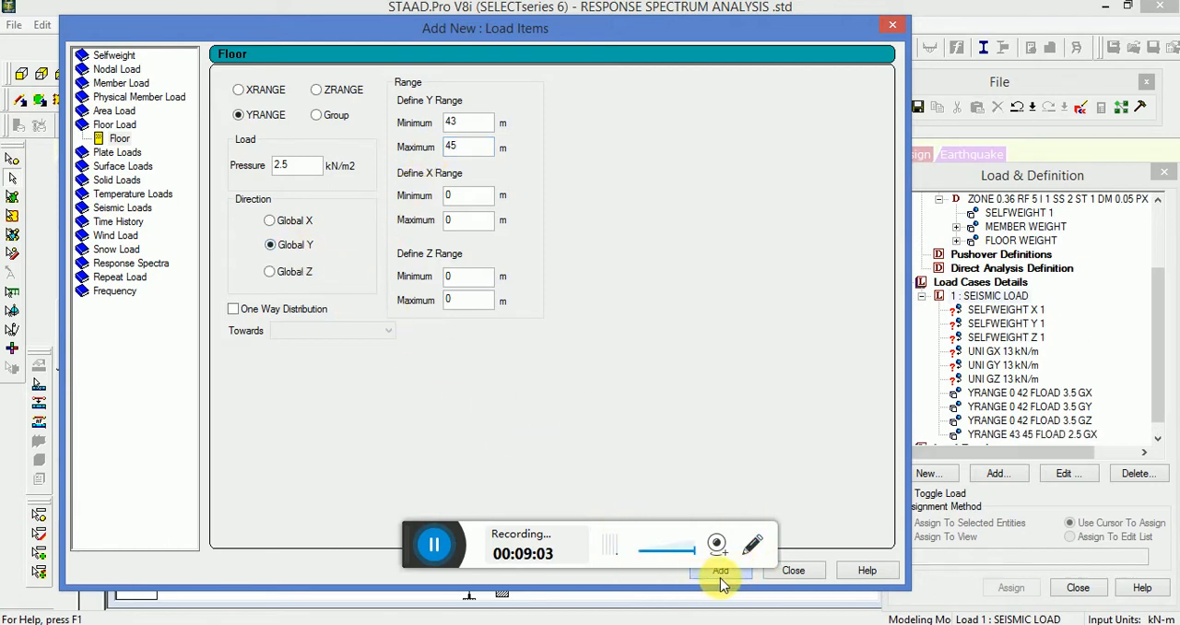
left_click(721, 570)
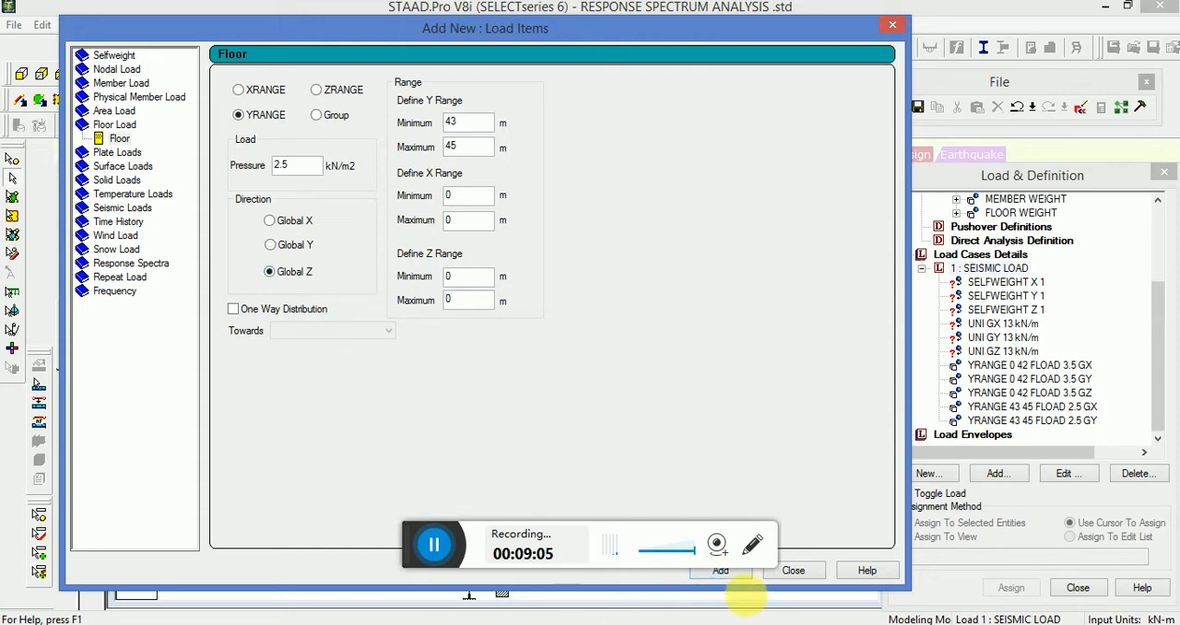
left_click(792, 569)
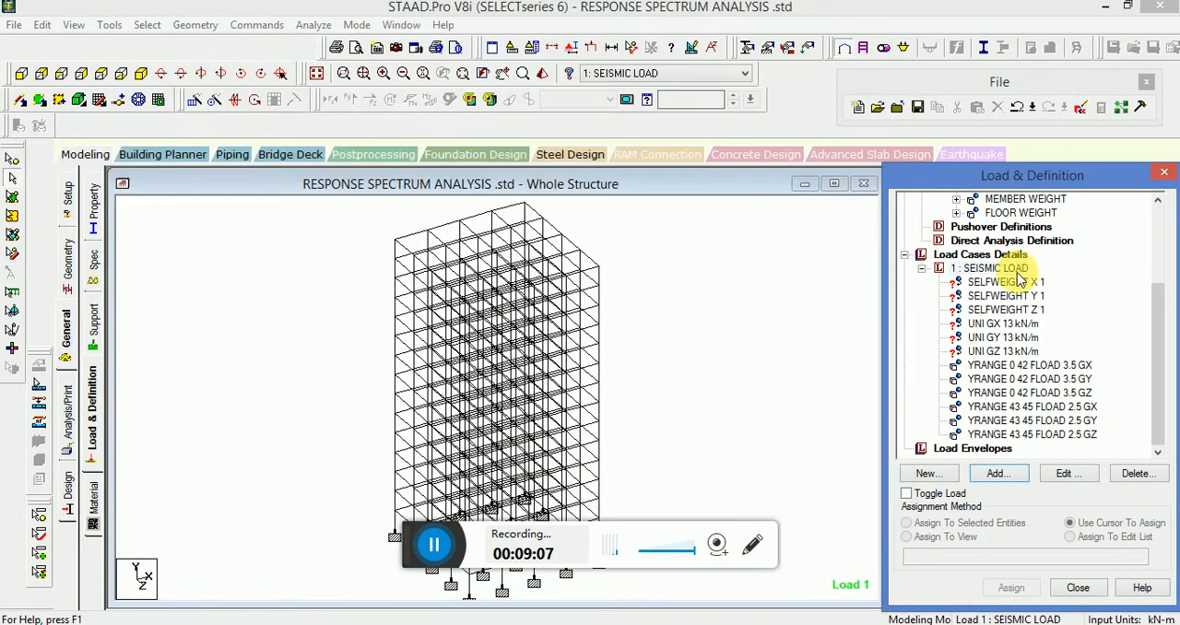
Assign the SELFWEIGHT X 1 item to every member in view.
left_click(1005, 281)
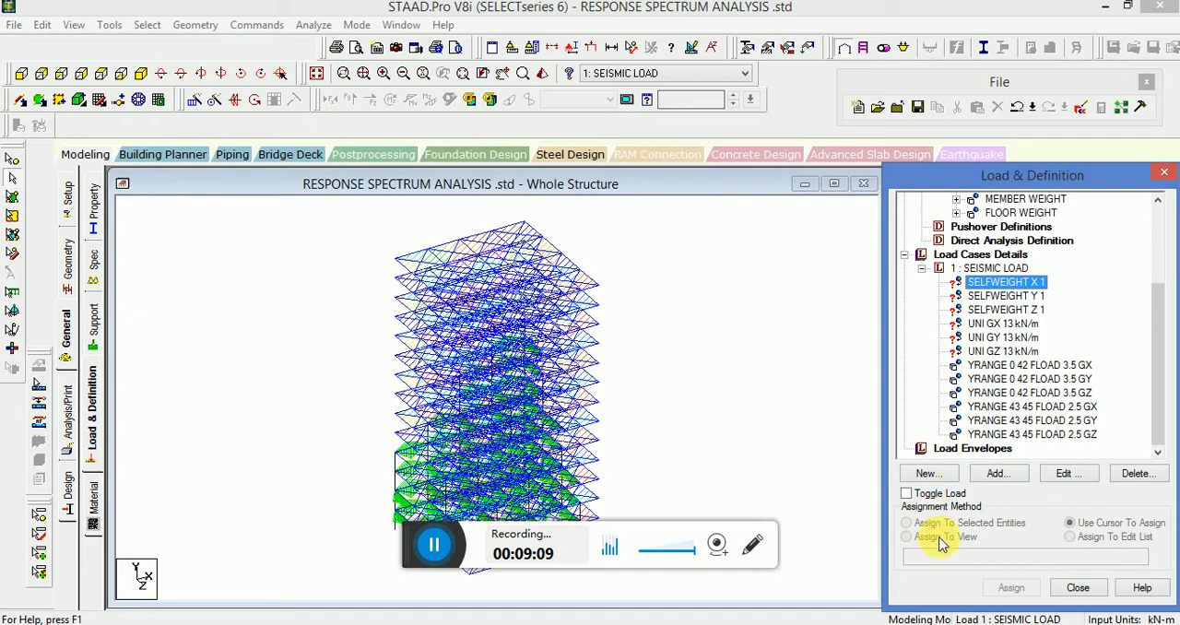
left_click(906, 536)
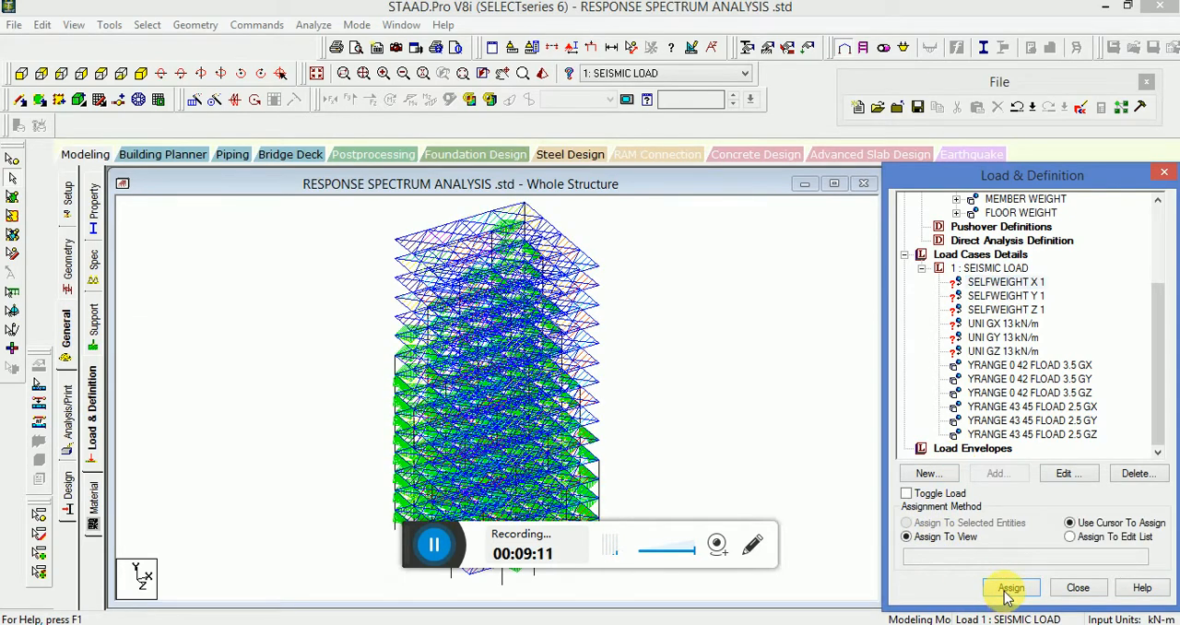
left_click(1010, 587)
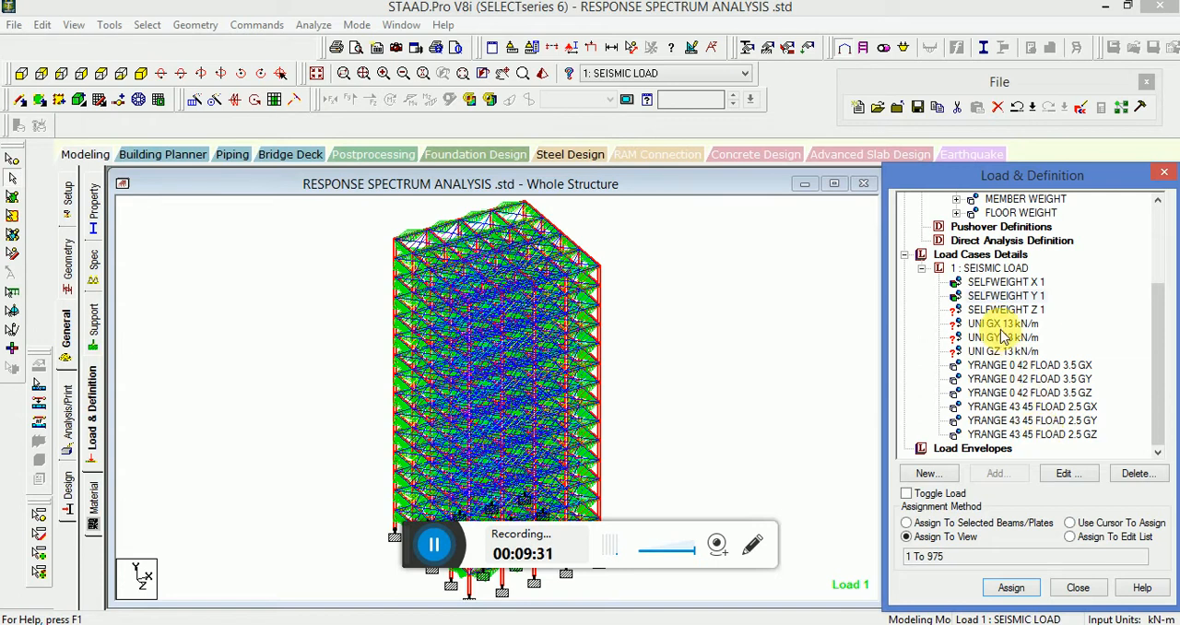
Assign the UNI GX 13 kN/m load item to the frame in view and confirm.
left_click(1003, 323)
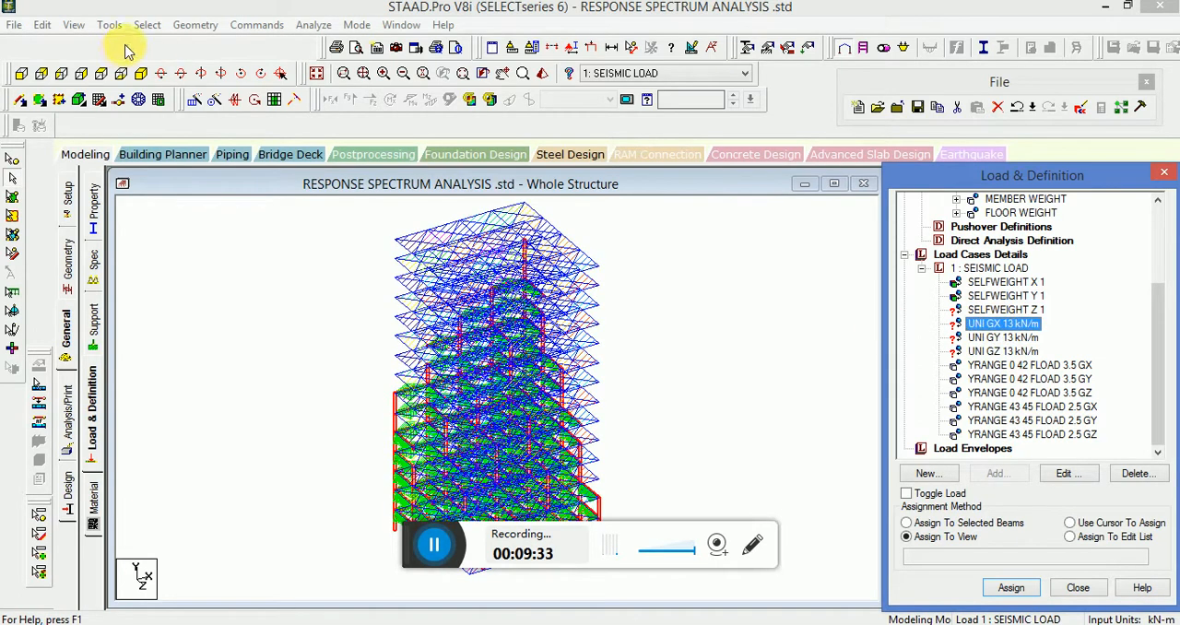
left_click(147, 25)
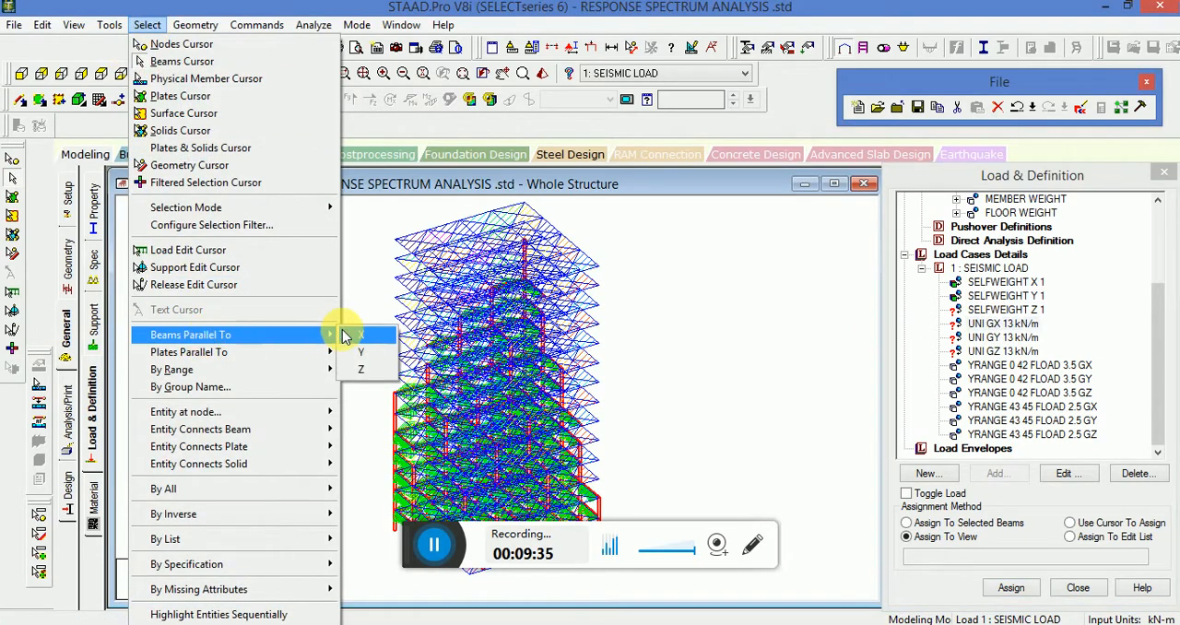
mouse_move(176, 308)
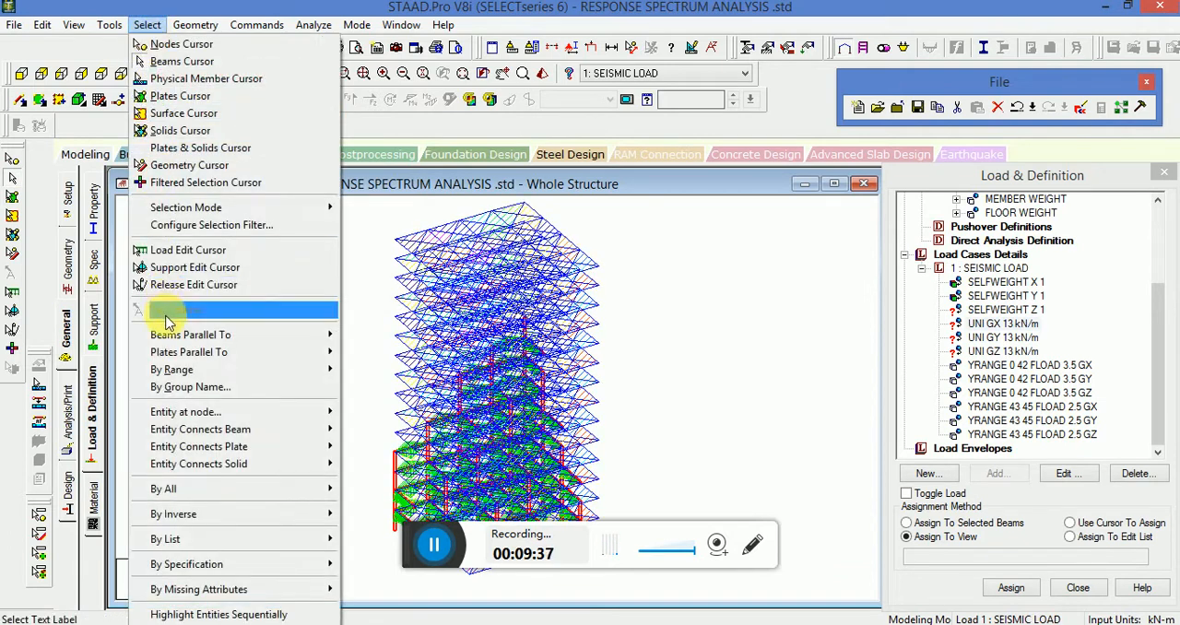
left_click(166, 311)
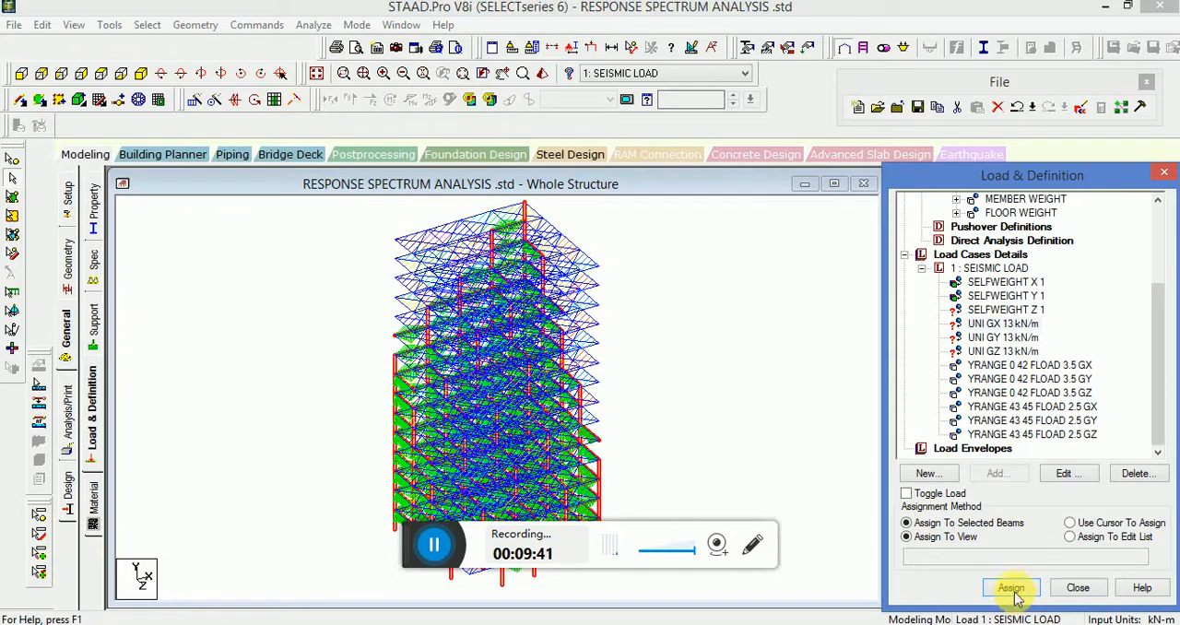
left_click(1011, 587)
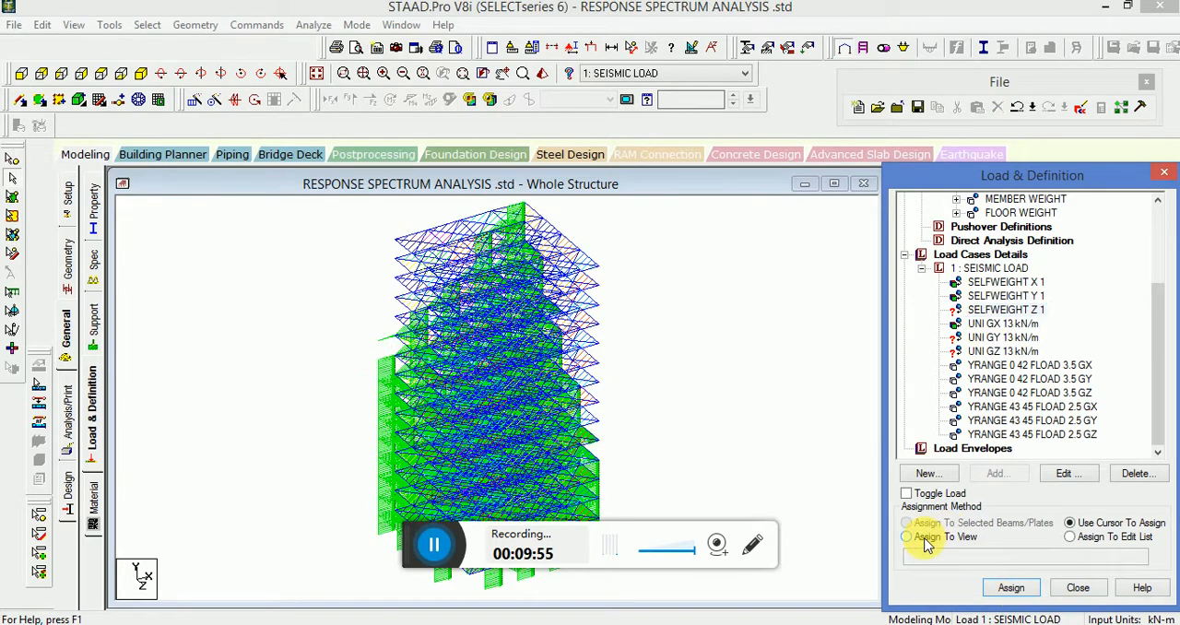
left_click(1010, 587)
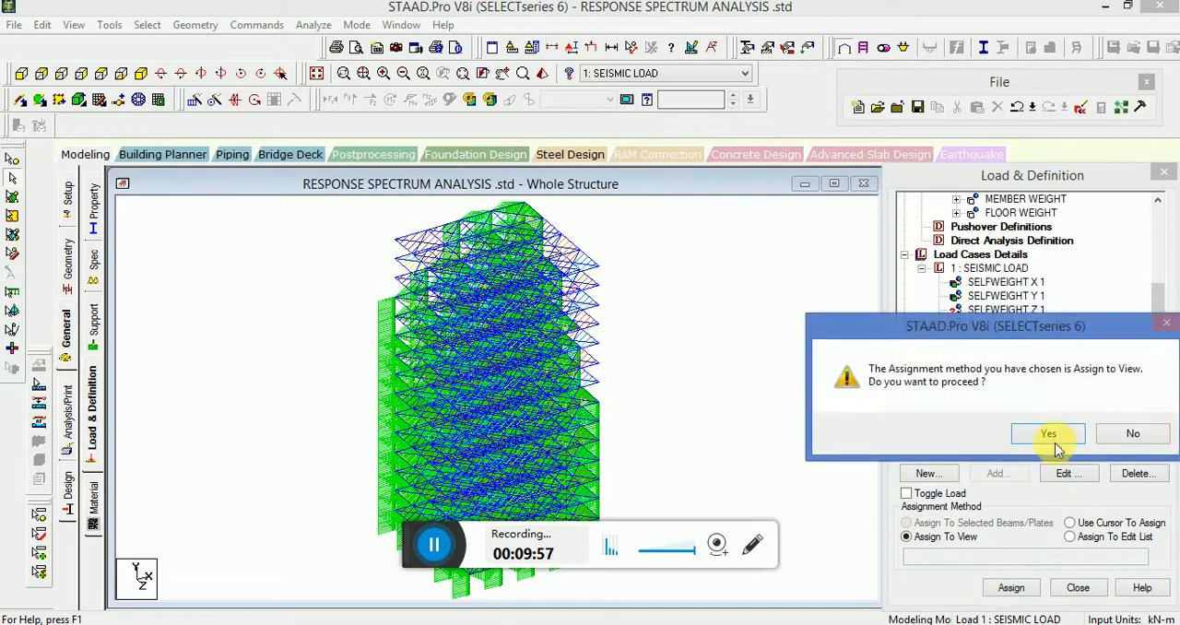
left_click(1048, 434)
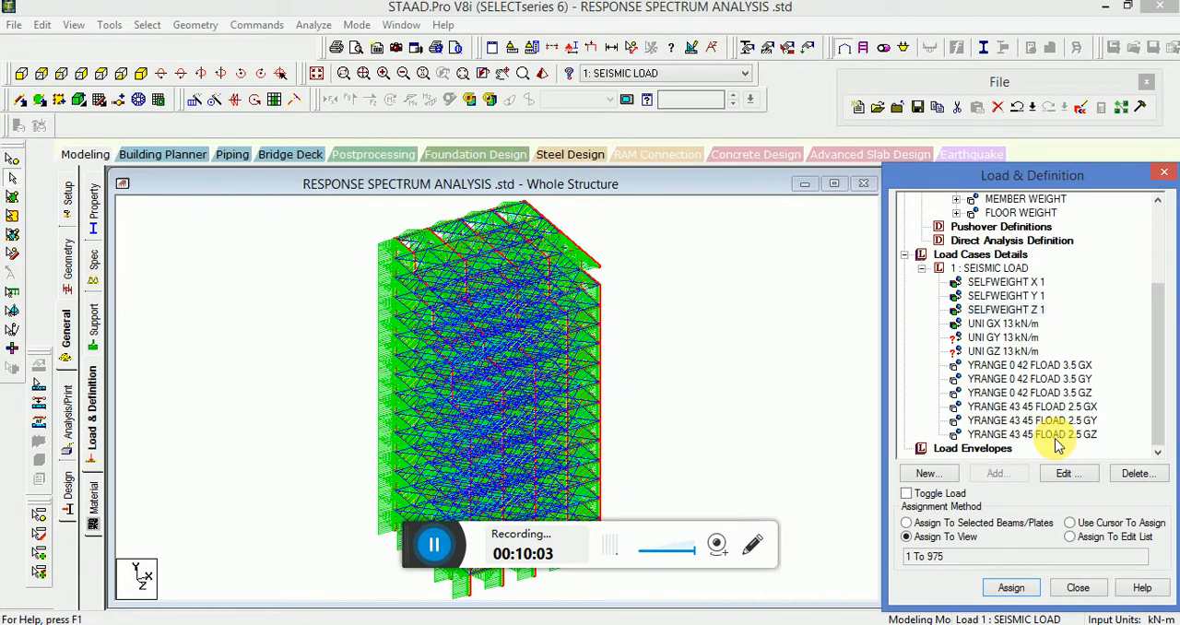
Assign the UNI GY and UNI GZ 13 kN/m member loads to the selected parallel beams.
left_click(1002, 352)
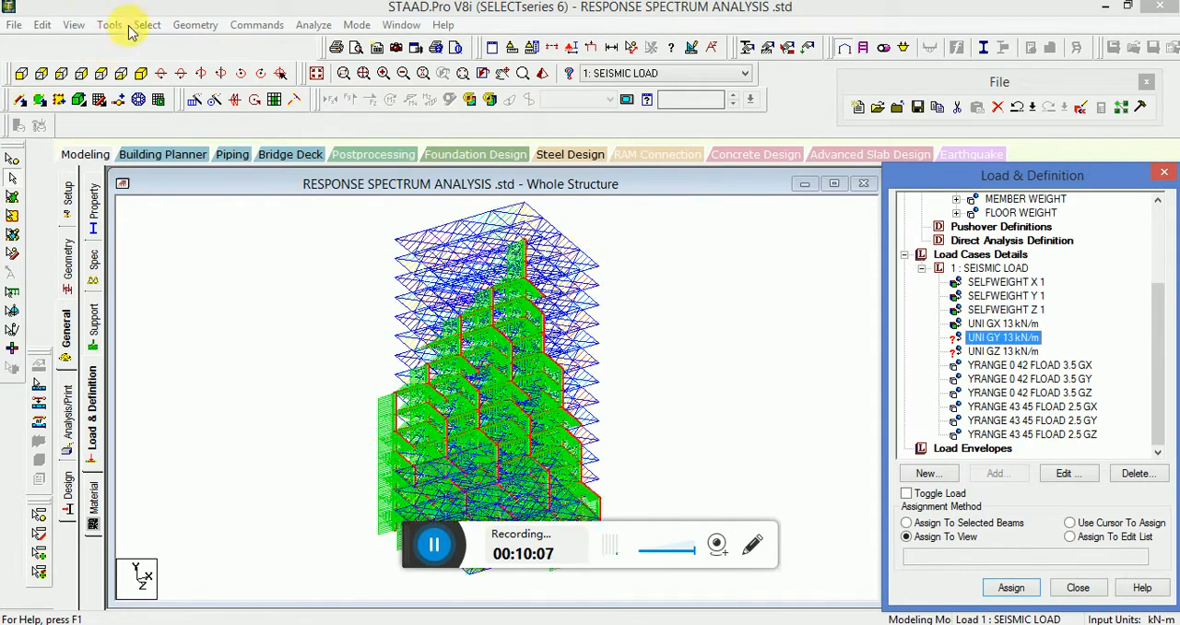
left_click(147, 25)
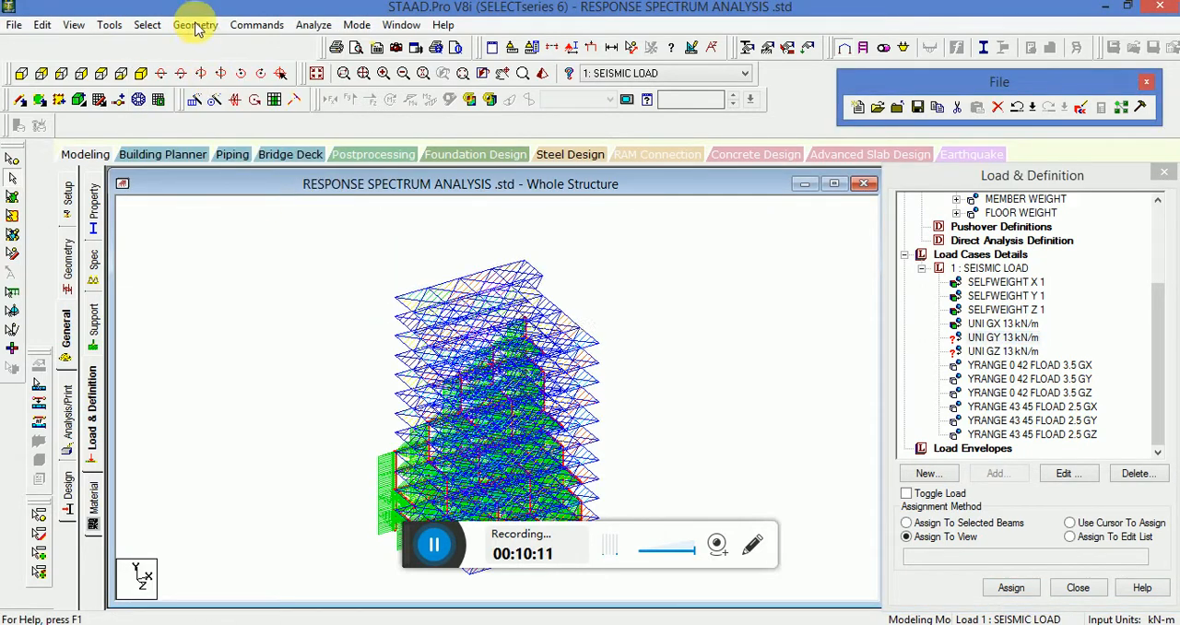
left_click(146, 25)
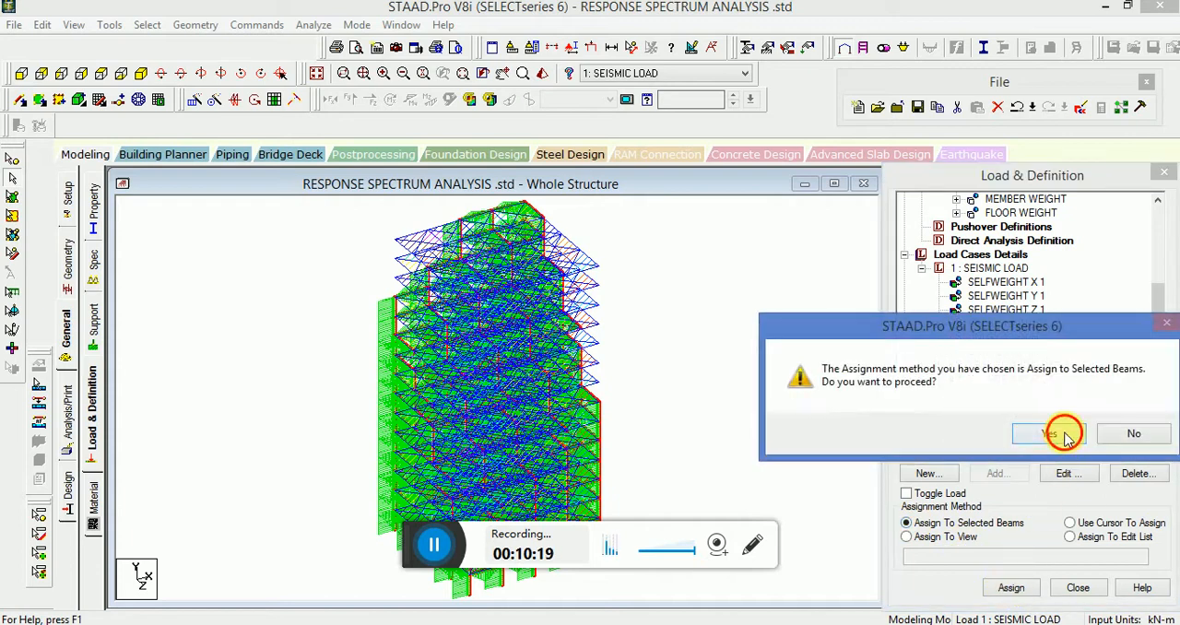
left_click(1049, 433)
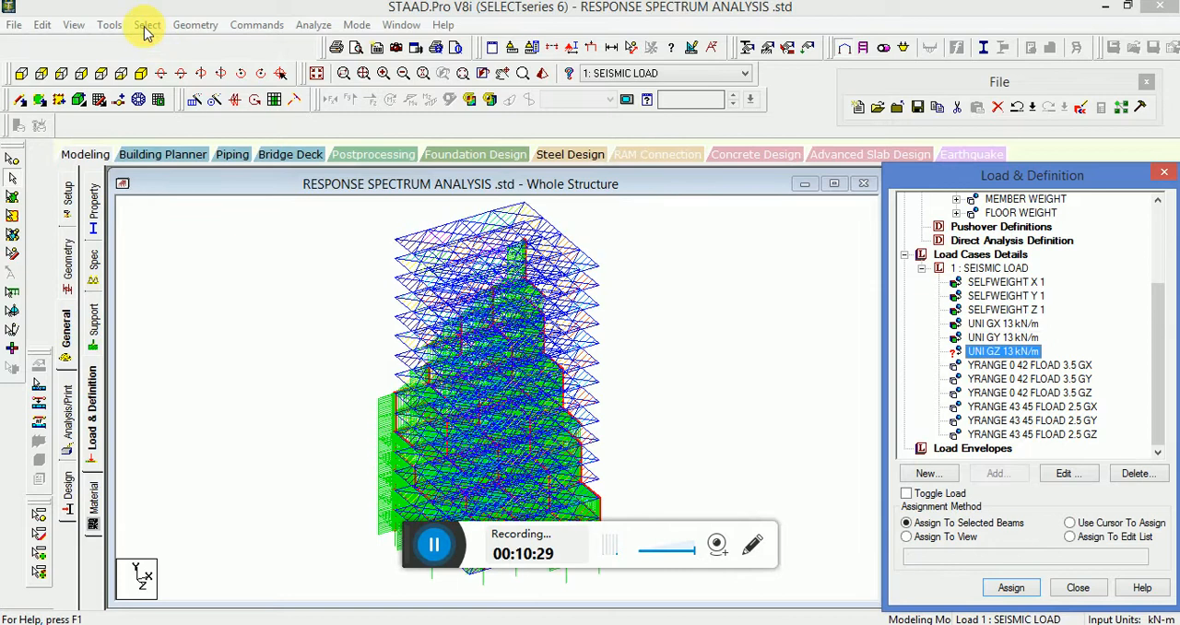
left_click(146, 25)
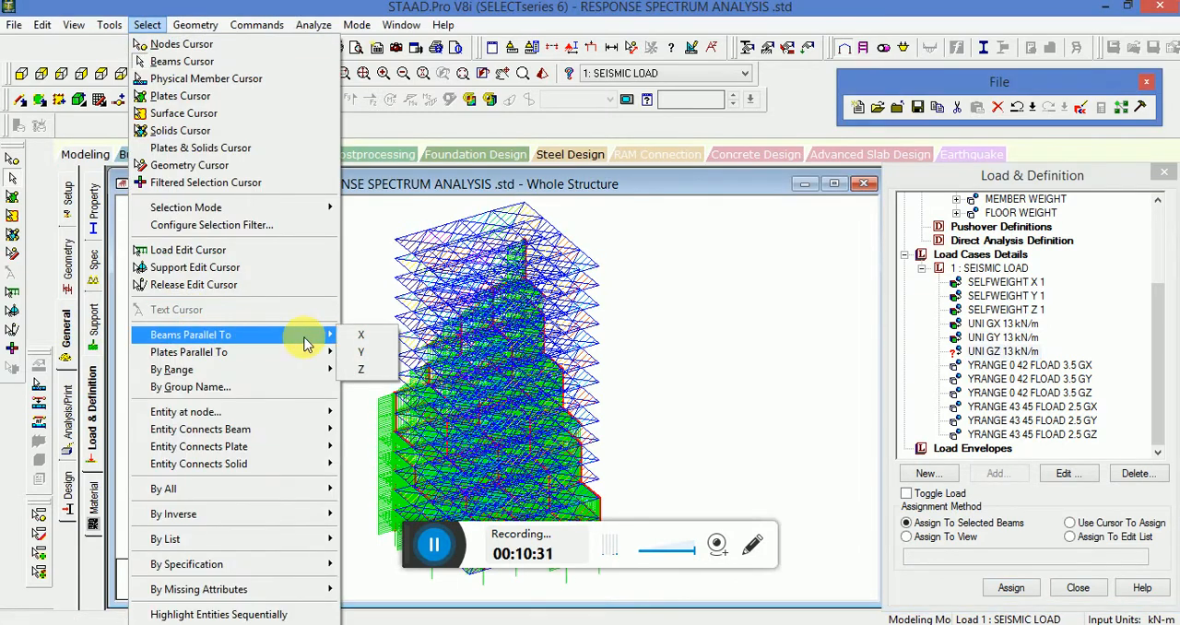
mouse_move(219, 310)
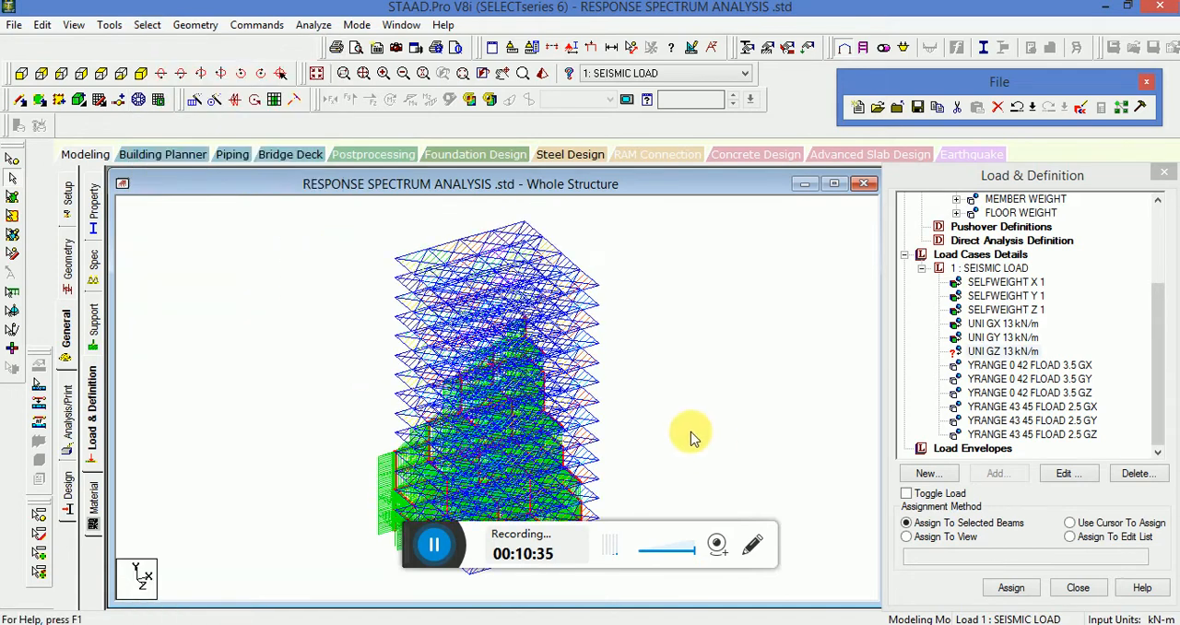
left_click(1011, 588)
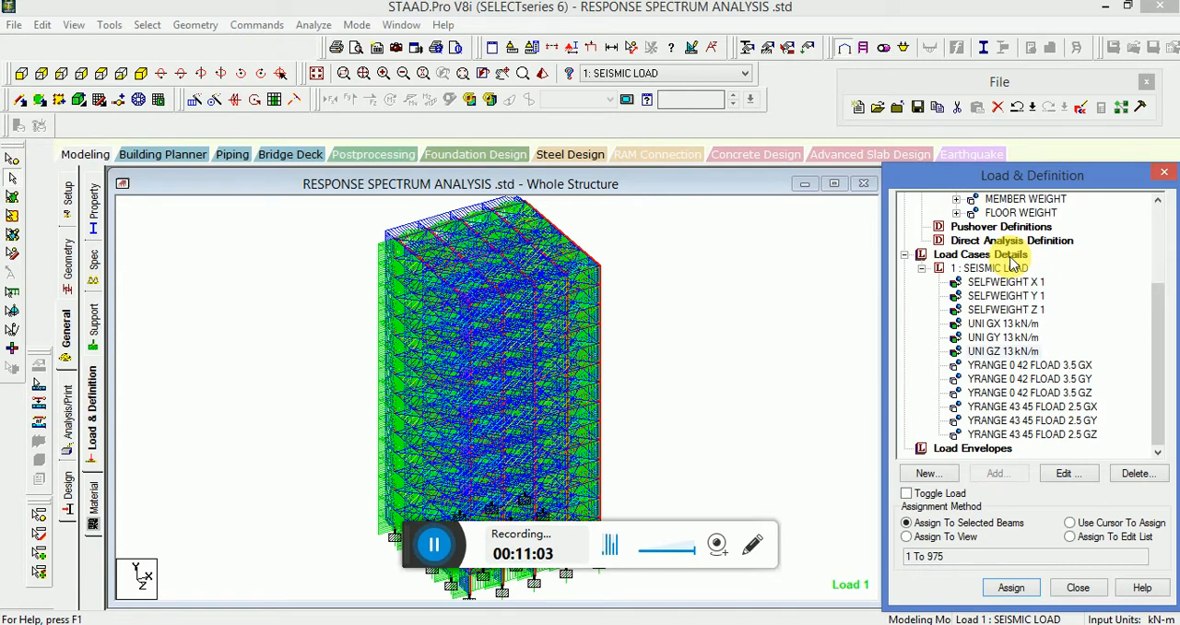
Add an IS-1893 response spectrum item with CQC, Medium Soil, and X and Z factors of 1.
left_click(980, 255)
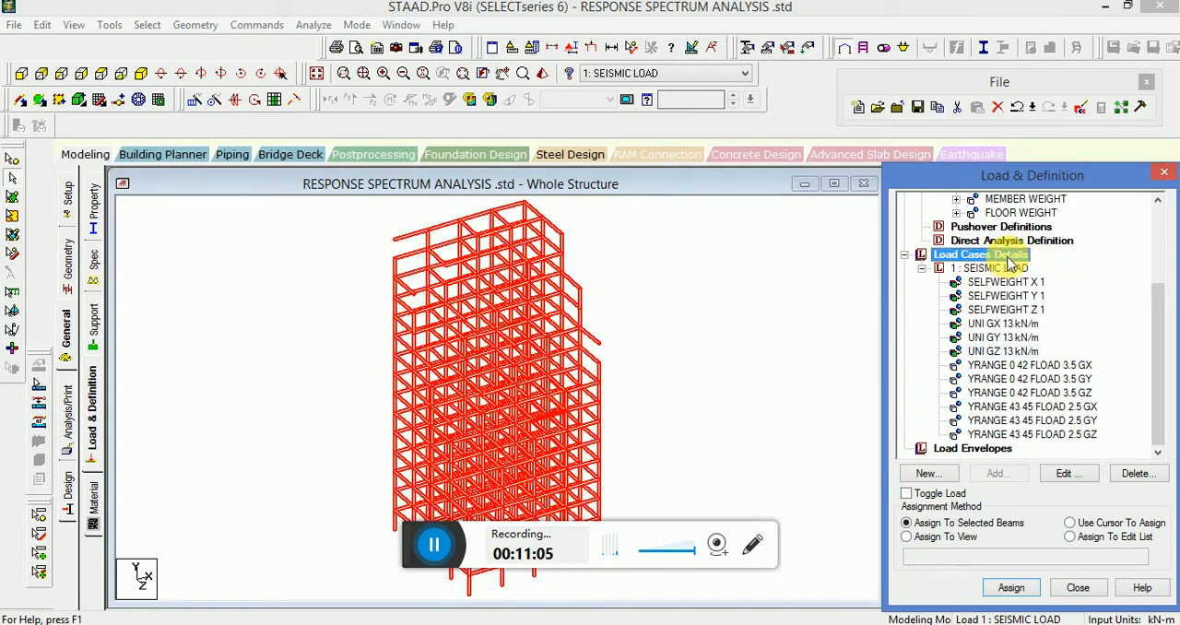
left_click(928, 473)
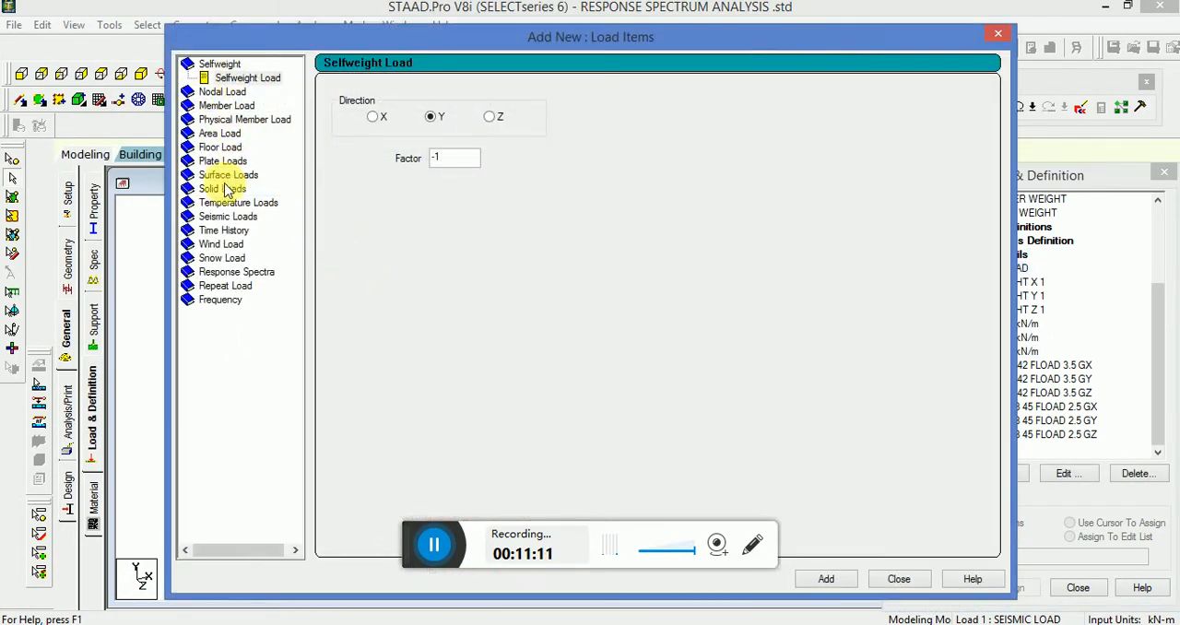
left_click(236, 271)
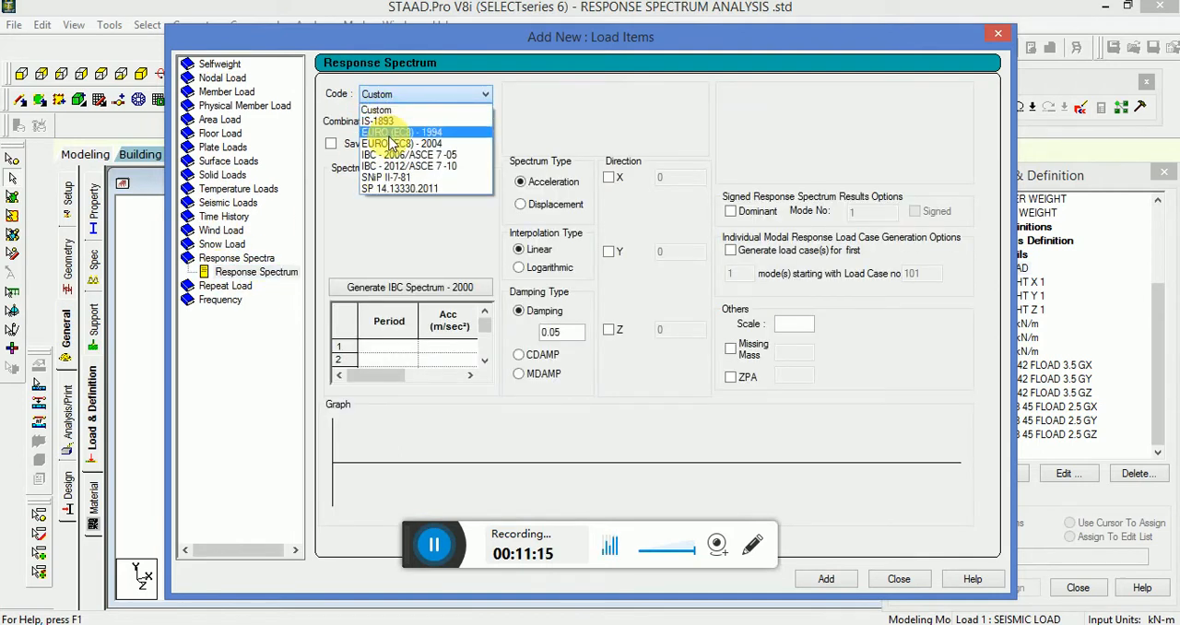
left_click(378, 121)
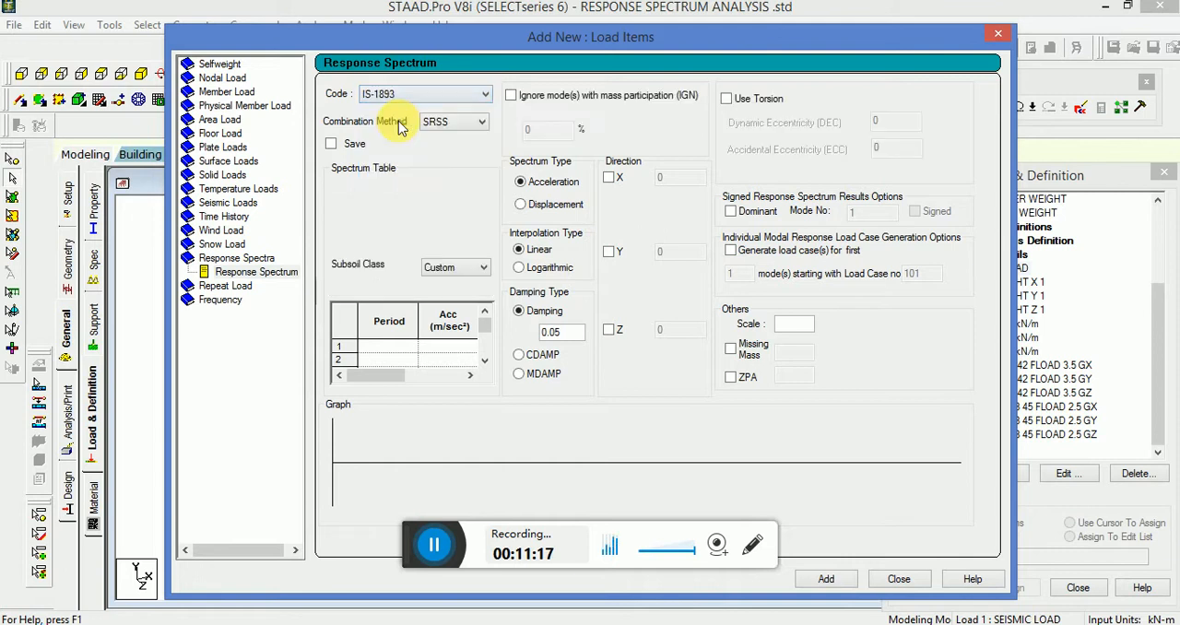
left_click(478, 121)
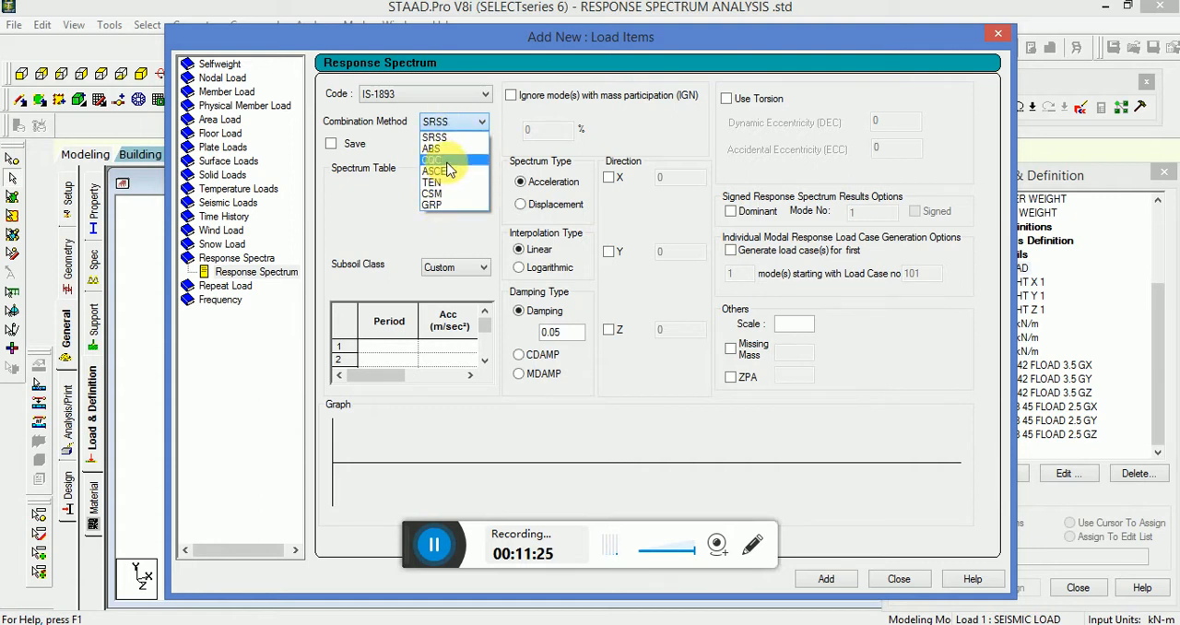
left_click(432, 159)
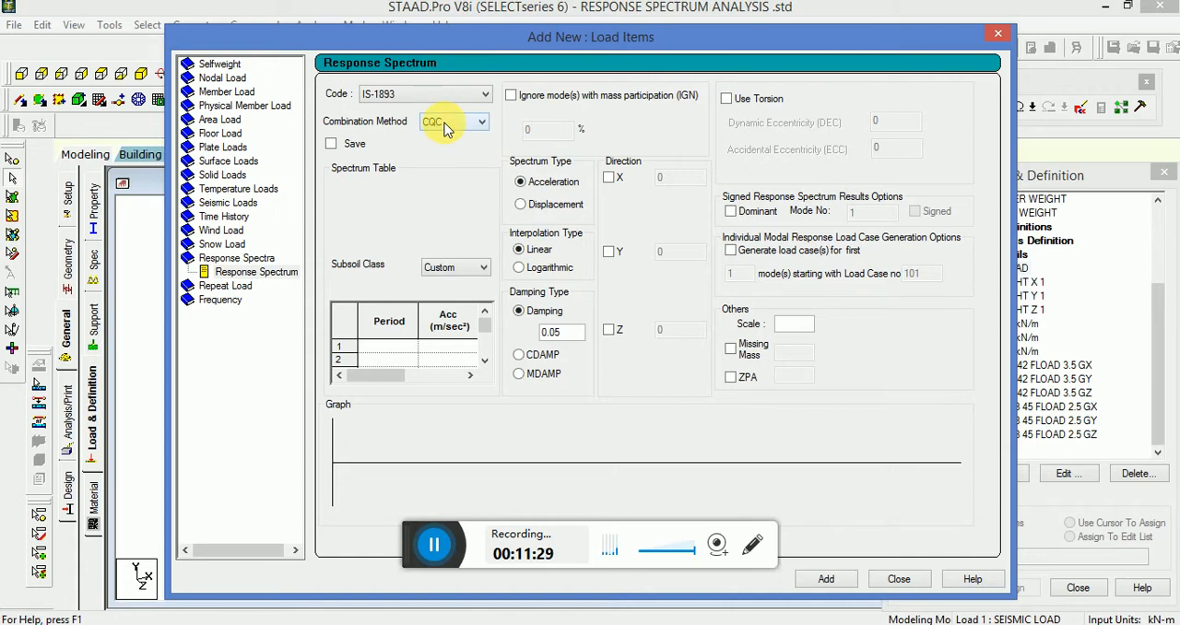
left_click(483, 267)
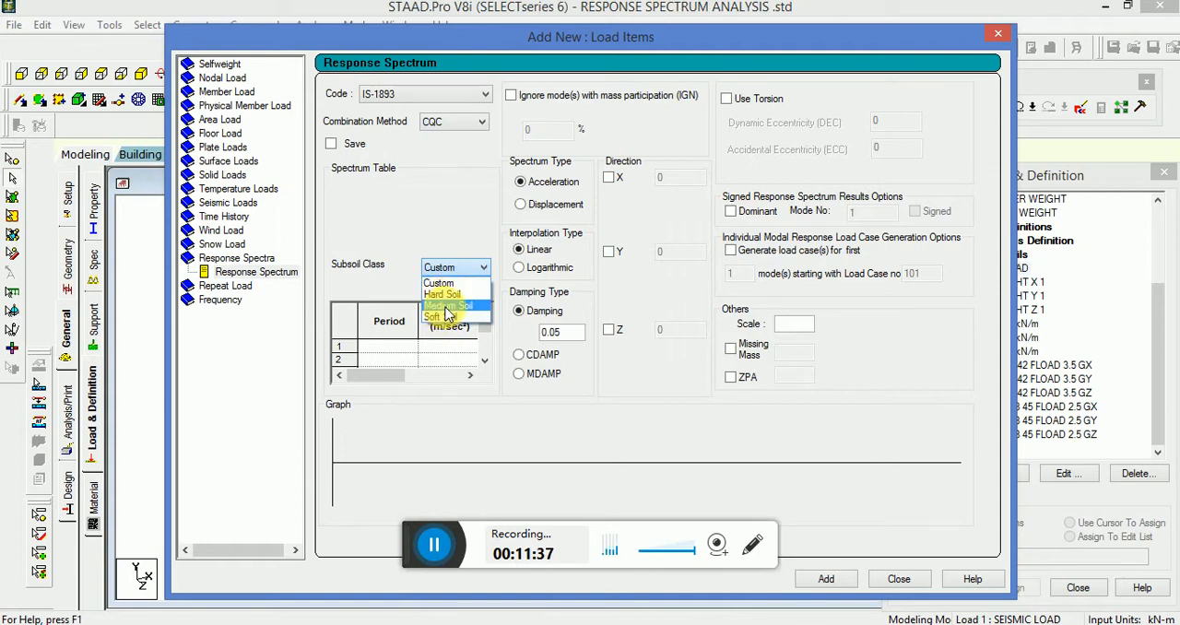
left_click(449, 306)
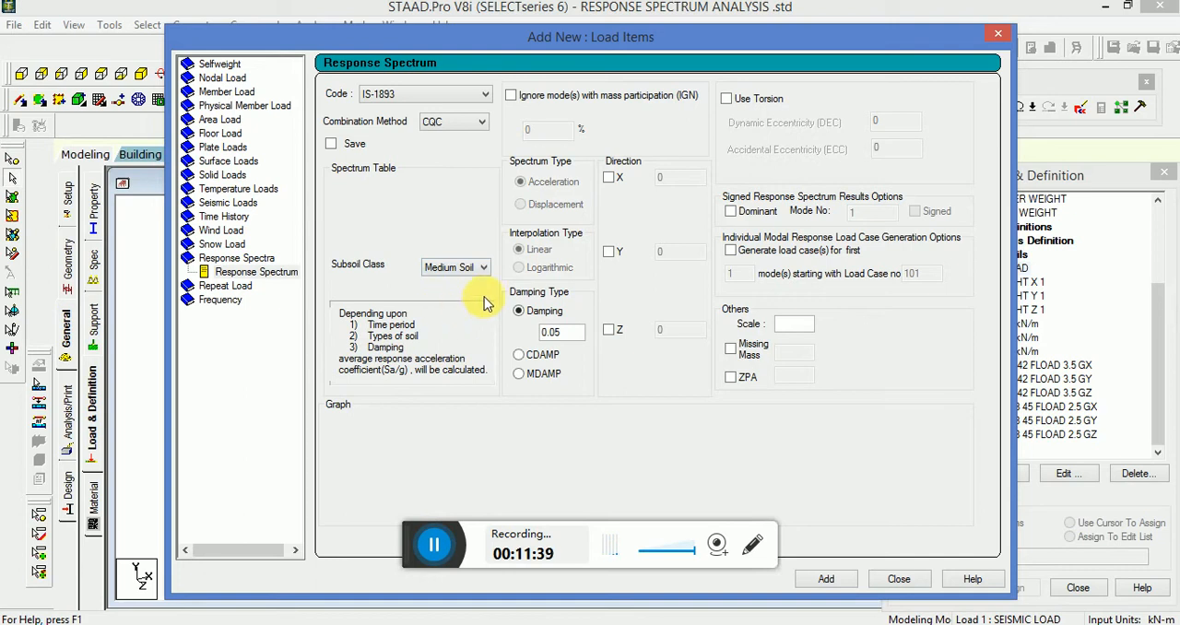
left_click(609, 177)
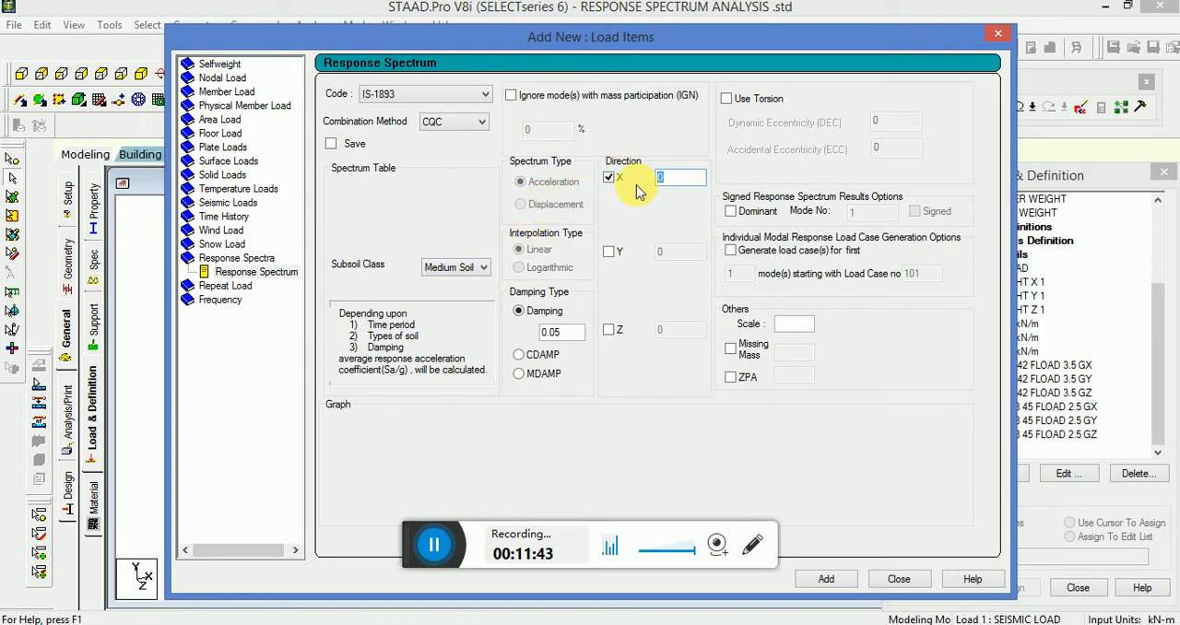
type("1")
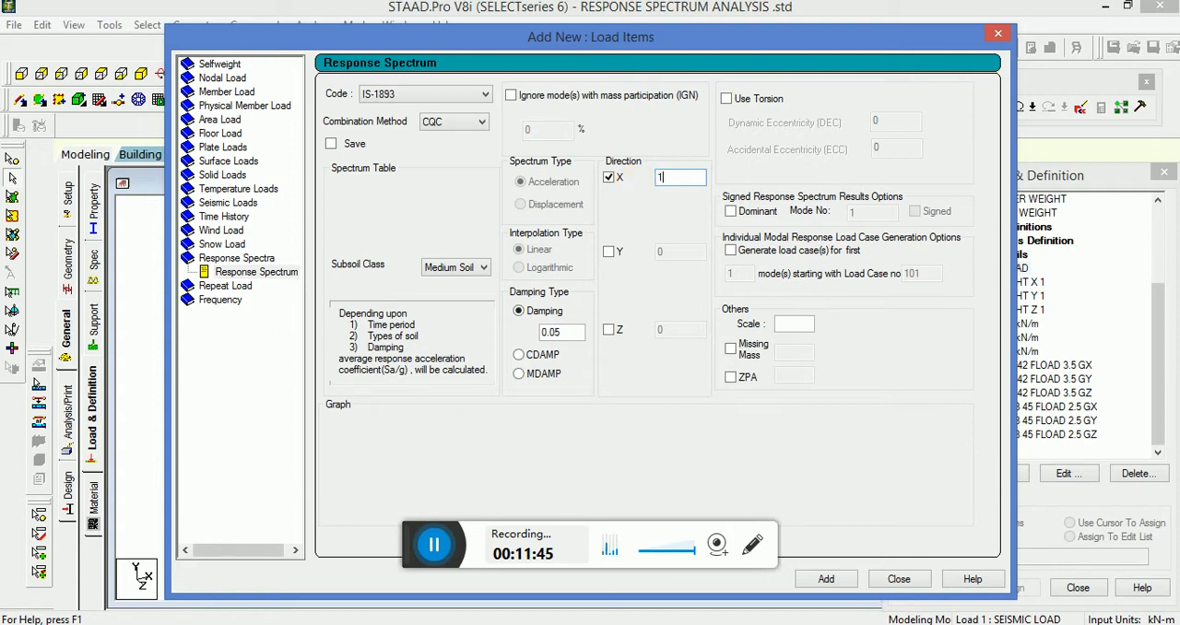
left_click(609, 329)
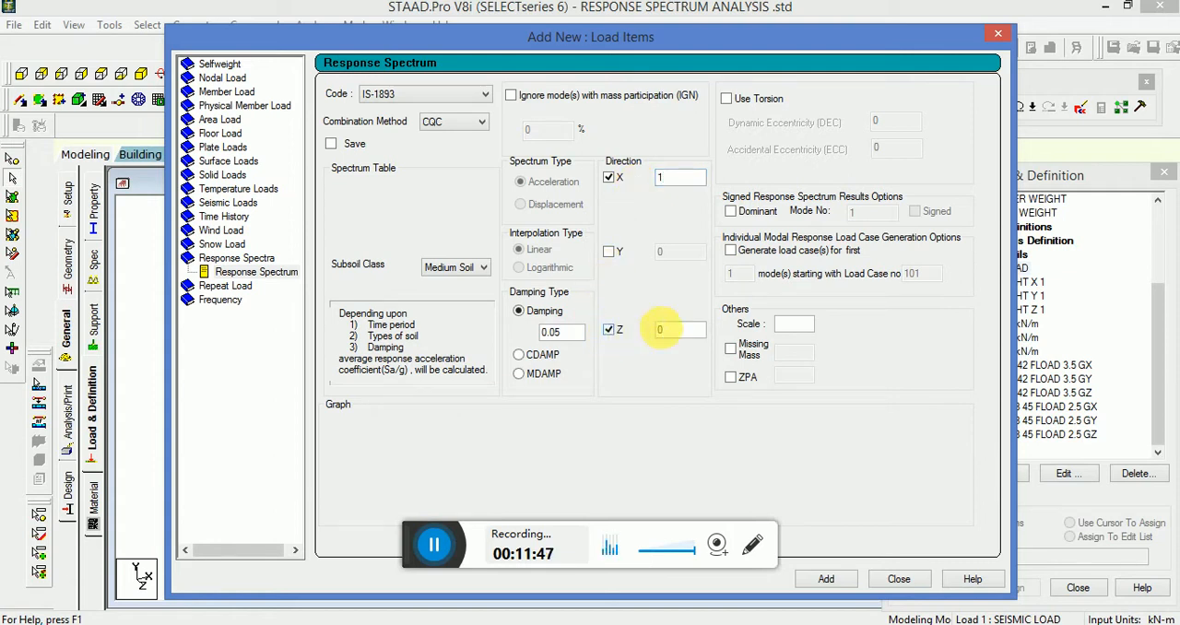
type("1")
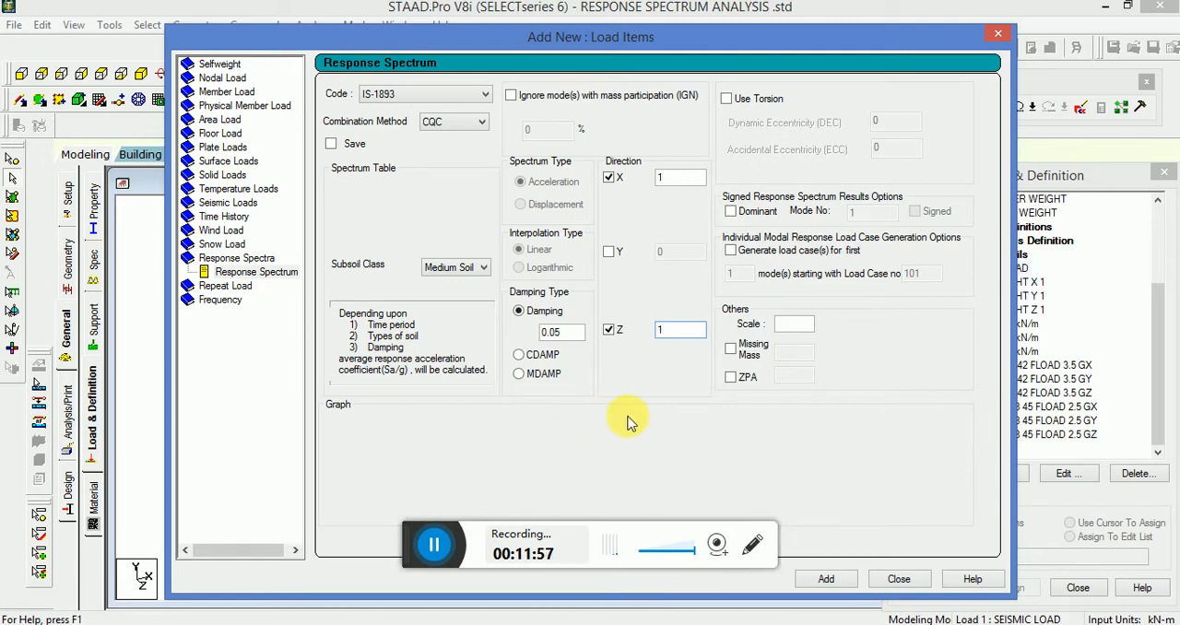
mouse_move(834, 553)
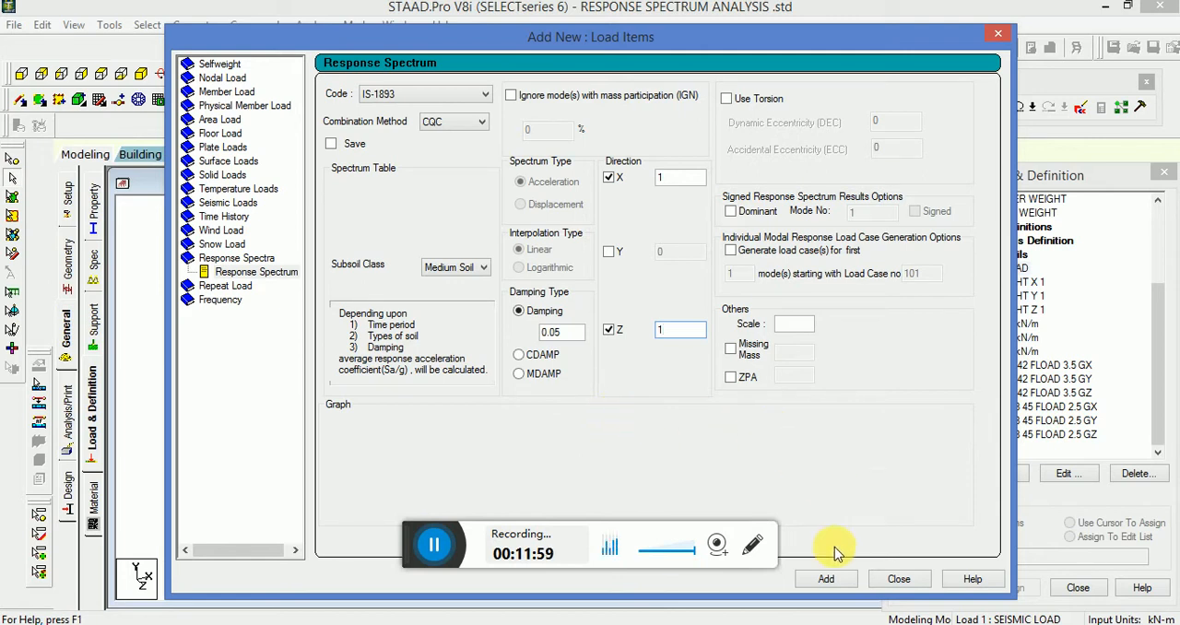
left_click(825, 579)
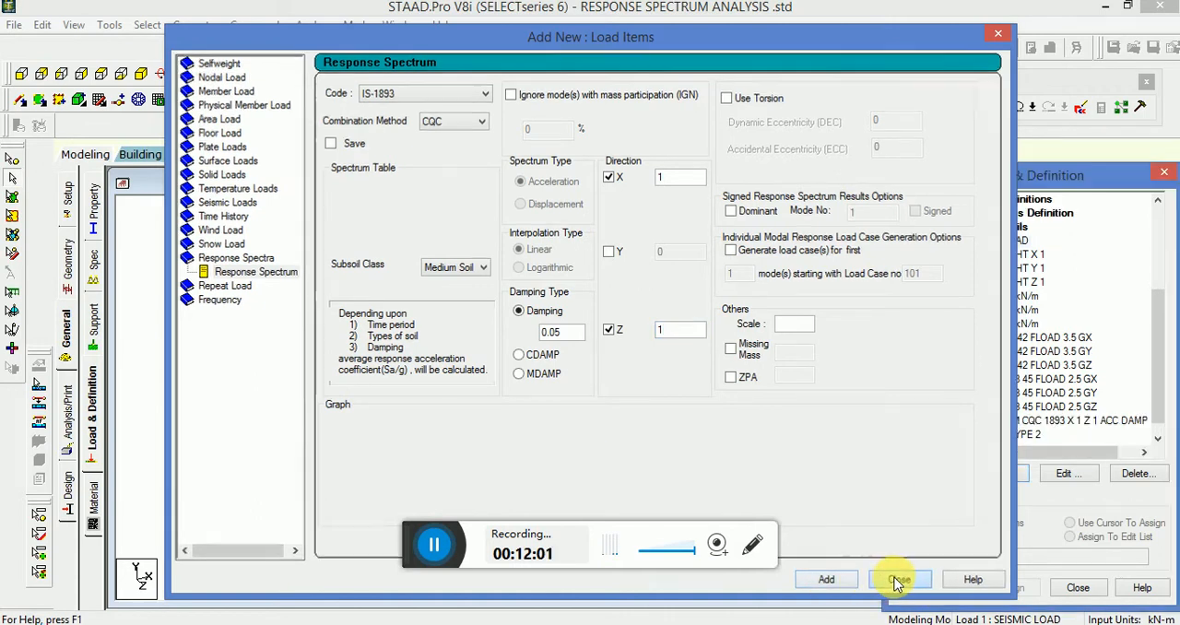
Close the load editor, save the model, run the analysis and view the output file.
left_click(899, 579)
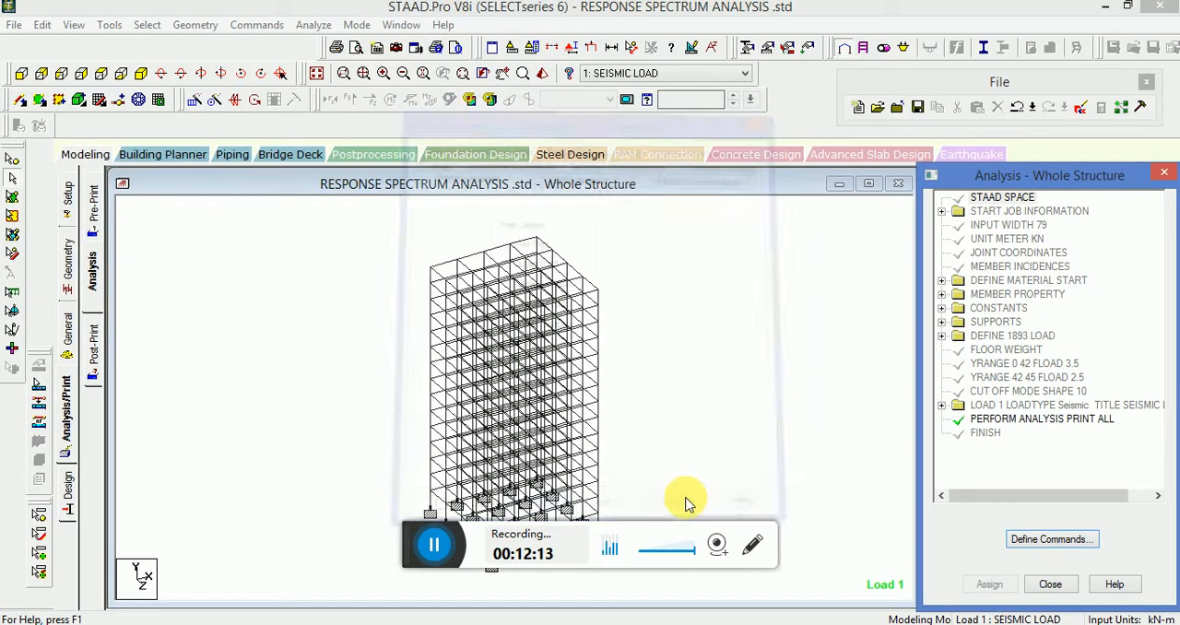
mouse_move(701, 422)
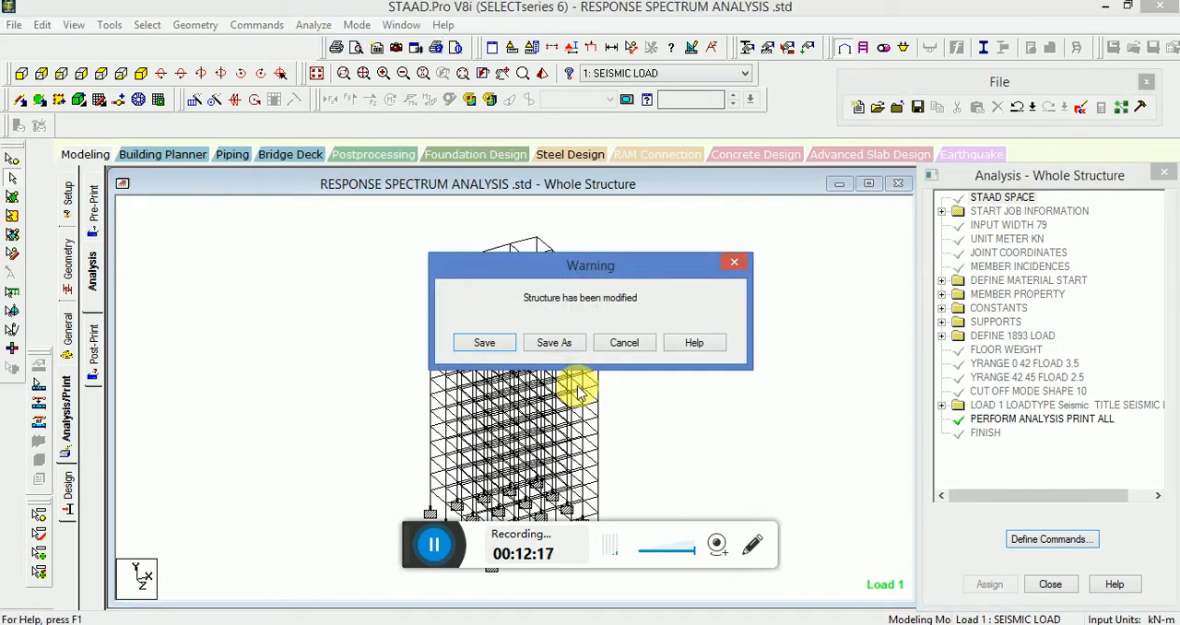
left_click(624, 342)
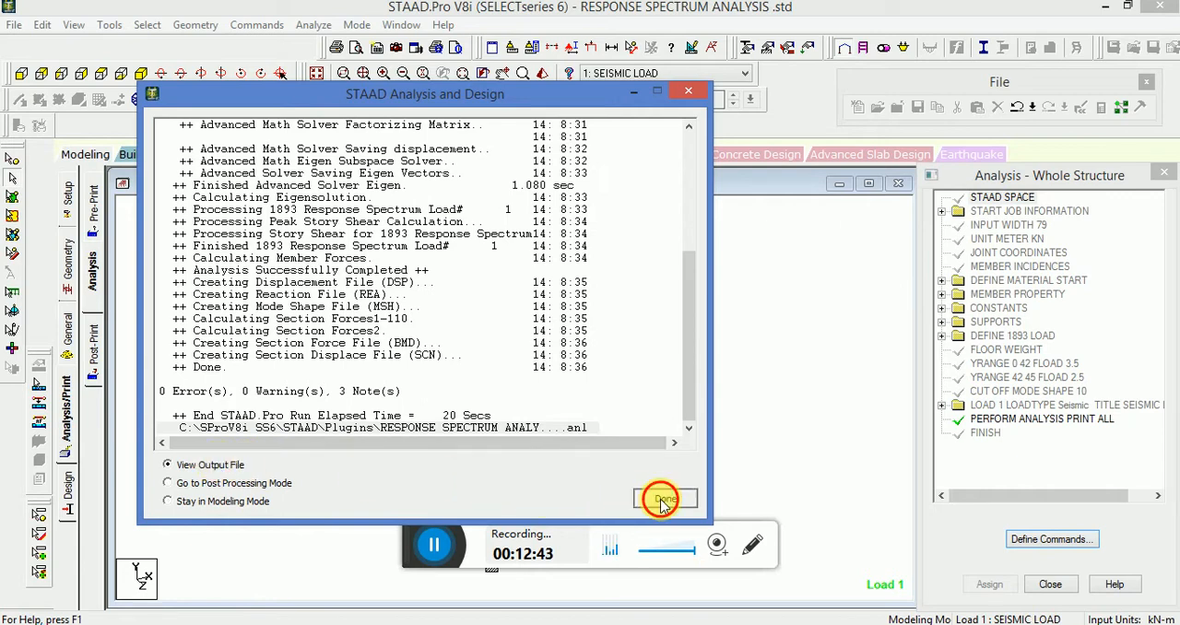
left_click(661, 498)
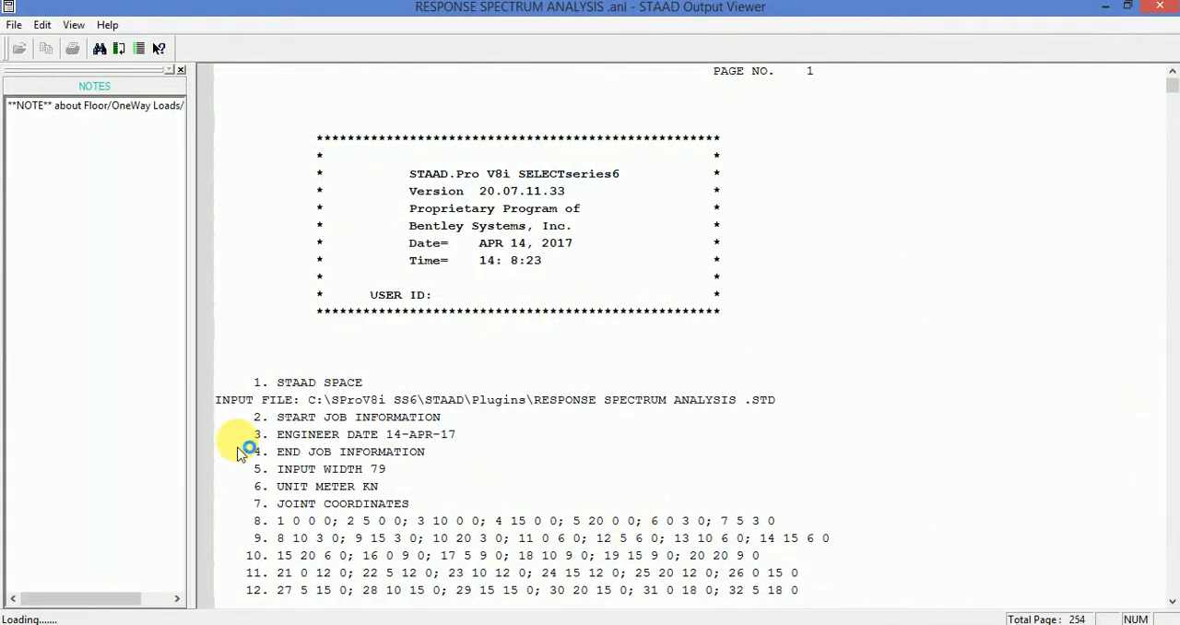
Browse the report's eigensolution frequencies, modal weights, response spectrum load and peak story shear results.
scroll("down", 3)
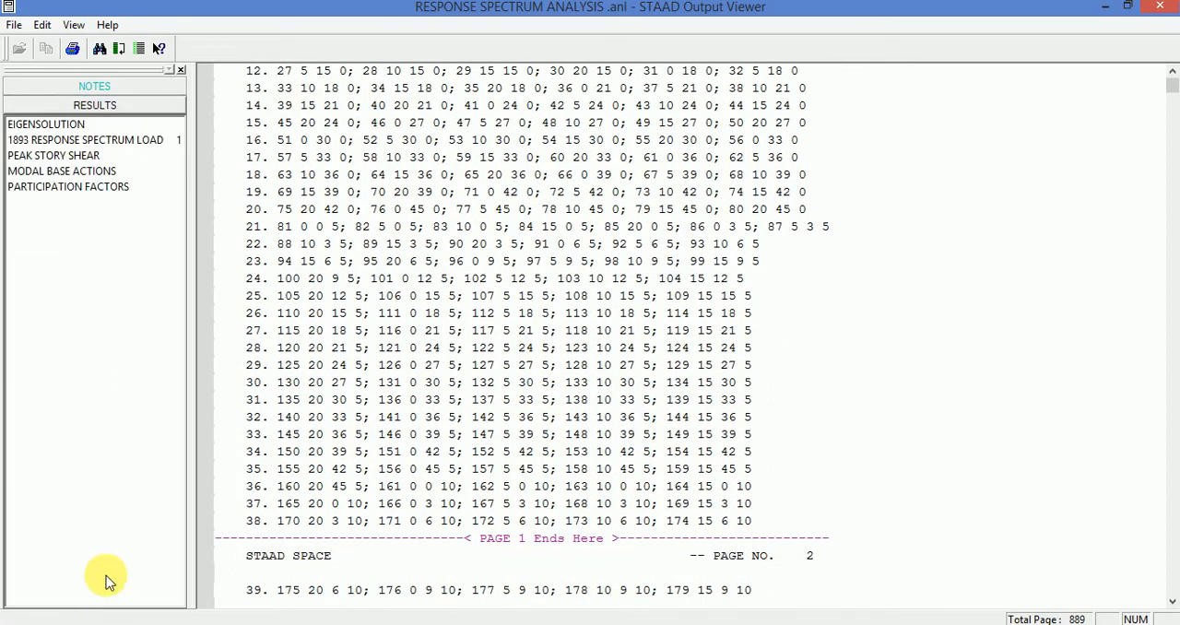
left_click(45, 123)
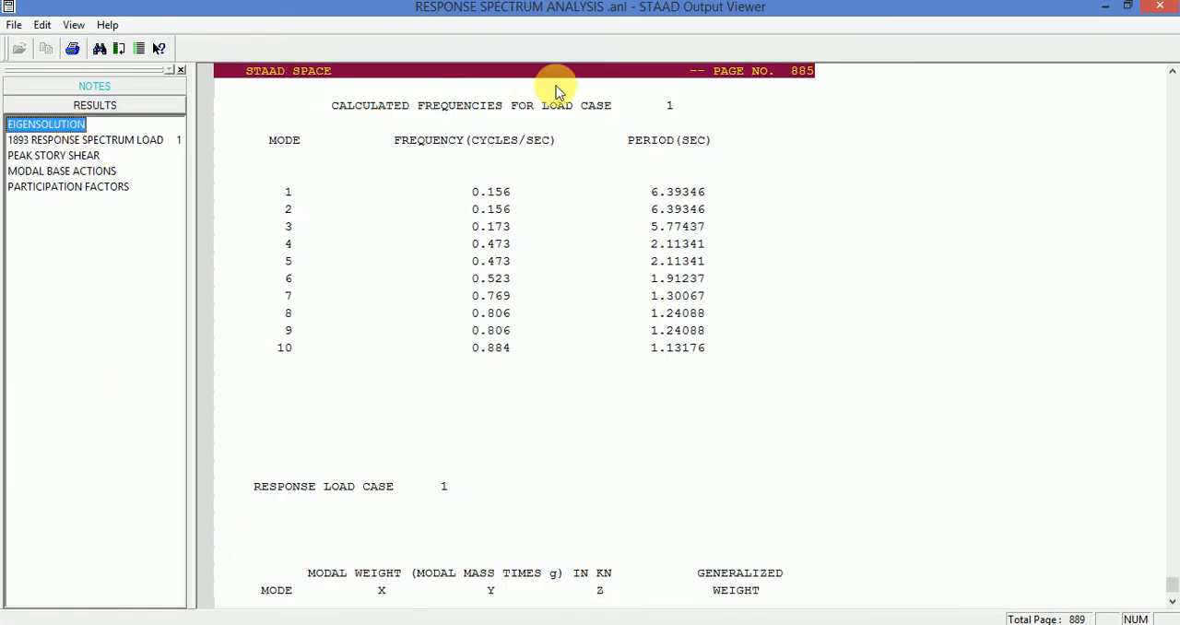
mouse_move(643, 126)
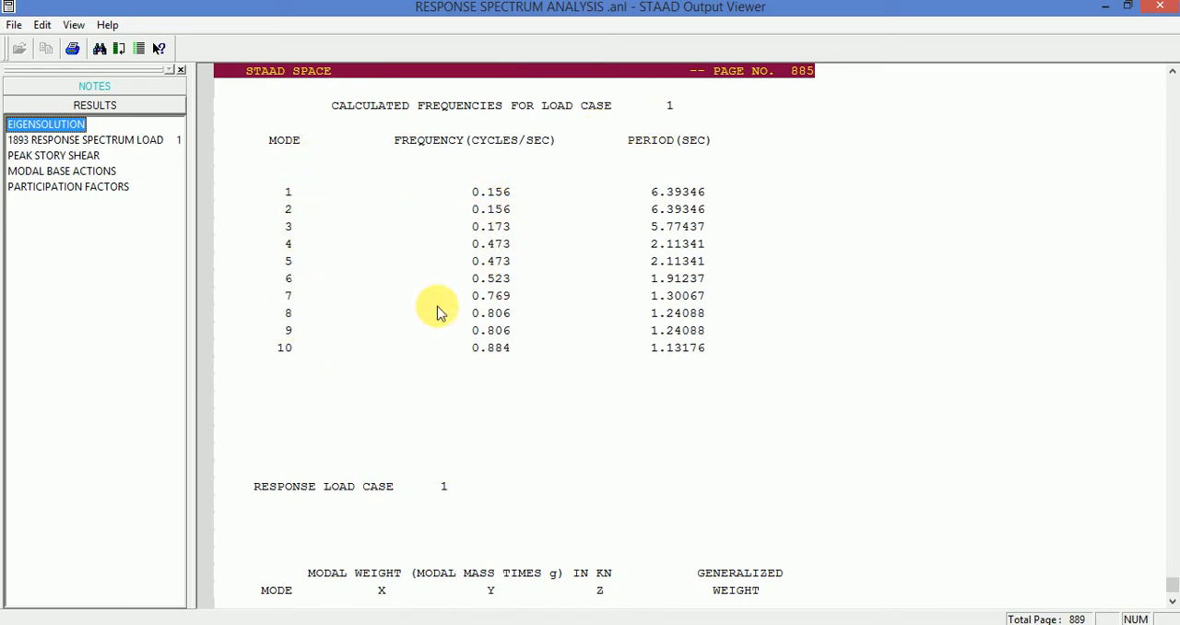
mouse_move(678, 194)
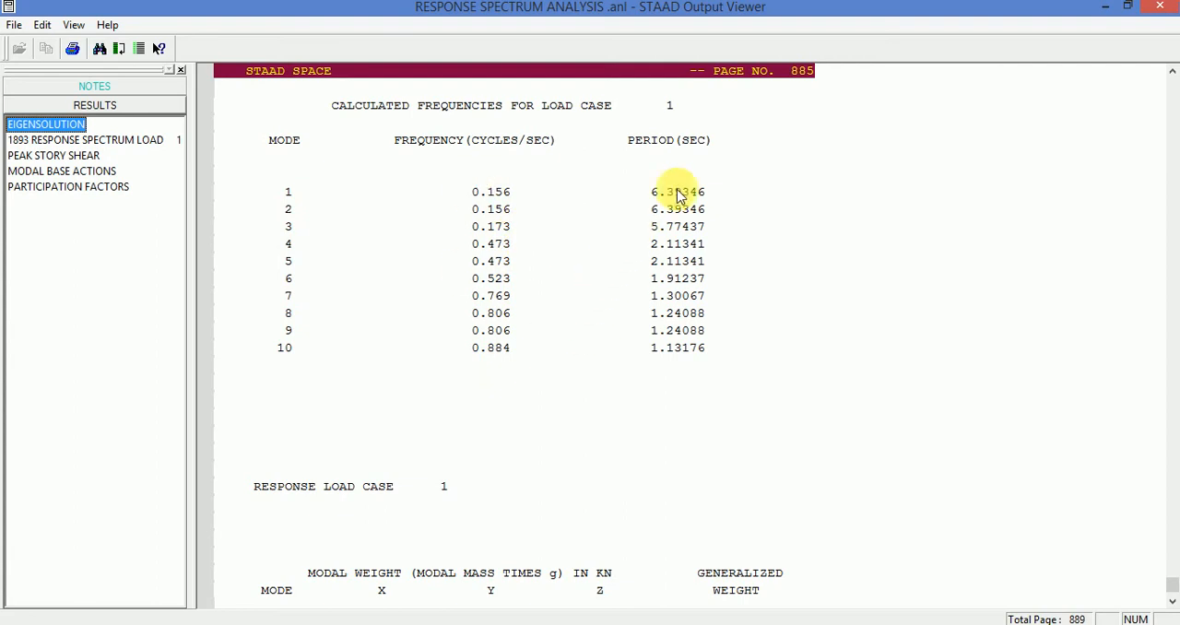
mouse_move(885, 325)
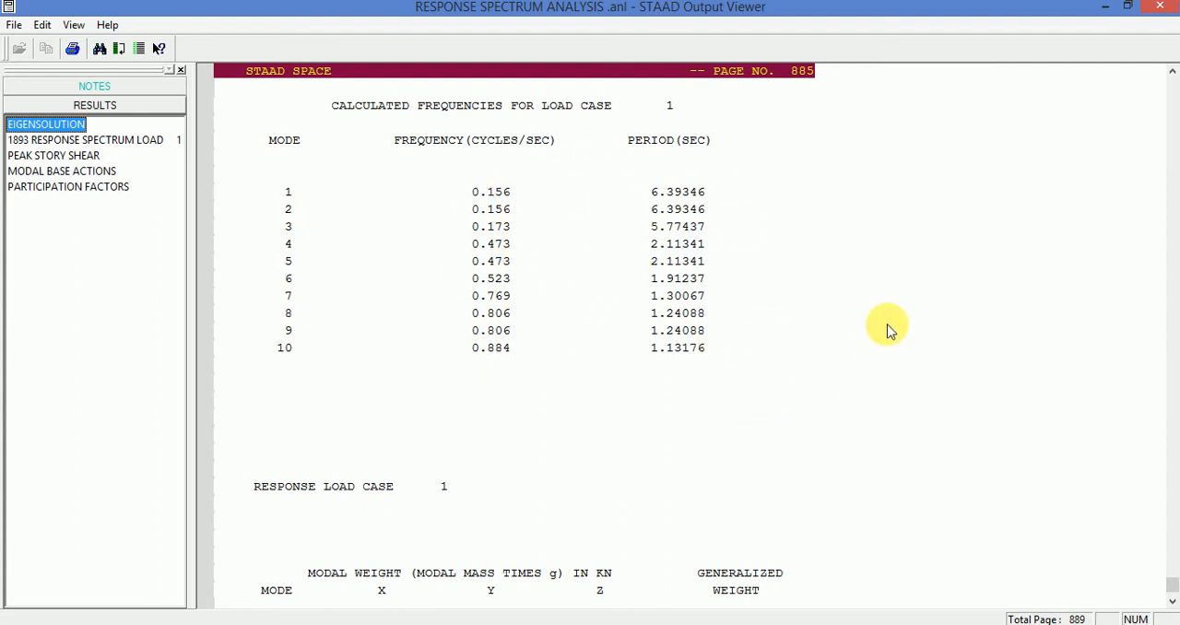
scroll("down", 3)
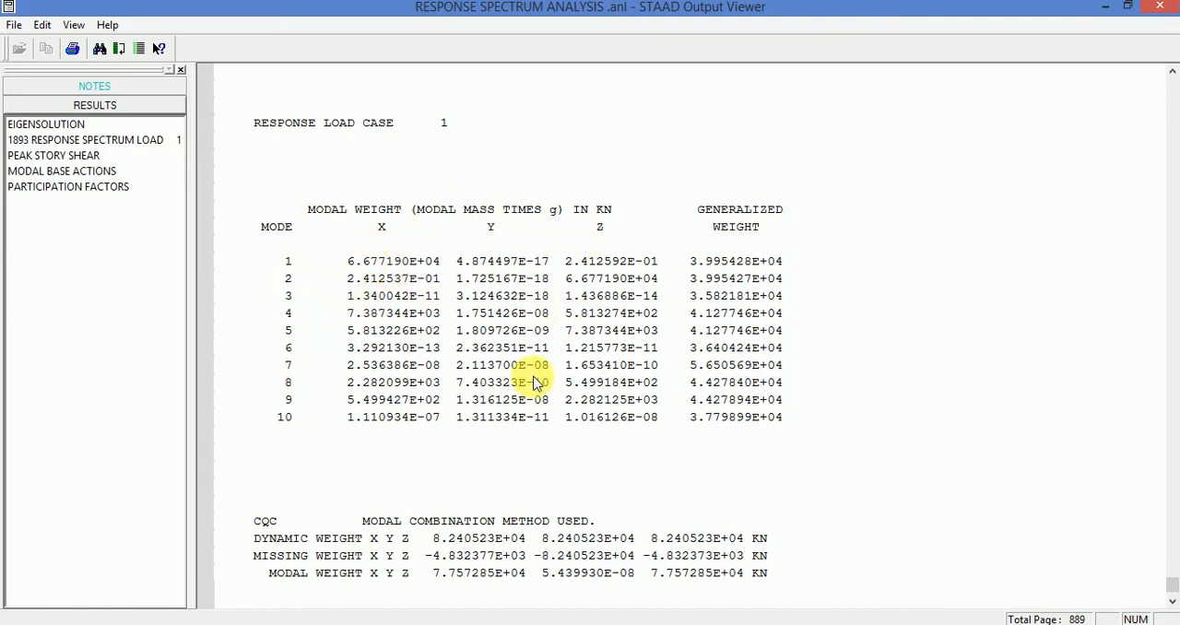
scroll("down", 3)
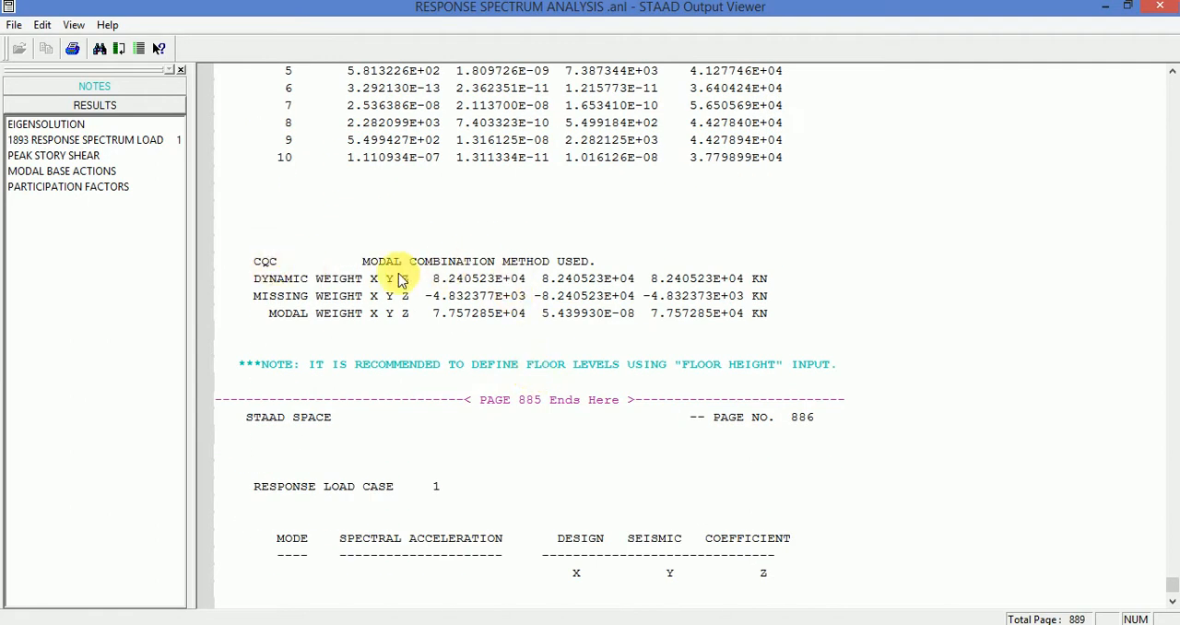
scroll("down", 3)
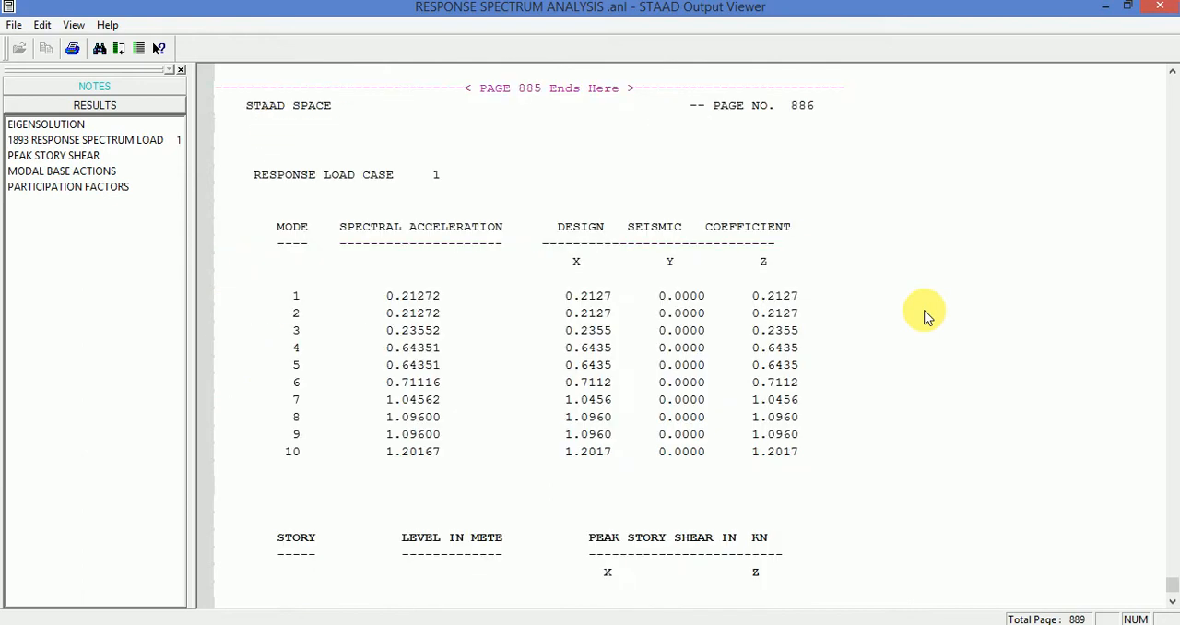
scroll("down", 3)
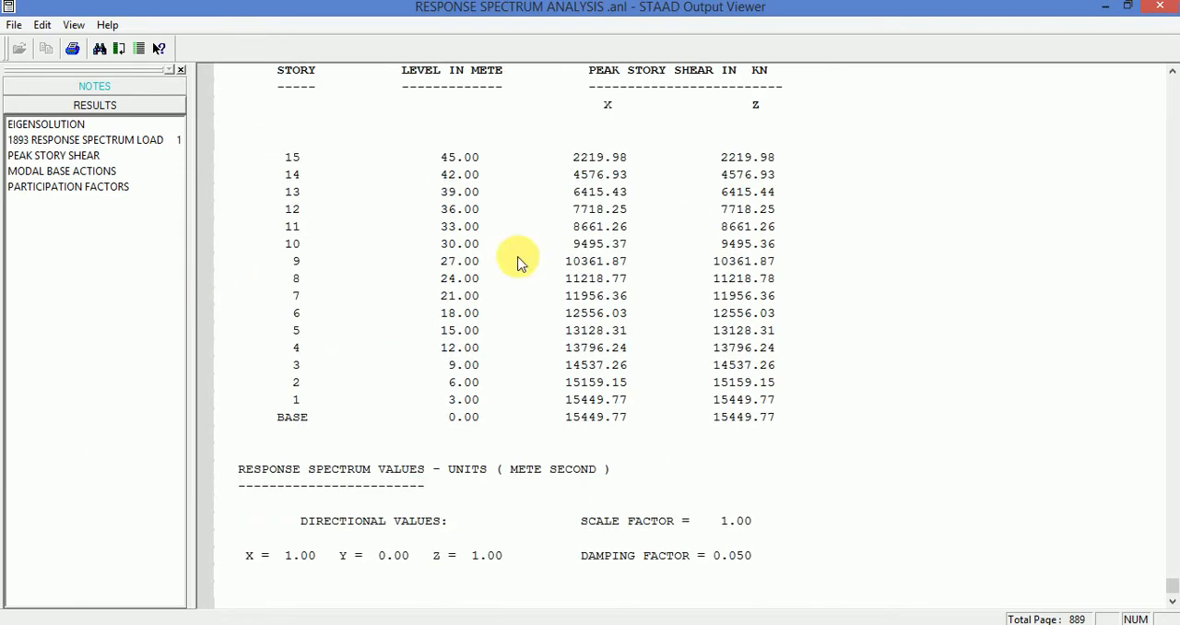
mouse_move(833, 287)
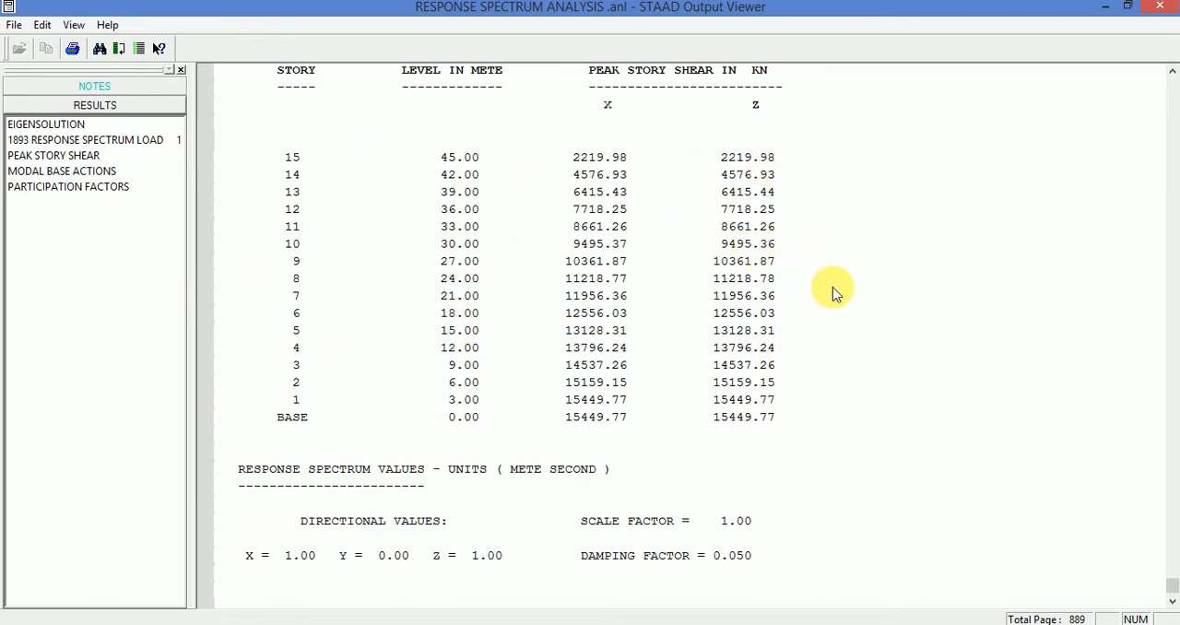
left_click(85, 139)
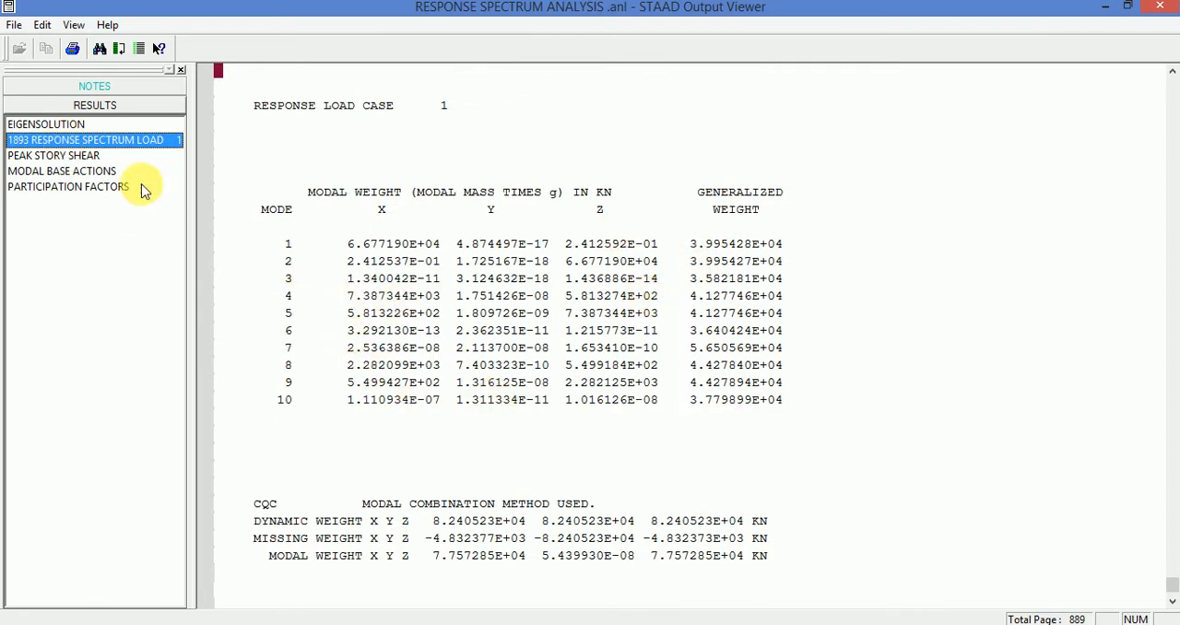
left_click(52, 154)
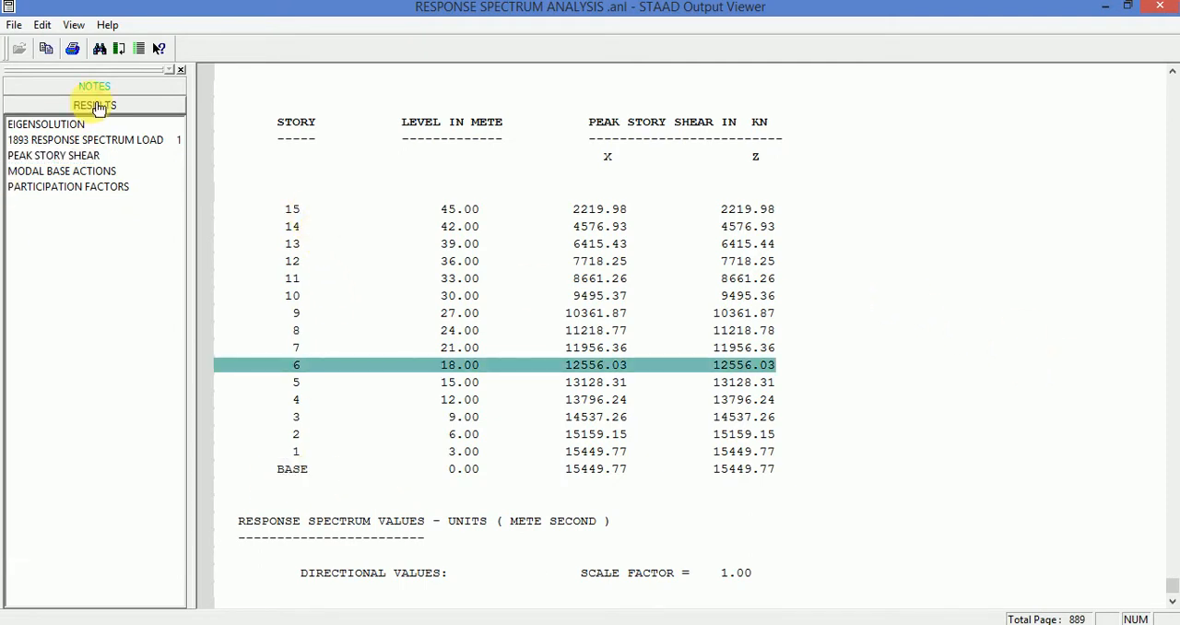
Review modal base actions, then scroll through participation factors and base shear totals.
left_click(61, 170)
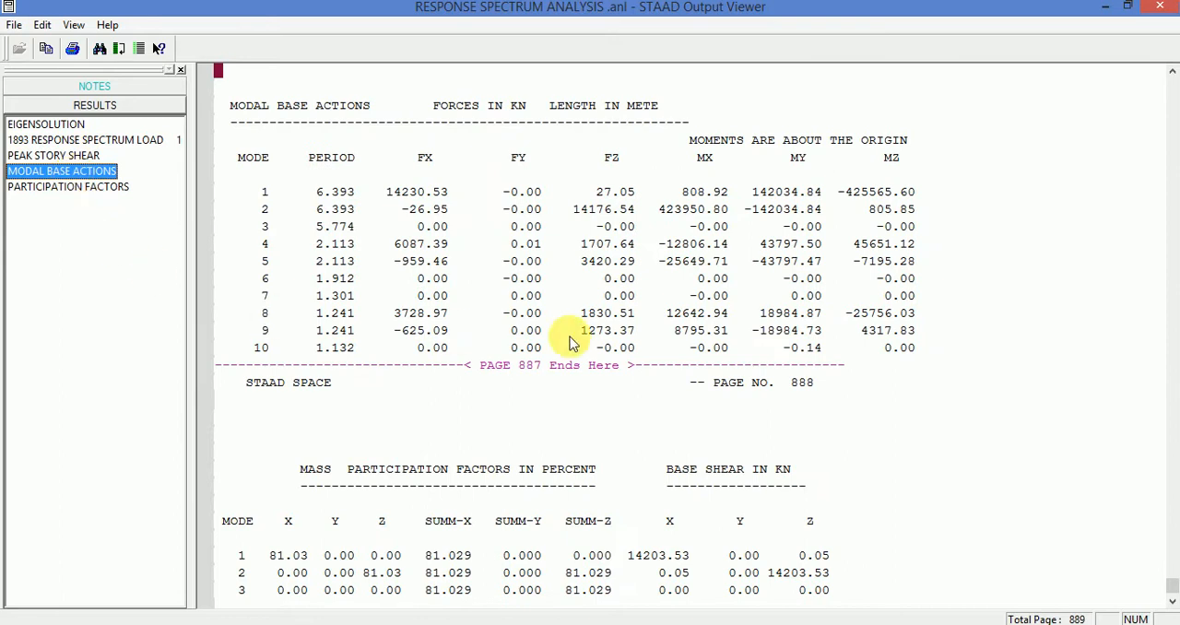
mouse_move(451, 140)
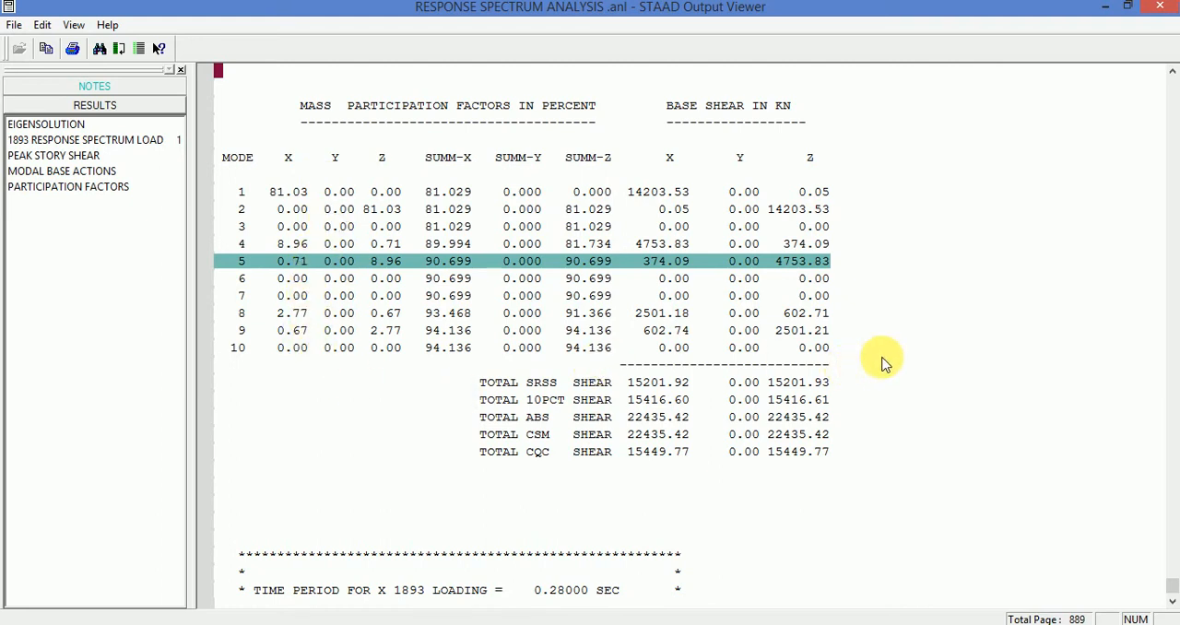
scroll("down", 3)
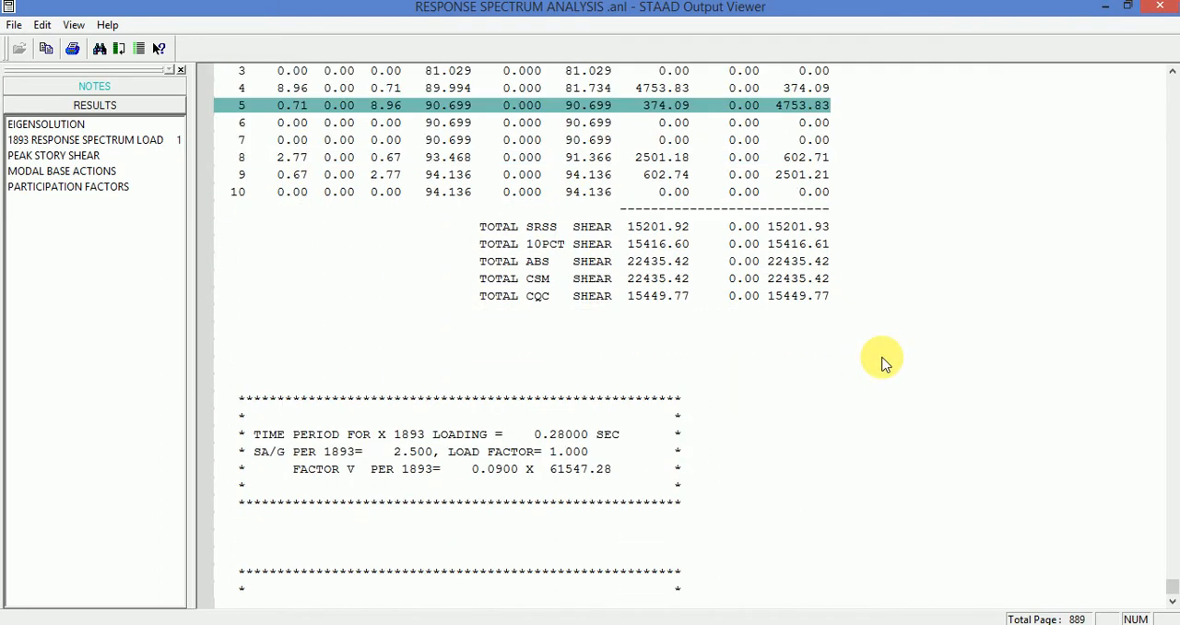
scroll("down", 3)
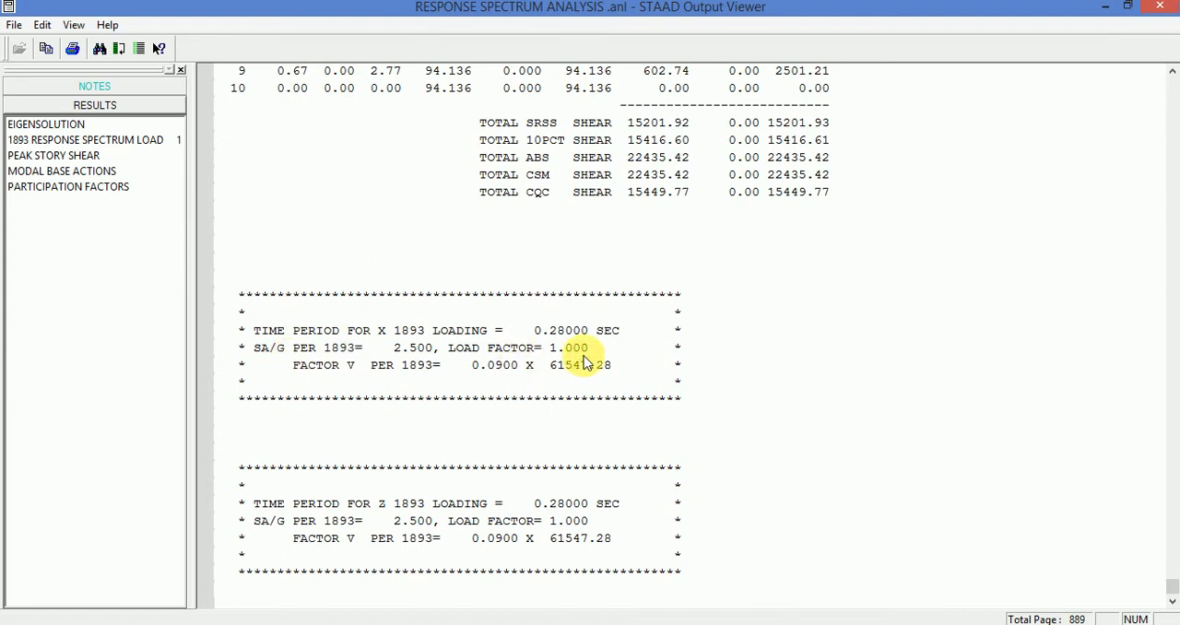
scroll("down", 3)
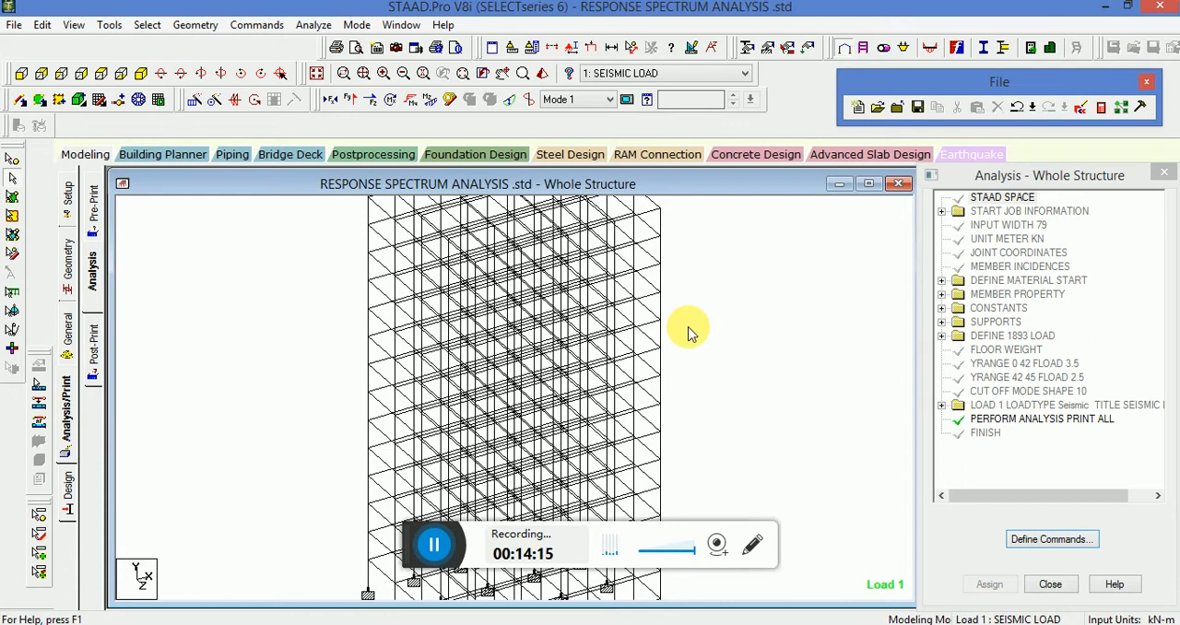
mouse_move(691, 296)
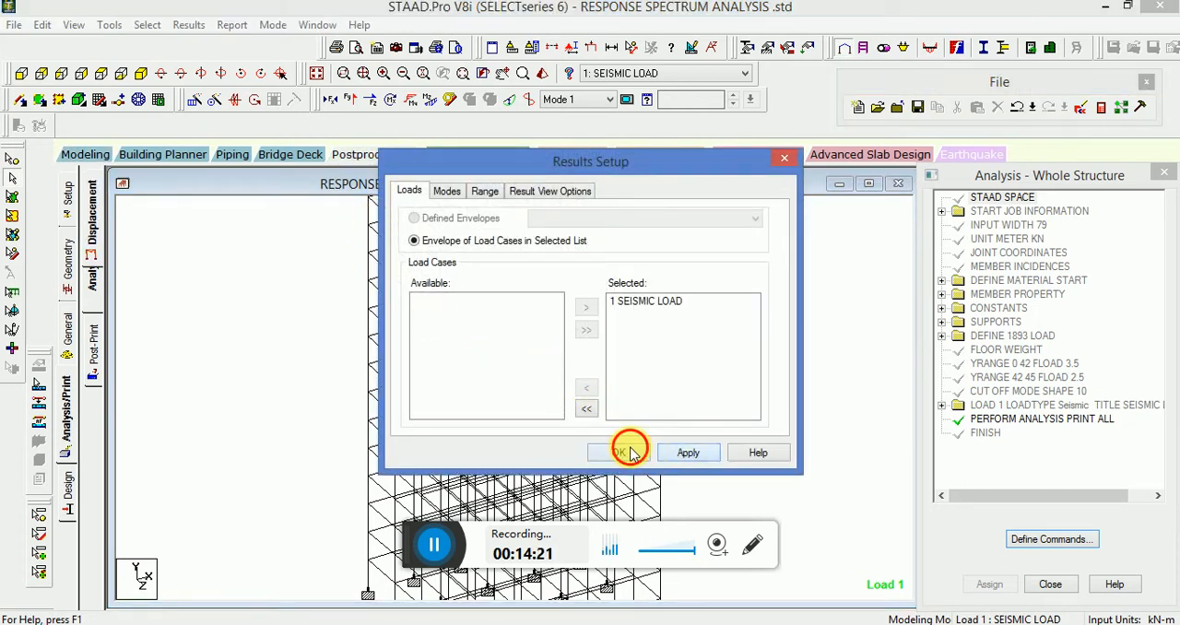
Confirm the seismic load case for post-processing results and dismiss the section plane settings.
left_click(620, 452)
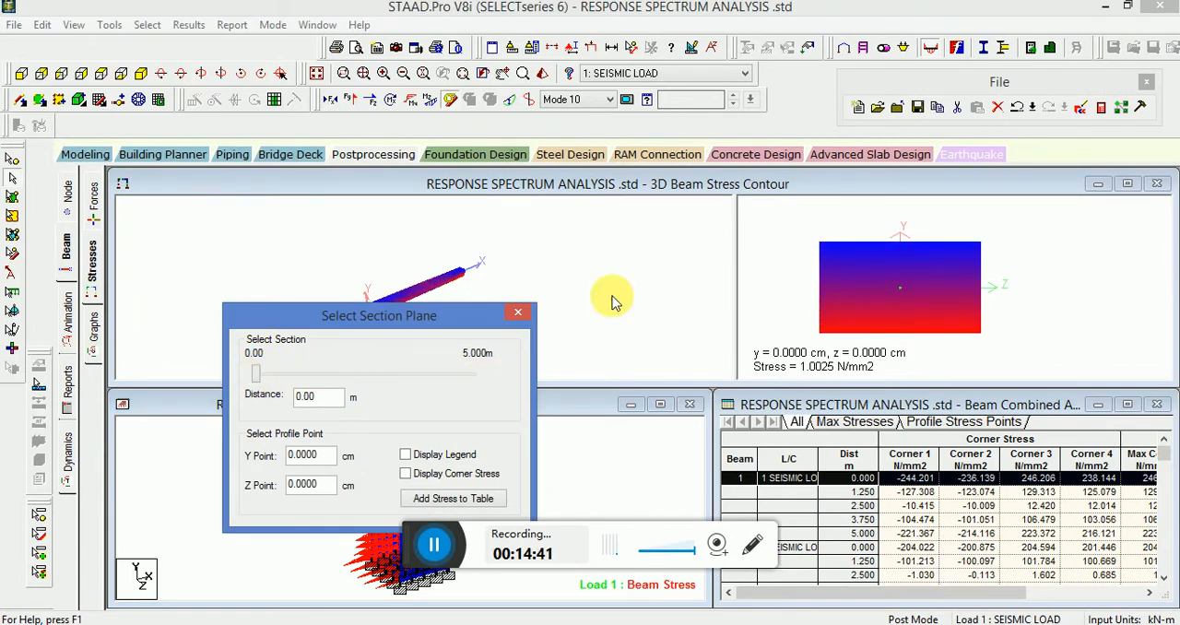
left_click(517, 313)
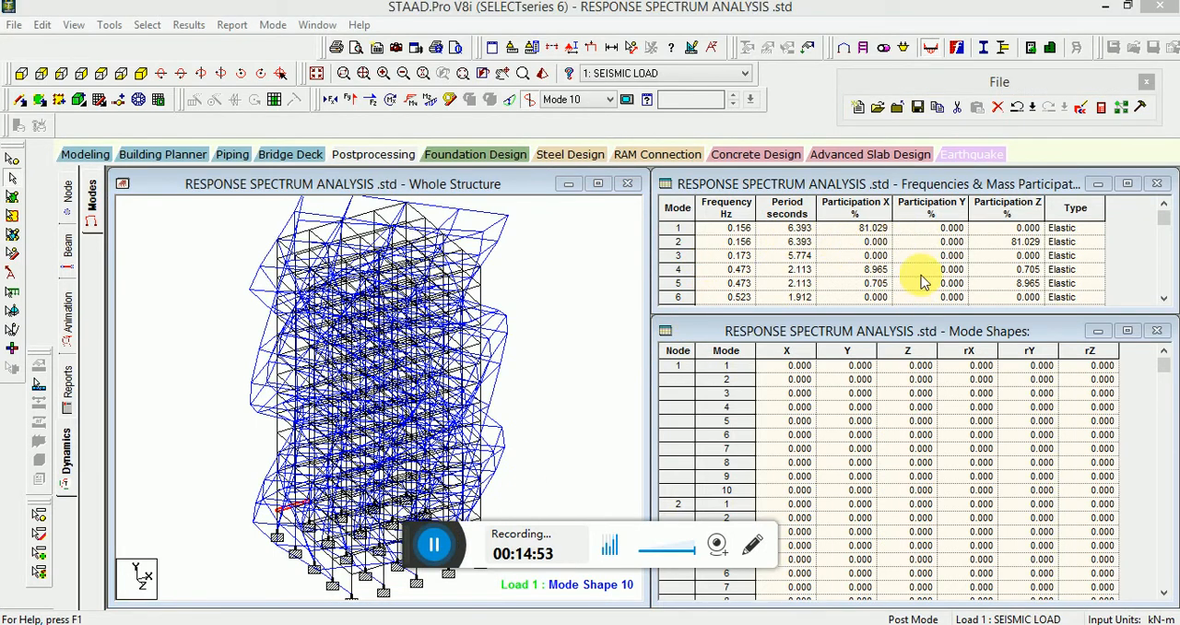
mouse_move(1122, 242)
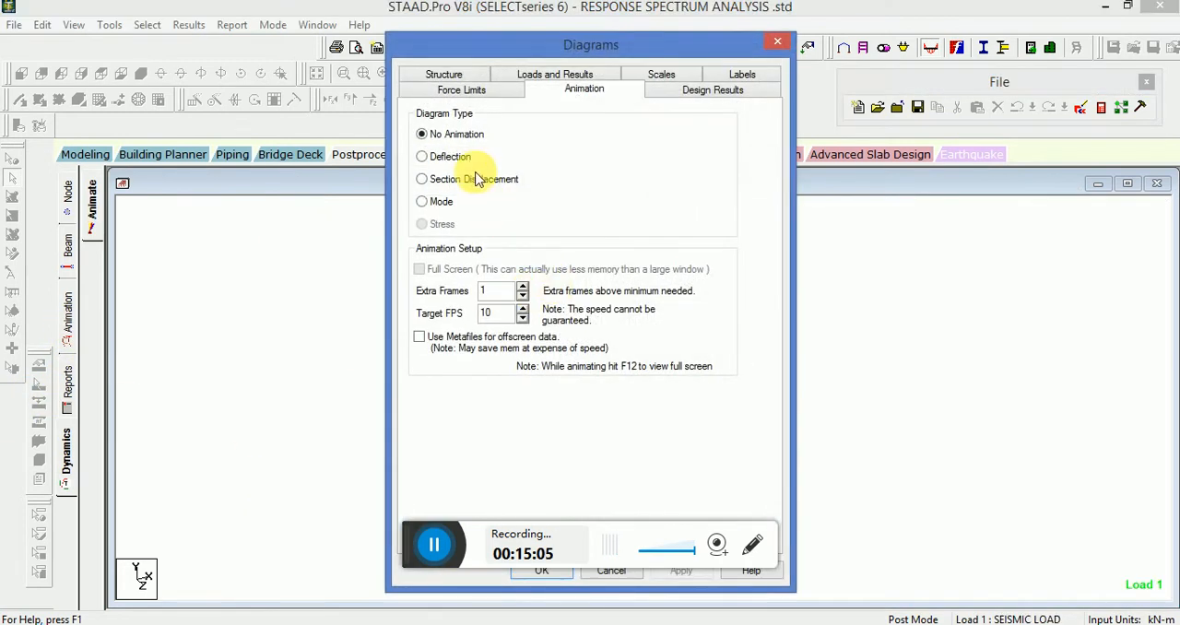
Animate the structure's deflected shape using the Deflection animation option.
left_click(421, 155)
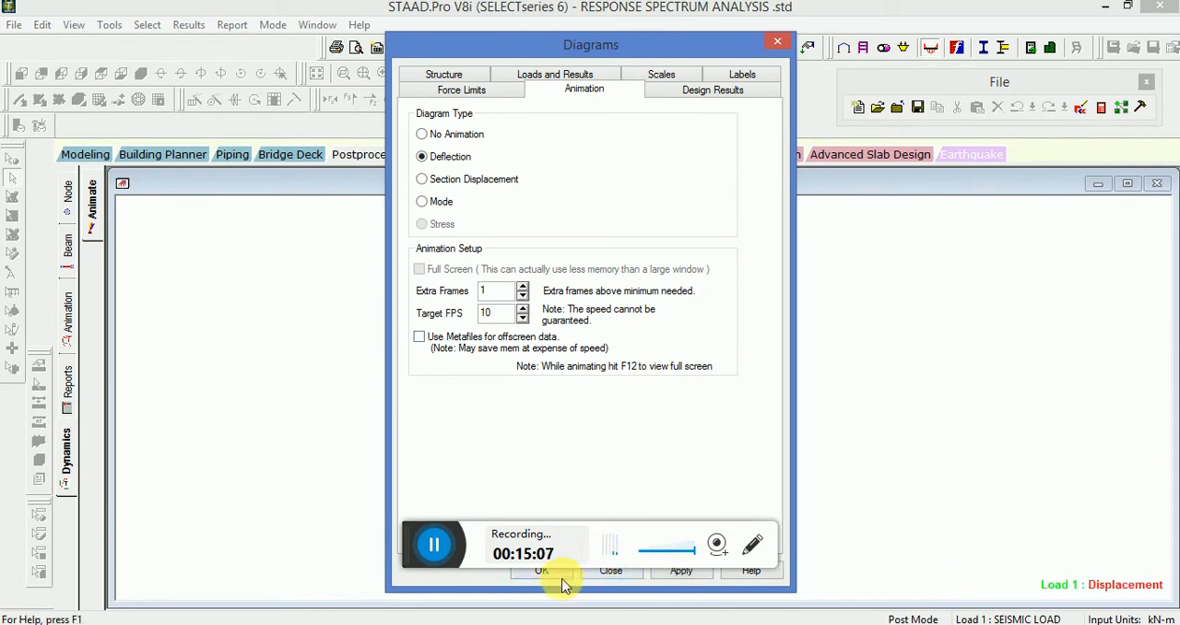
left_click(542, 571)
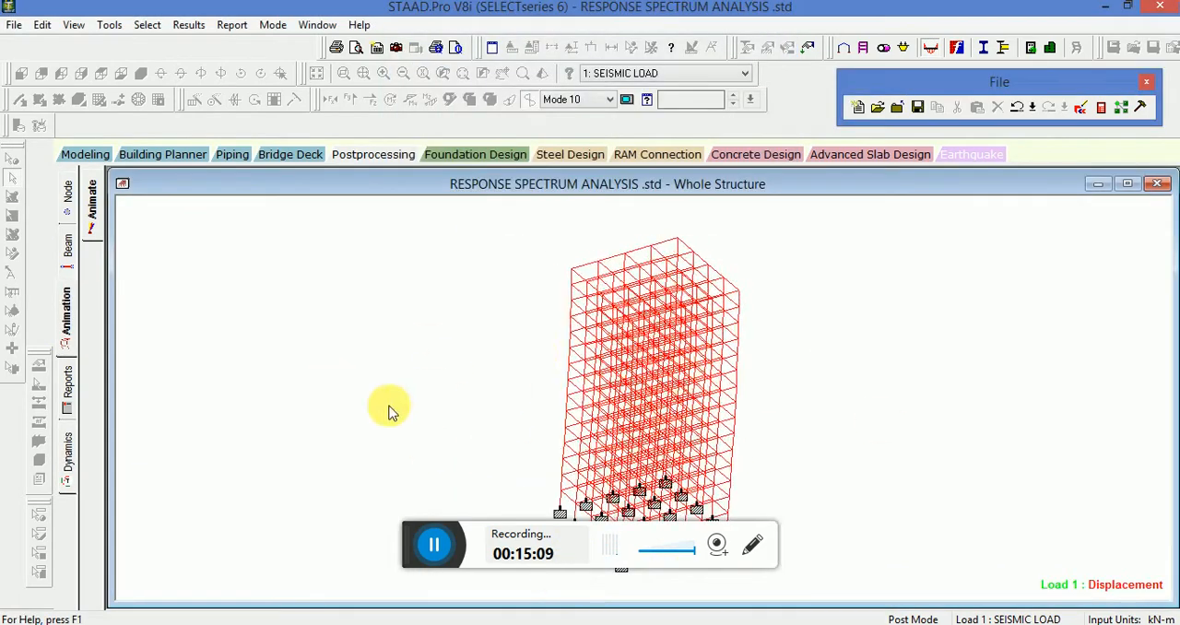
left_click(85, 154)
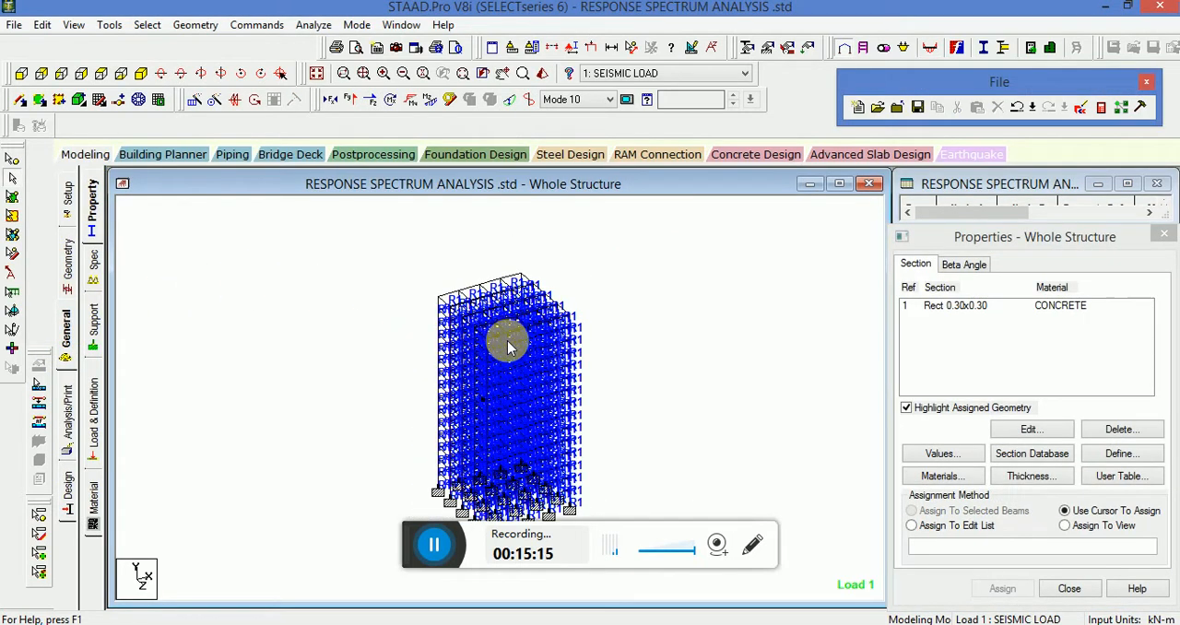
Show the node displacement results and choose the deflection diagram from the Results menu.
left_click(372, 154)
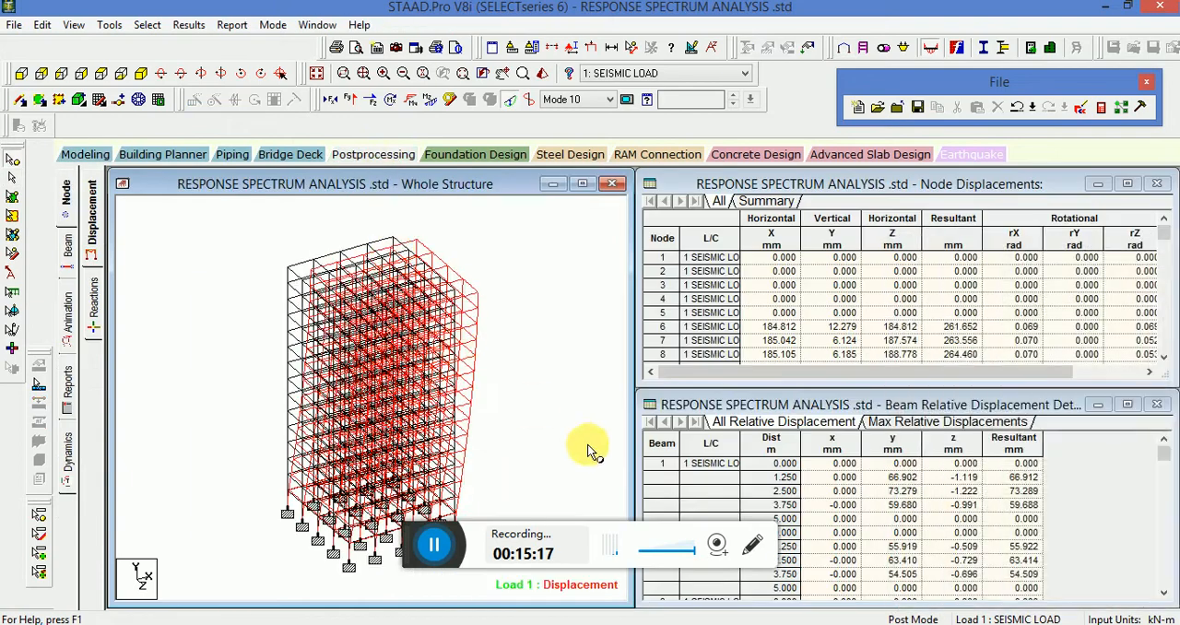
mouse_move(69, 207)
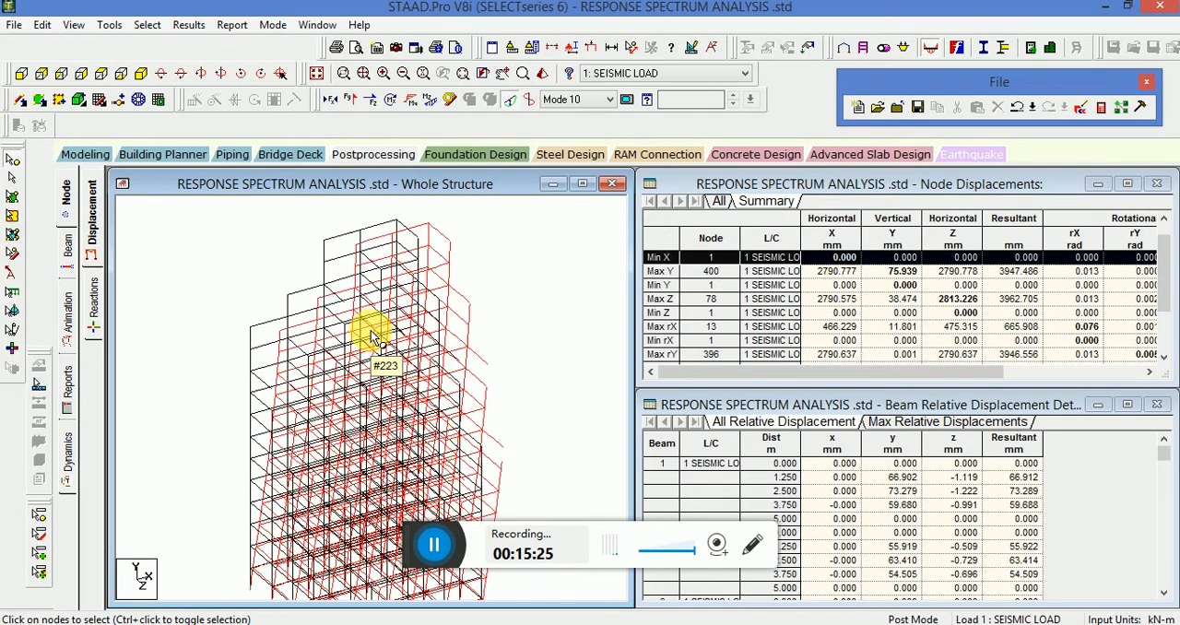
left_click(188, 24)
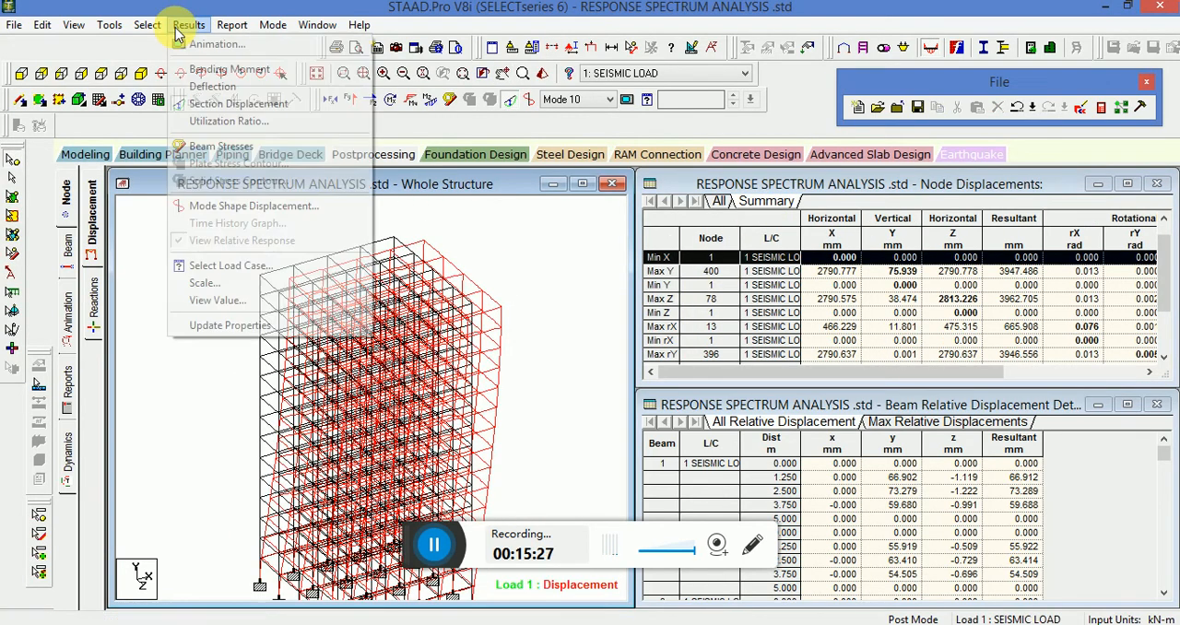
mouse_move(212, 85)
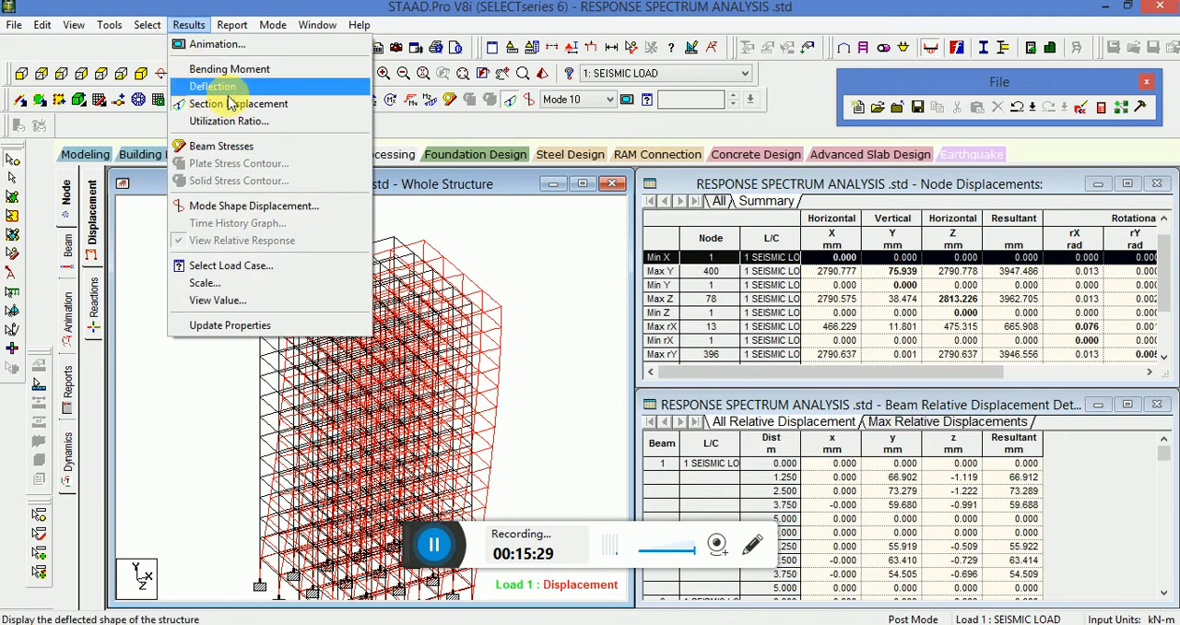
mouse_move(479, 242)
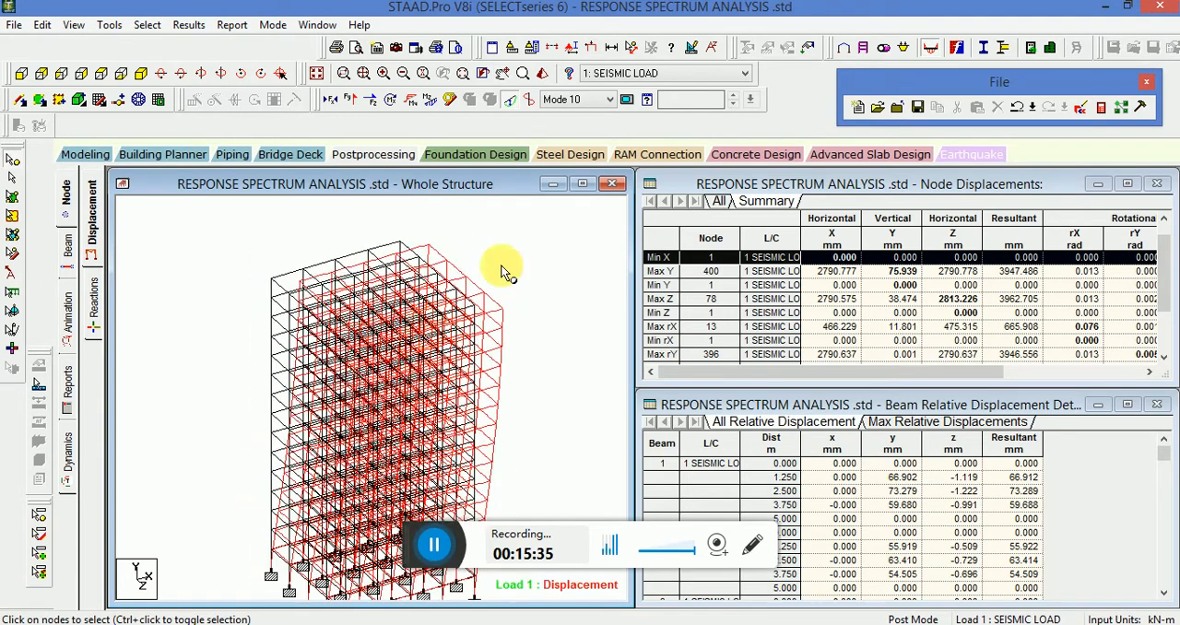
mouse_move(520, 249)
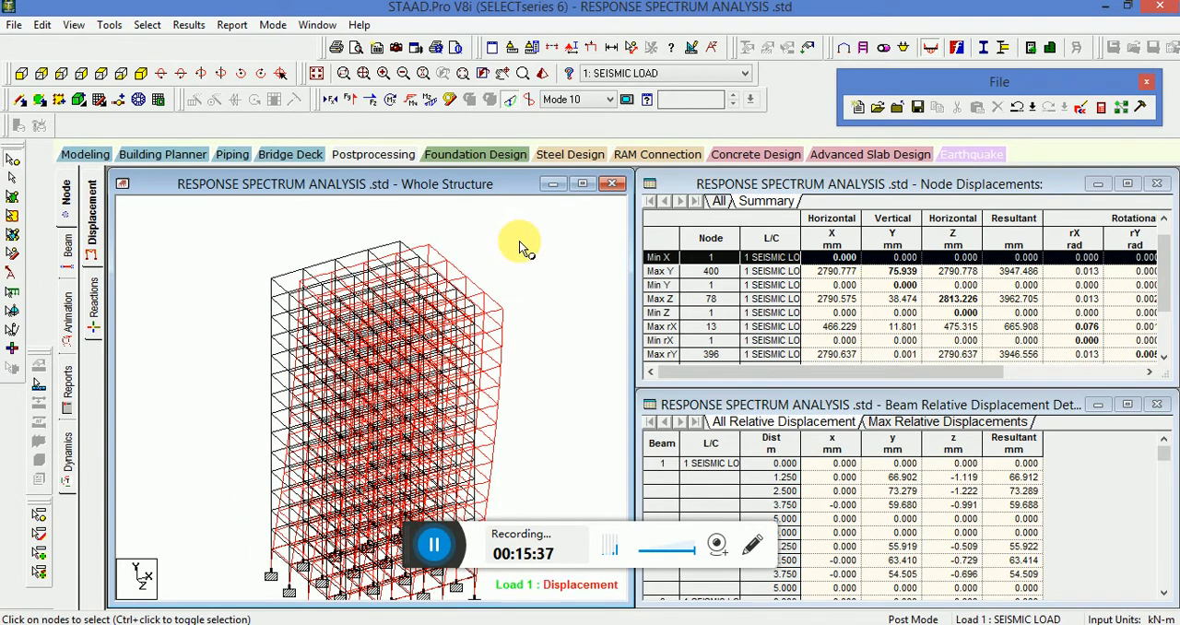